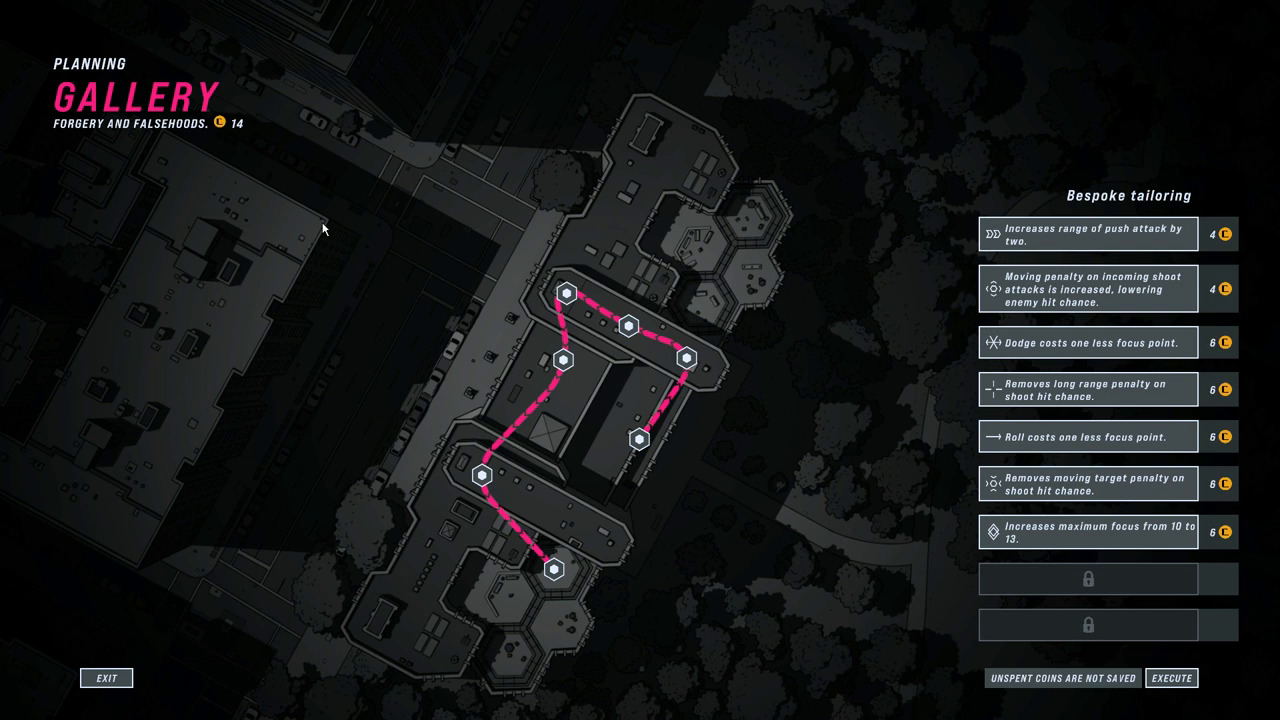
mouse_move(1036, 551)
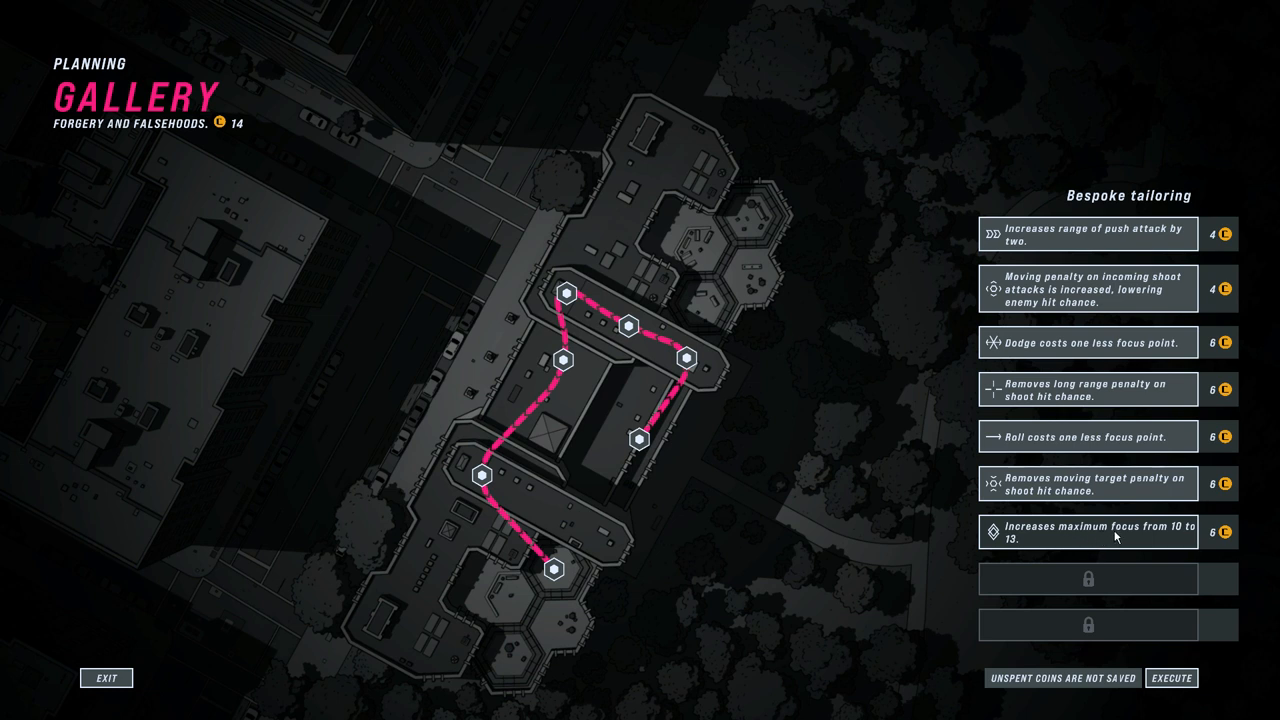
mouse_move(1126, 480)
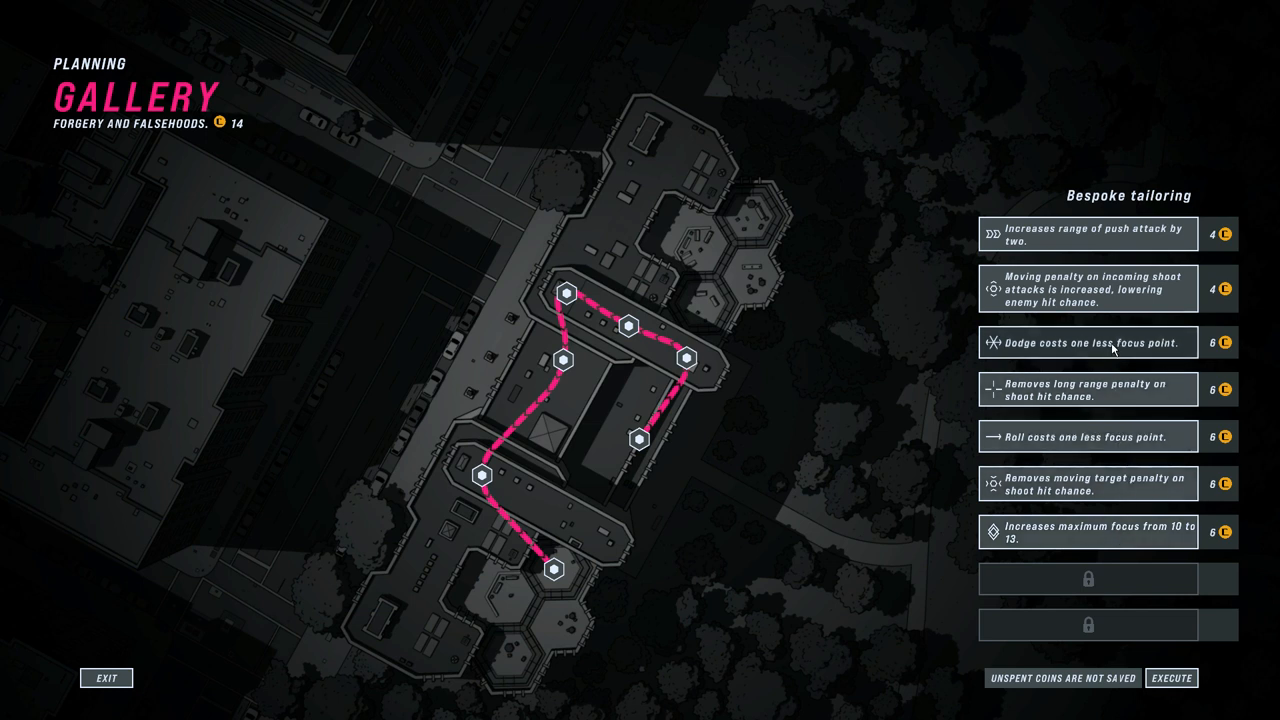
mouse_move(1113, 291)
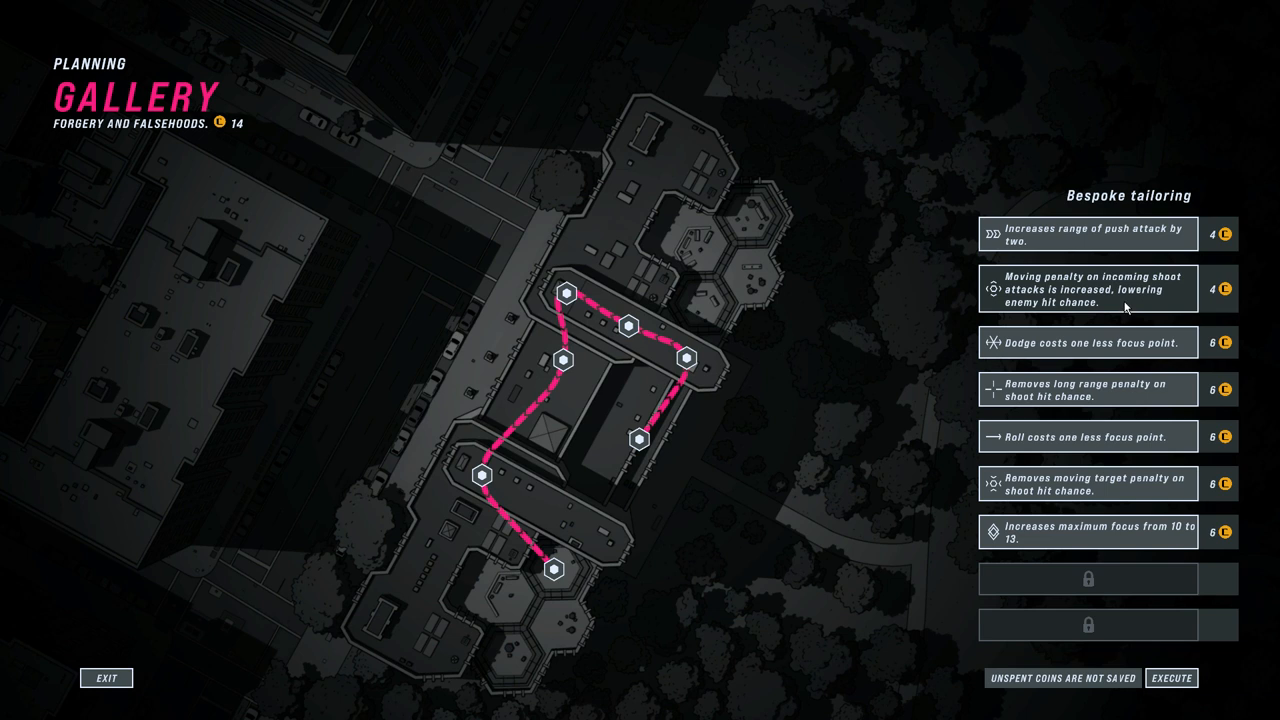
Step: Buy the 4-coin incoming-shot moving penalty and longer push range upgrades, leaving 6 coins
left_click(1088, 289)
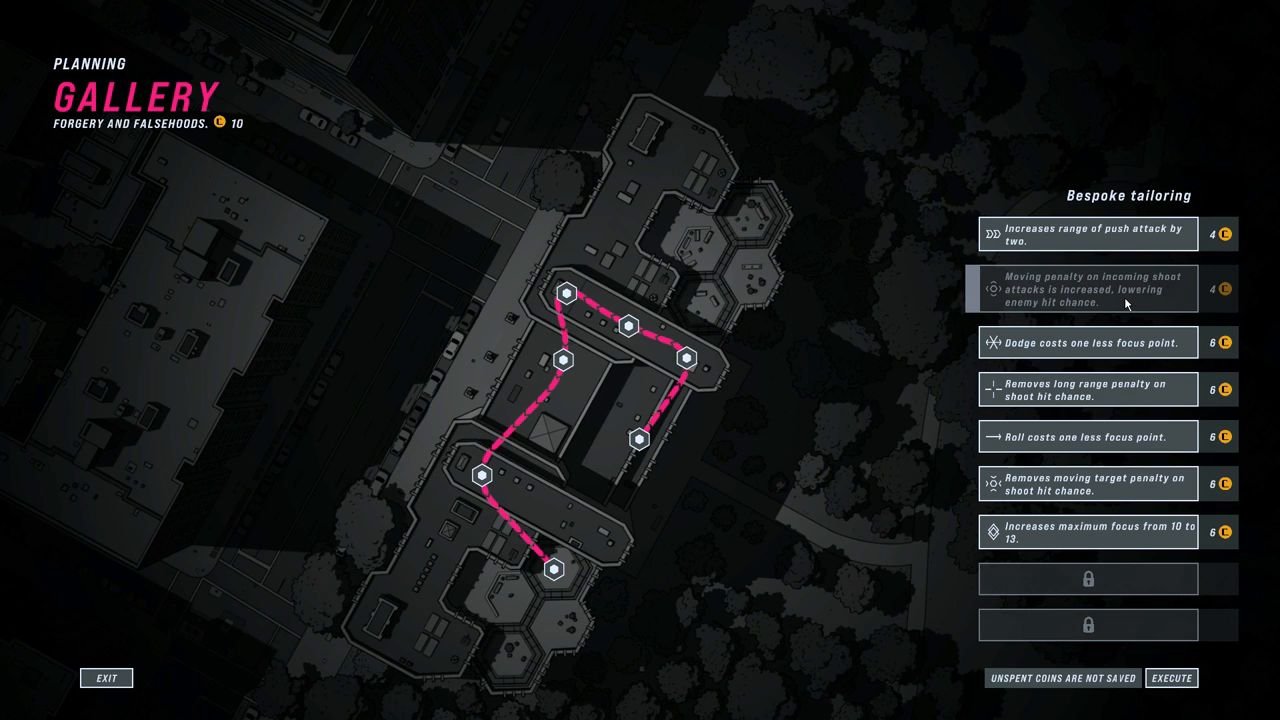
left_click(1088, 234)
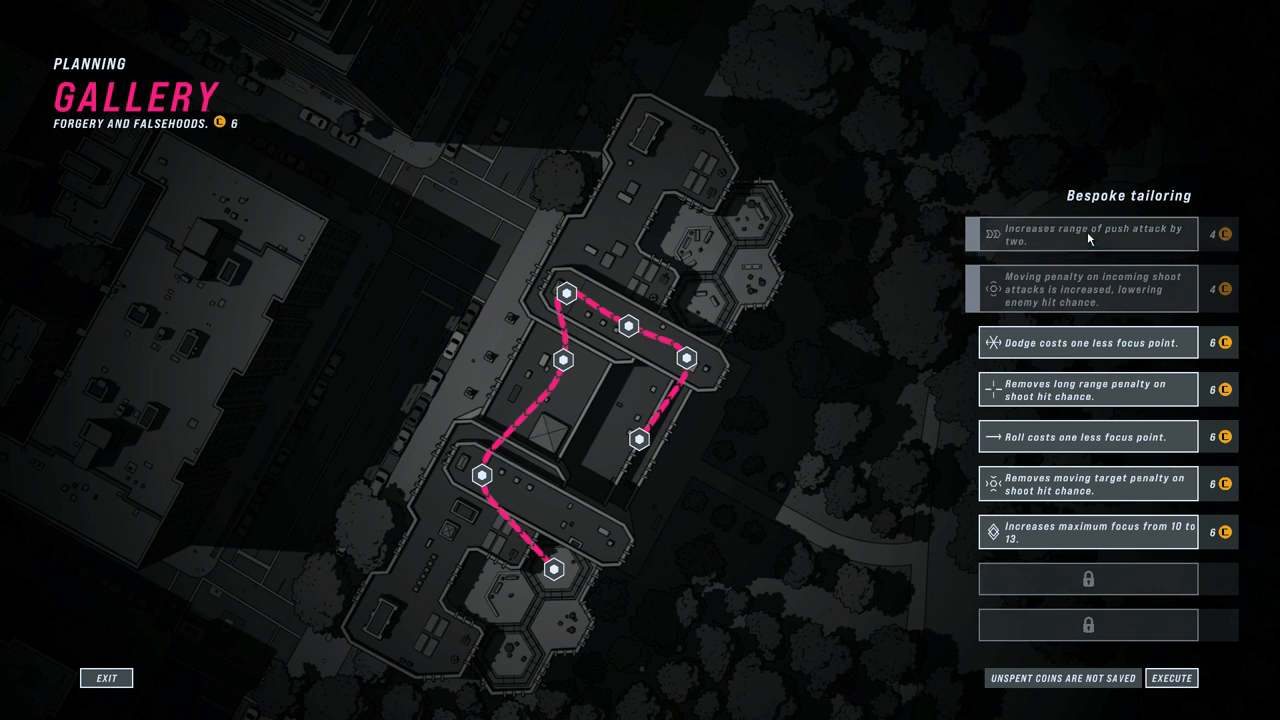
mouse_move(1123, 409)
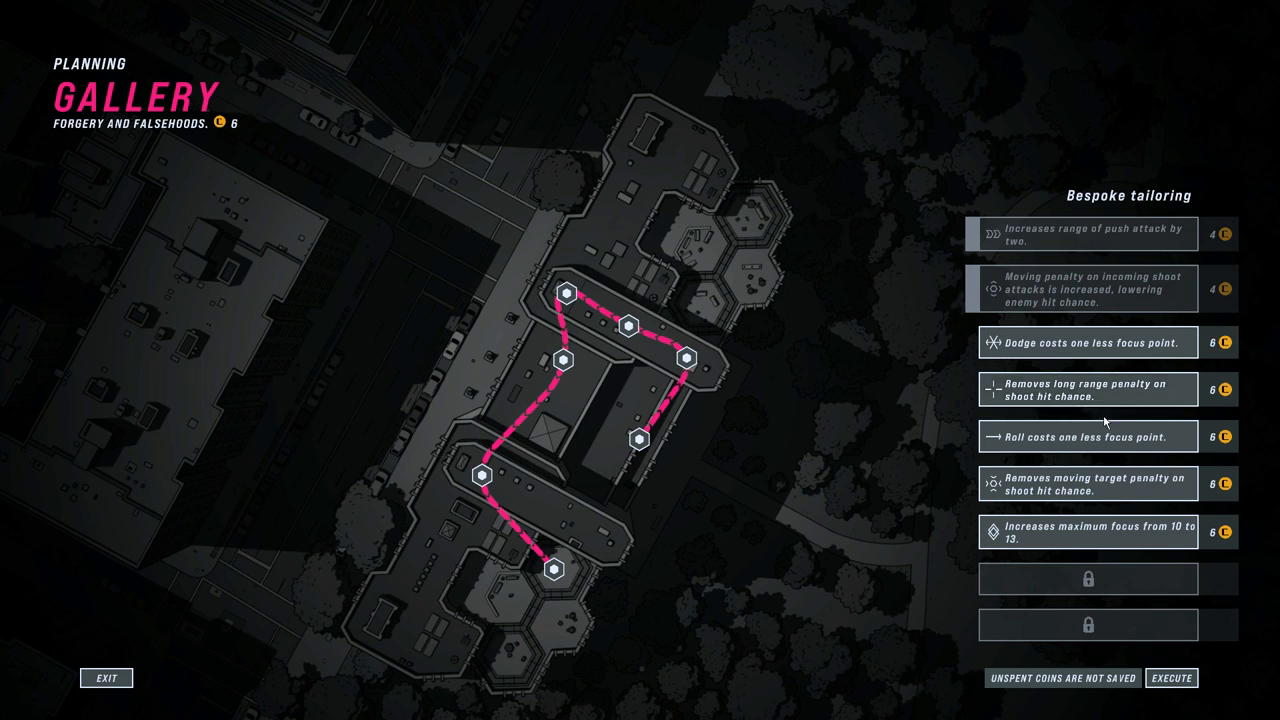
mouse_move(1119, 510)
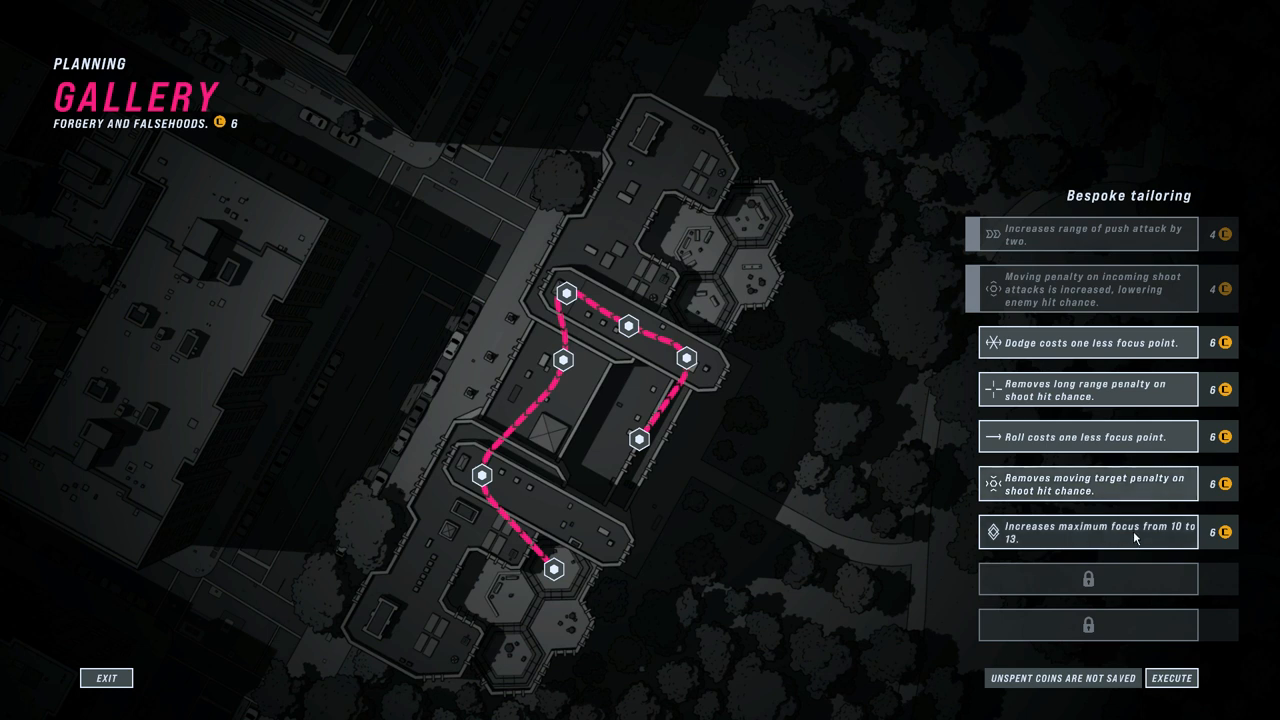
mouse_move(1138, 397)
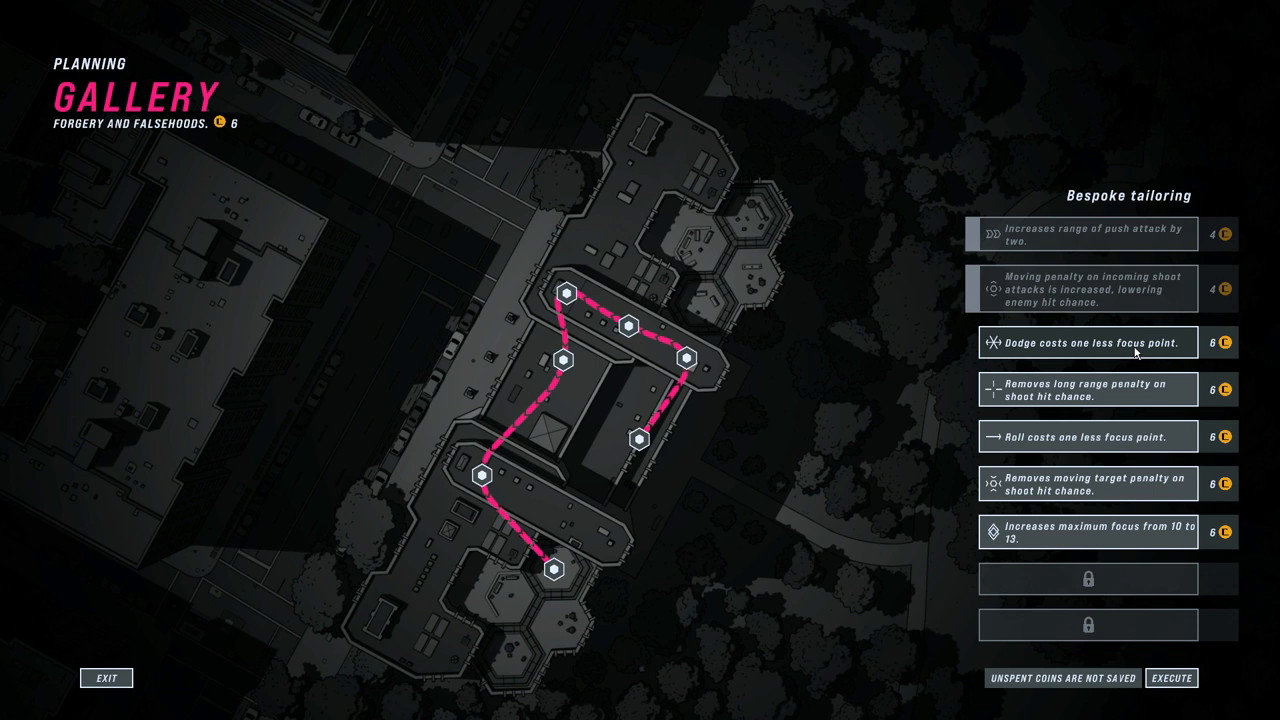
mouse_move(1129, 360)
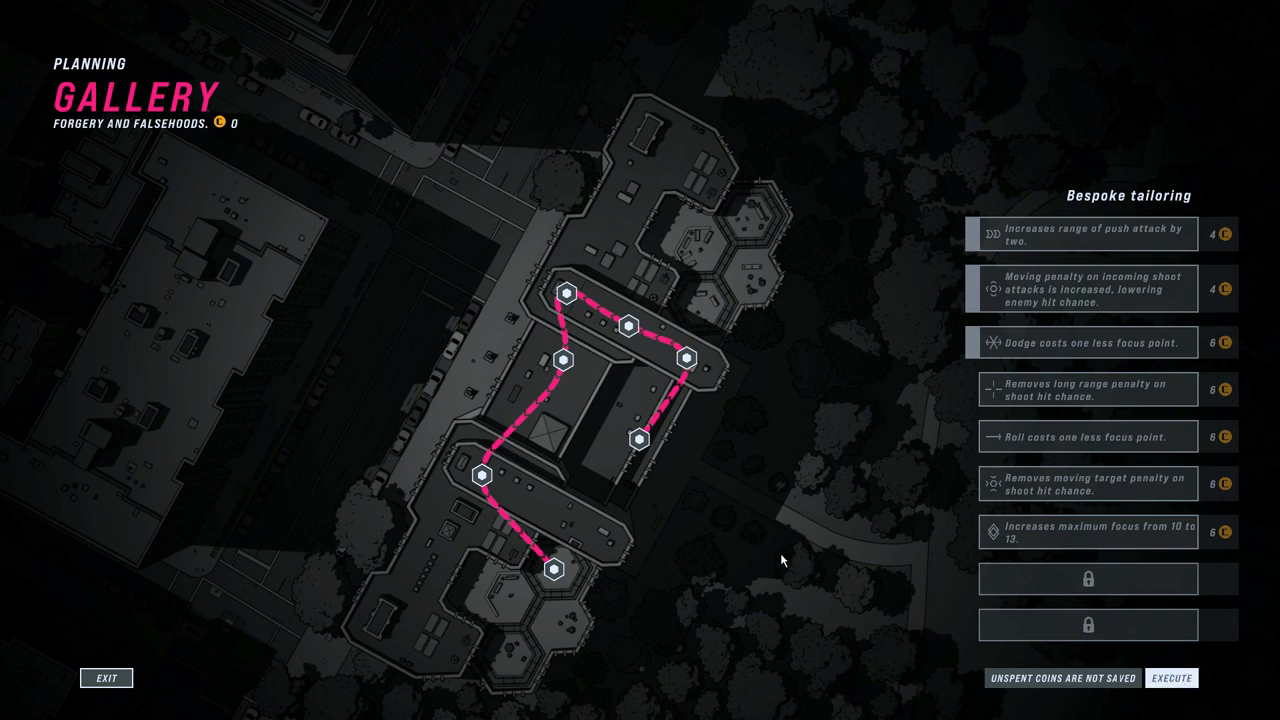
Step: Execute the Gallery plan and start the run at the Lobby node
left_click(1176, 677)
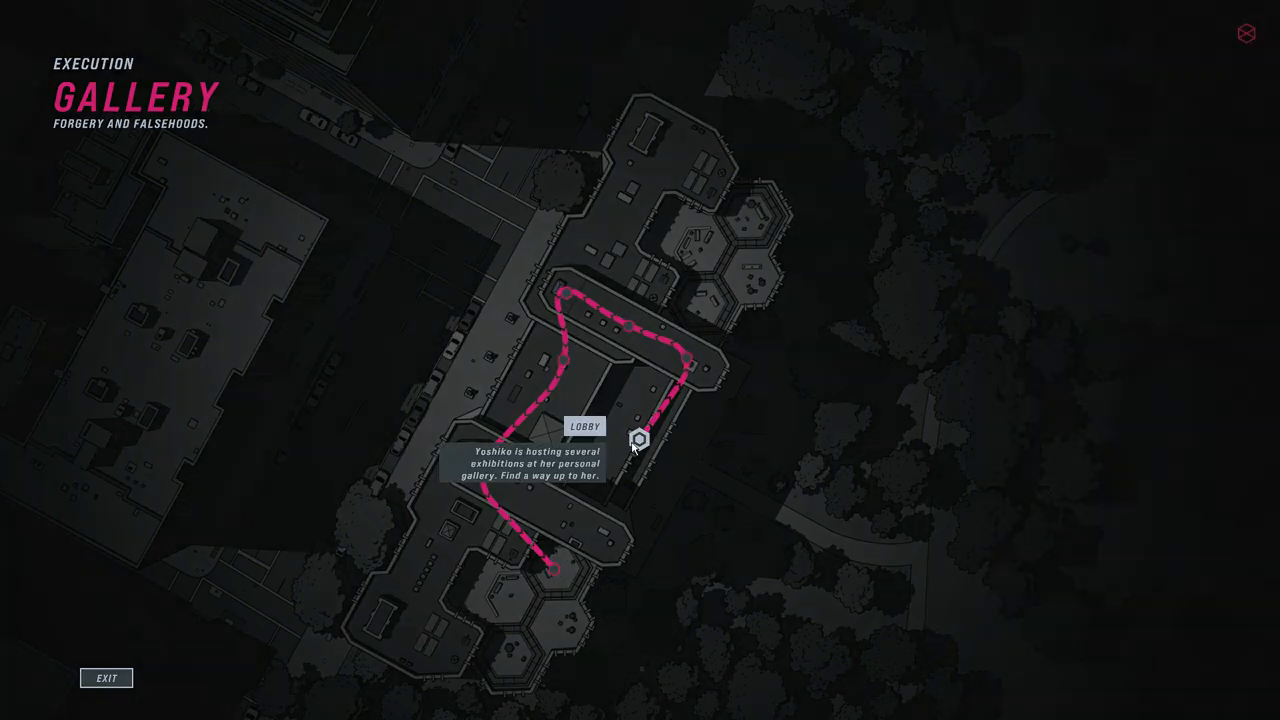
left_click(634, 441)
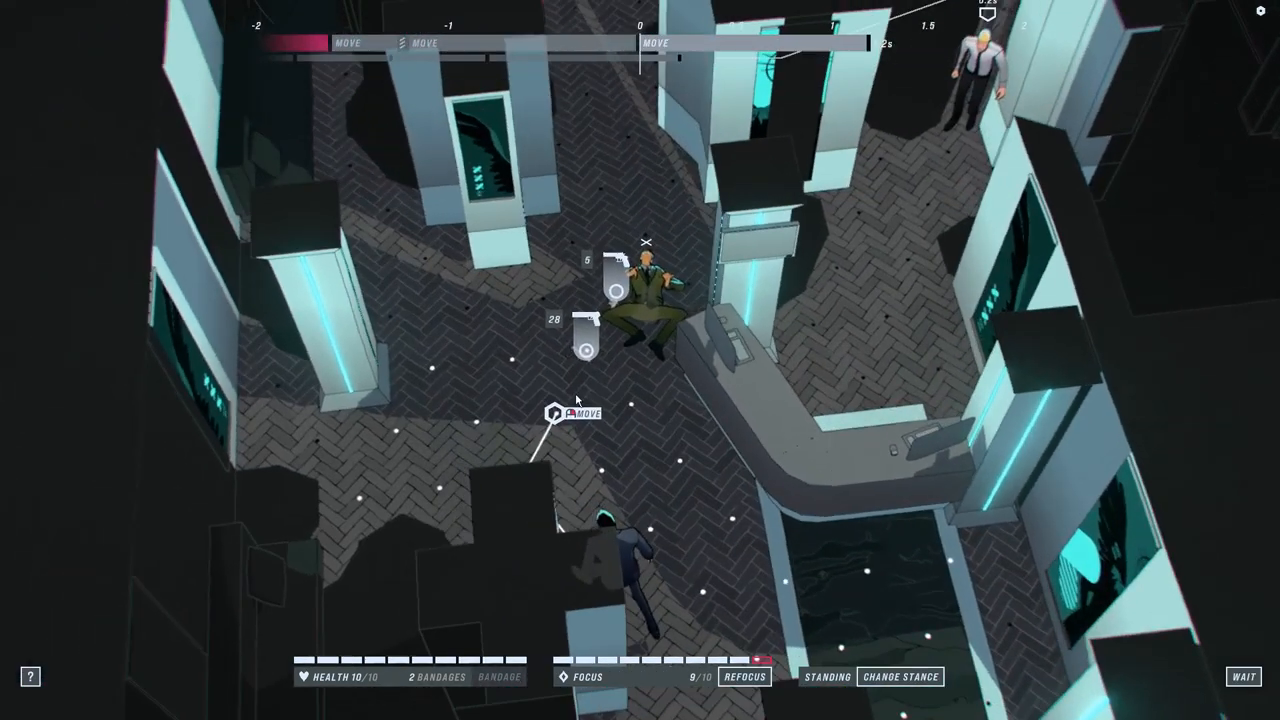
Step: Move John to the fallen guard's guns, then reposition left of the pillars
left_click(556, 411)
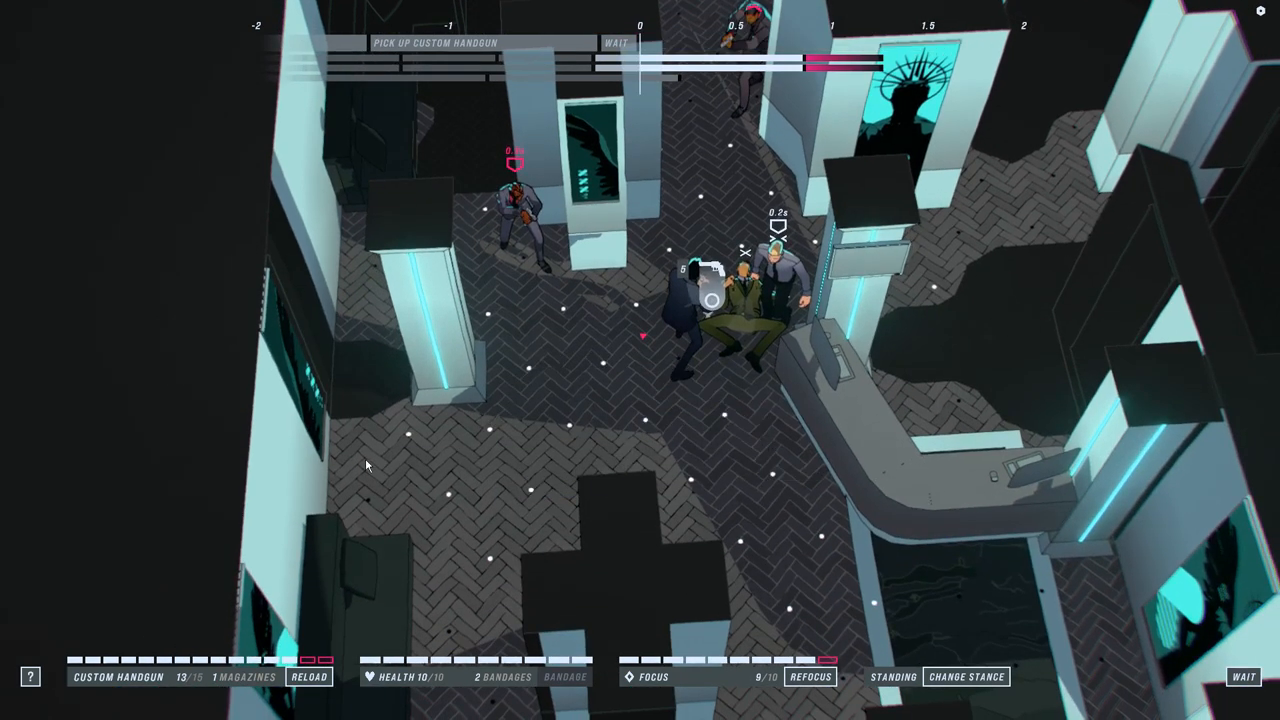
left_click(410, 461)
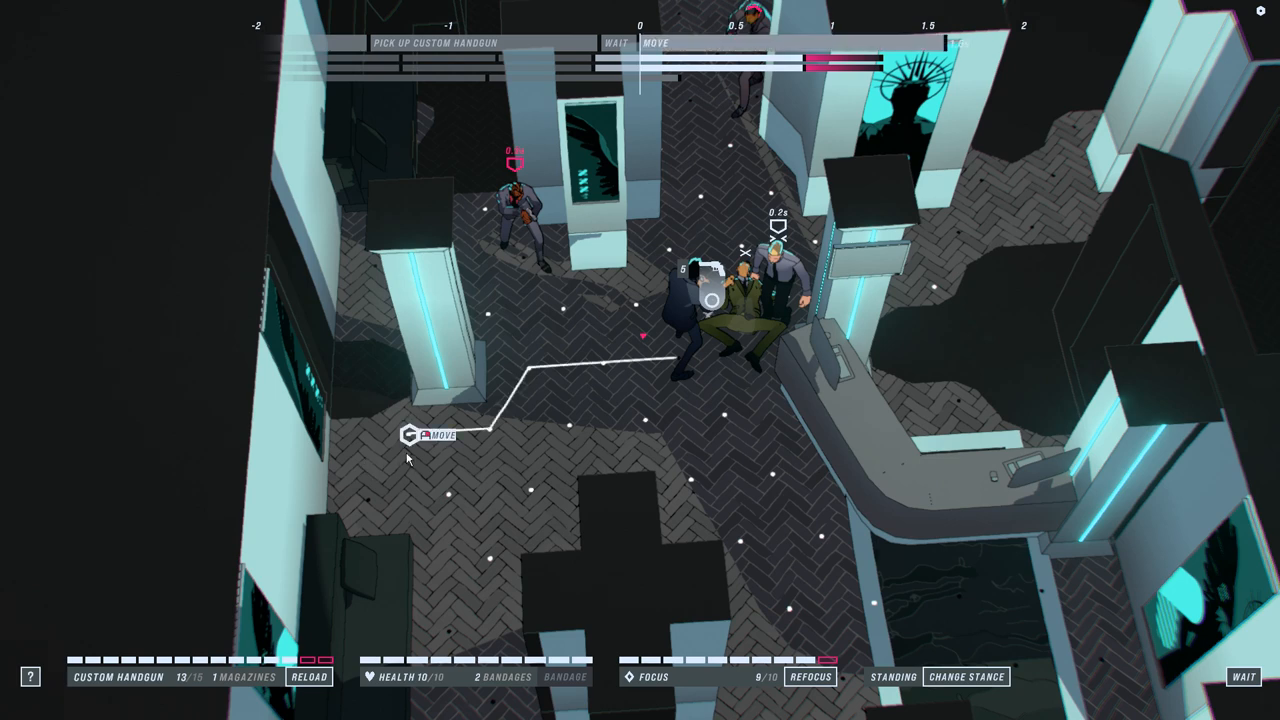
left_click(520, 210)
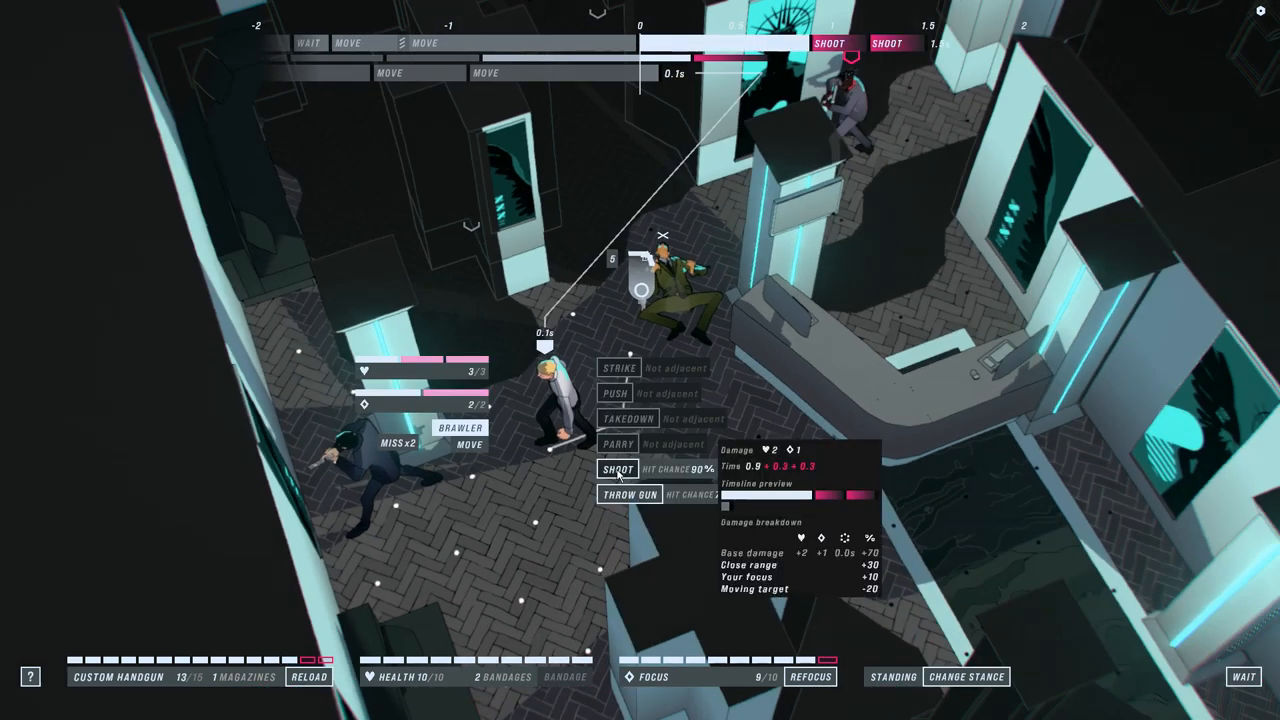
Step: Shoot the brawler twice and the two security guards, including the one by the pillar
left_click(609, 469)
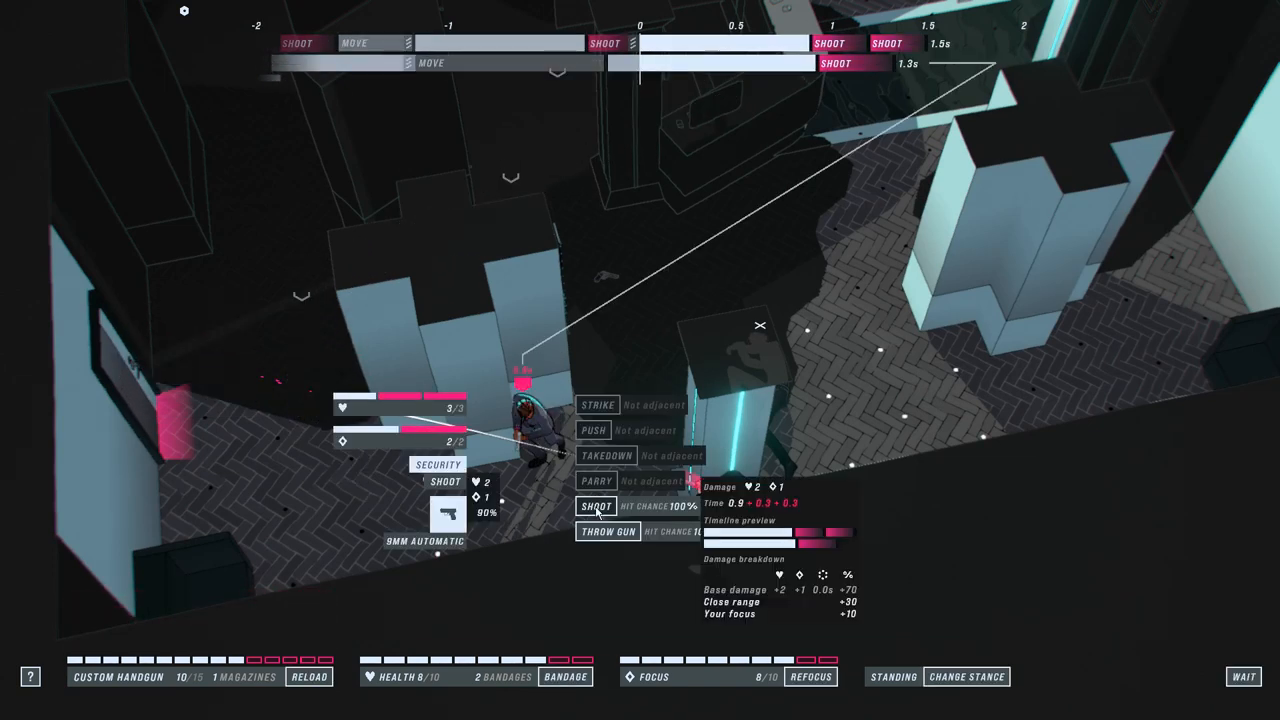
left_click(593, 507)
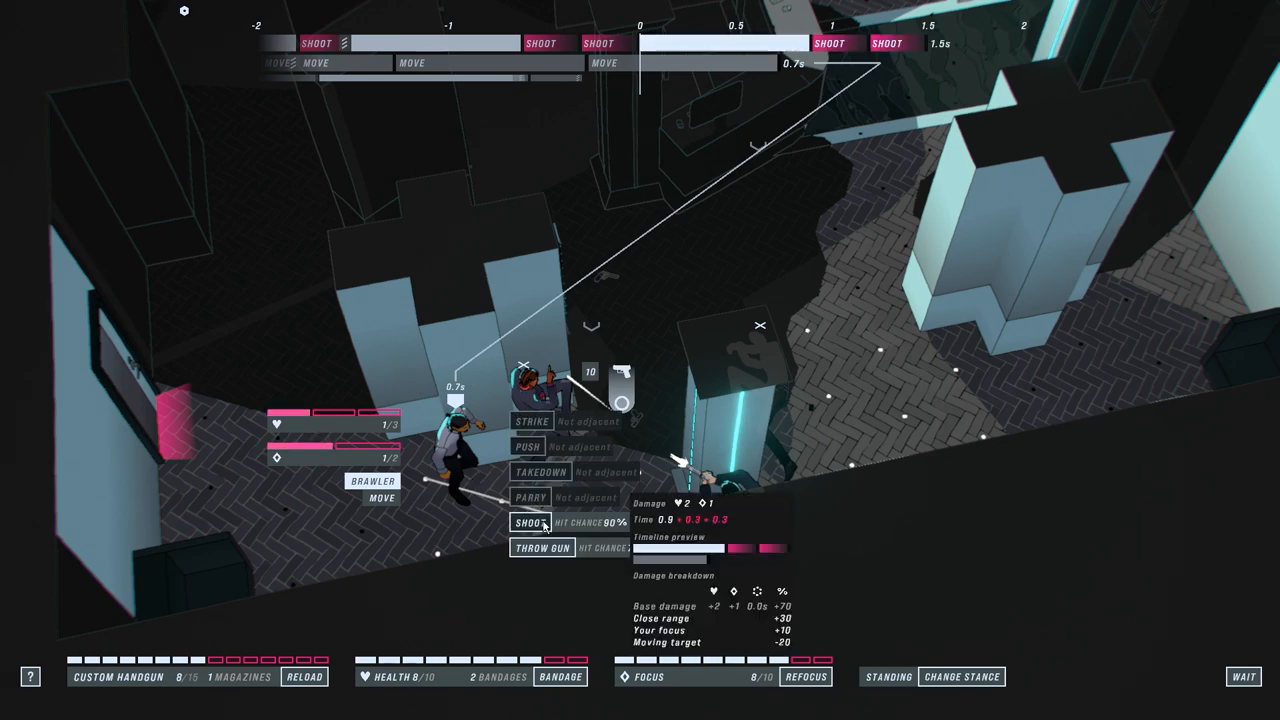
left_click(522, 522)
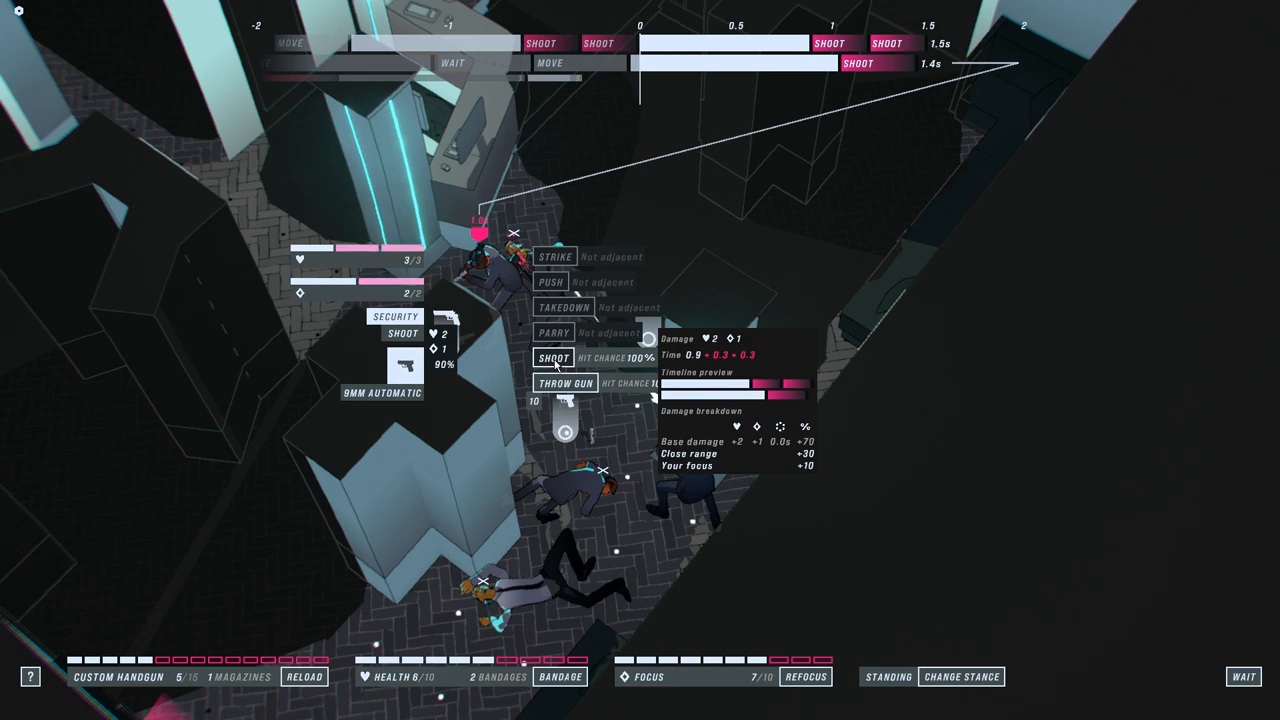
left_click(558, 358)
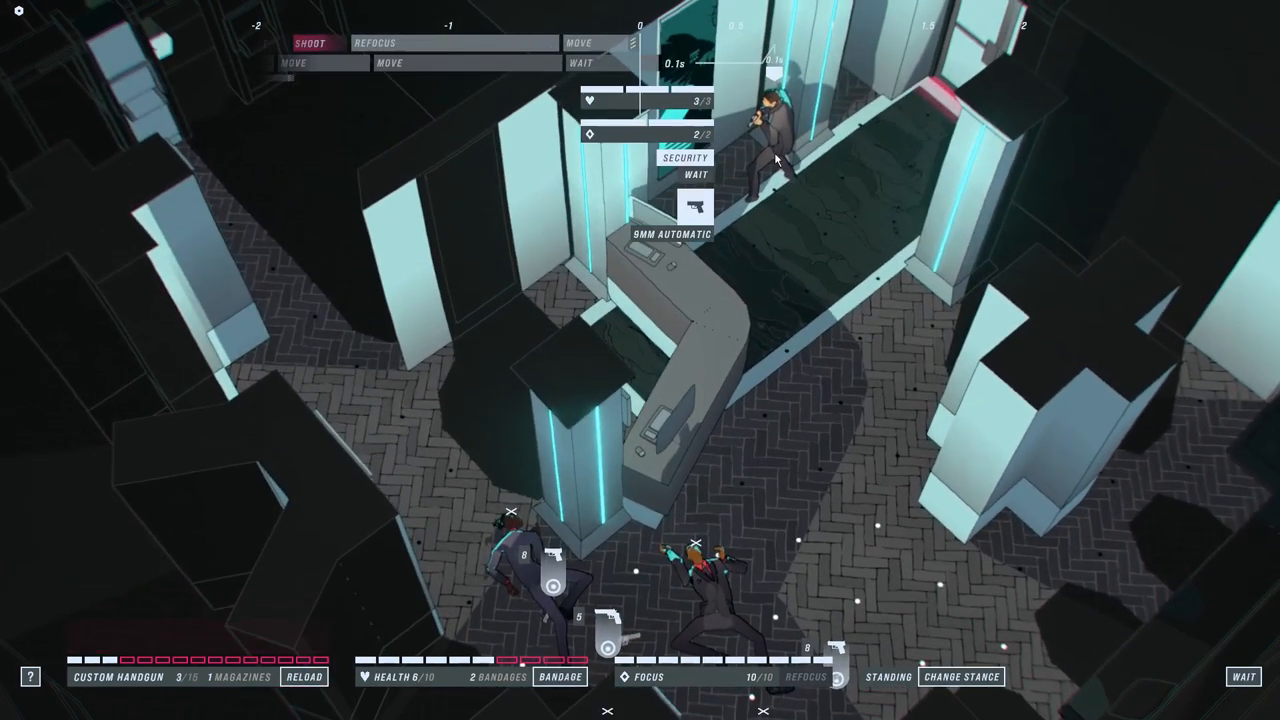
Step: Target the far-wall guard and shoot the revolver-armed security guard at the turnstiles
left_click(313, 42)
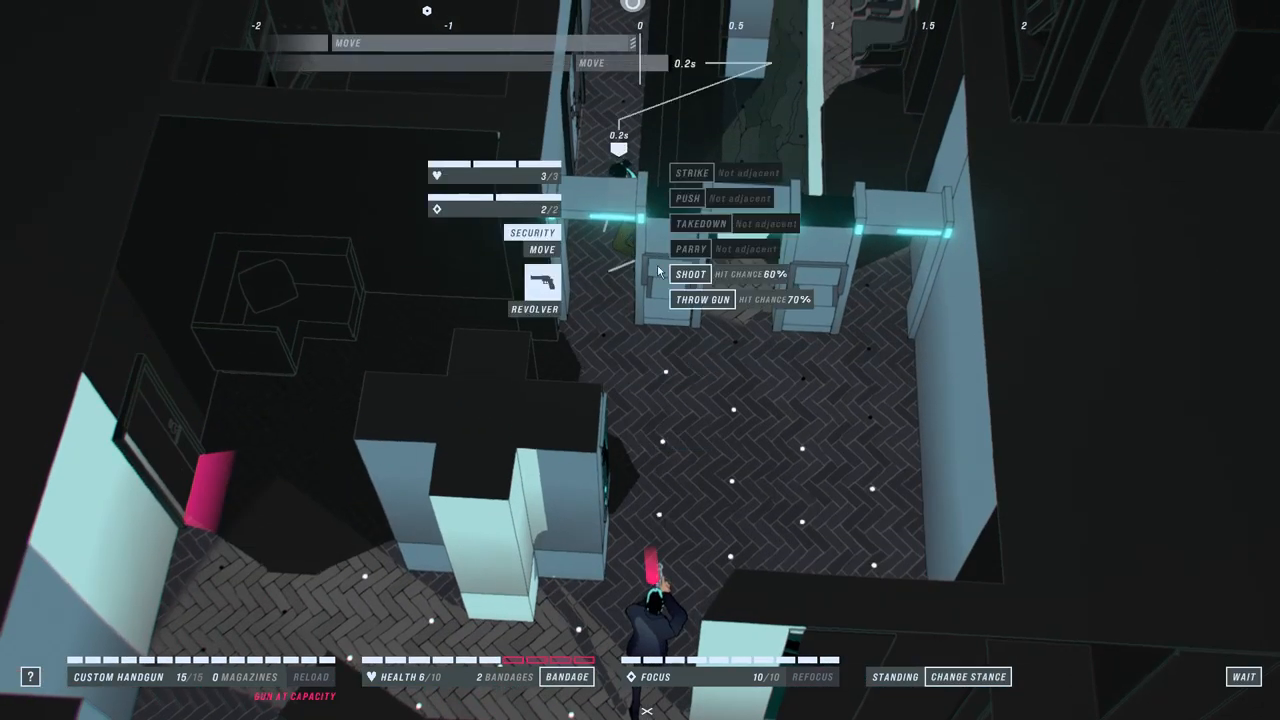
left_click(690, 272)
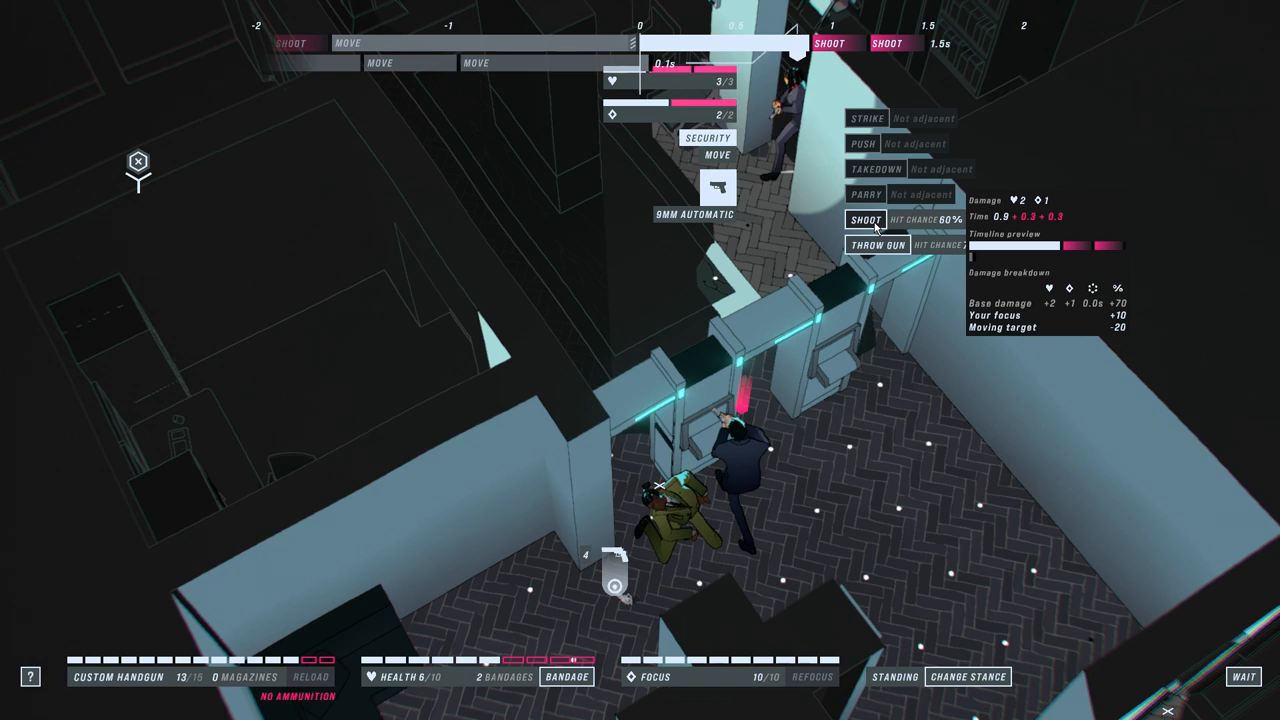
Step: Shoot the security guards beyond and at the turnstiles
left_click(856, 219)
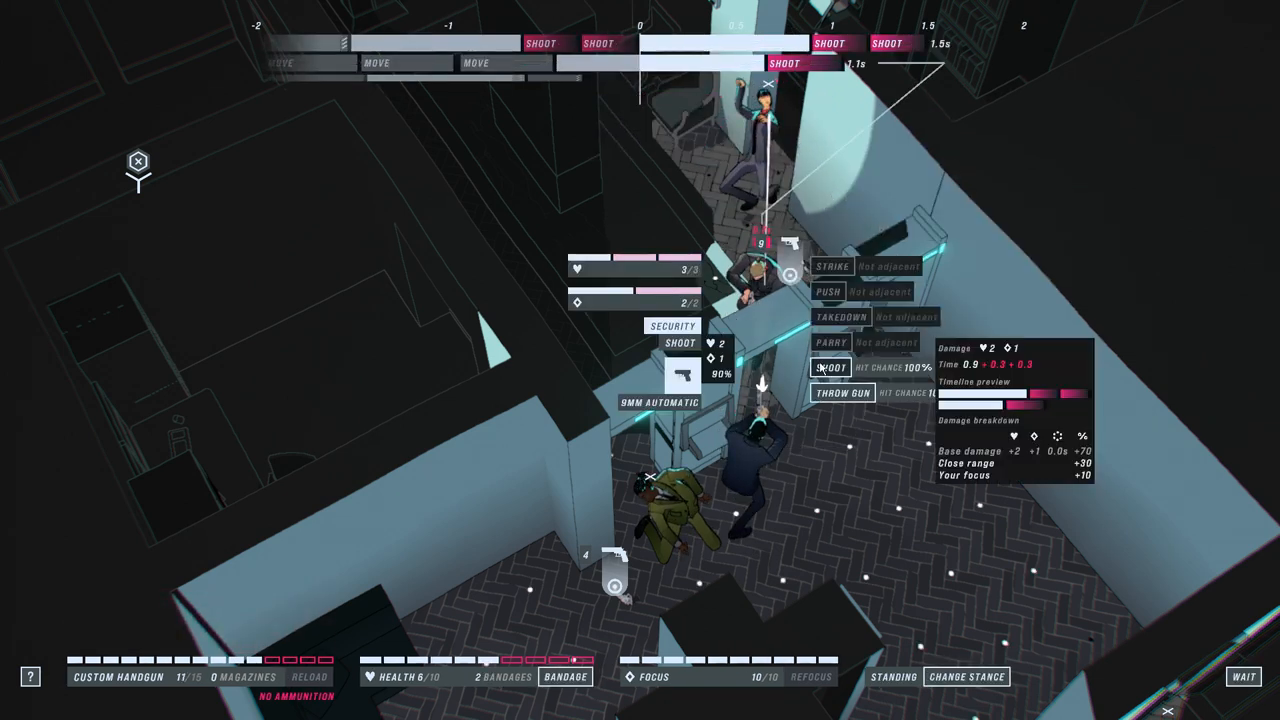
left_click(832, 368)
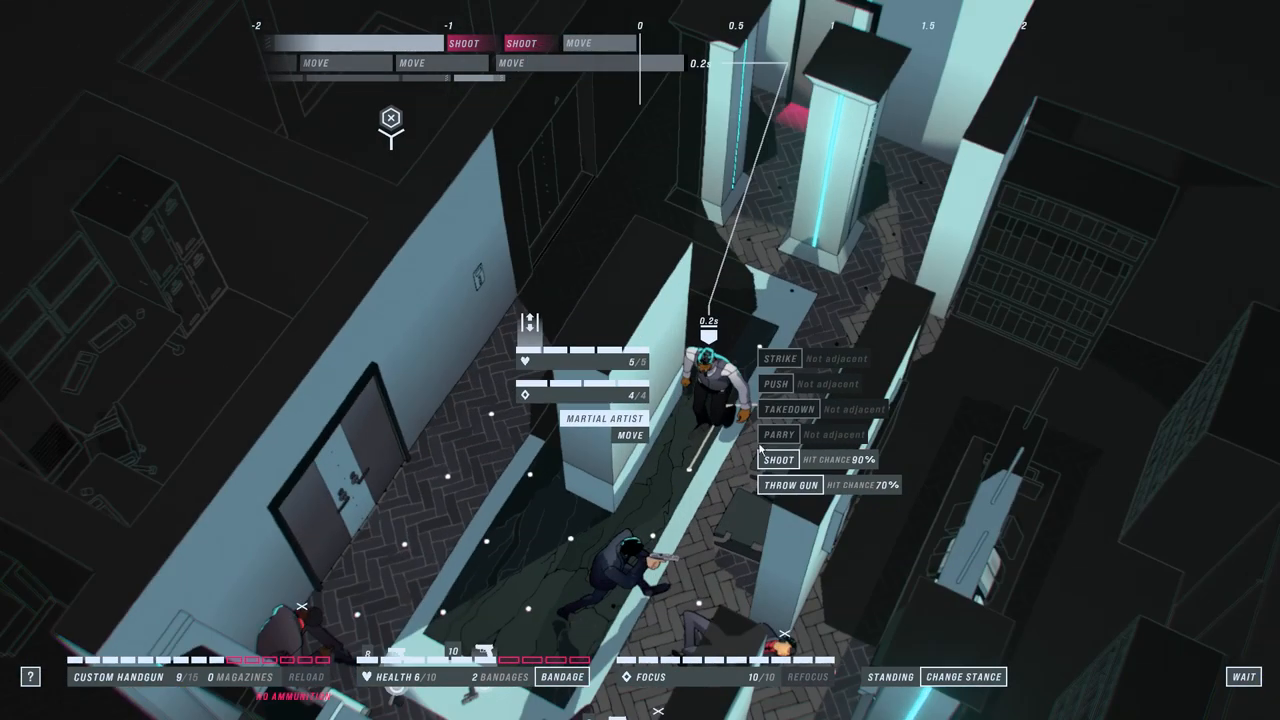
Step: Shoot and strike the corridor martial artist and attack the doorway mercenary until both fall
left_click(778, 457)
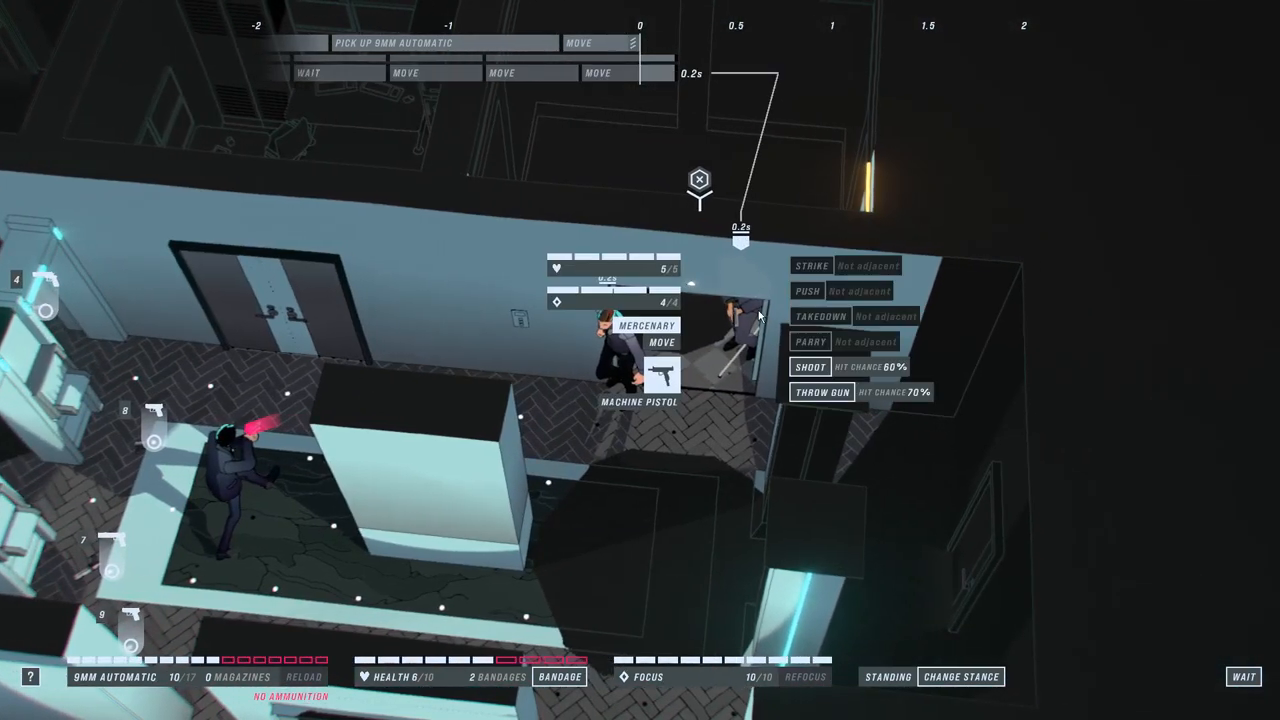
left_click(810, 366)
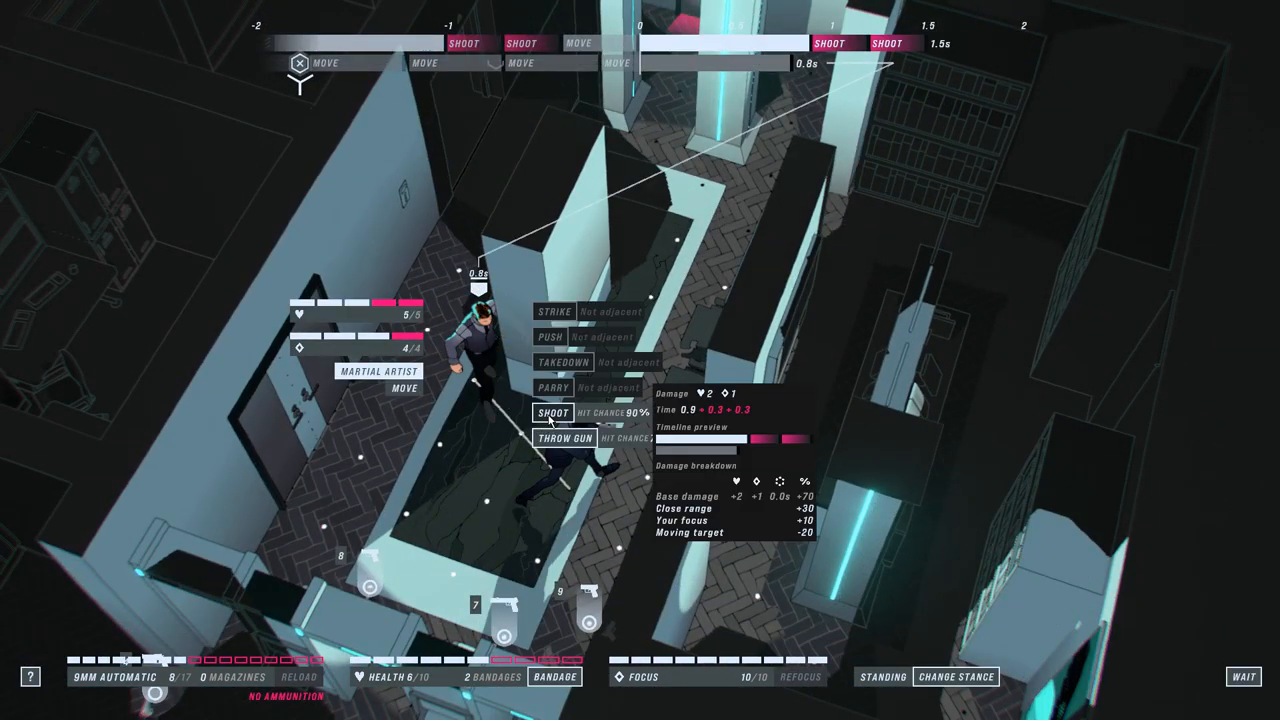
left_click(554, 414)
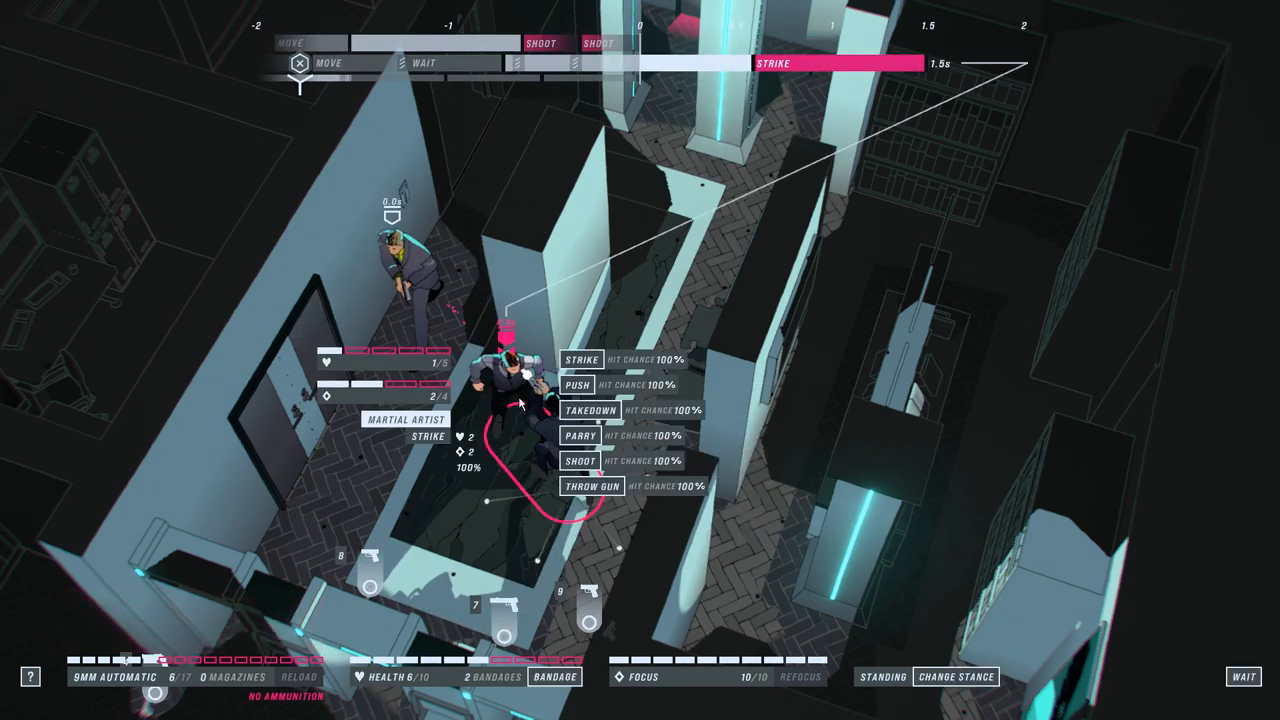
left_click(583, 411)
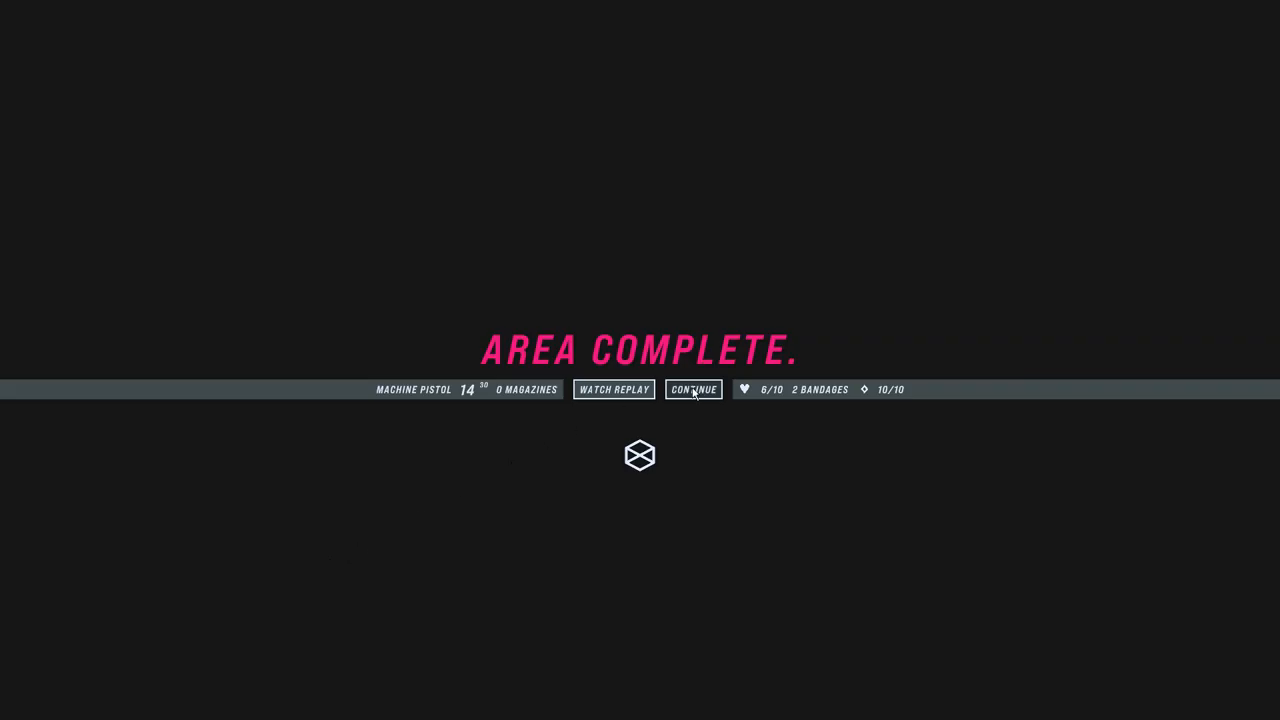
Step: Continue past the Area Complete results, skipping the replay
left_click(694, 389)
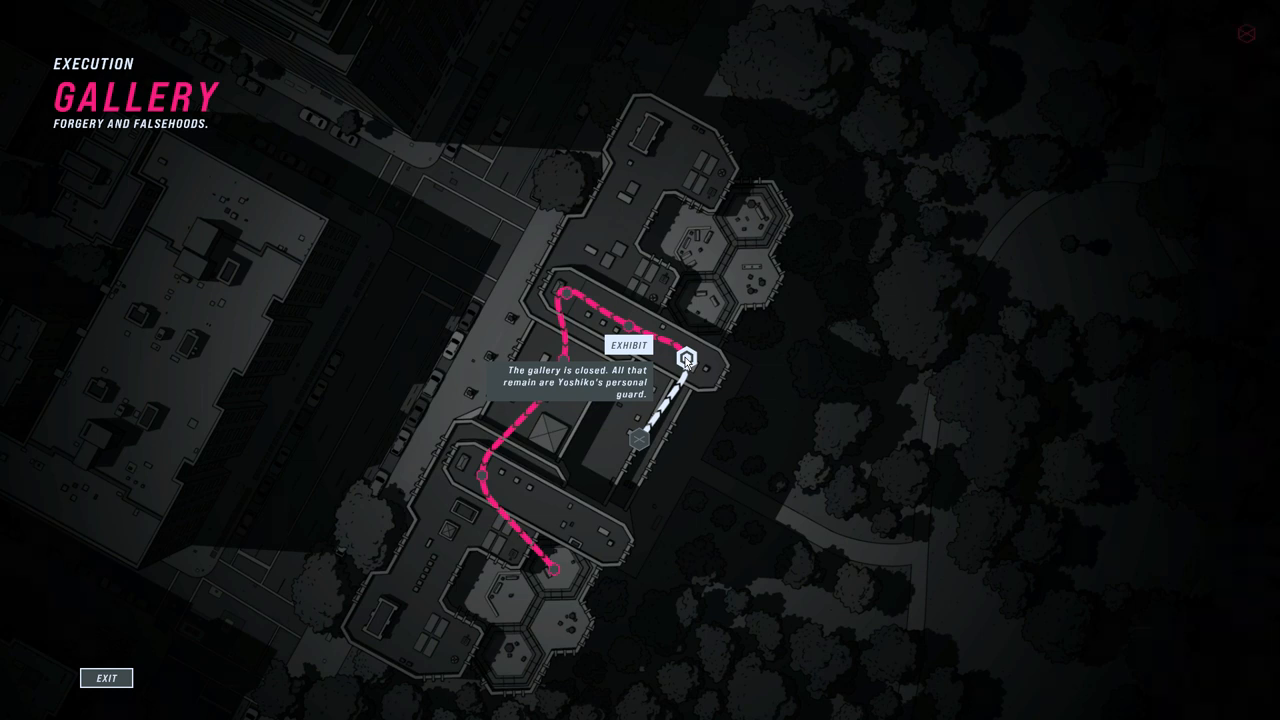
Step: Proceed from the Gallery route overview map into the Exhibit area
left_click(686, 365)
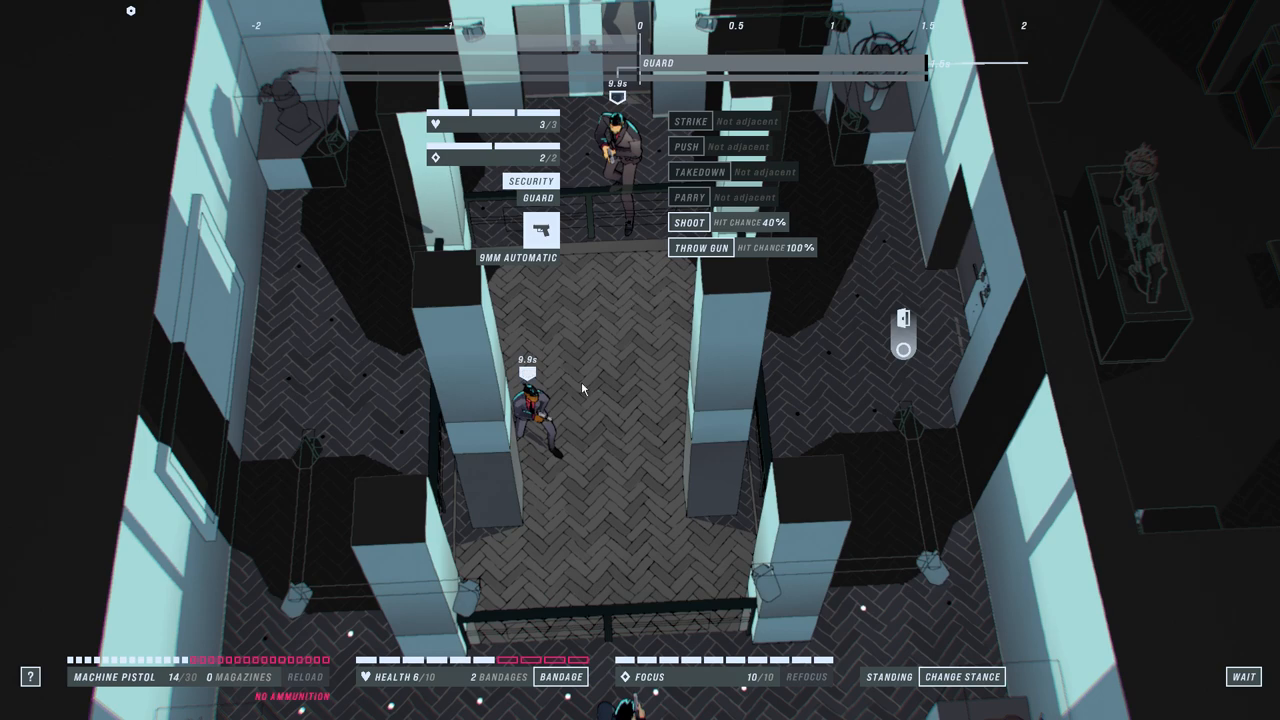
Step: Fire twice at the security guard, then throw the empty pistol at him
left_click(690, 222)
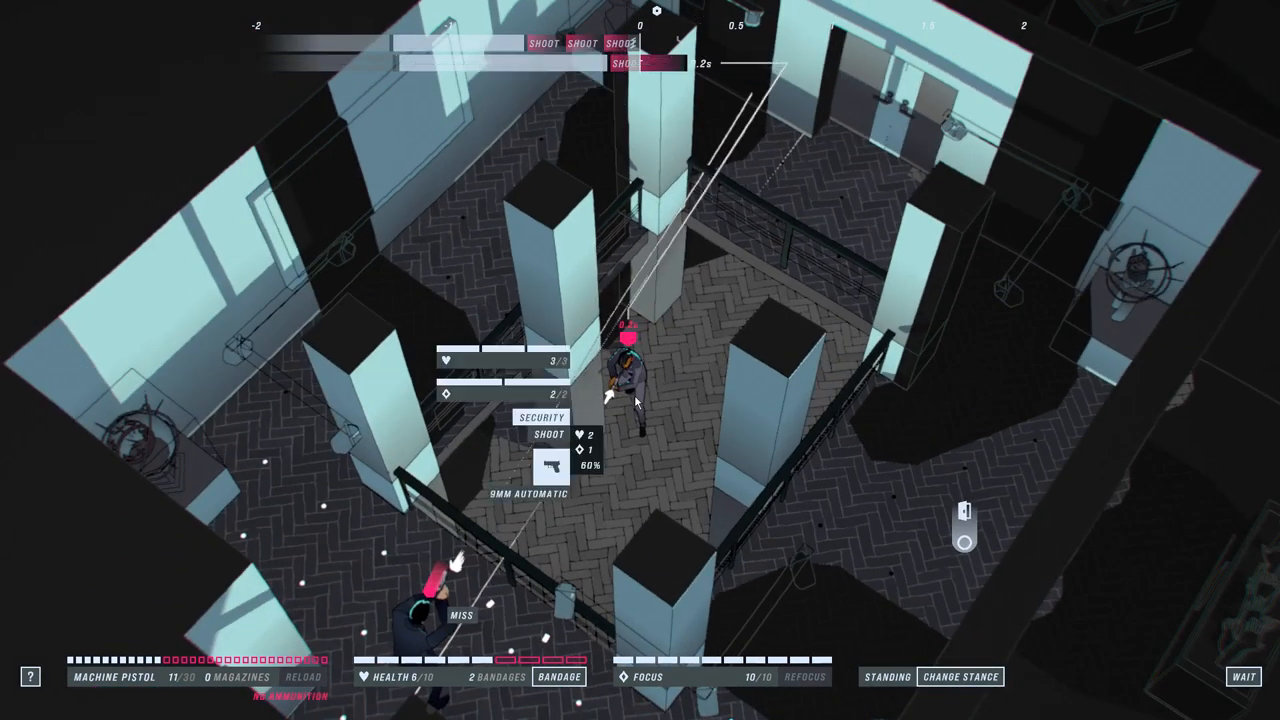
left_click(625, 395)
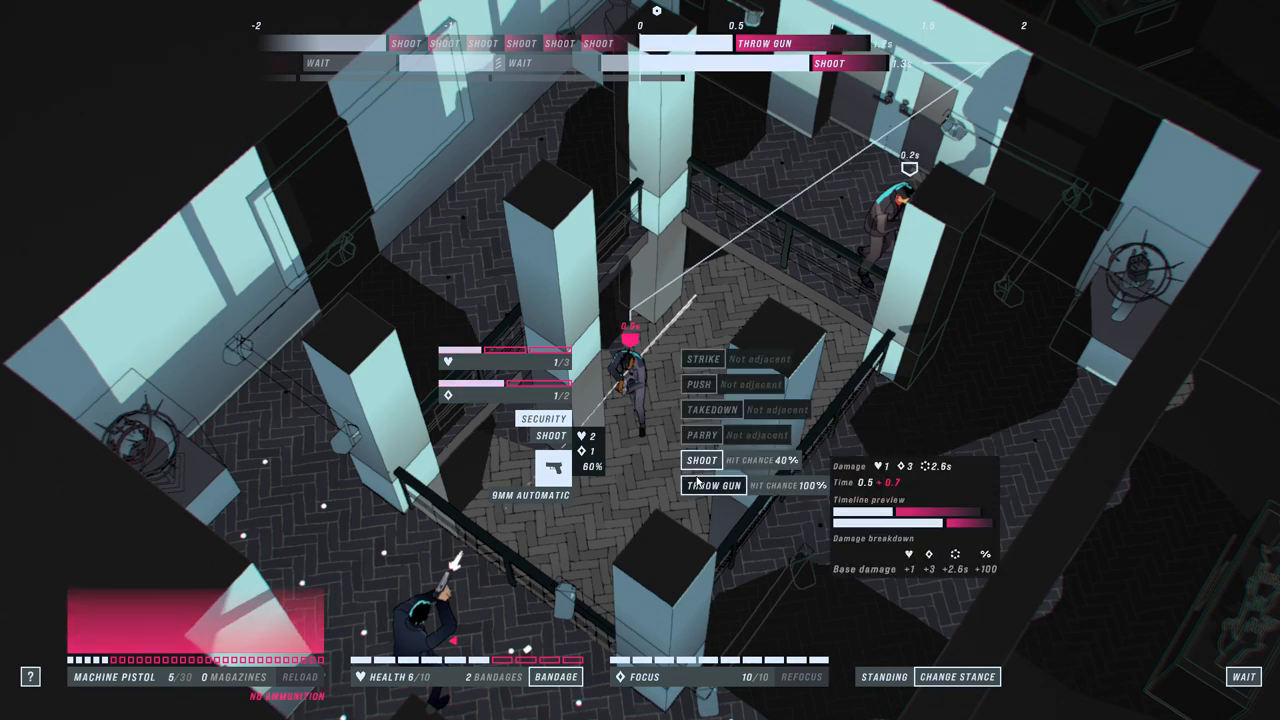
left_click(706, 483)
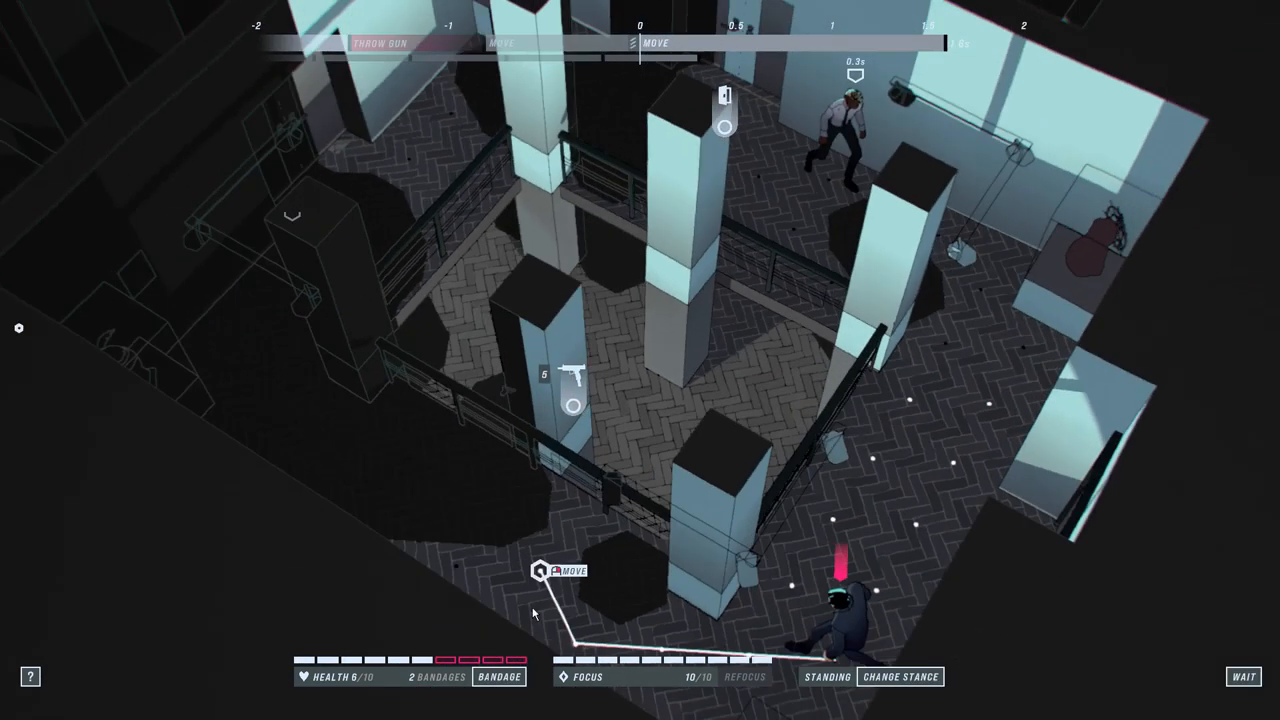
Step: Move John around the railing and take down the adjacent security guard
left_click(548, 575)
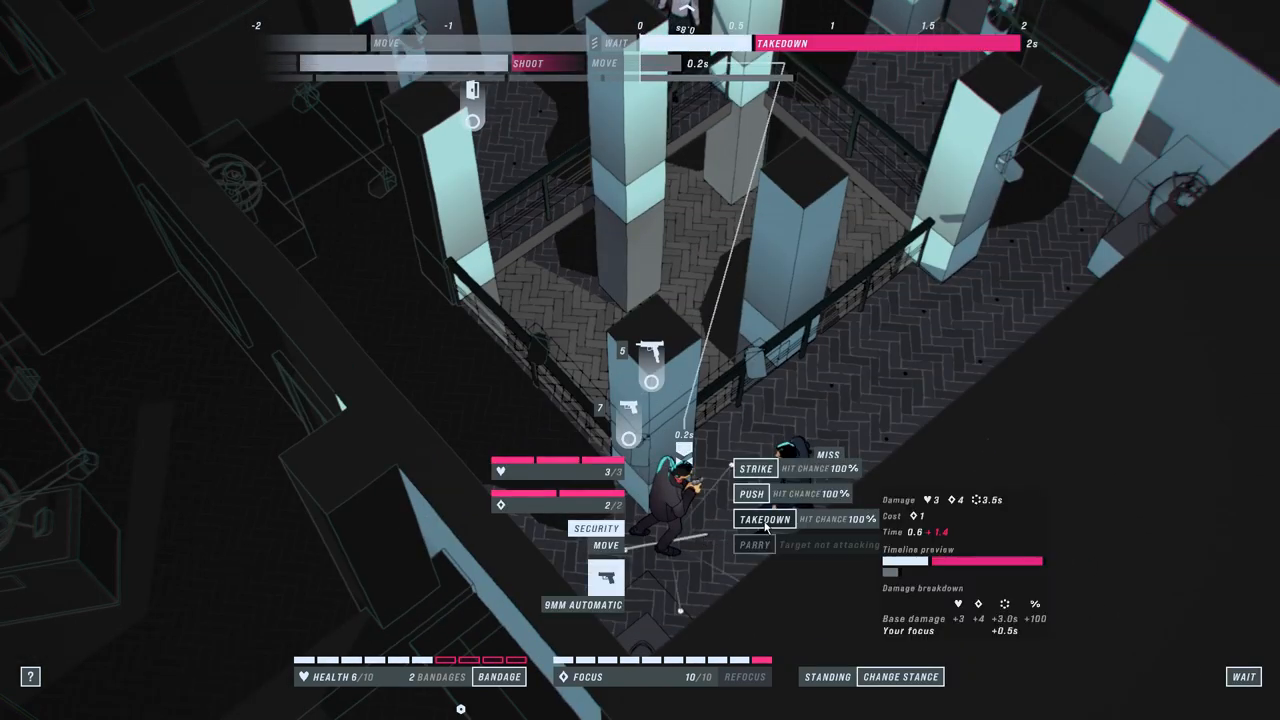
left_click(757, 518)
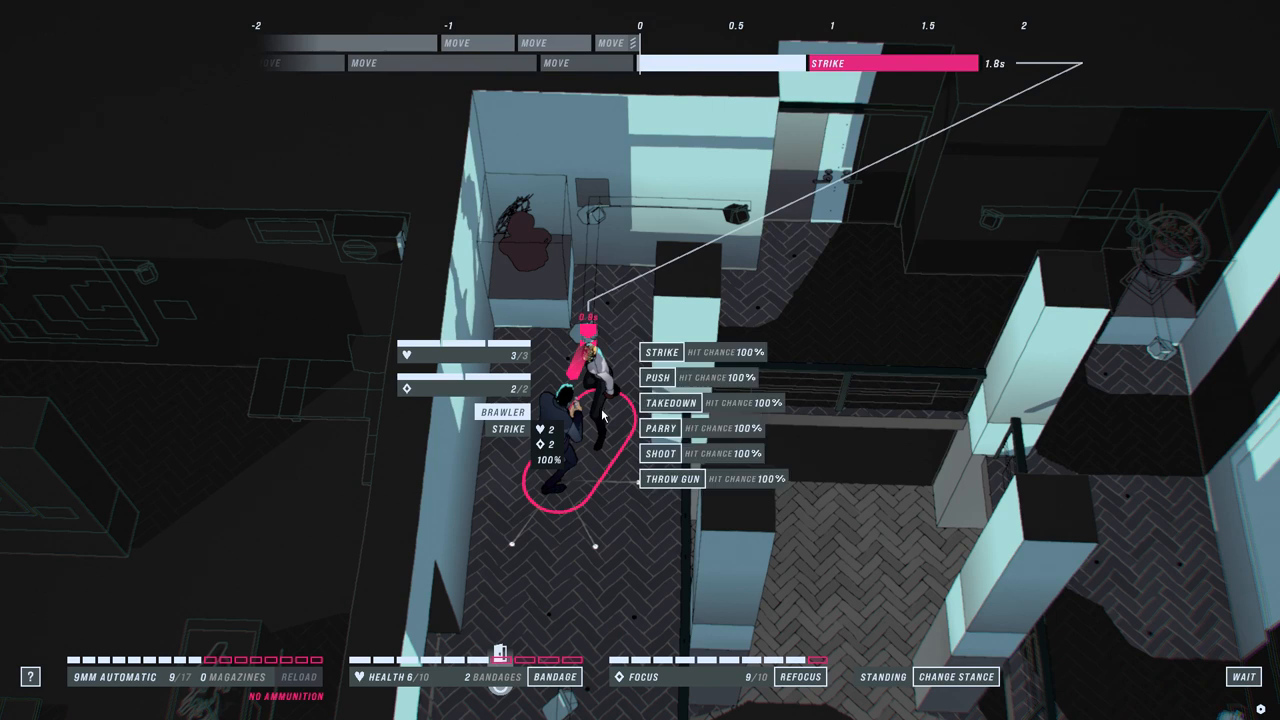
Step: Strike the brawler, shoot and strike the guard, take down the doorway brawler
left_click(659, 351)
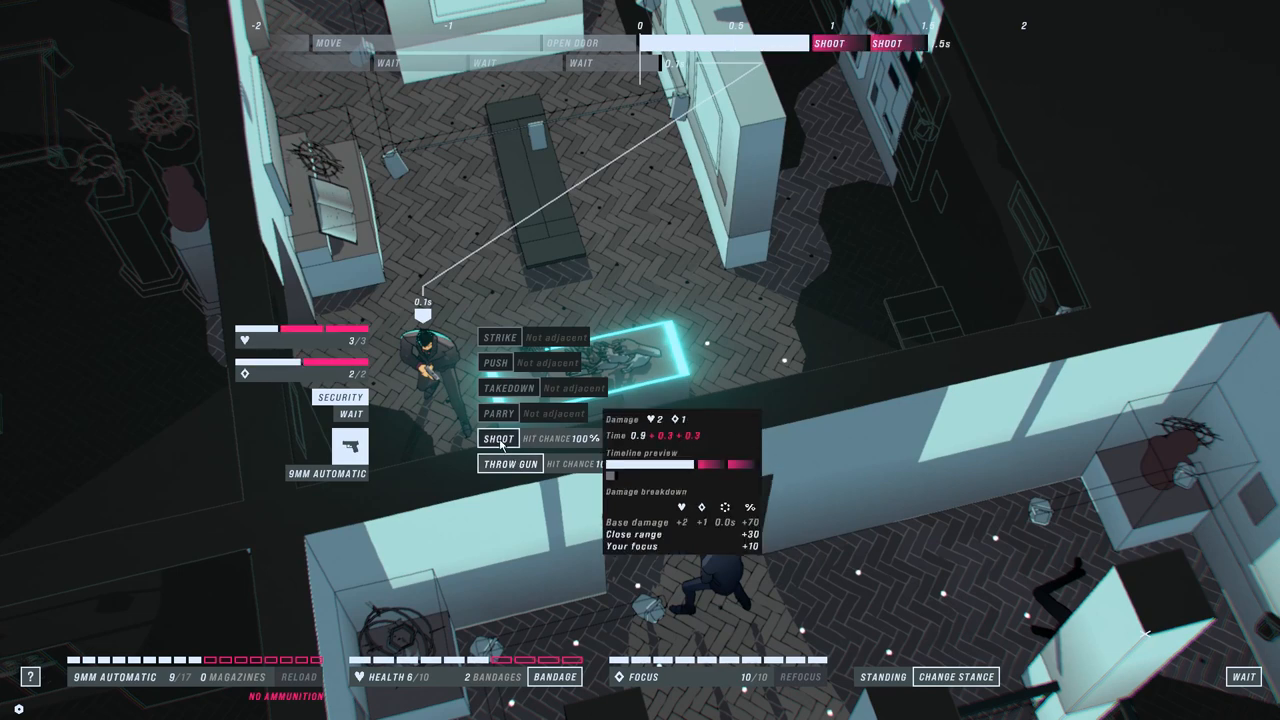
left_click(492, 441)
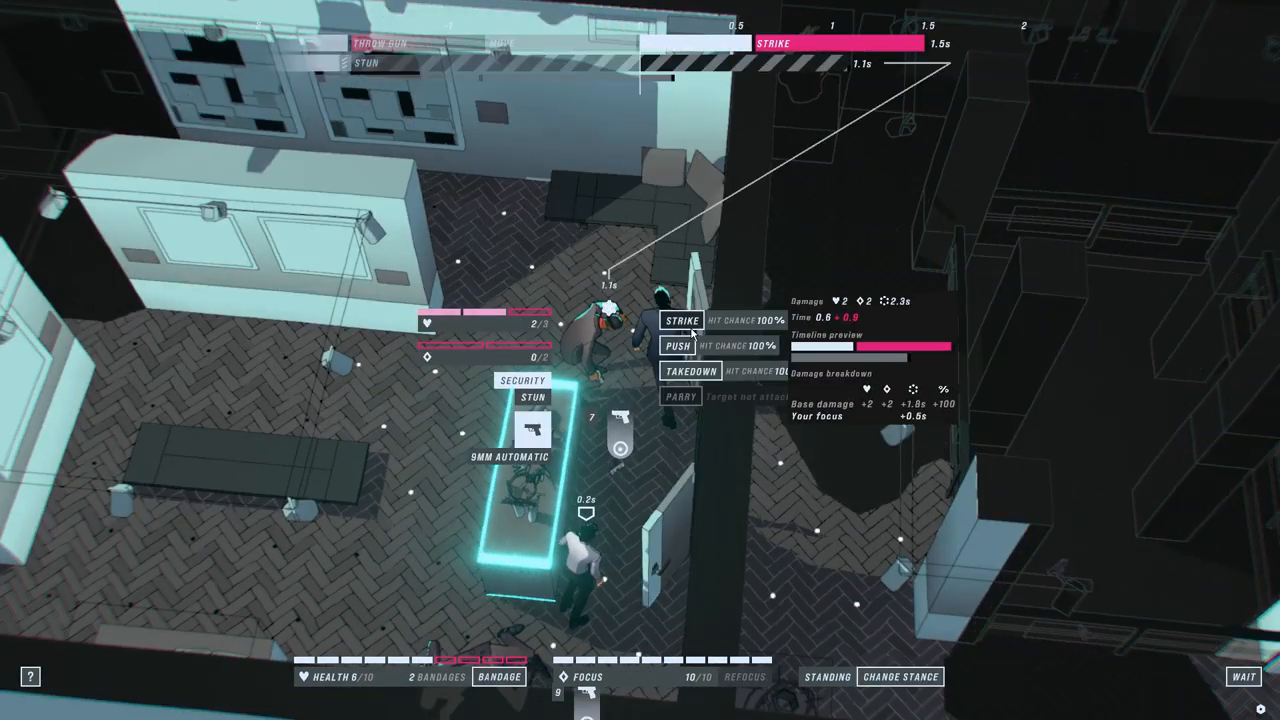
left_click(675, 320)
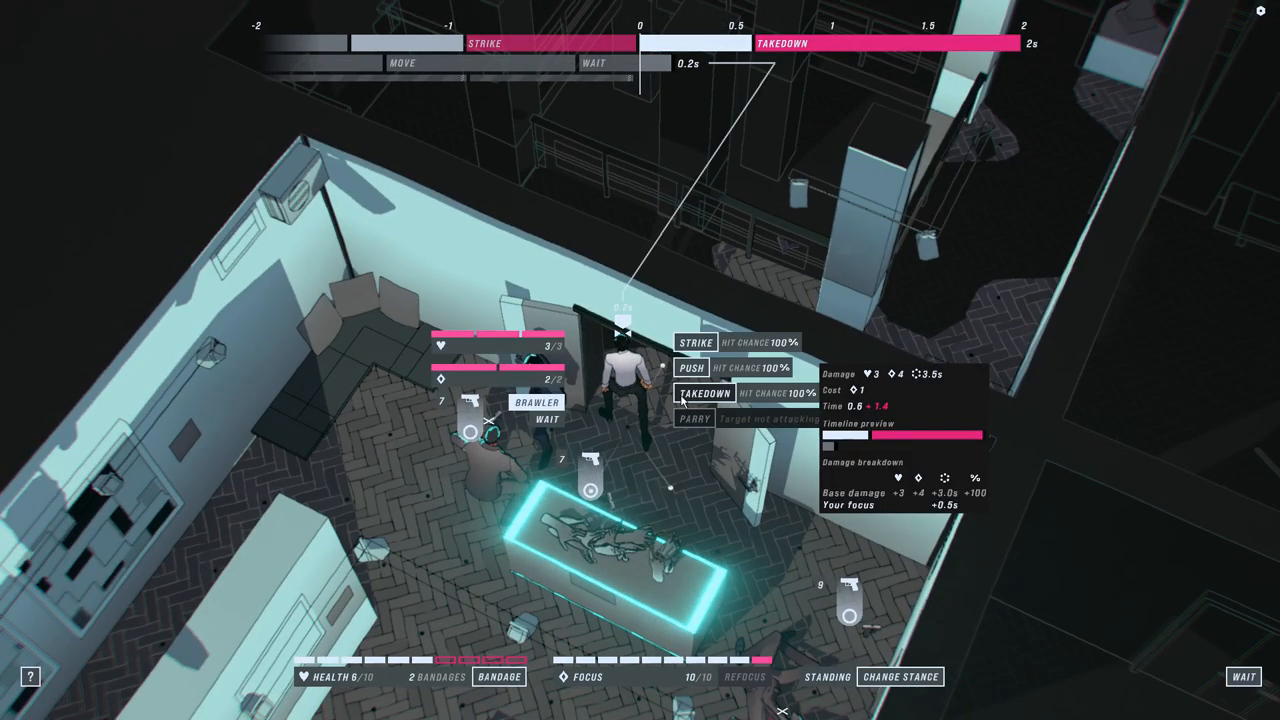
left_click(697, 392)
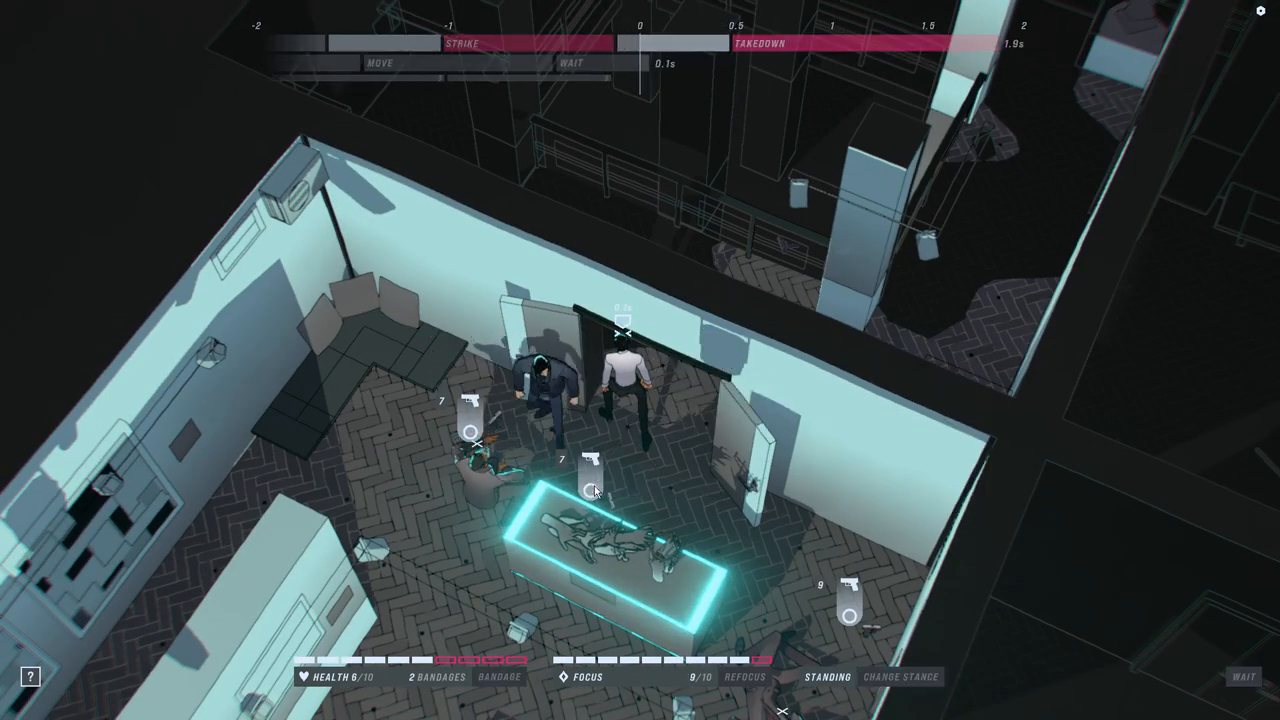
left_click(588, 490)
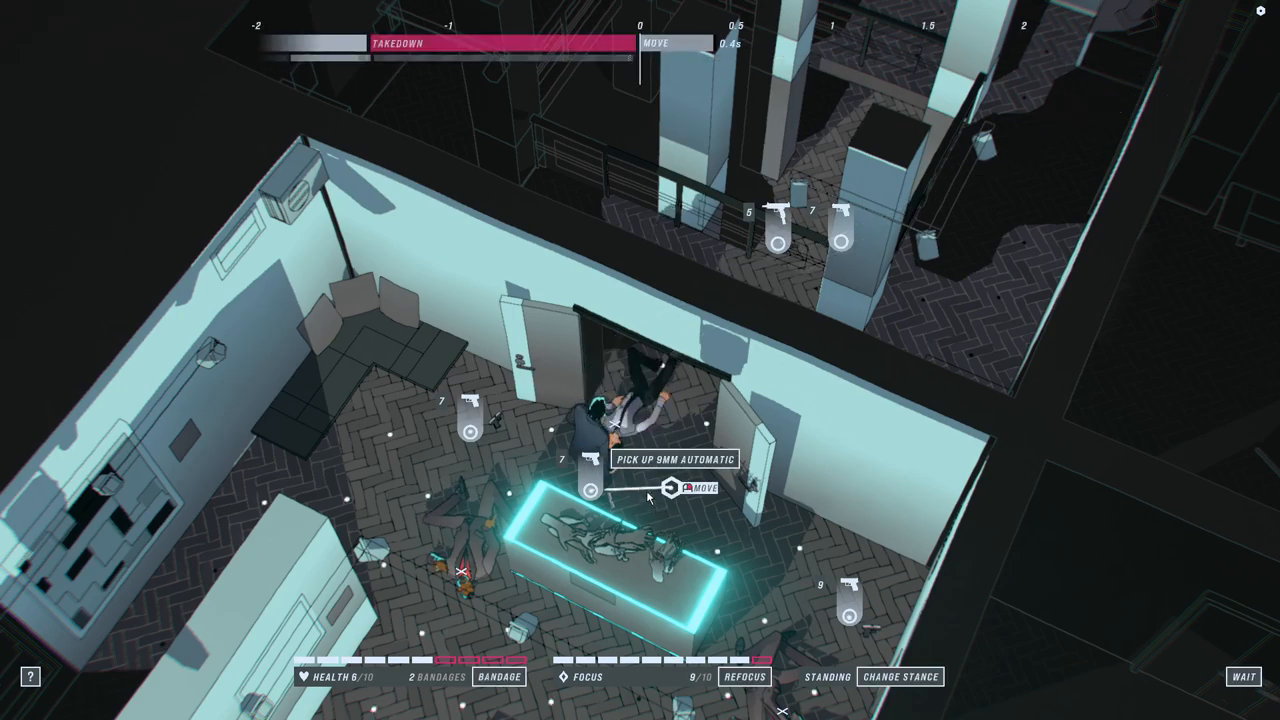
Step: Pick up the 9mm automatic, then shoot both assault-rifle mercenaries until they fall
left_click(684, 491)
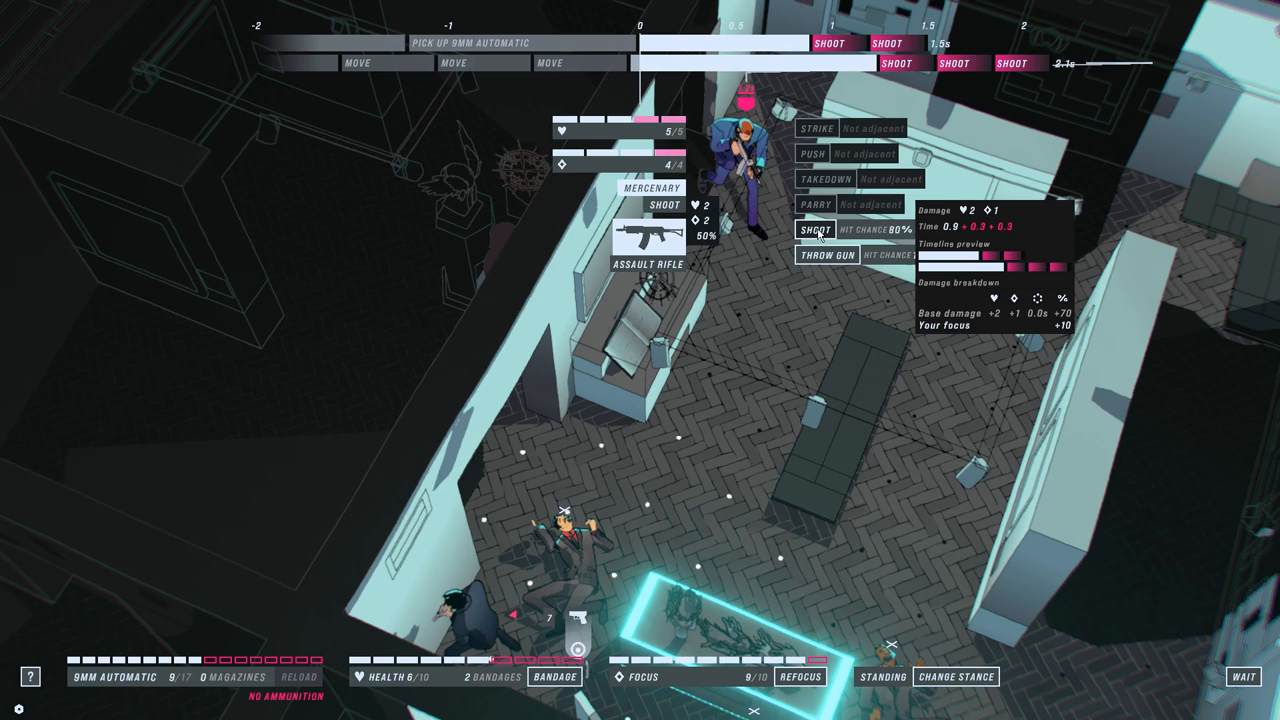
left_click(813, 232)
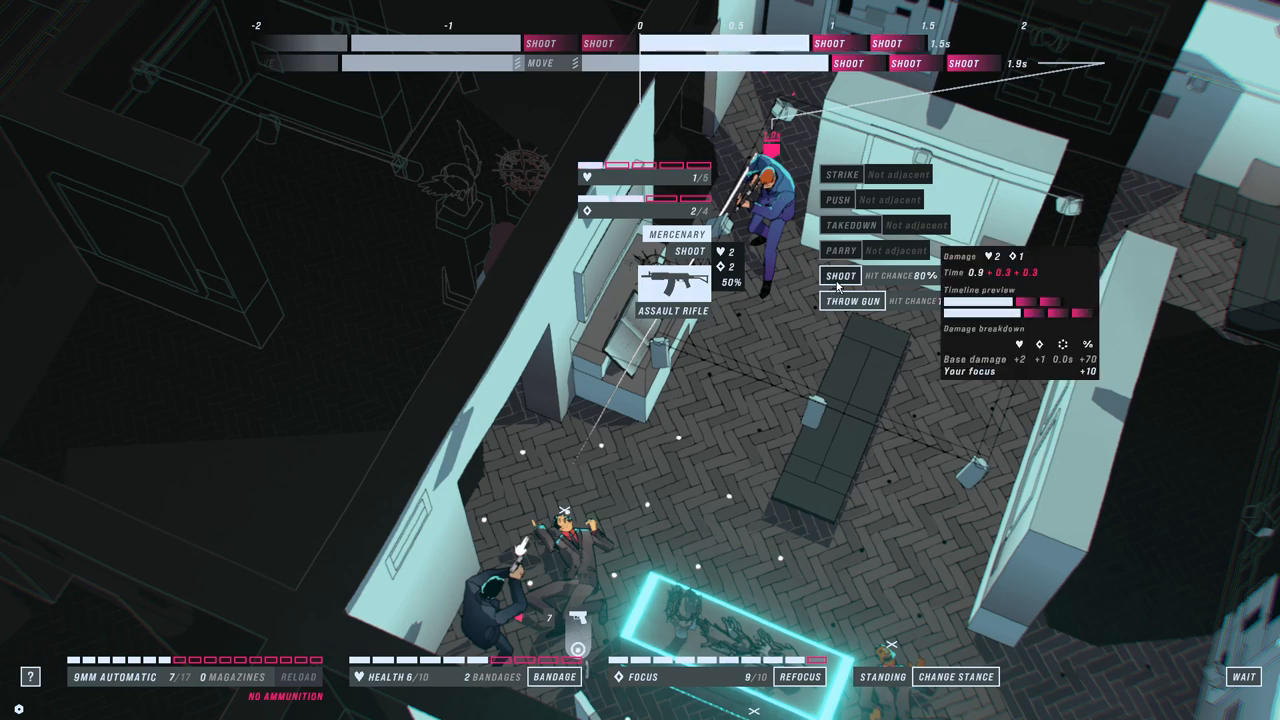
left_click(831, 277)
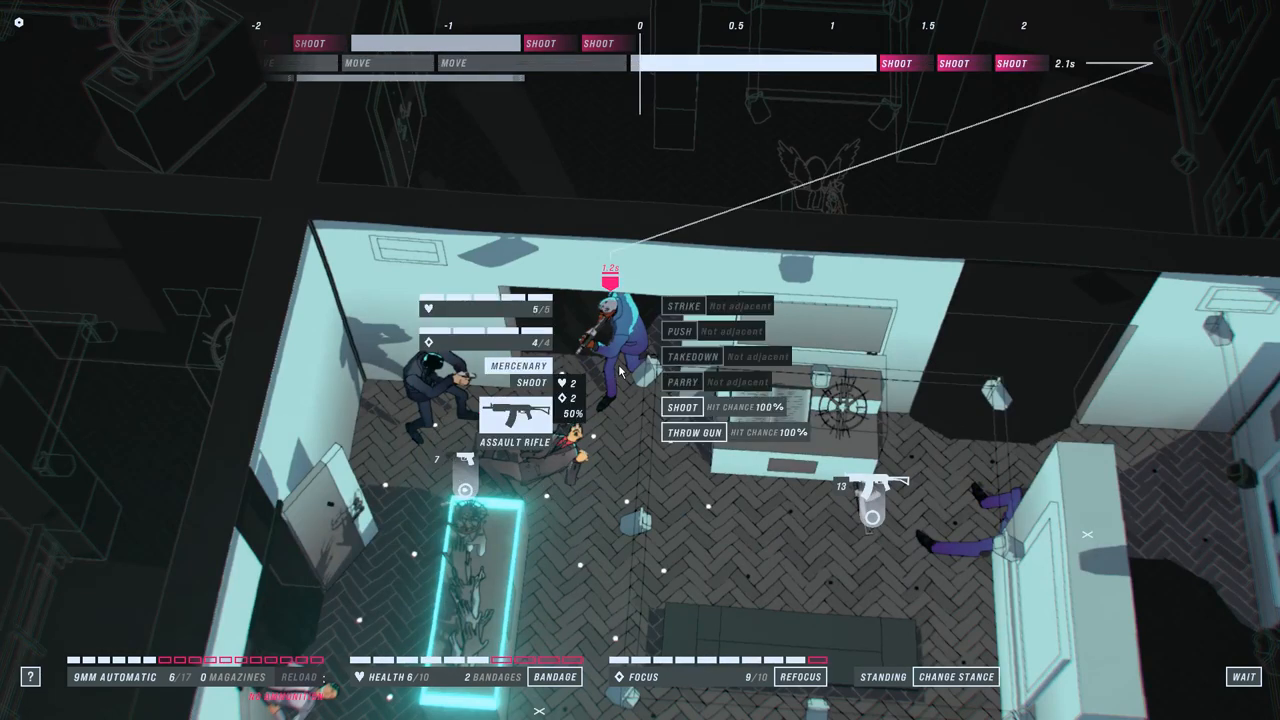
mouse_move(680, 408)
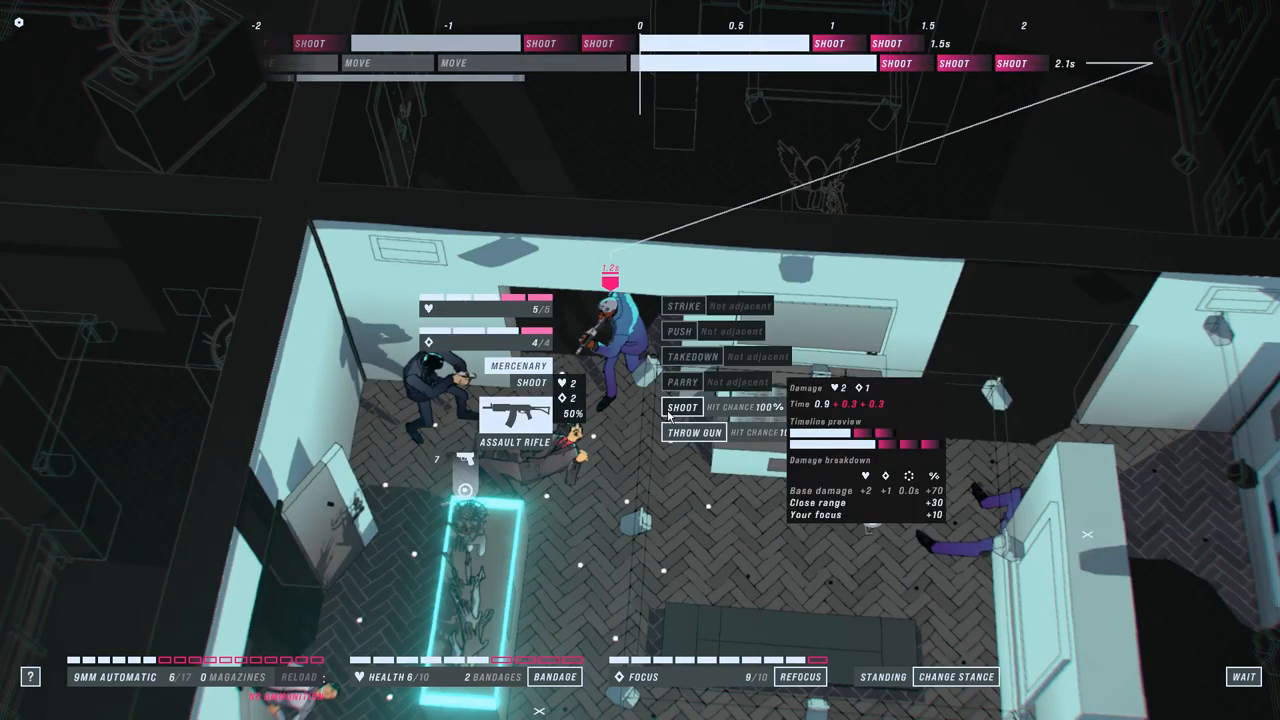
left_click(684, 407)
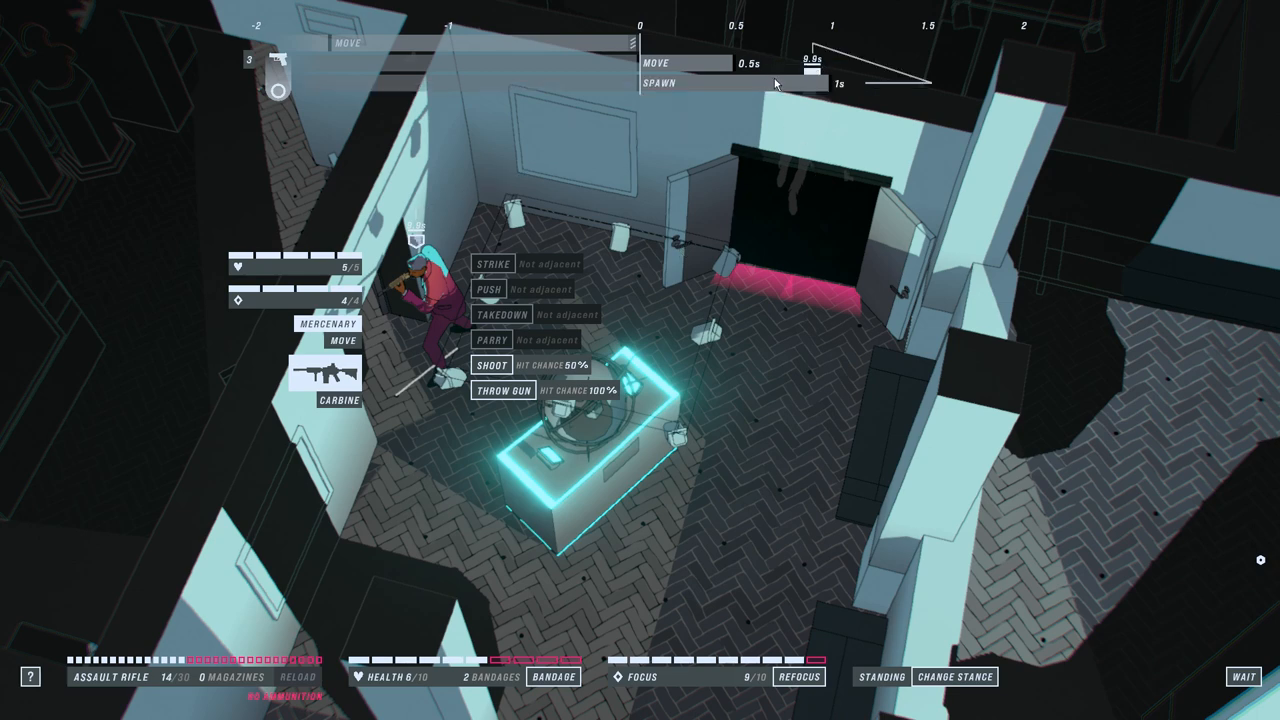
mouse_move(487, 367)
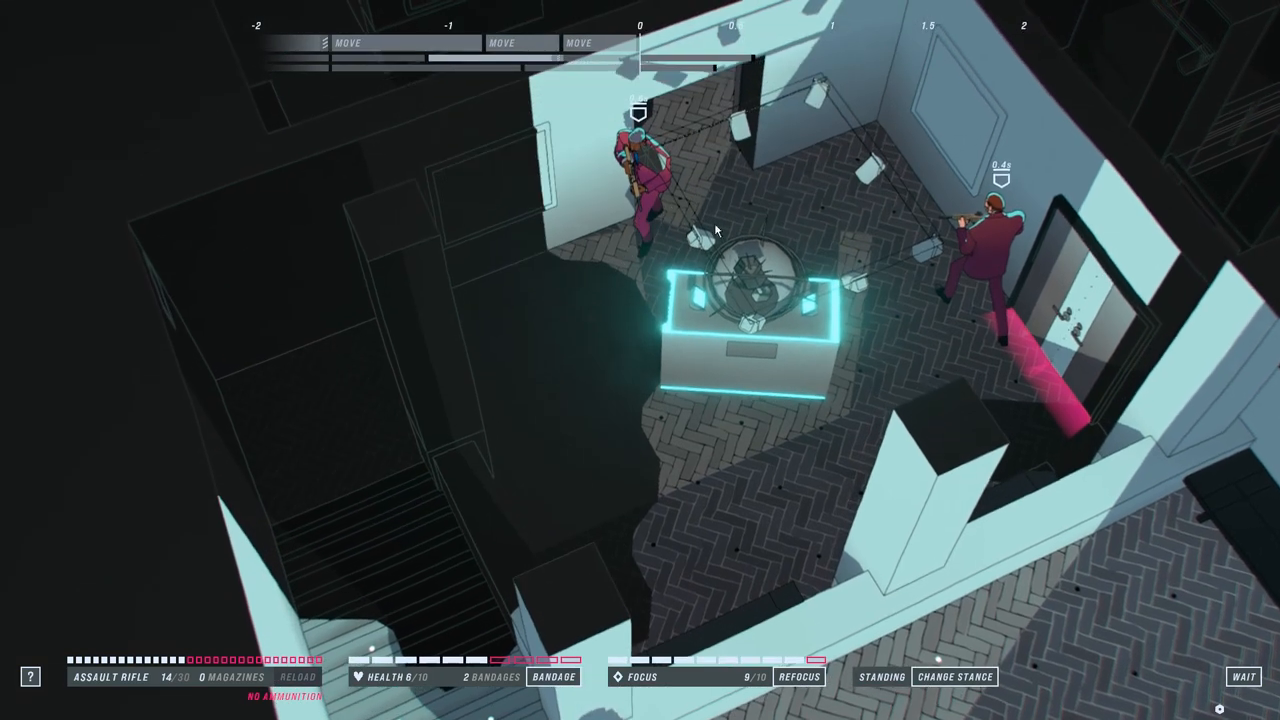
mouse_move(595, 300)
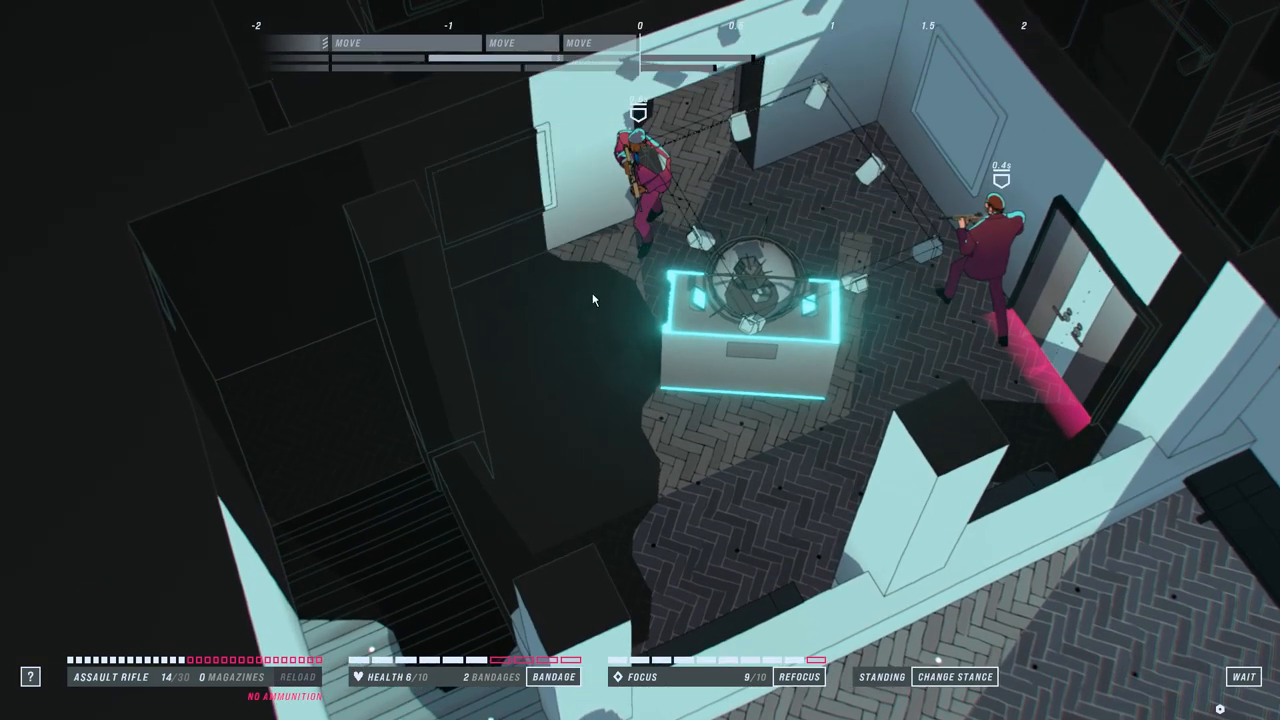
Step: Shoot the mercenary by the right doorway, then throw the empty rifle at him
left_click(985, 215)
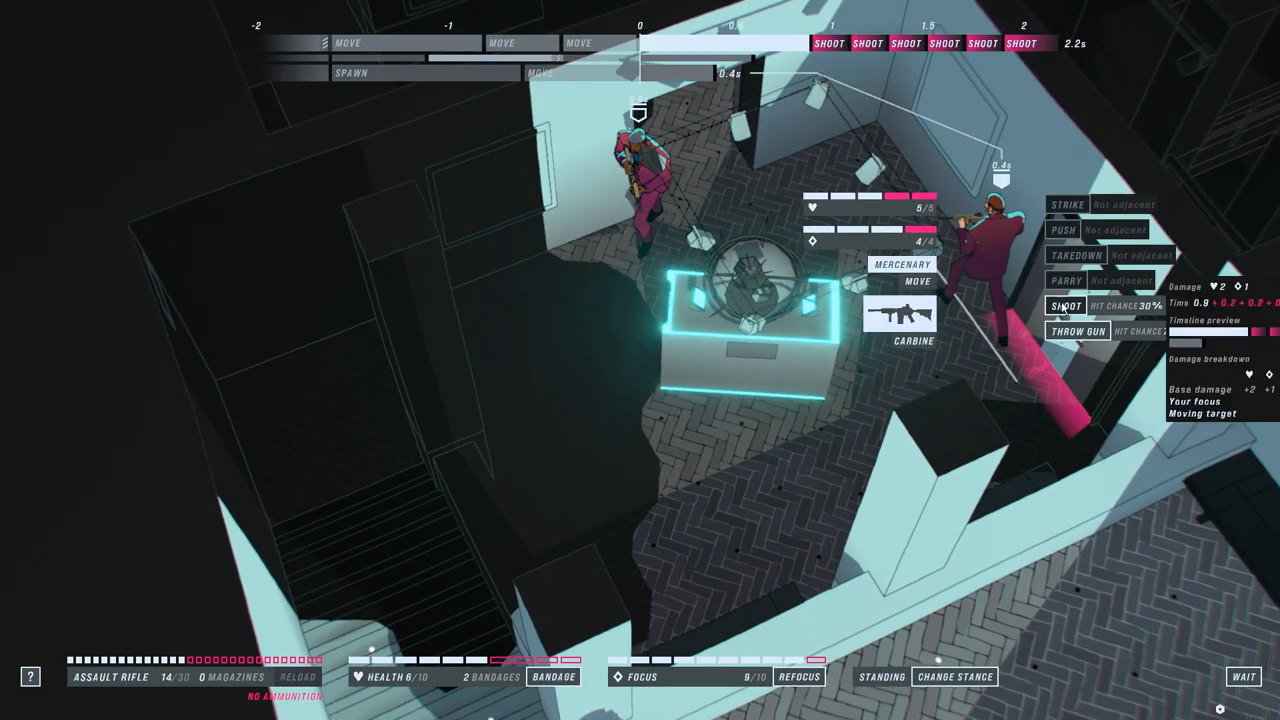
left_click(1066, 306)
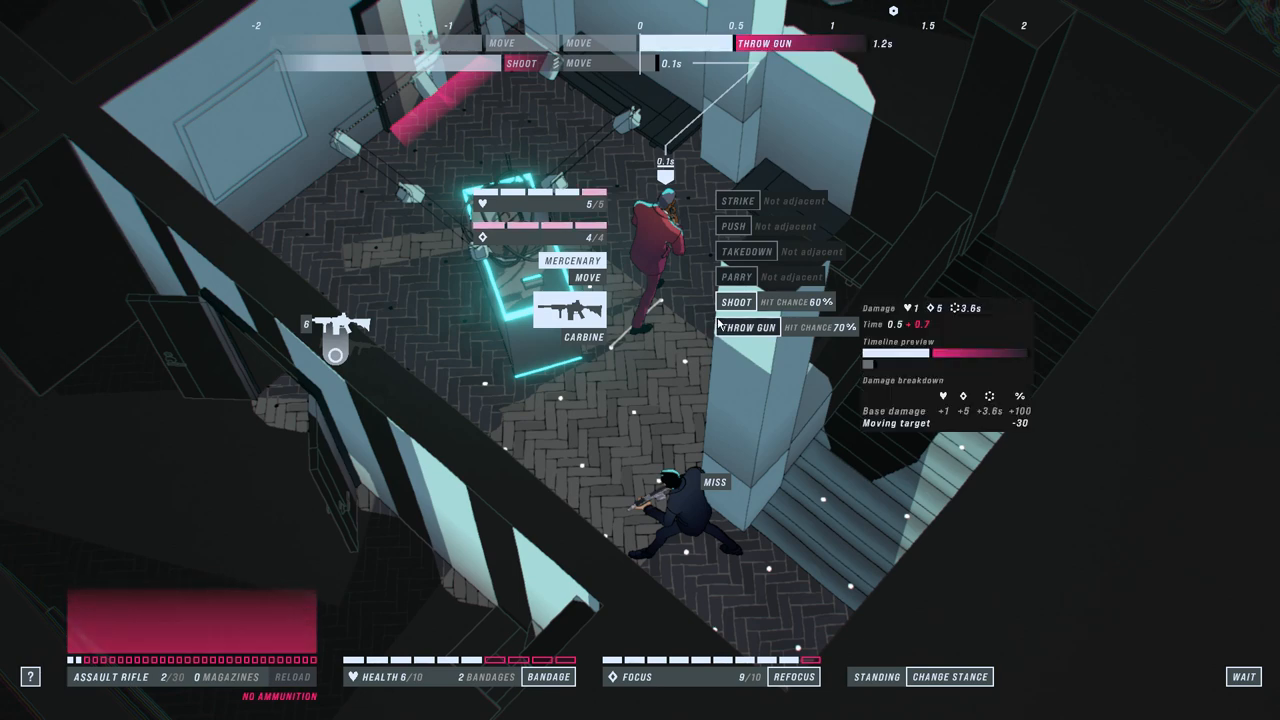
left_click(749, 327)
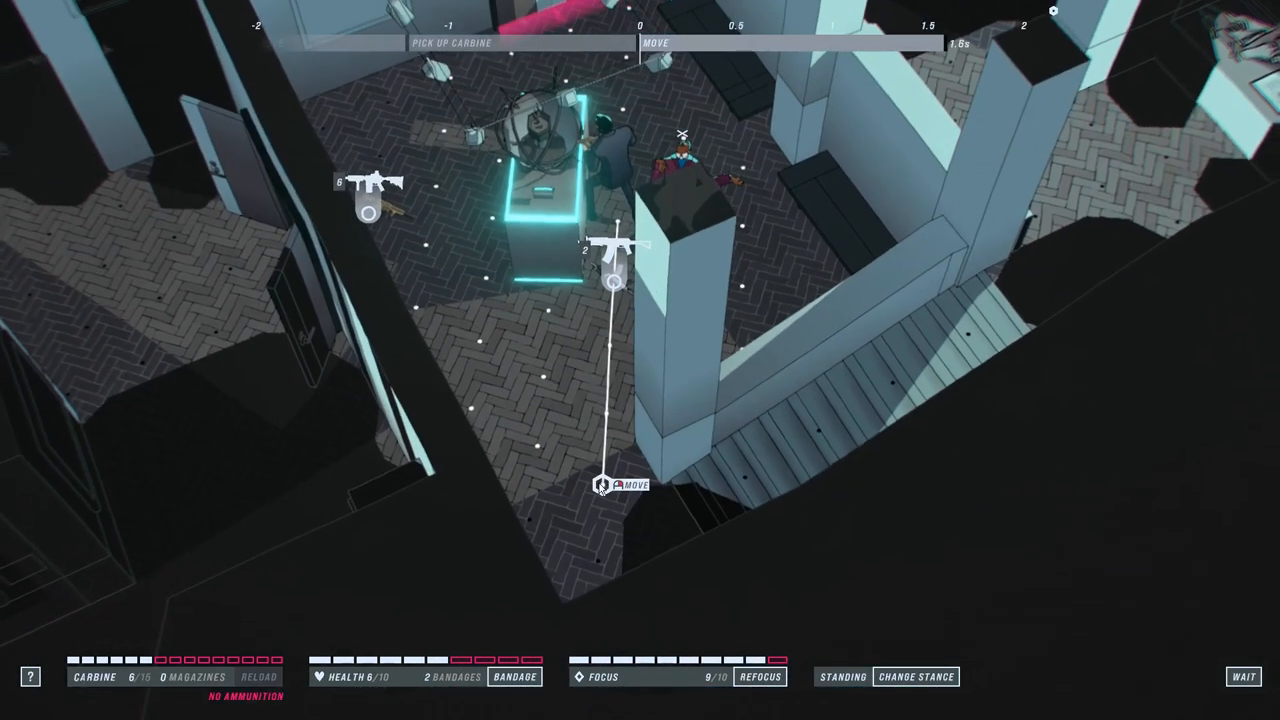
Step: Walk John past the pillar and out of the Exhibit room
left_click(607, 488)
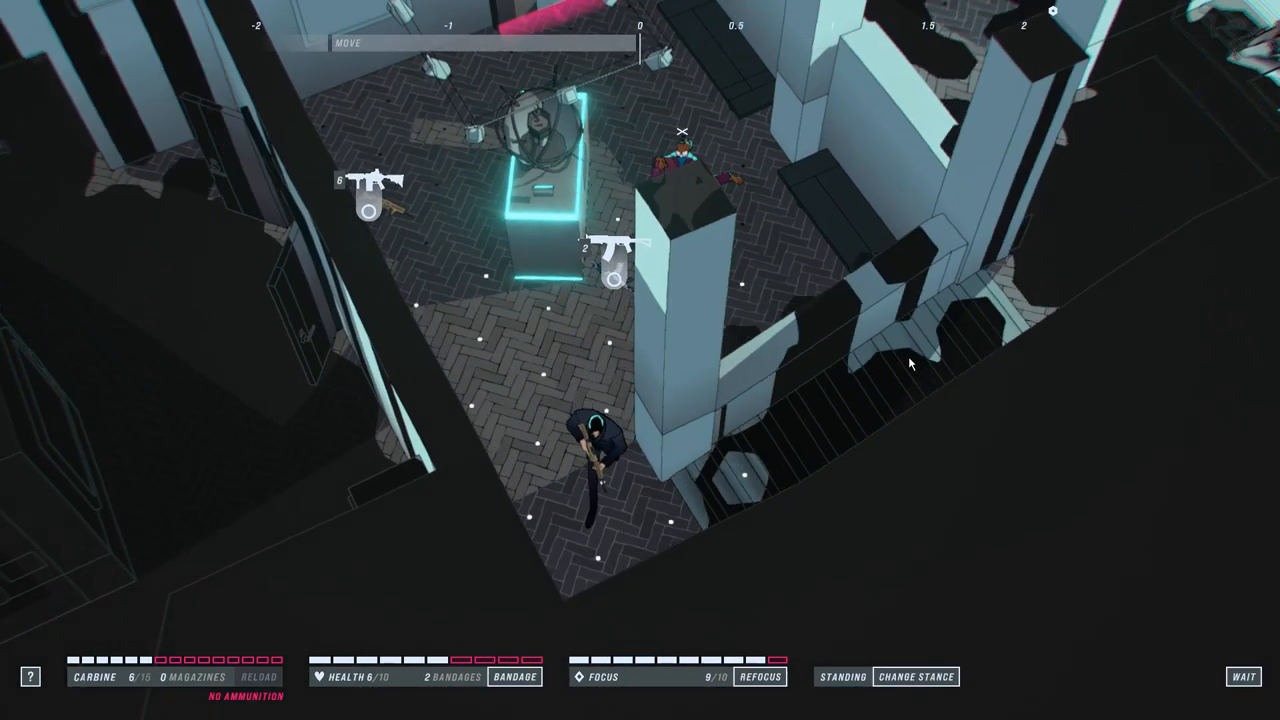
left_click(757, 677)
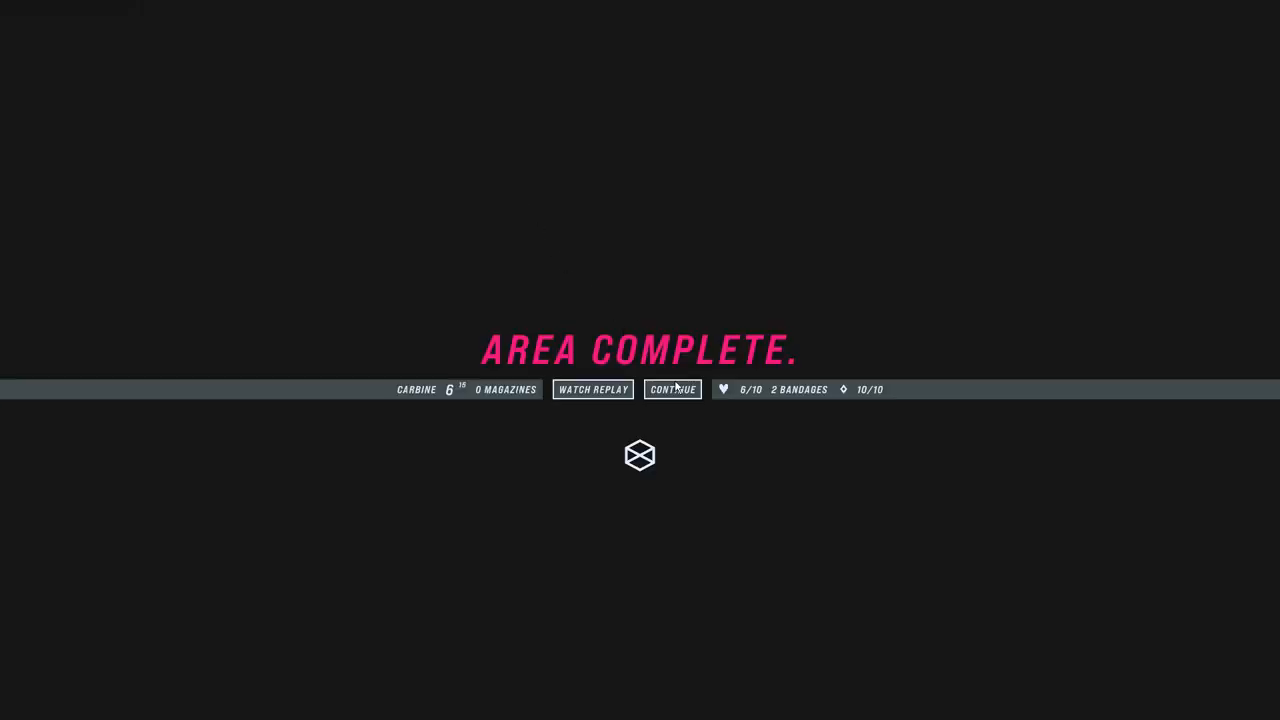
left_click(672, 389)
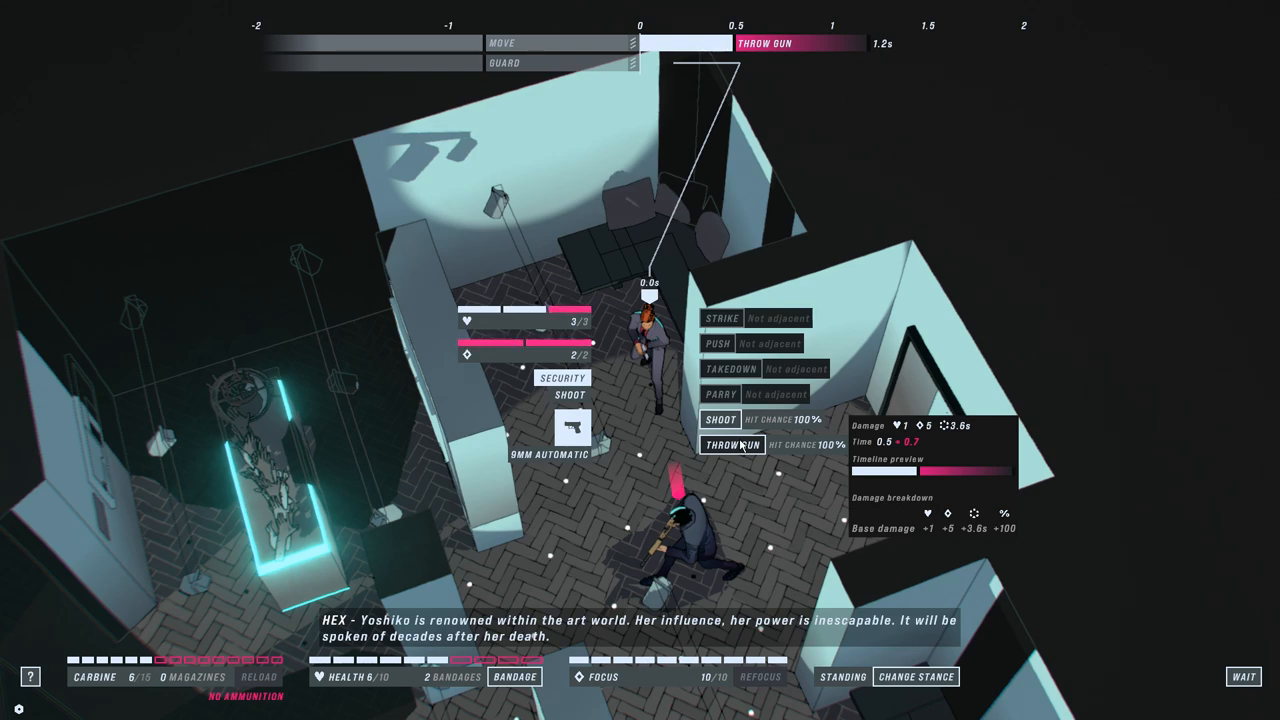
Step: Throw the carbine at the security guard, then strike the stunned martial artist
left_click(732, 445)
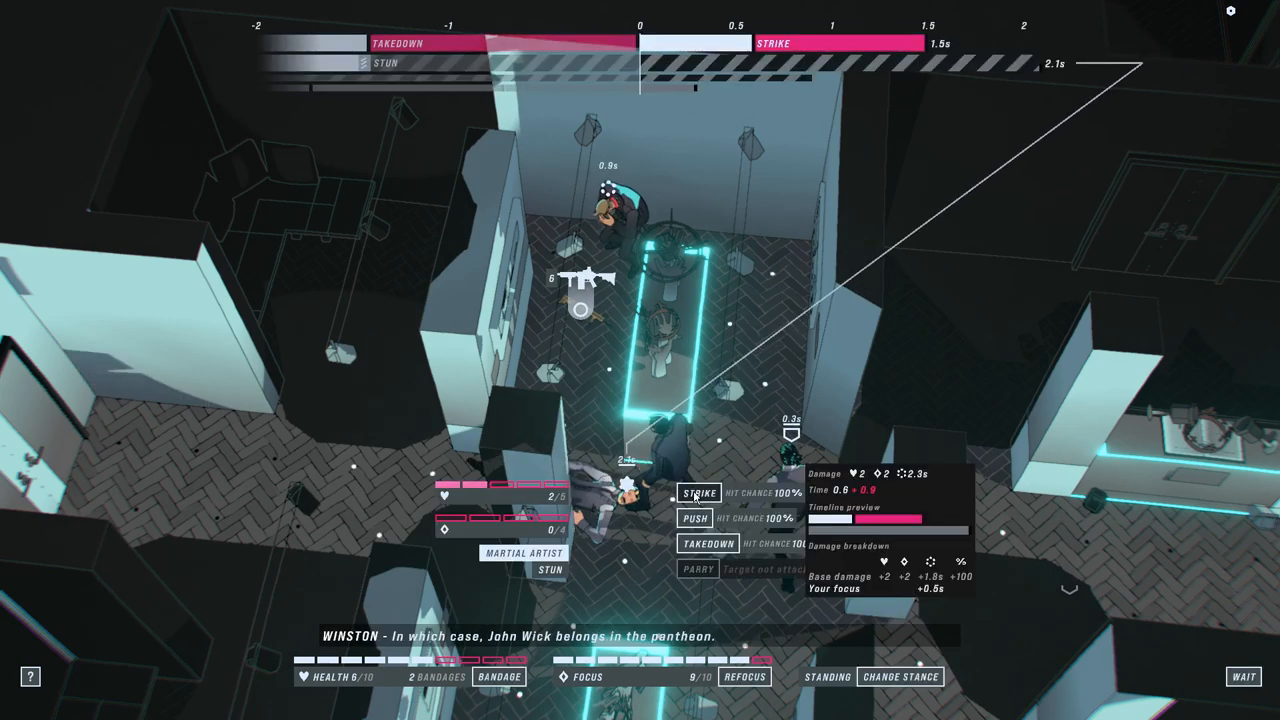
left_click(694, 493)
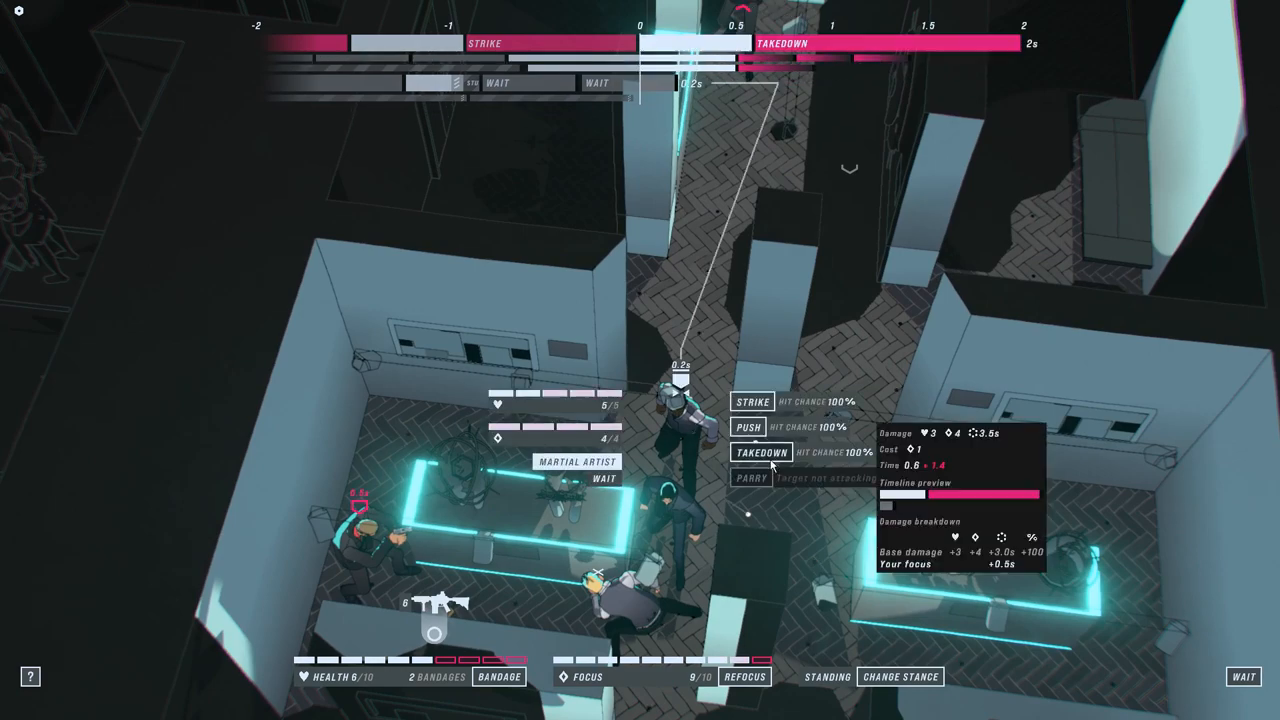
mouse_move(761, 452)
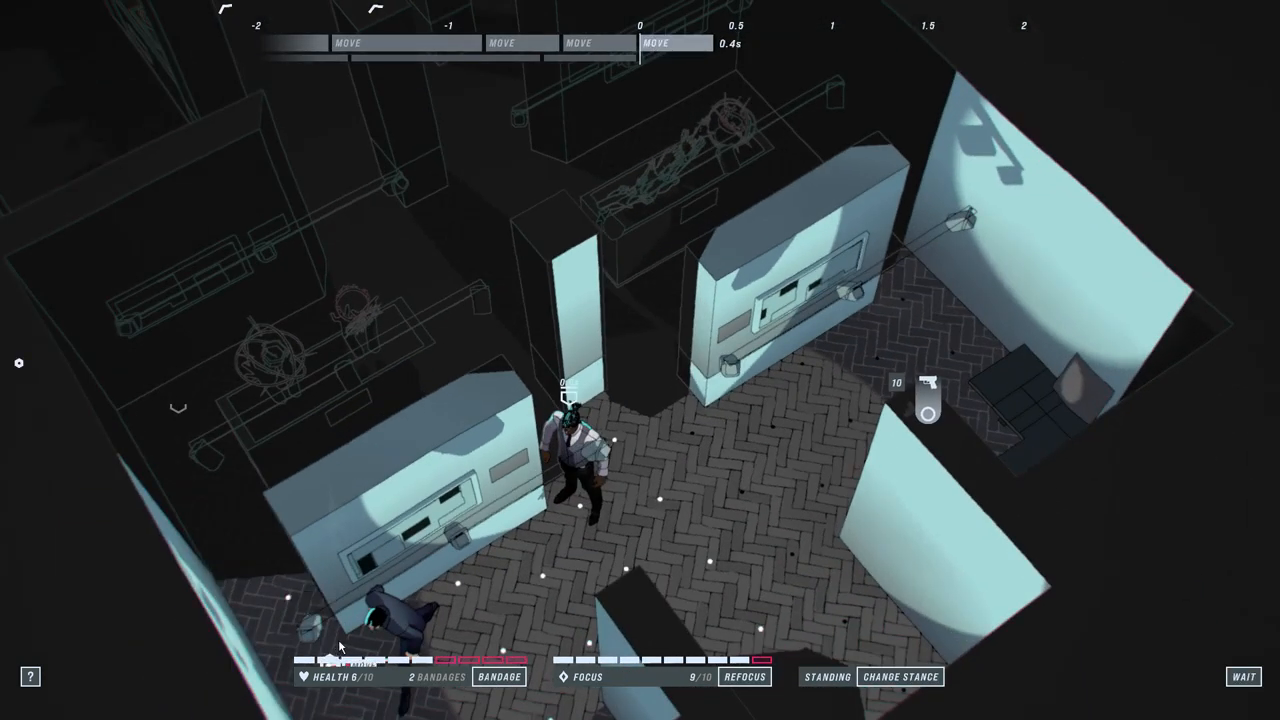
Step: Take down the guard and martial artist, shoot the mercenary, parry, shoot the guard
left_click(1243, 675)
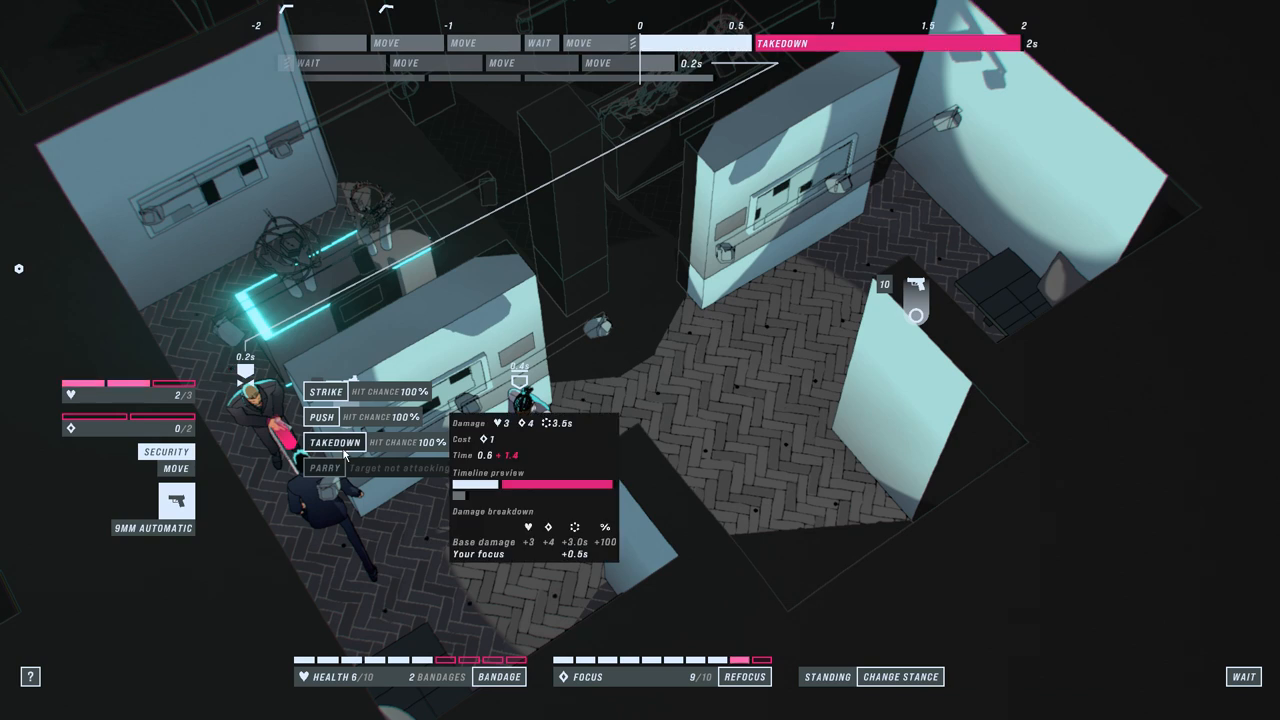
left_click(334, 443)
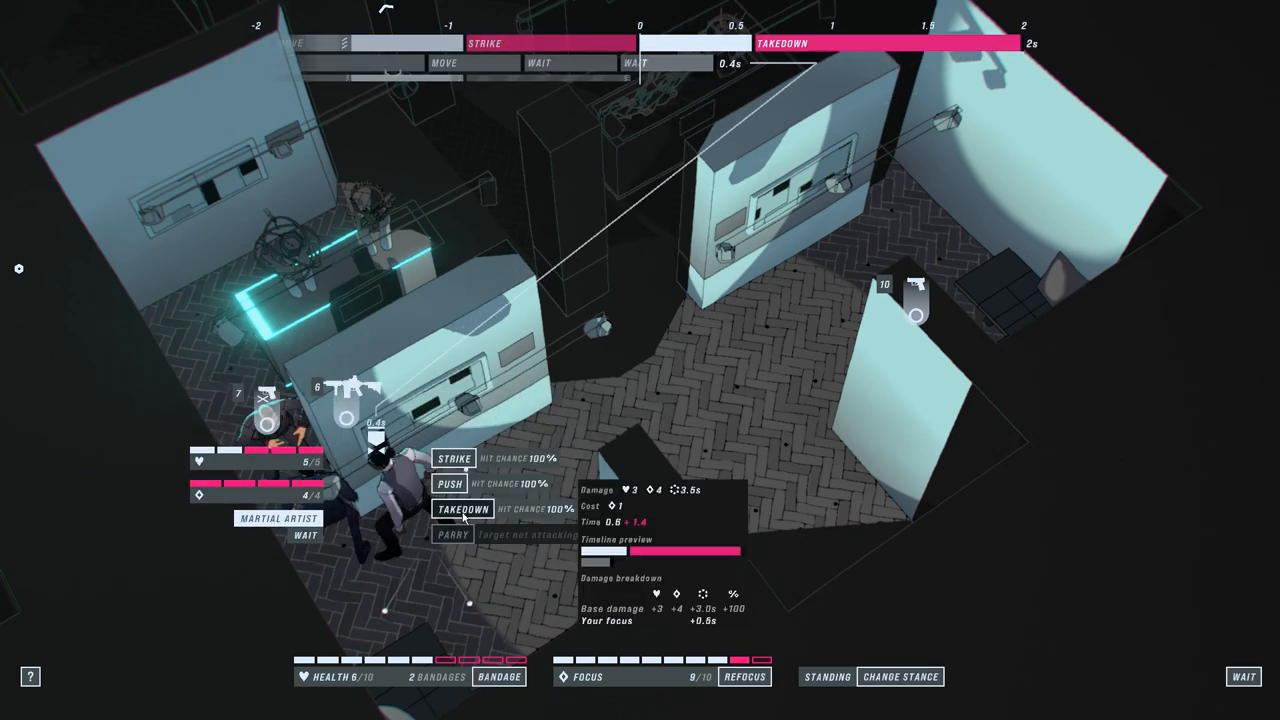
left_click(457, 509)
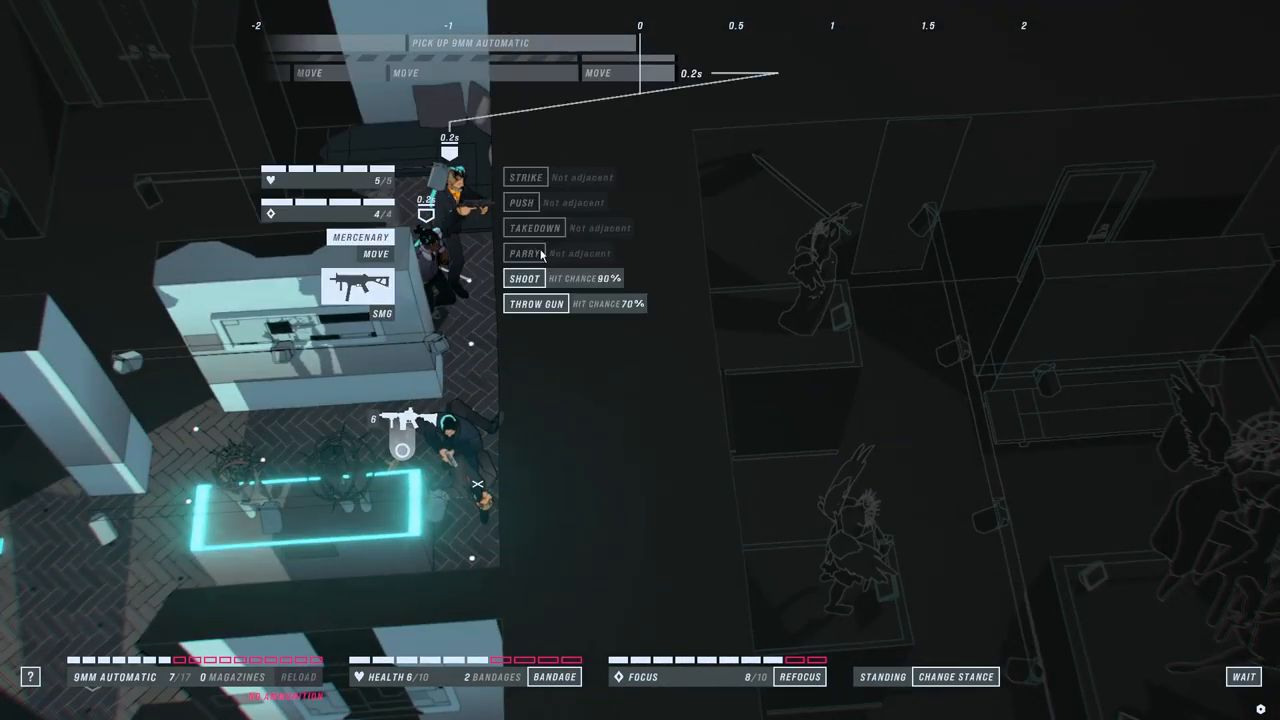
left_click(526, 277)
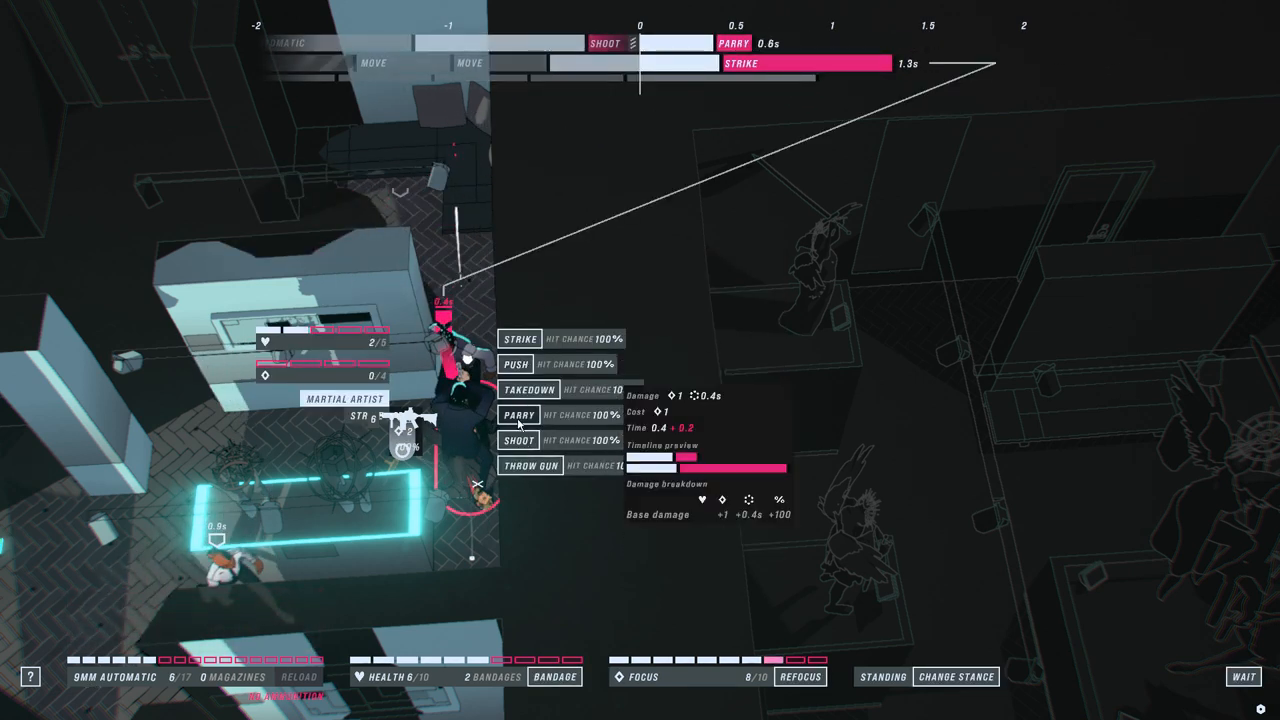
left_click(520, 415)
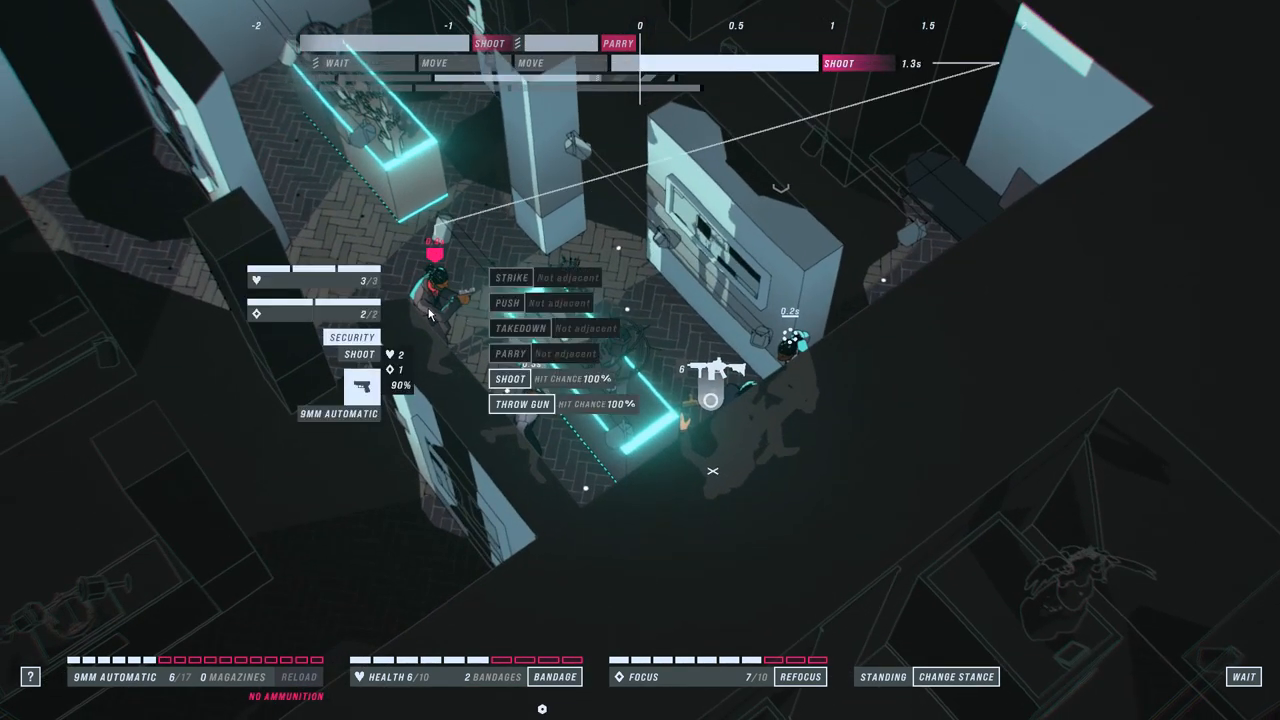
mouse_move(510, 379)
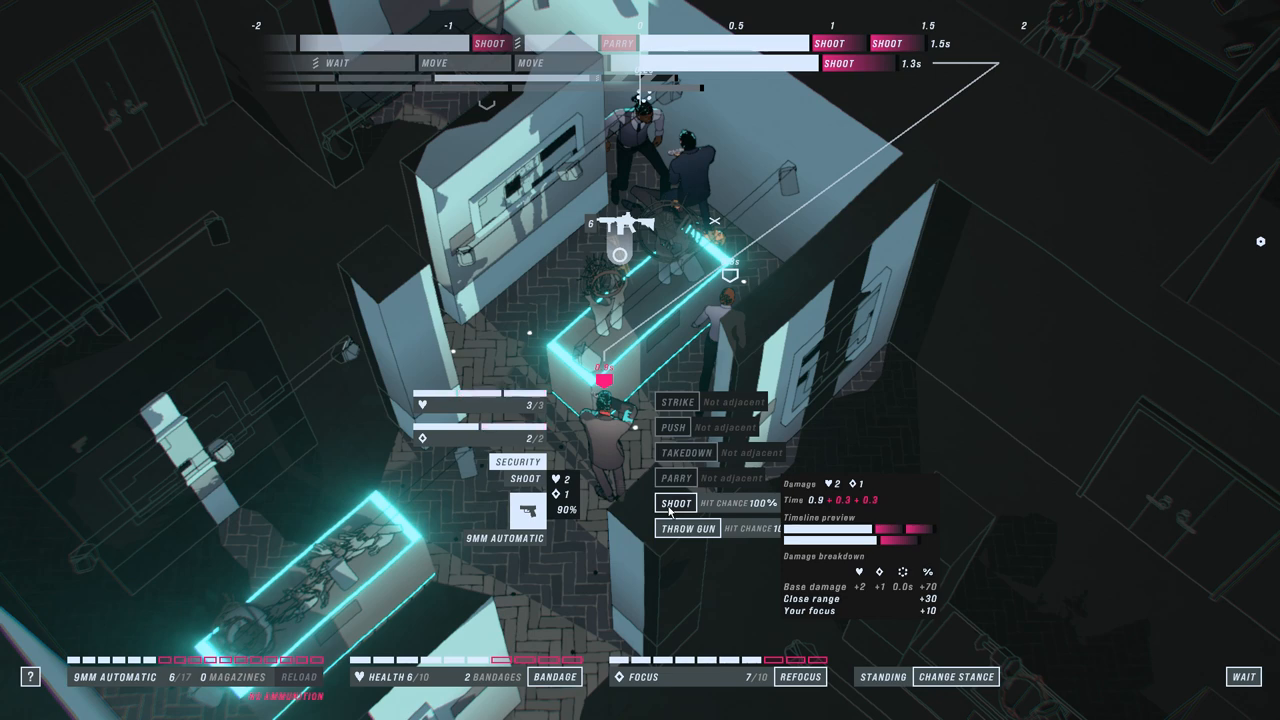
left_click(664, 505)
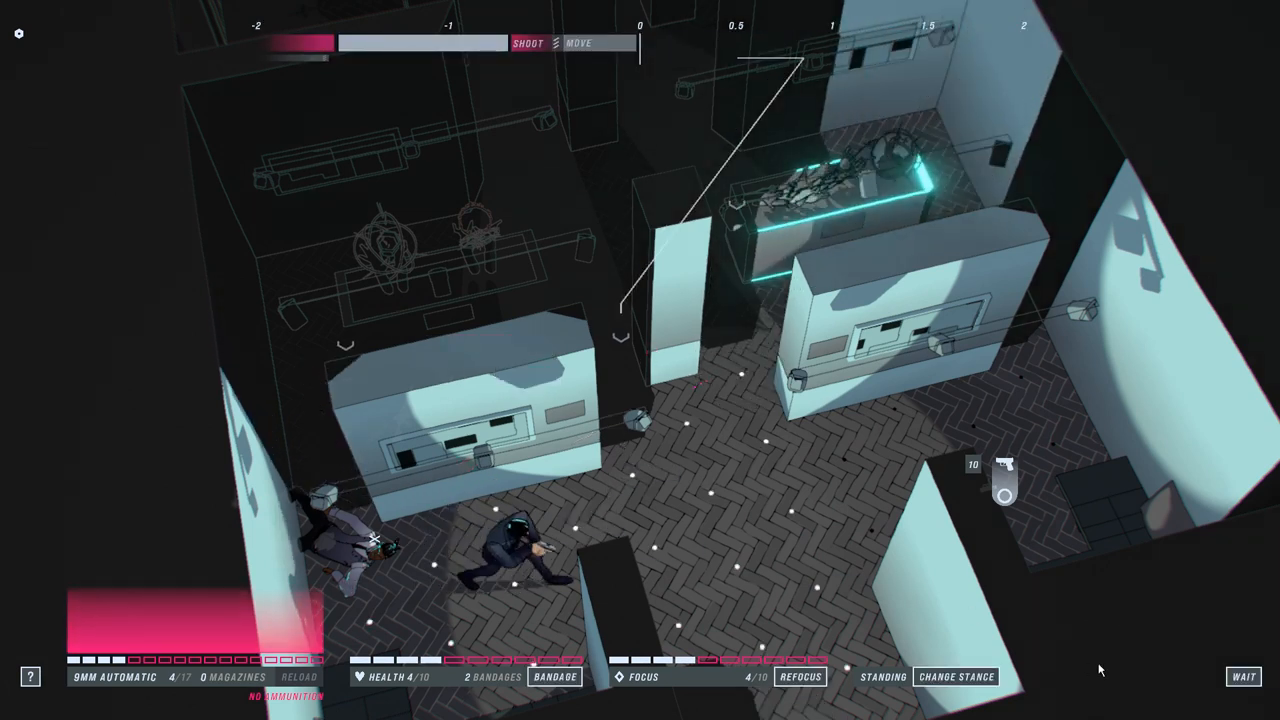
Step: Shoot the incoming mercenary and take down the attacking brawler
left_click(625, 420)
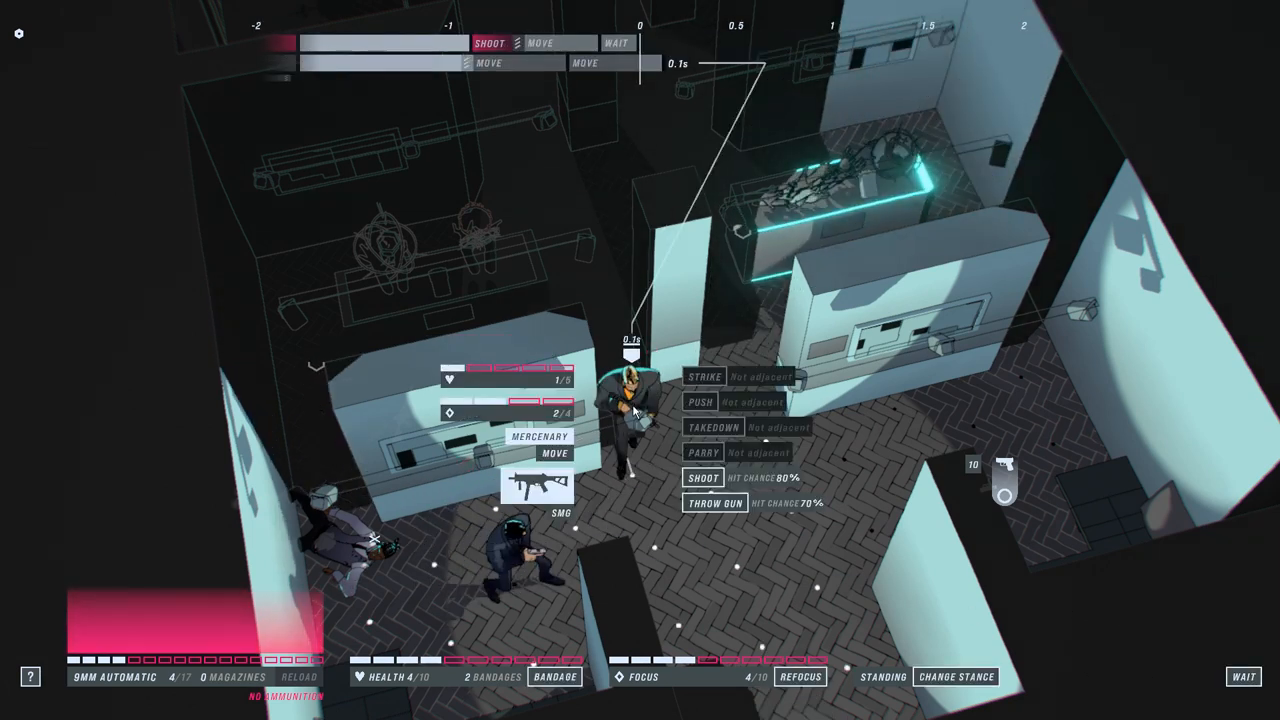
left_click(698, 478)
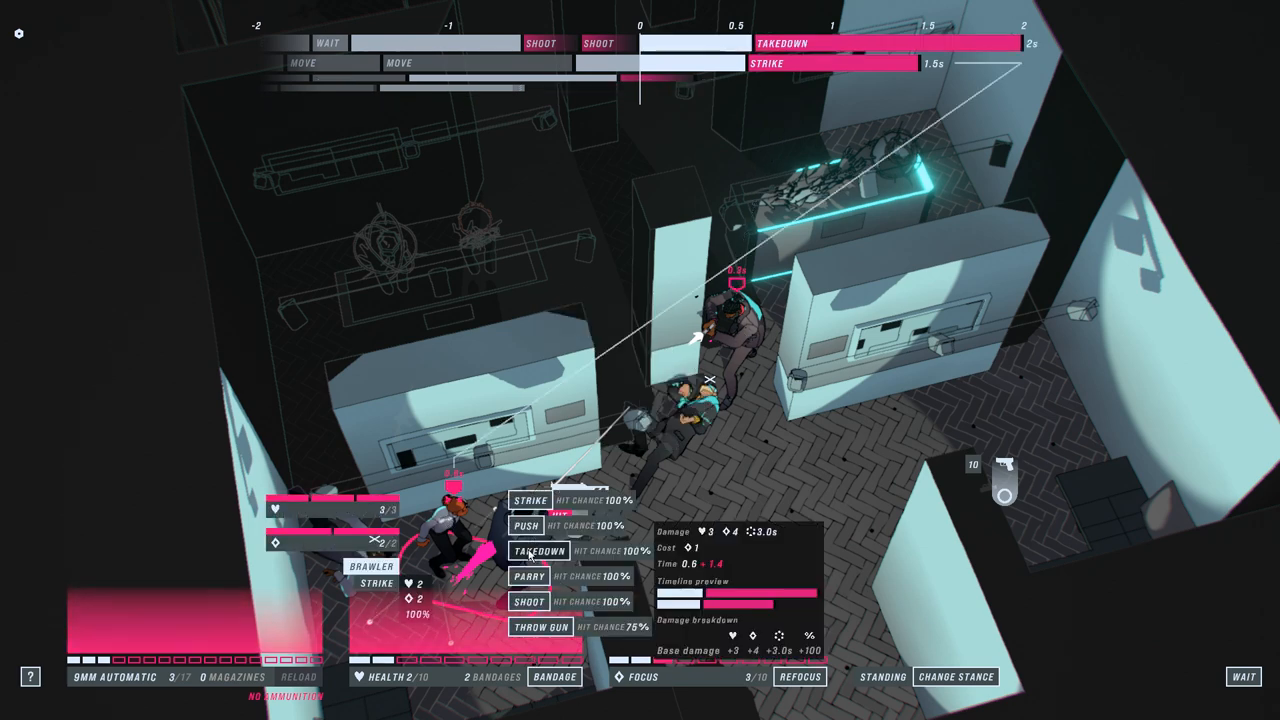
left_click(531, 551)
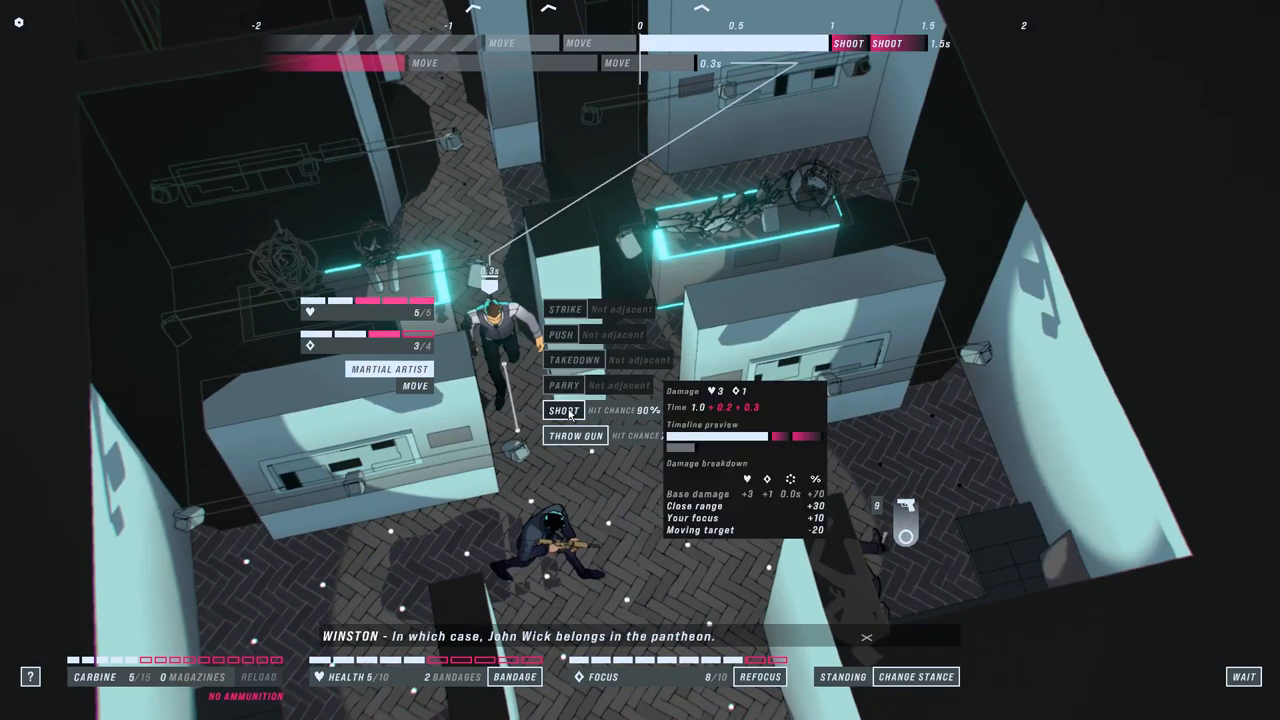
Step: Shoot the martial artist and brawler, take down the brawler, throw the empty carbine
left_click(567, 412)
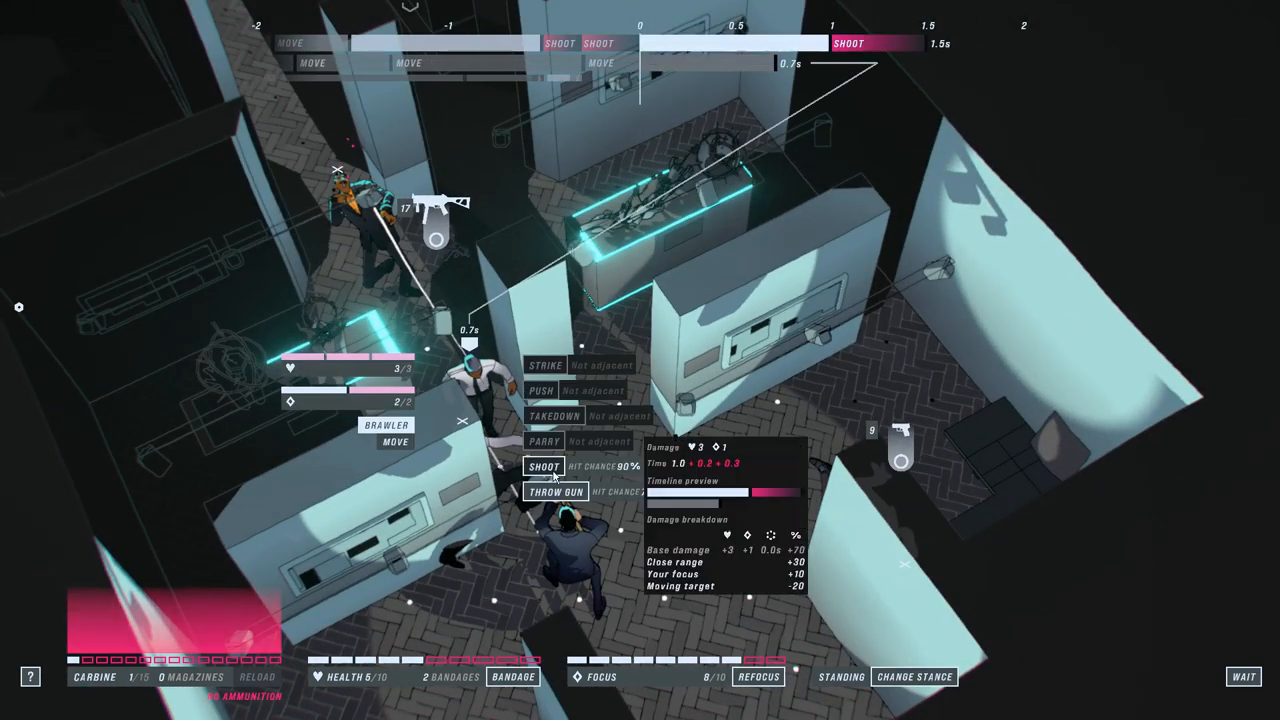
left_click(545, 468)
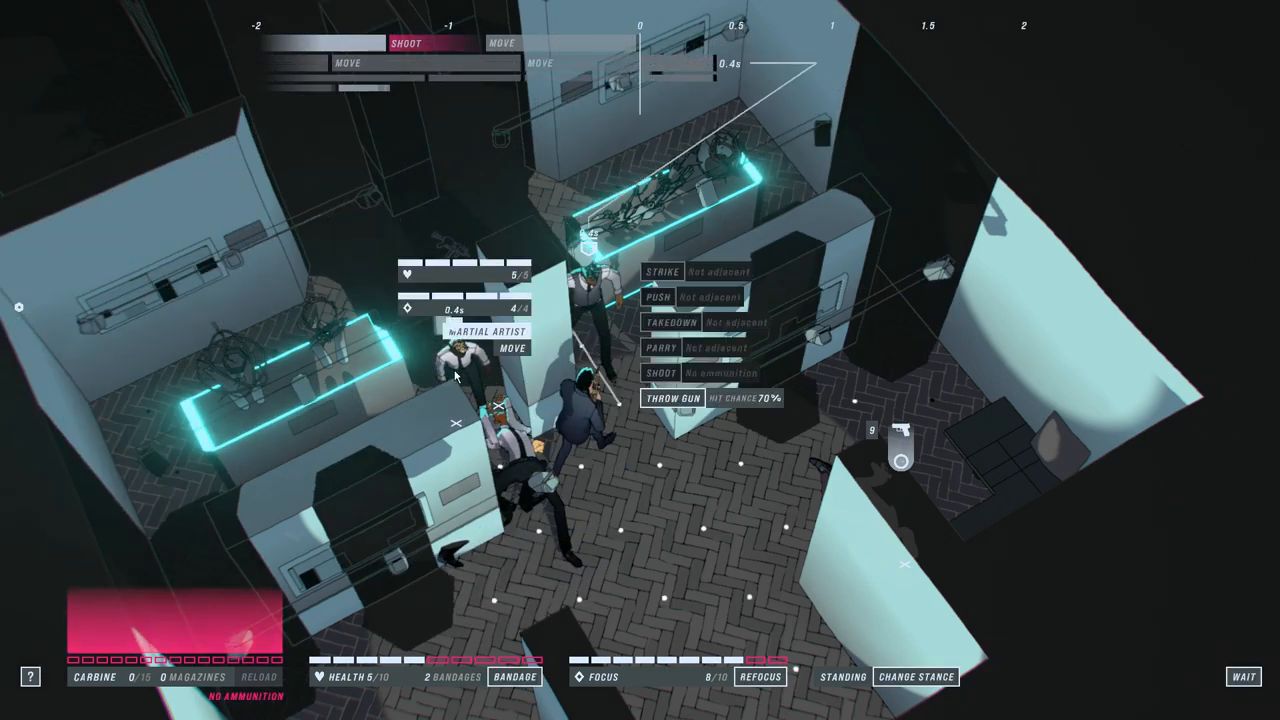
left_click(1245, 675)
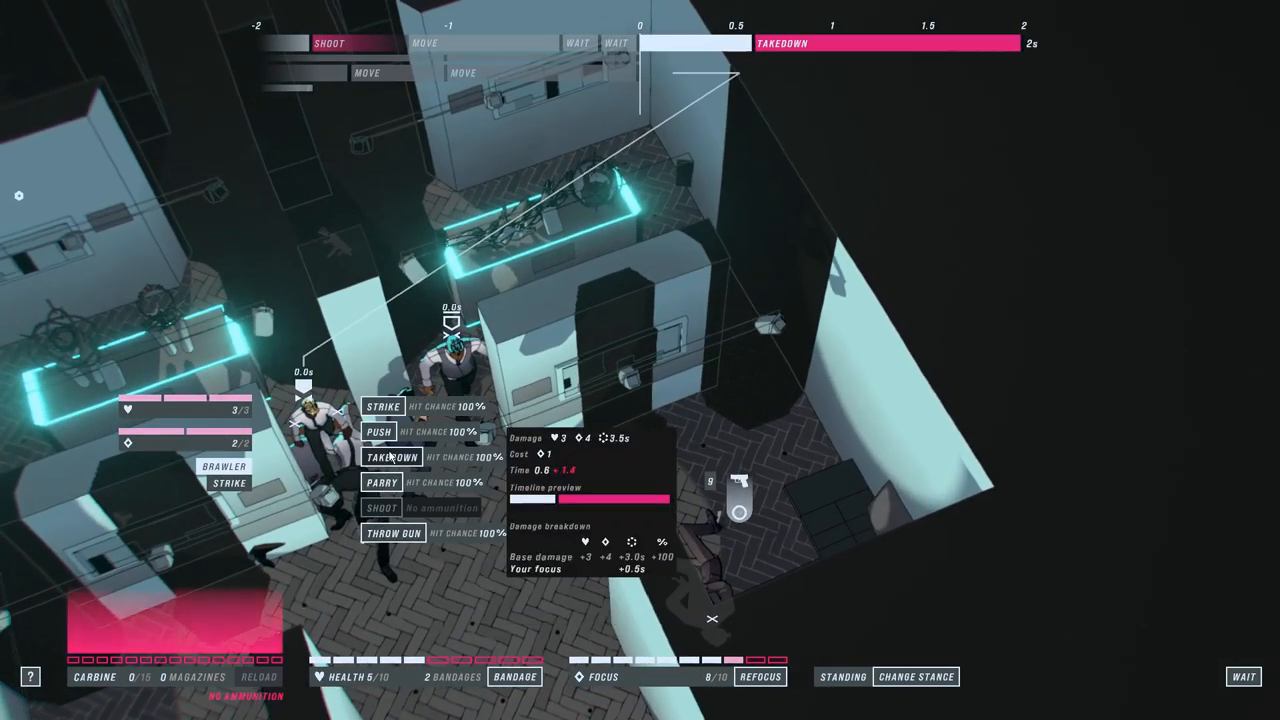
left_click(385, 455)
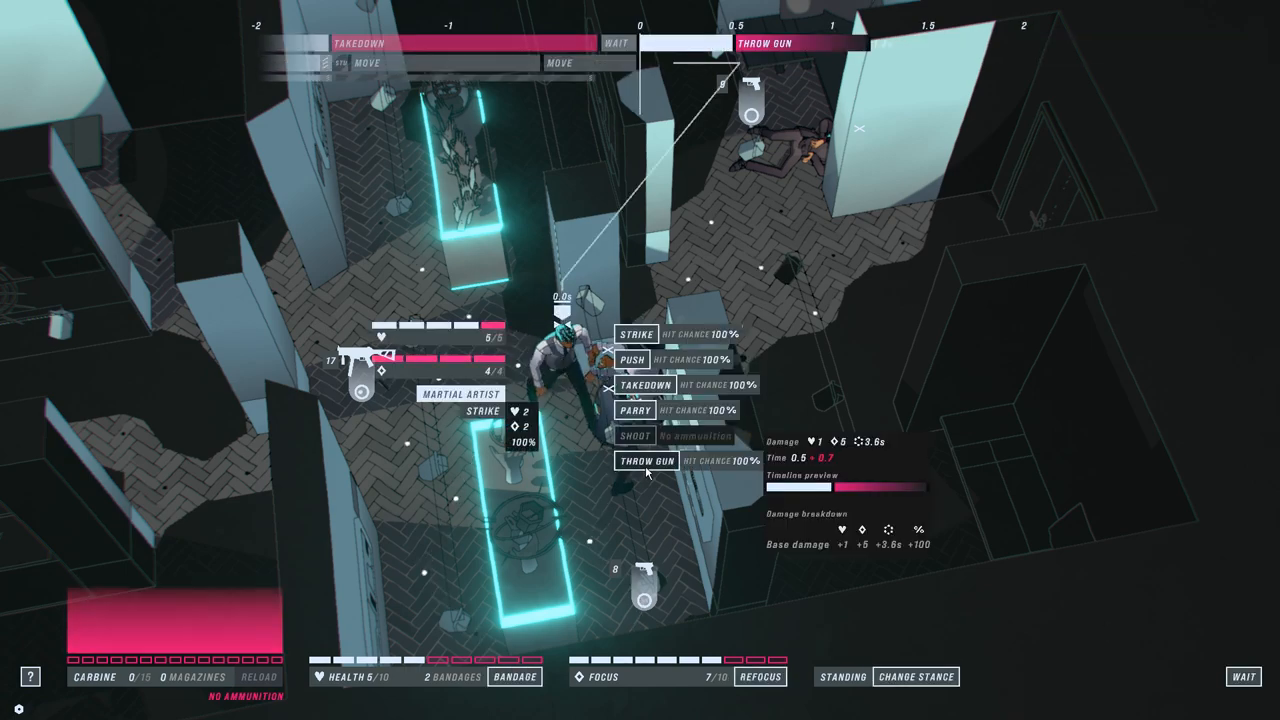
left_click(631, 385)
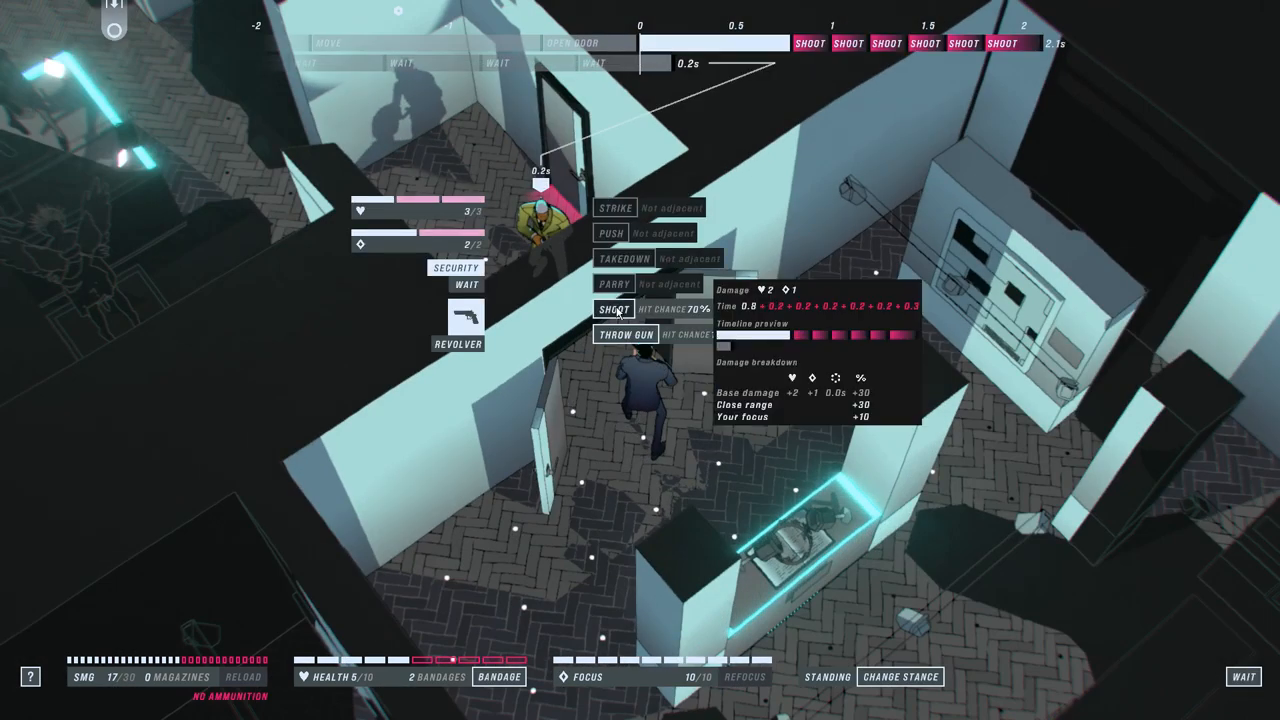
Step: Shoot the doorway security guard, then shoot and take down the martial artist
left_click(615, 309)
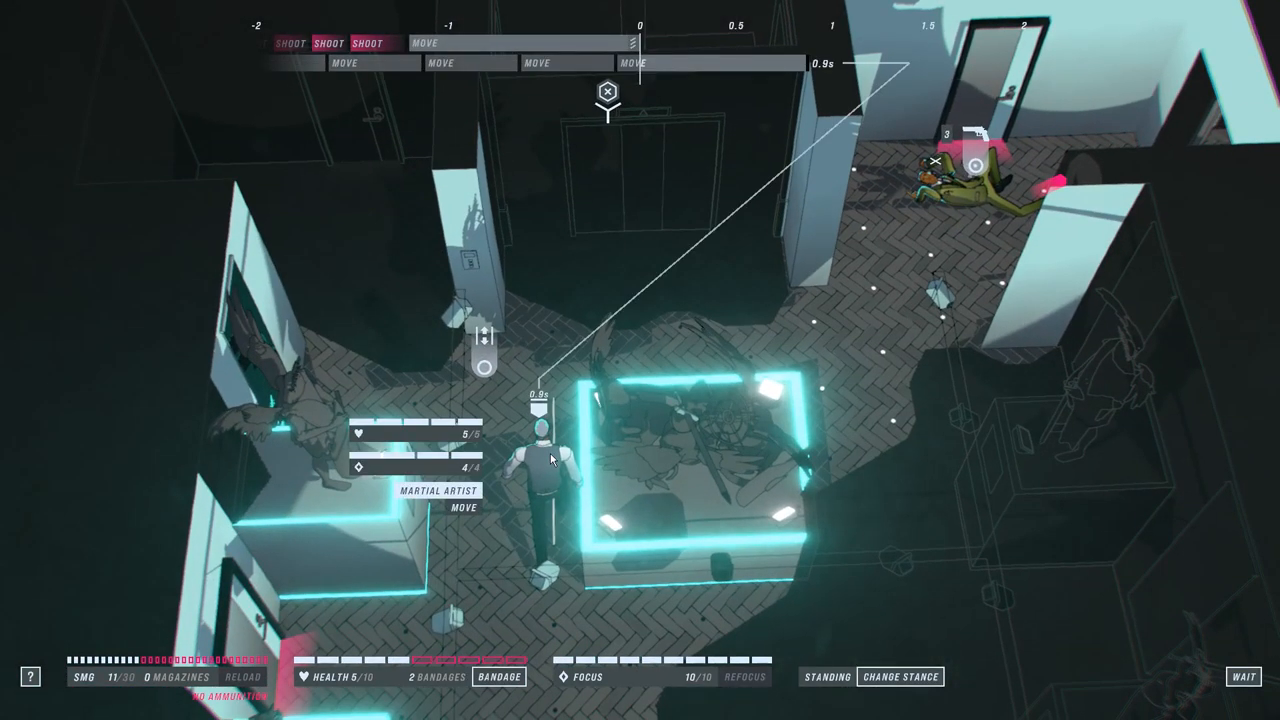
left_click(550, 464)
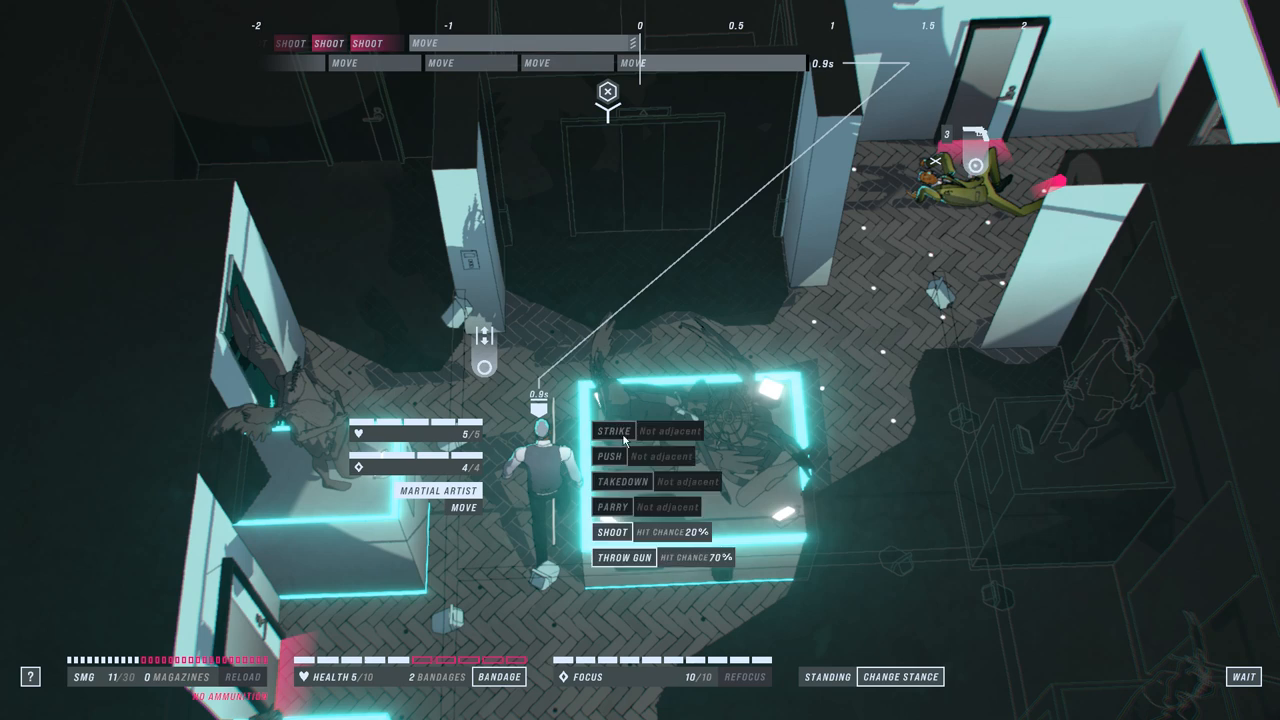
left_click(614, 538)
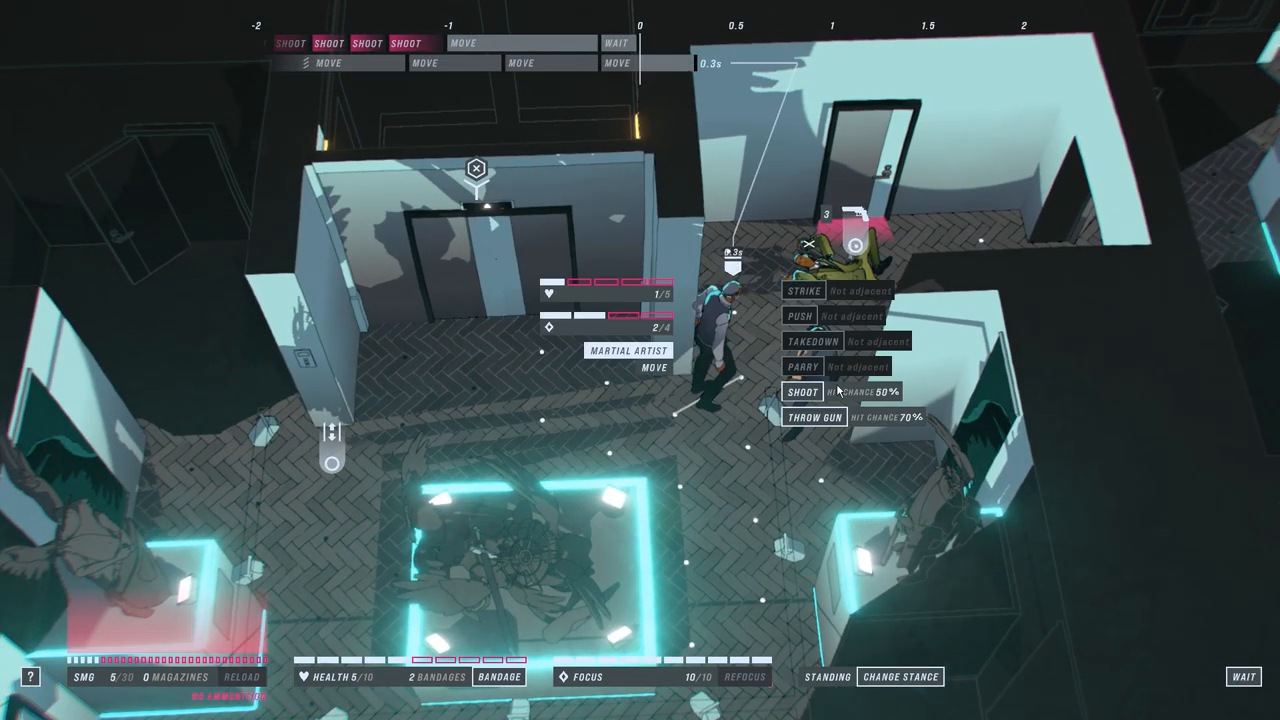
left_click(831, 330)
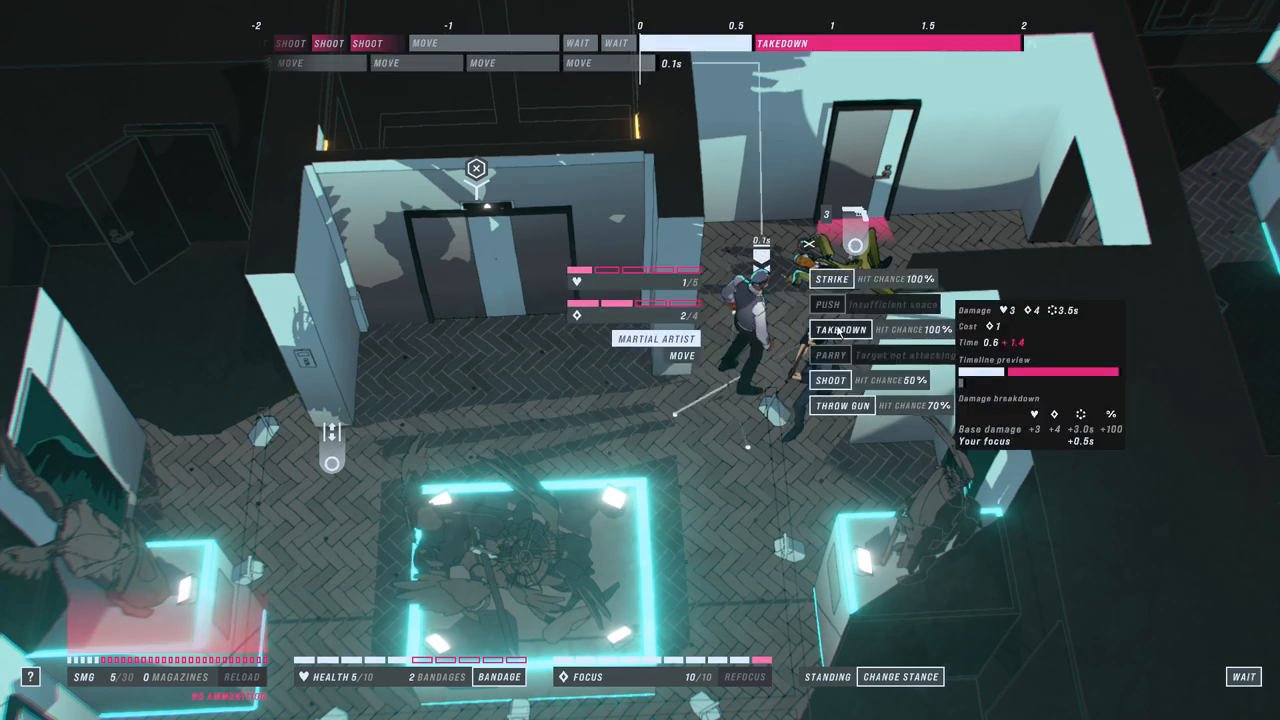
left_click(831, 328)
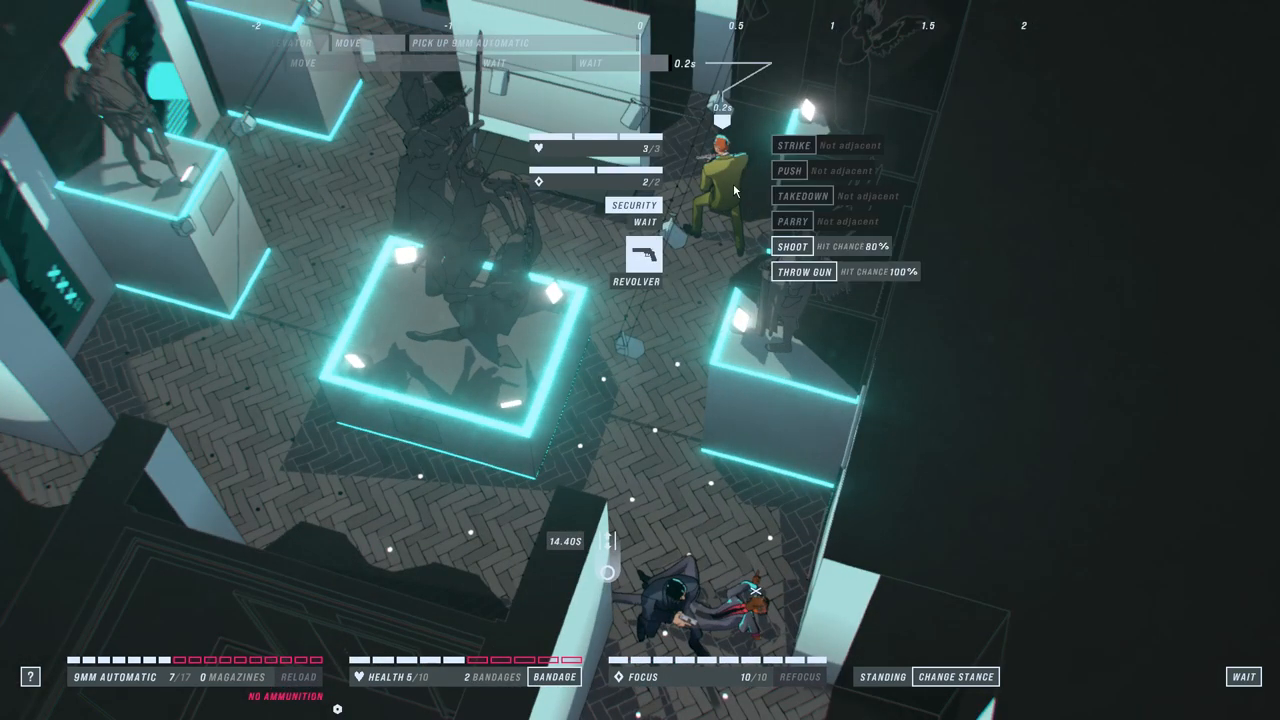
Step: Shoot two security guards, strike the adjacent guard, then strike the stunned martial artist
left_click(793, 246)
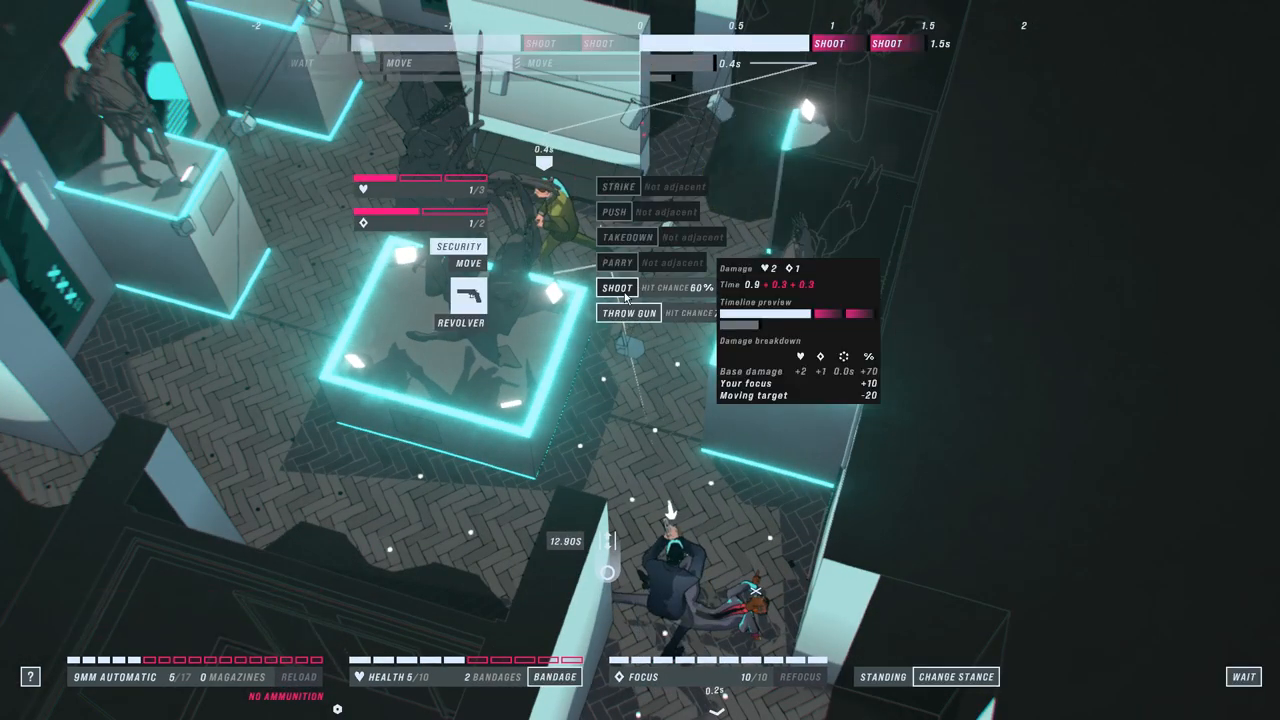
left_click(613, 288)
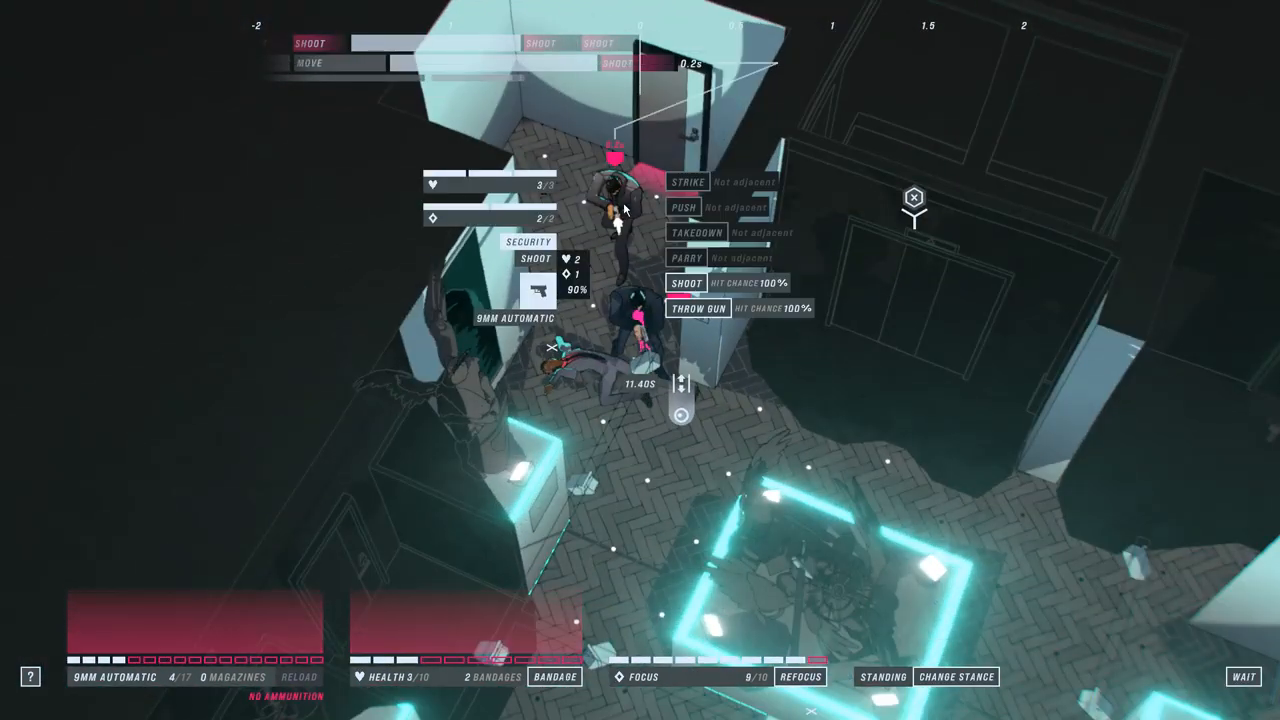
left_click(679, 284)
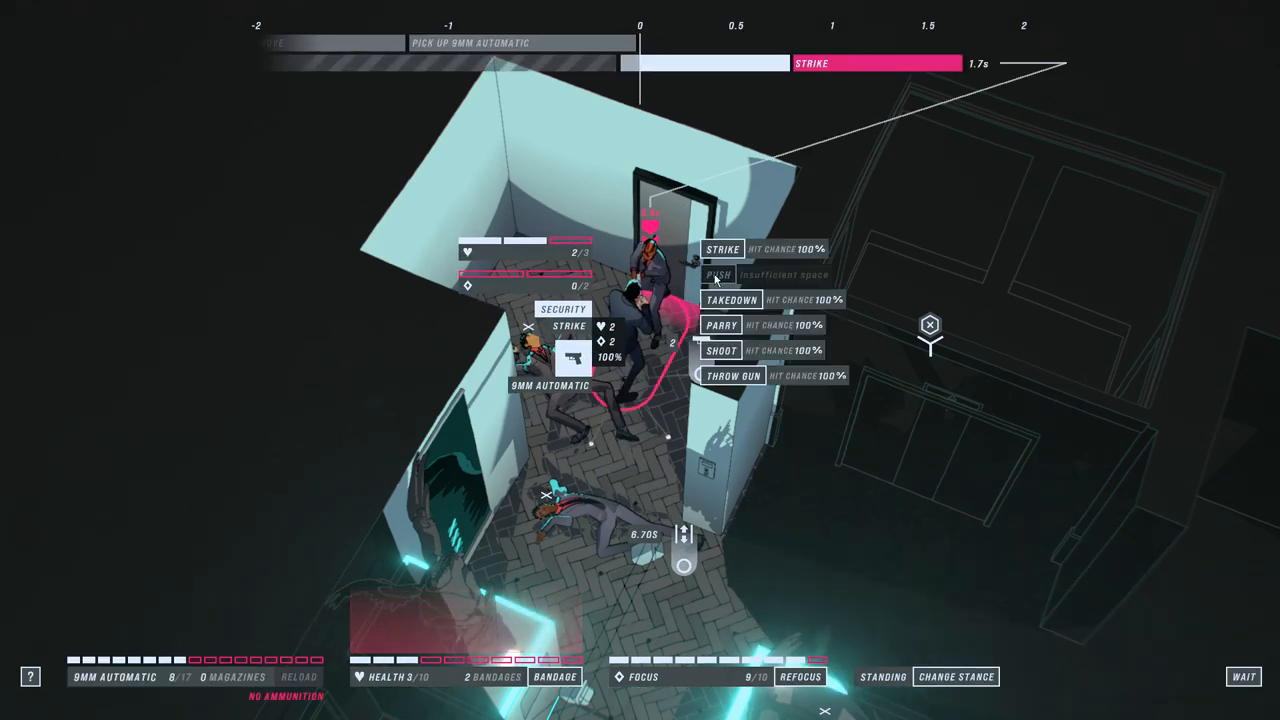
left_click(712, 249)
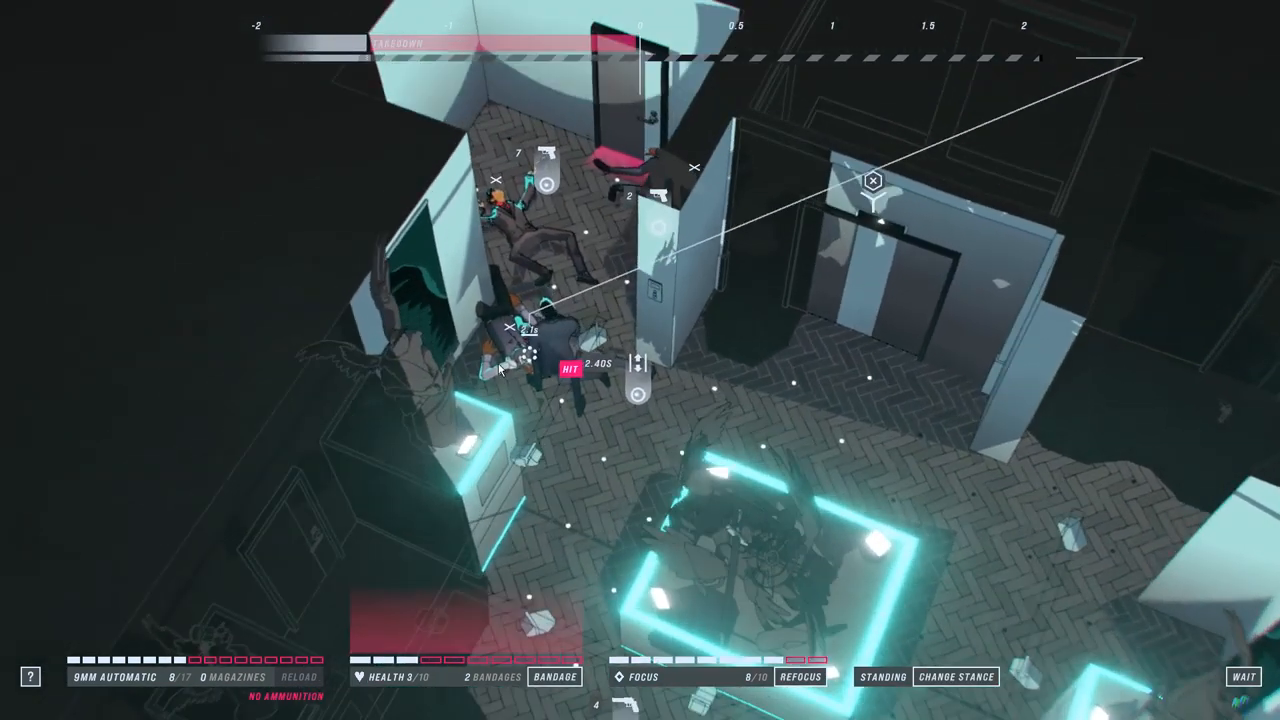
left_click(510, 340)
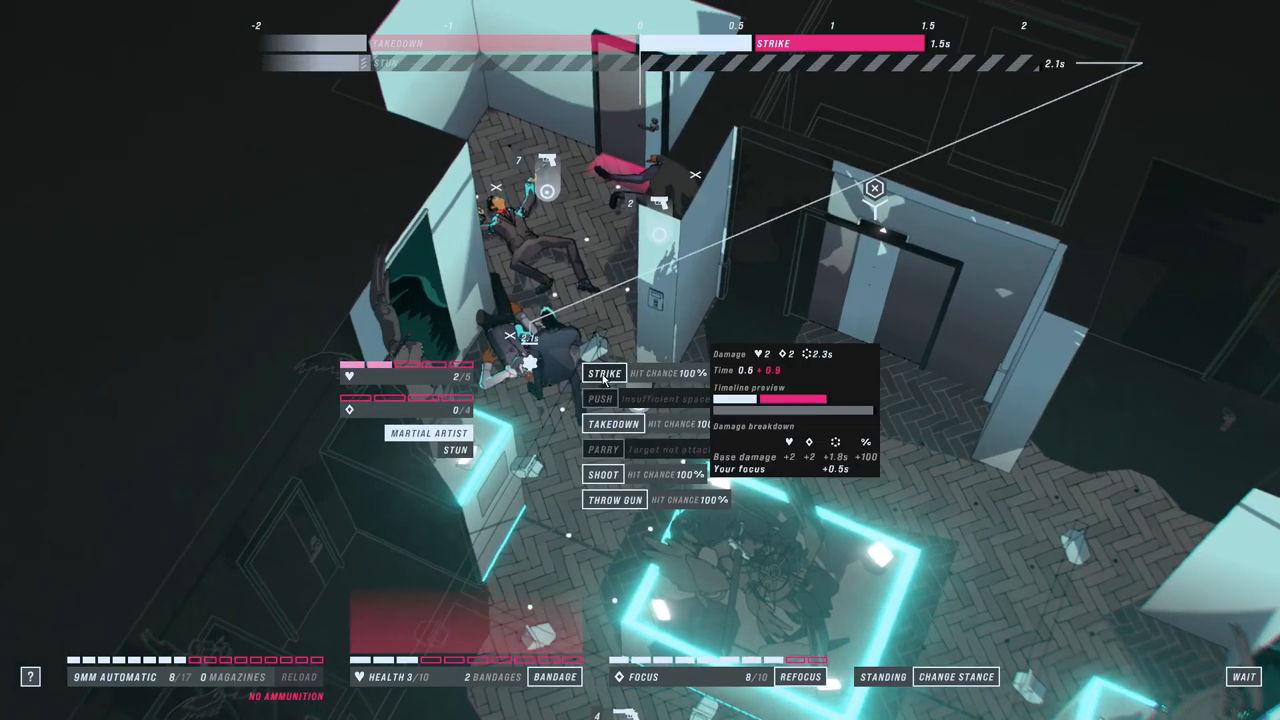
left_click(593, 372)
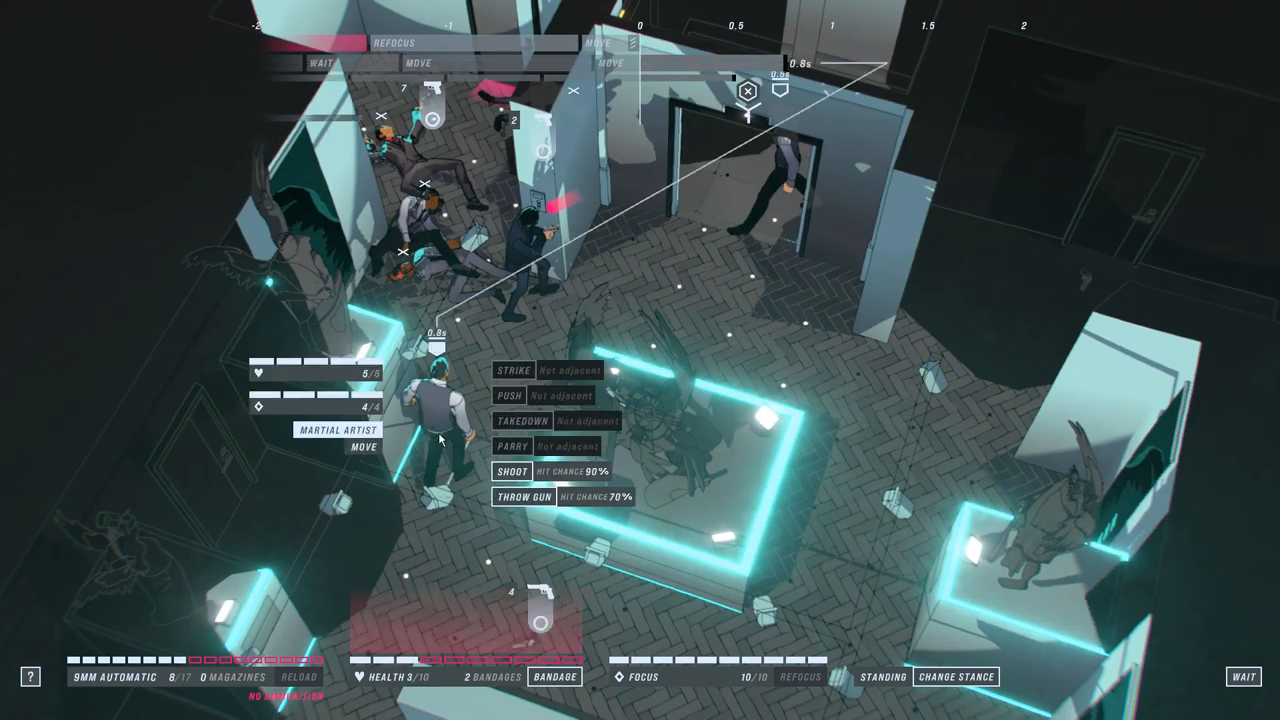
Step: Take down the attacking security guard and martial artist, then shoot the adjacent enemy
left_click(514, 468)
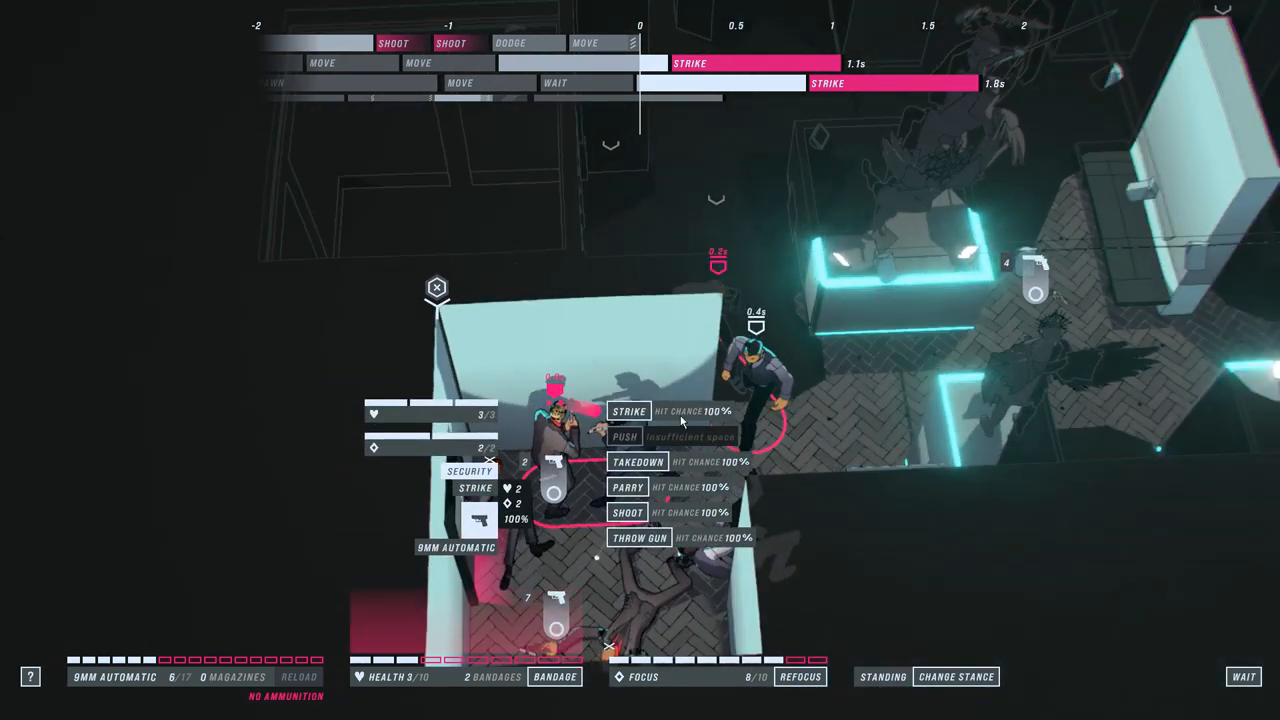
left_click(628, 460)
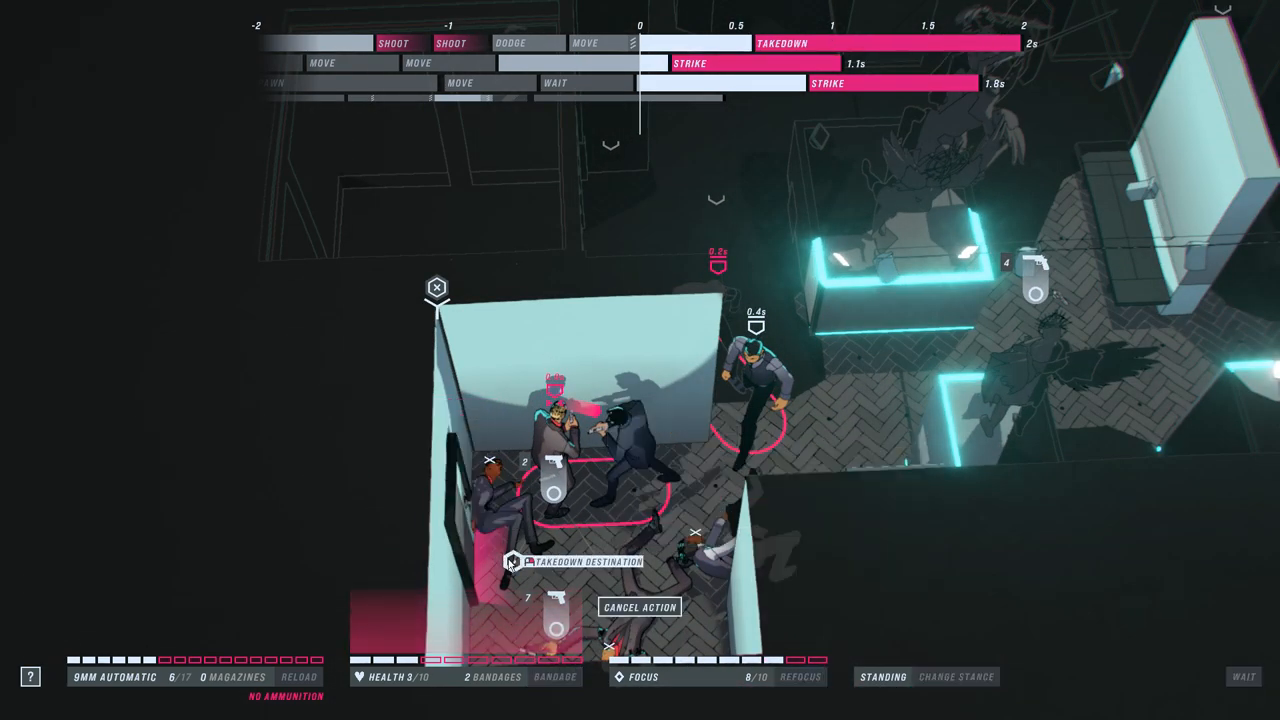
left_click(521, 562)
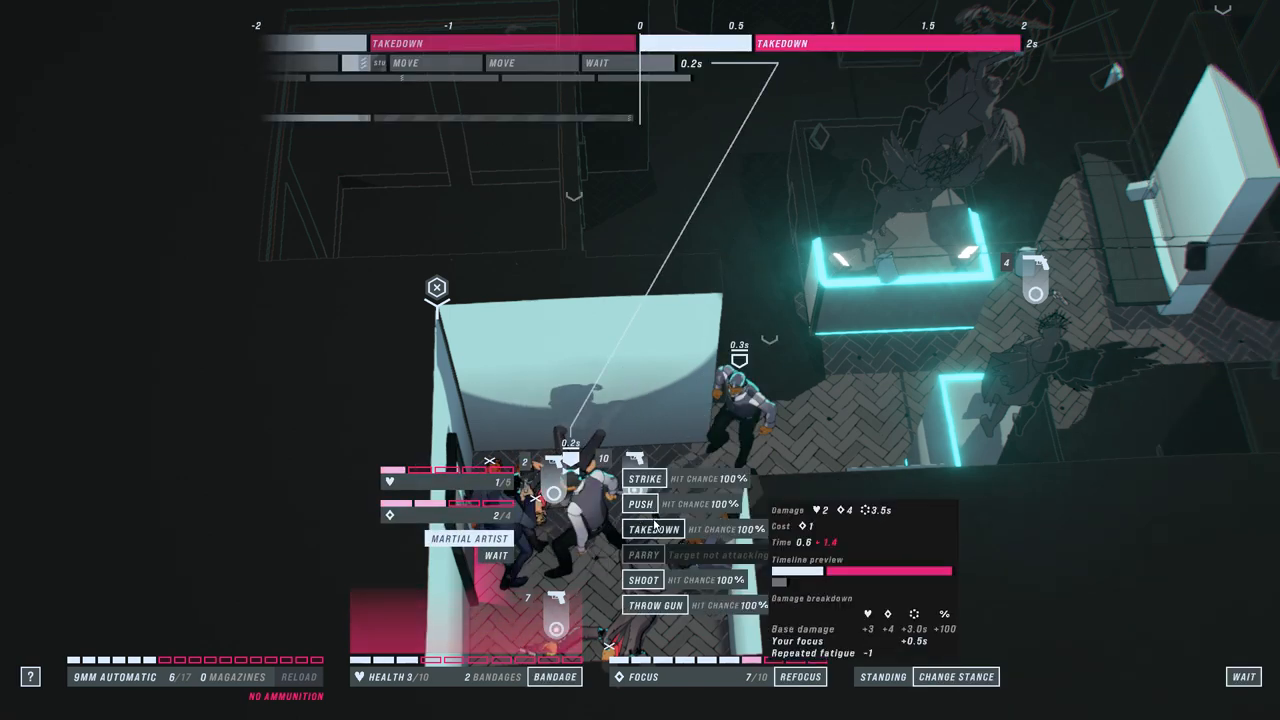
left_click(644, 530)
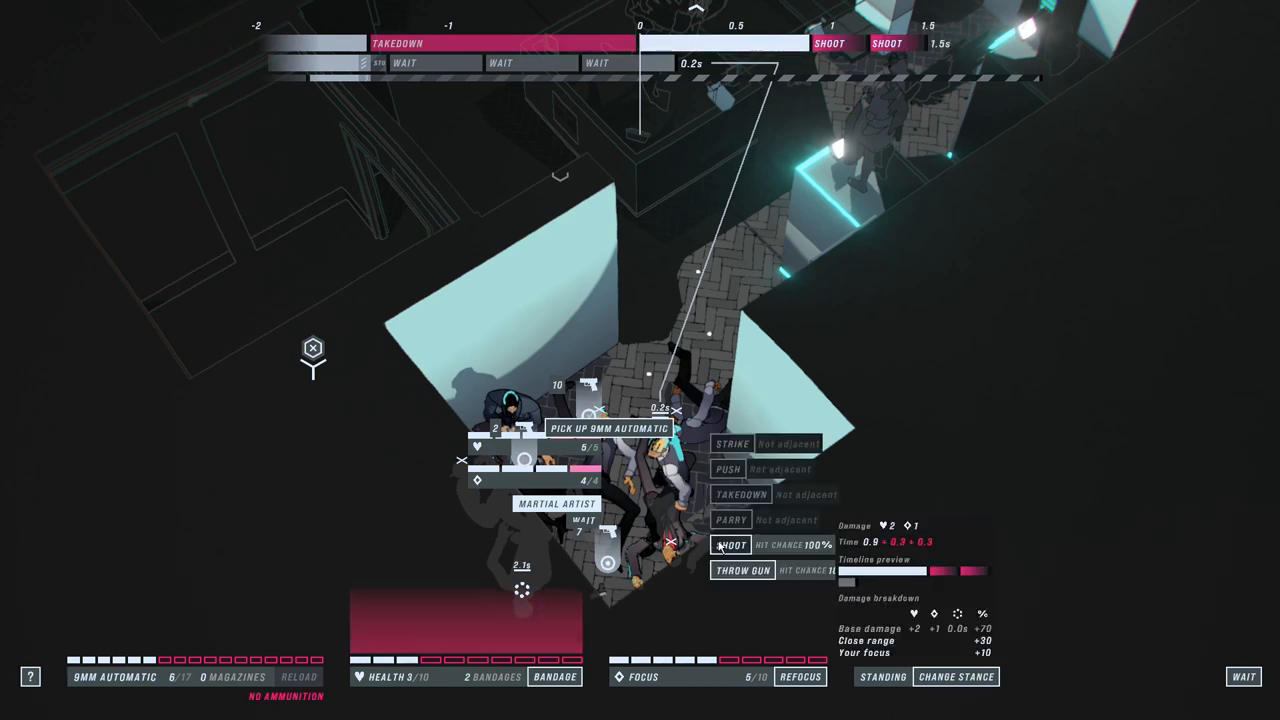
left_click(722, 546)
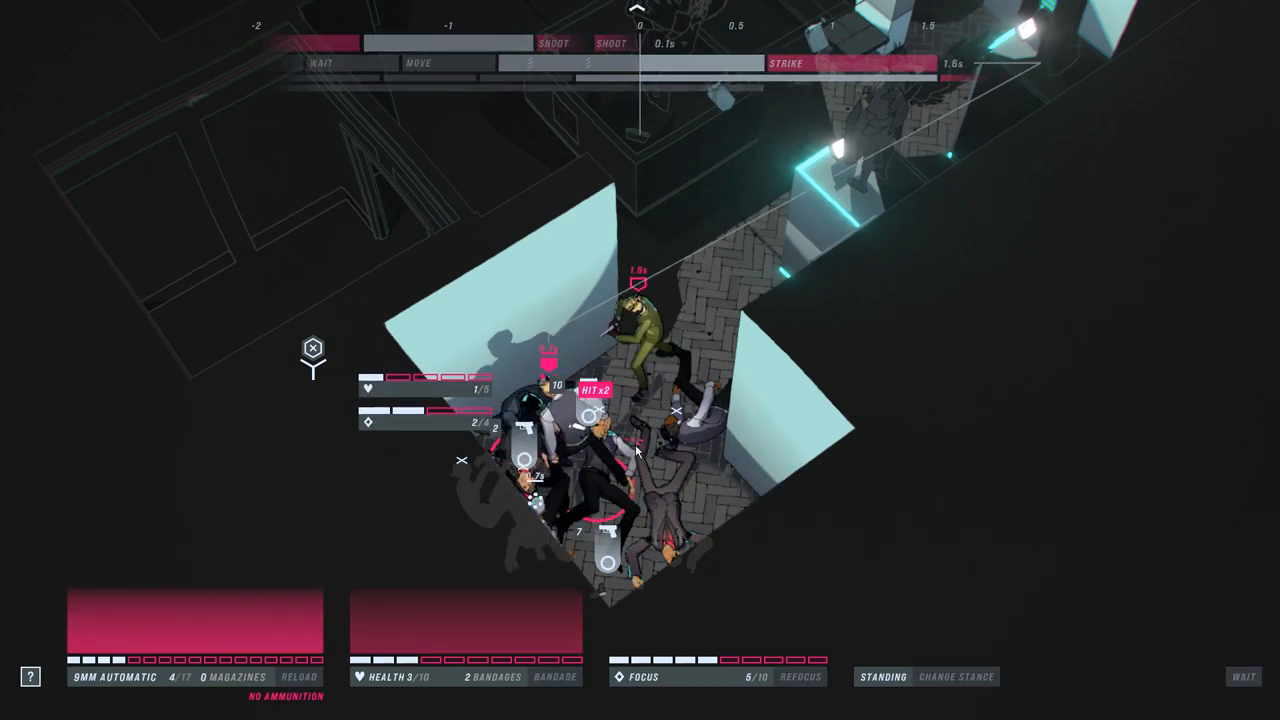
mouse_move(580, 485)
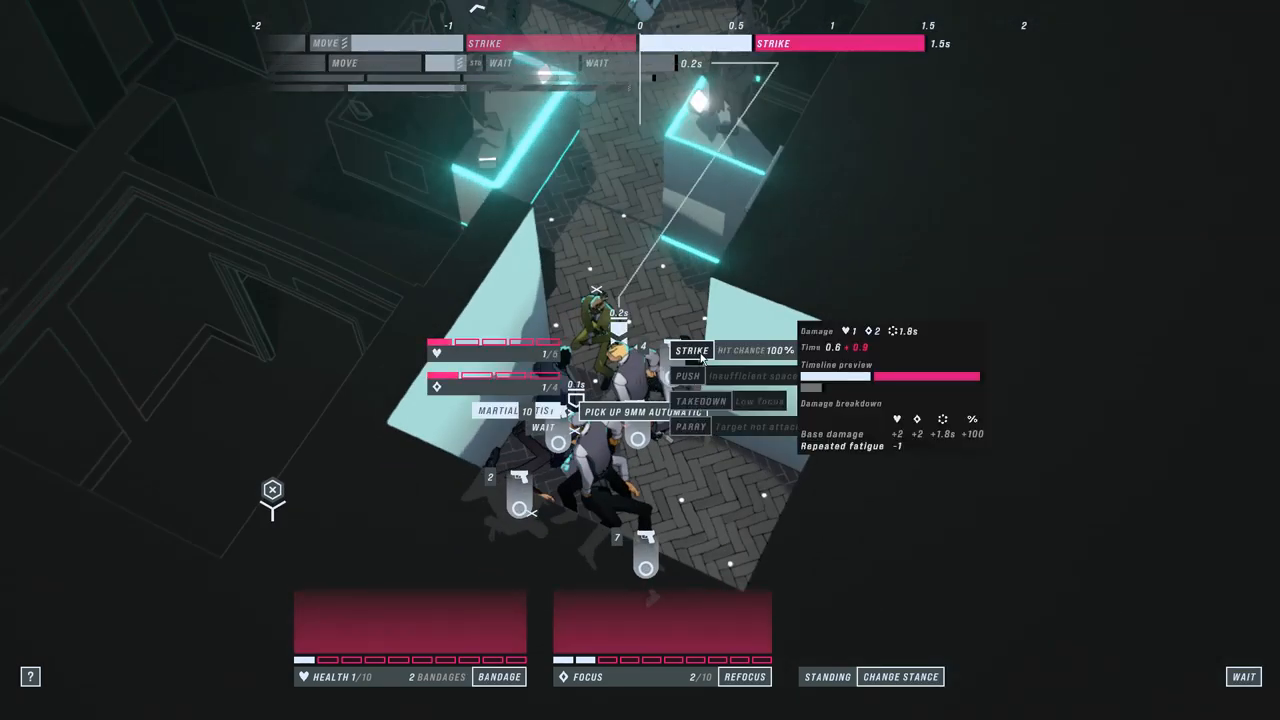
Step: Strike the green-clad attacker, pick up the 9mm automatic, and target the far security guard
left_click(689, 349)
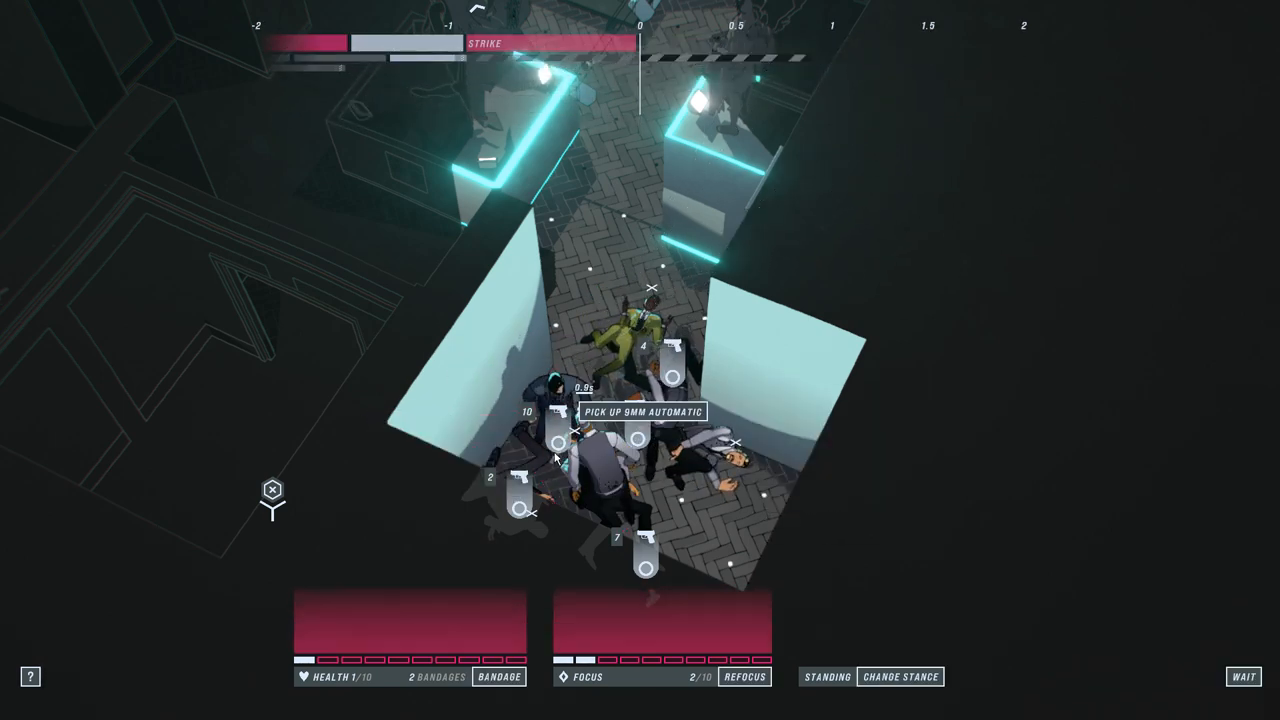
left_click(640, 410)
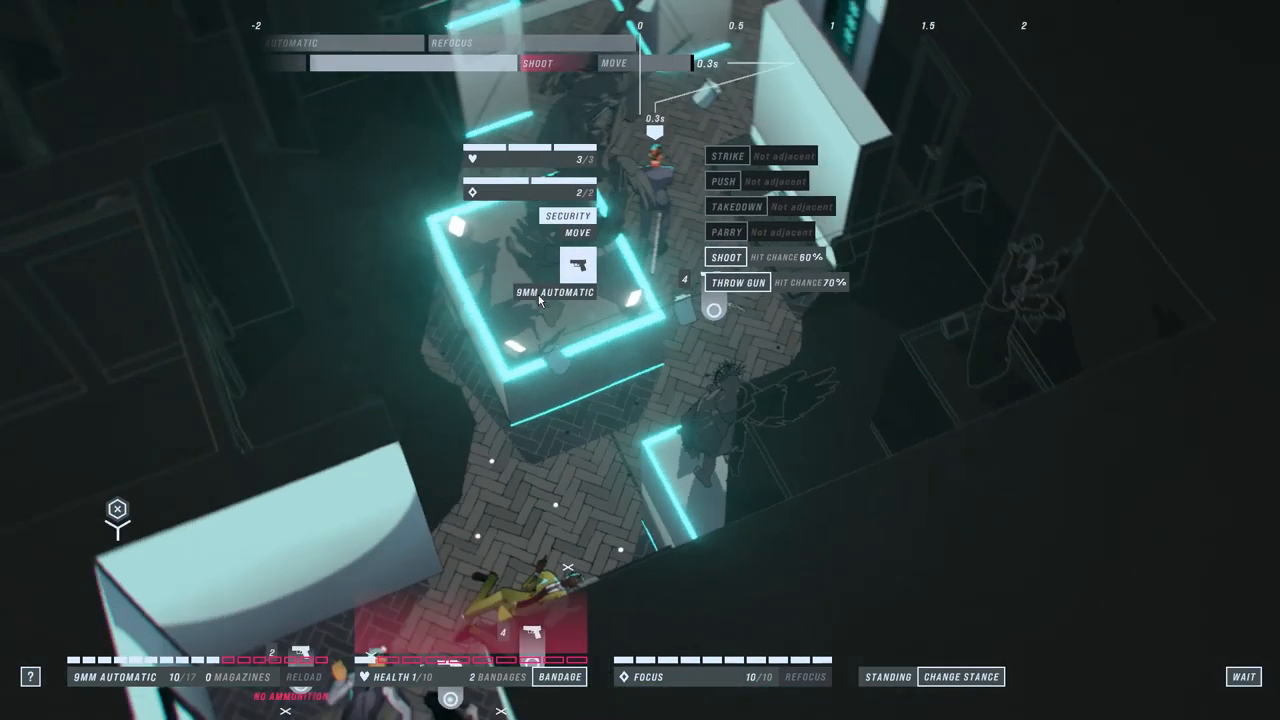
left_click(727, 256)
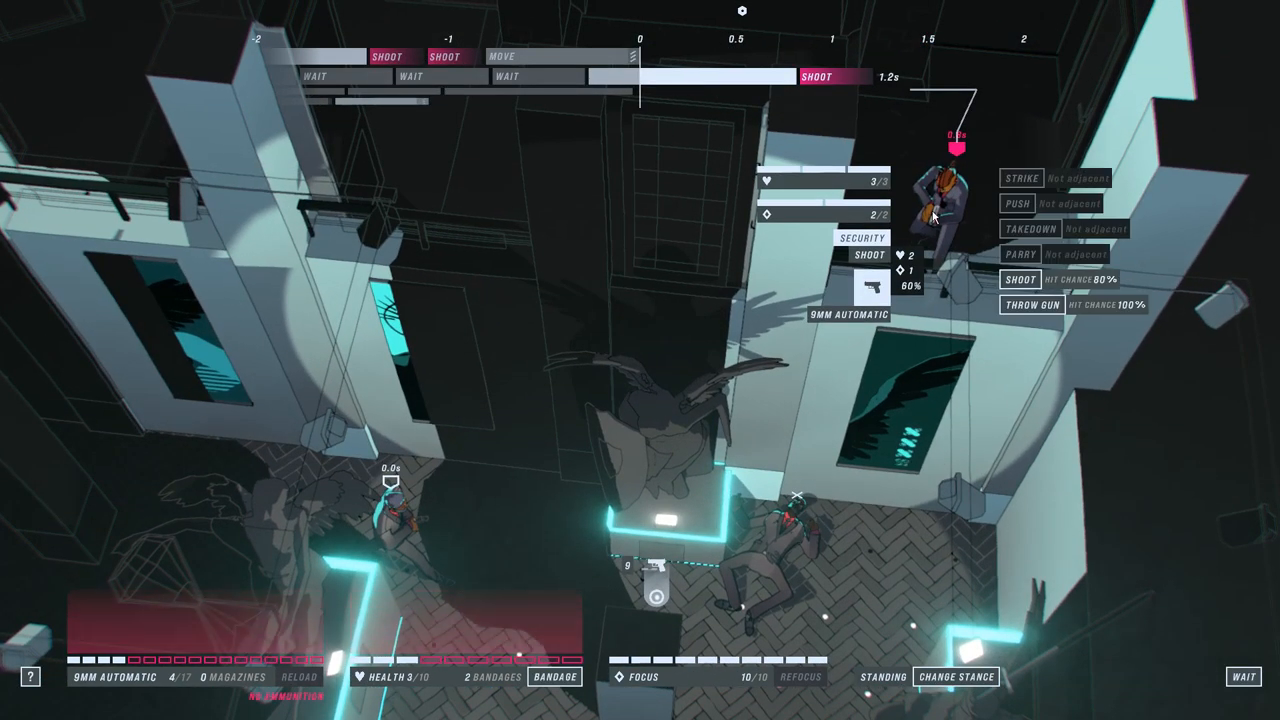
mouse_move(1032, 312)
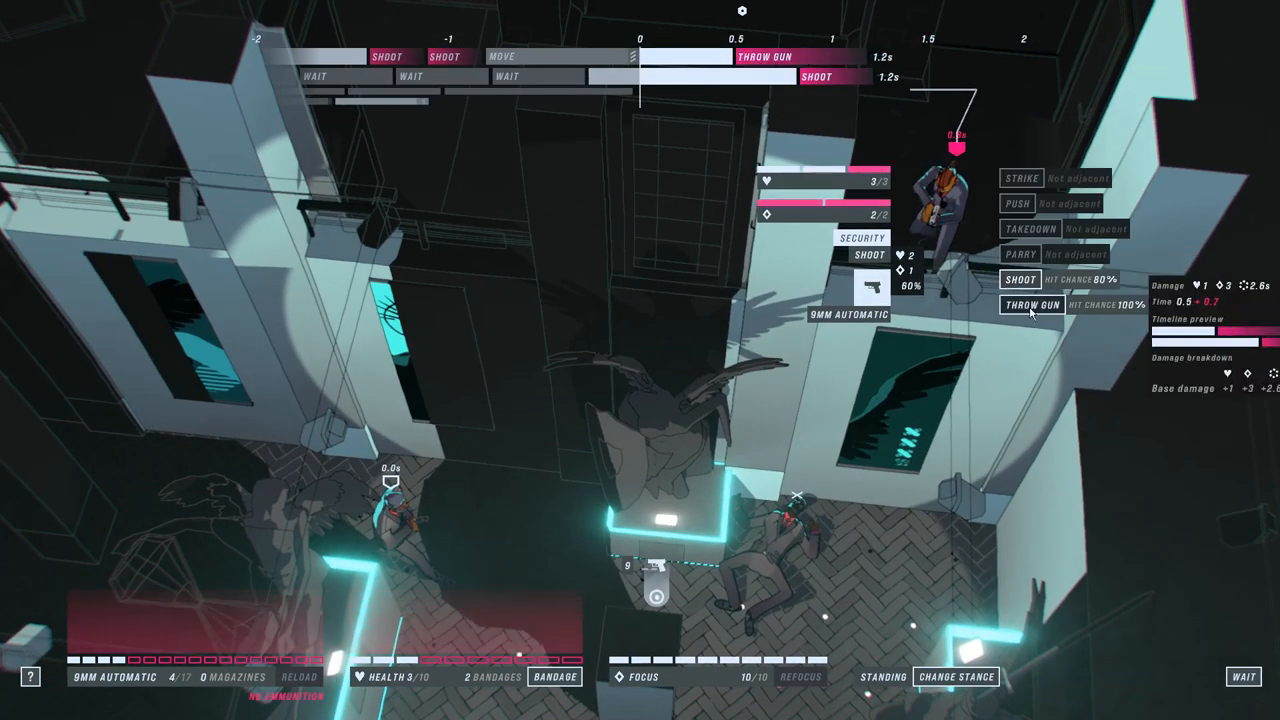
Step: Throw the gun at the ledge security guard and move John across the statue room
left_click(1034, 305)
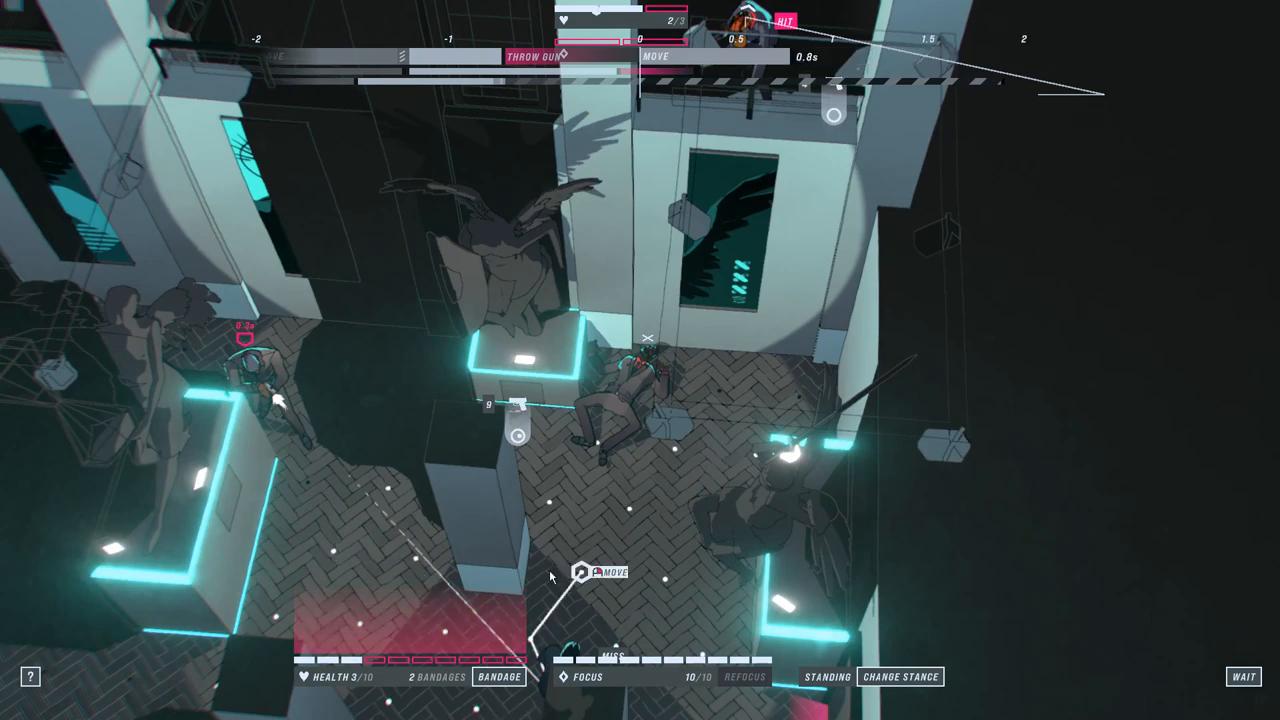
left_click(590, 577)
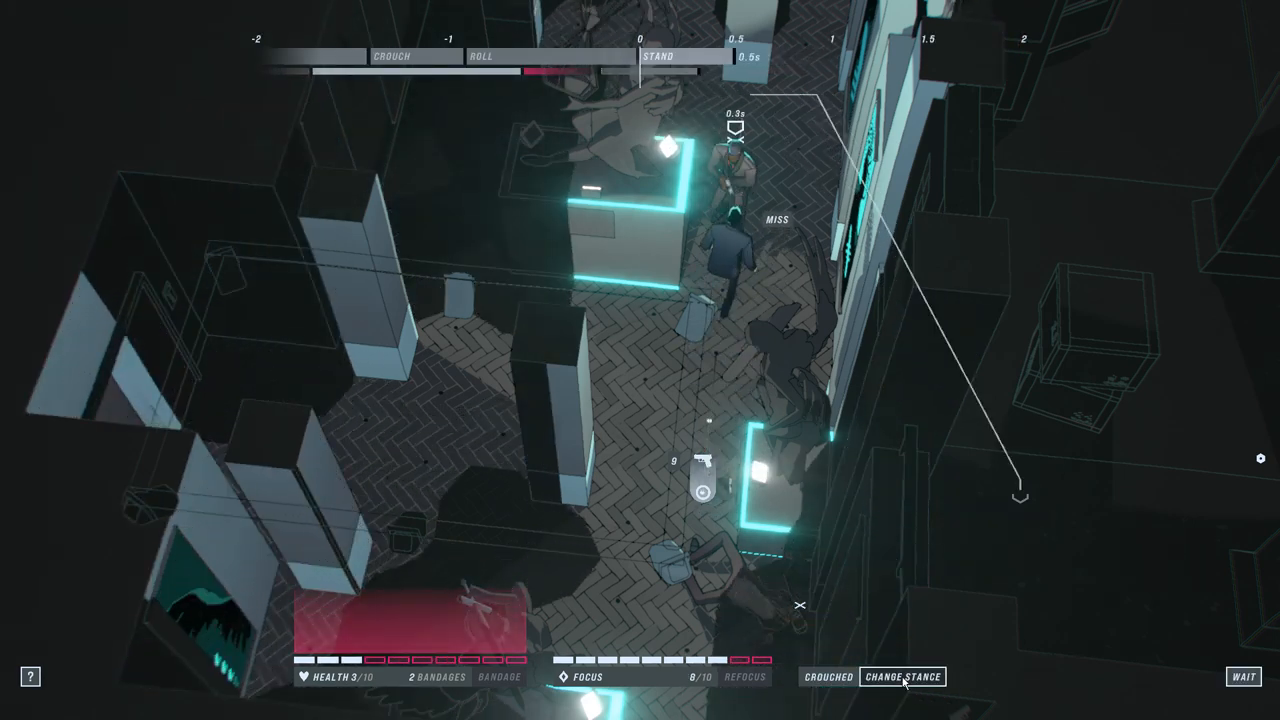
Step: Stand John up, push the guard, grab a 9mm, shoot the balcony guard, and refocus
left_click(905, 676)
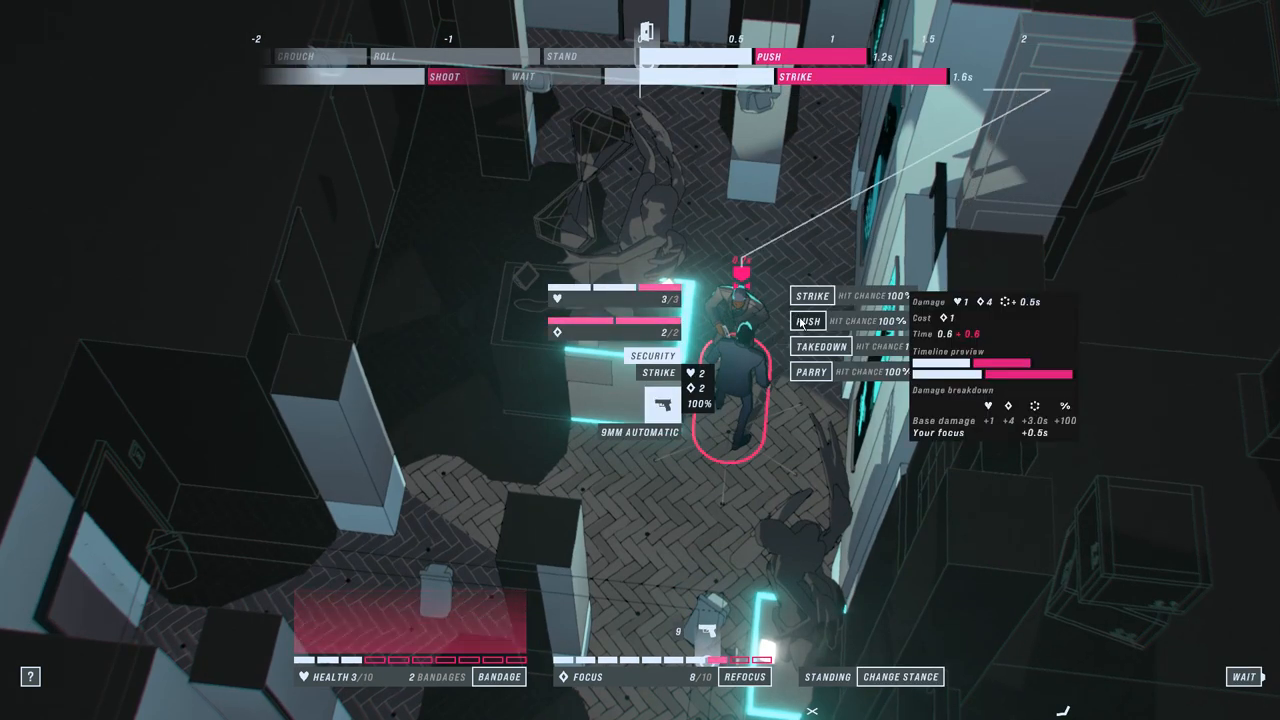
left_click(819, 344)
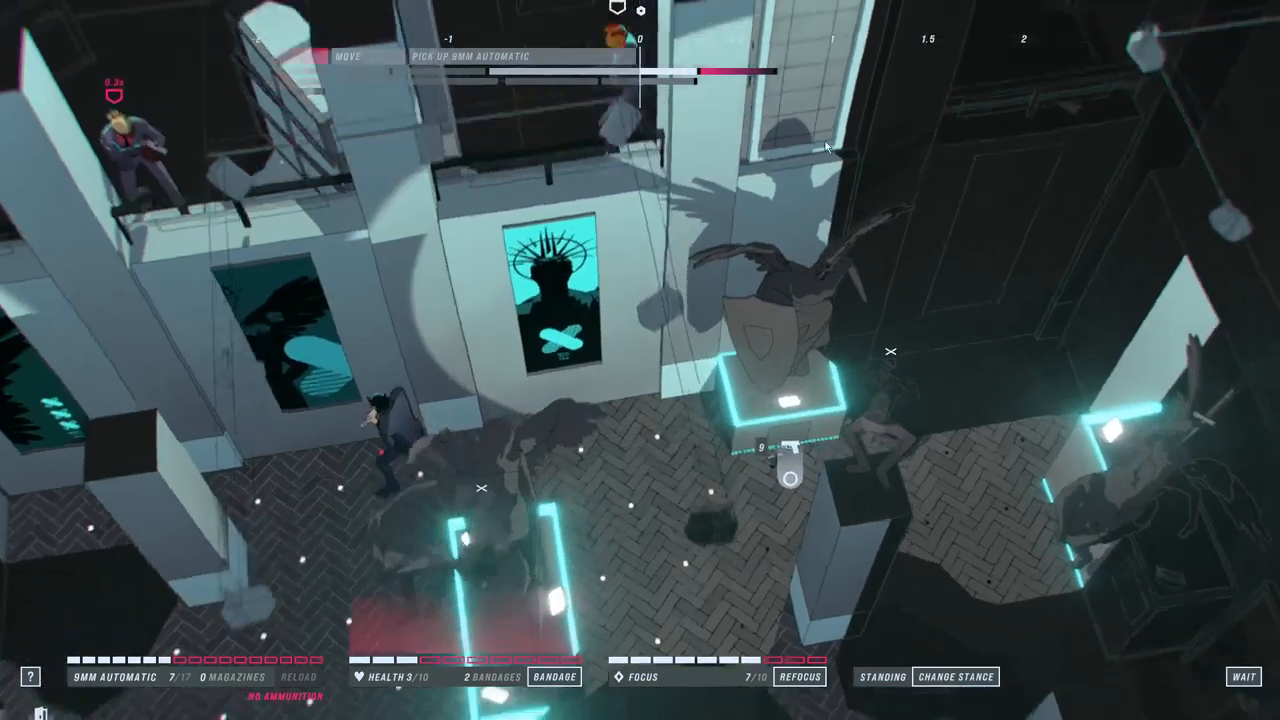
left_click(120, 140)
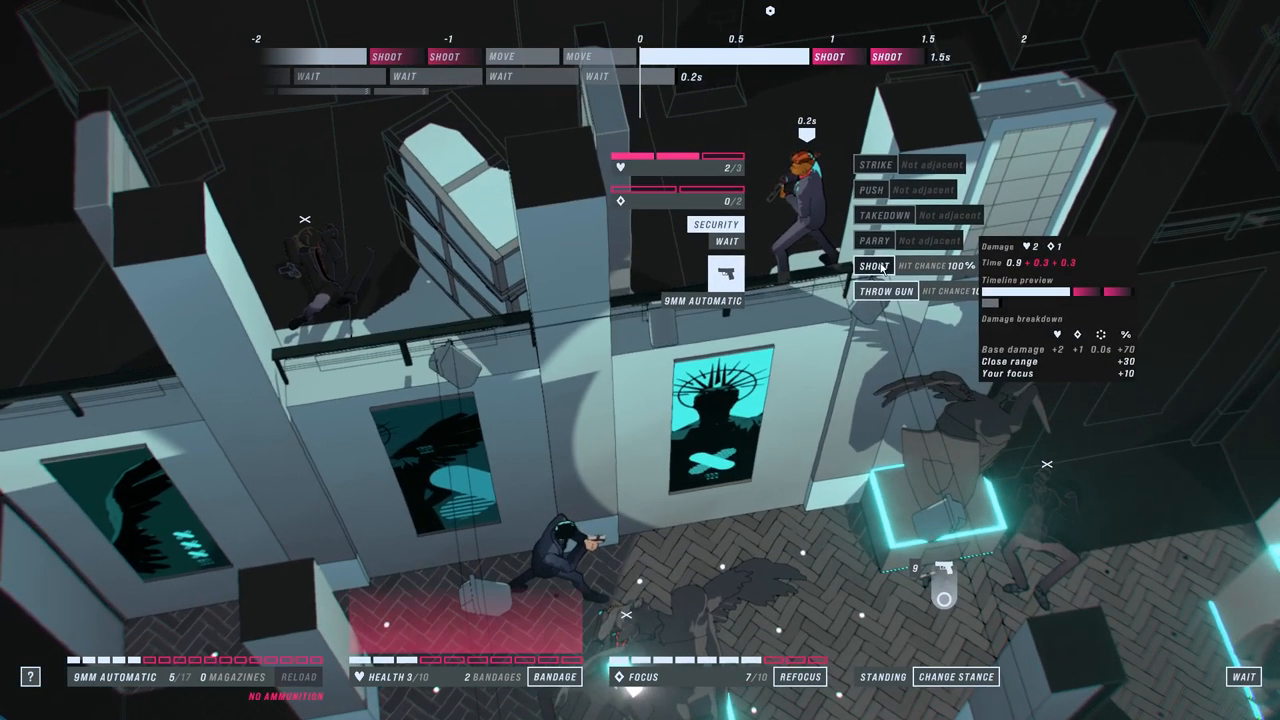
left_click(873, 265)
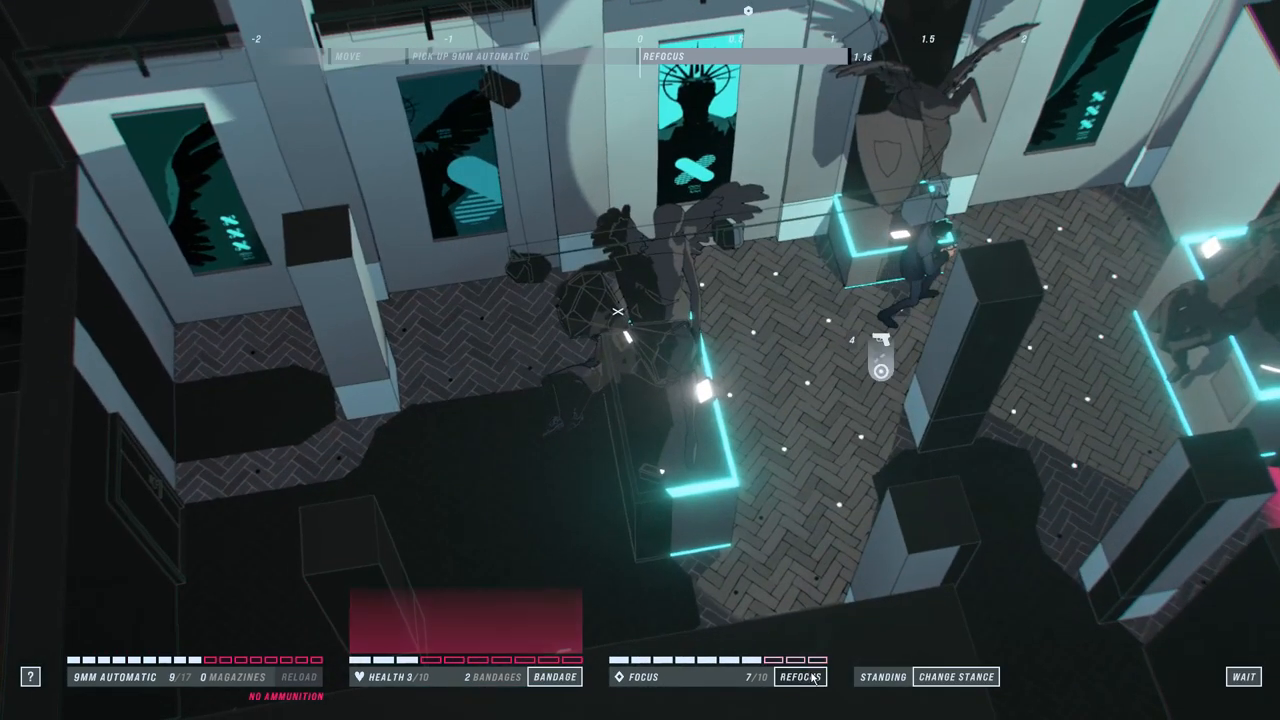
left_click(800, 677)
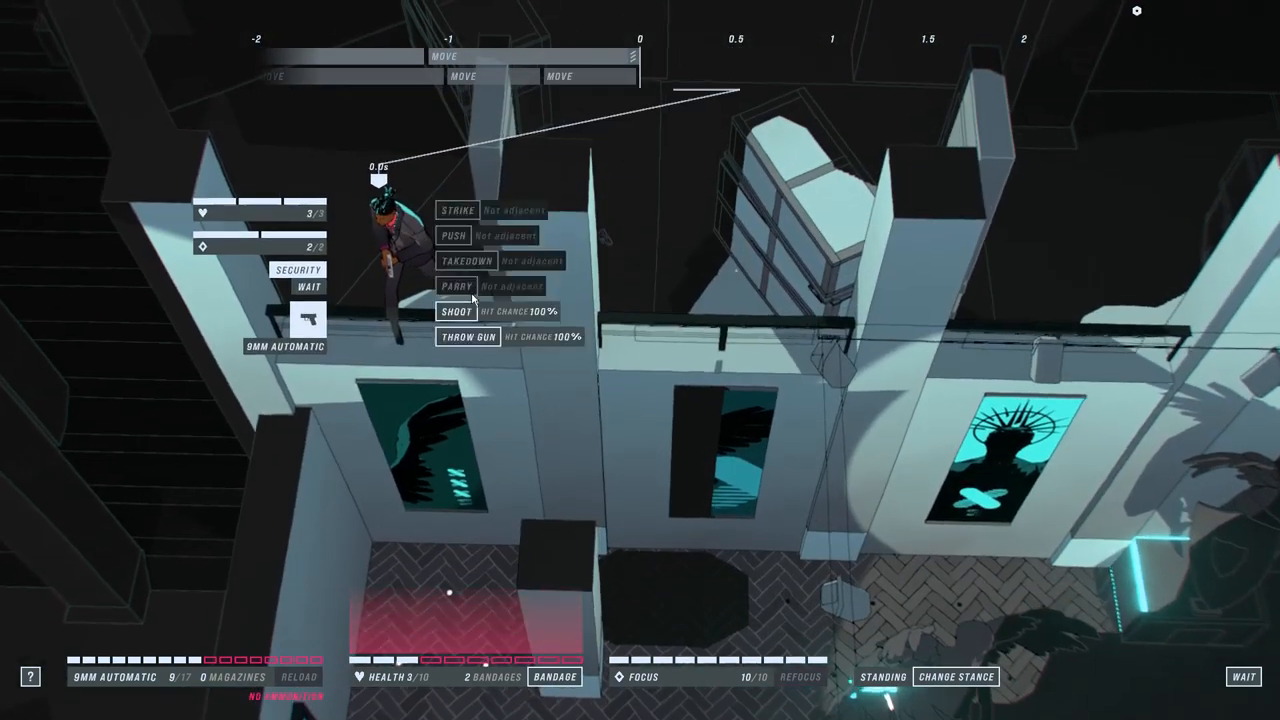
Step: Shoot the ledge guard, take down the pillar brawler, and pick up the dropped 9mm
left_click(456, 311)
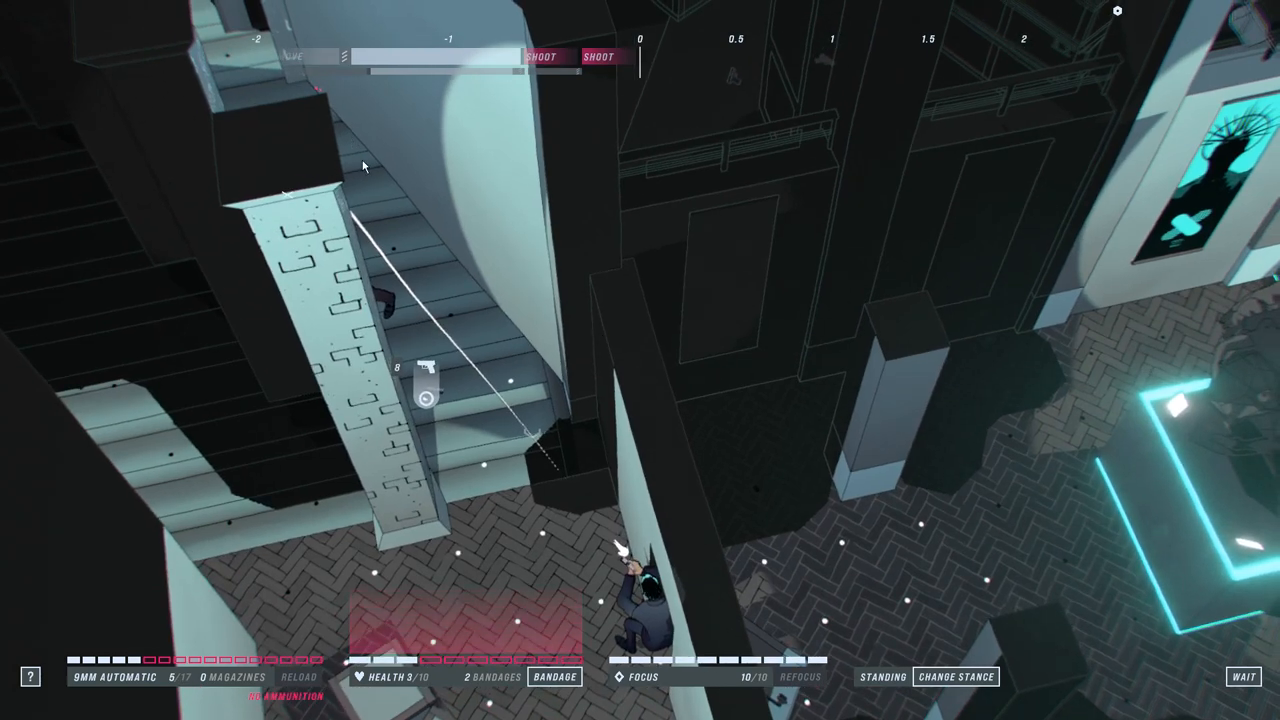
mouse_move(431, 283)
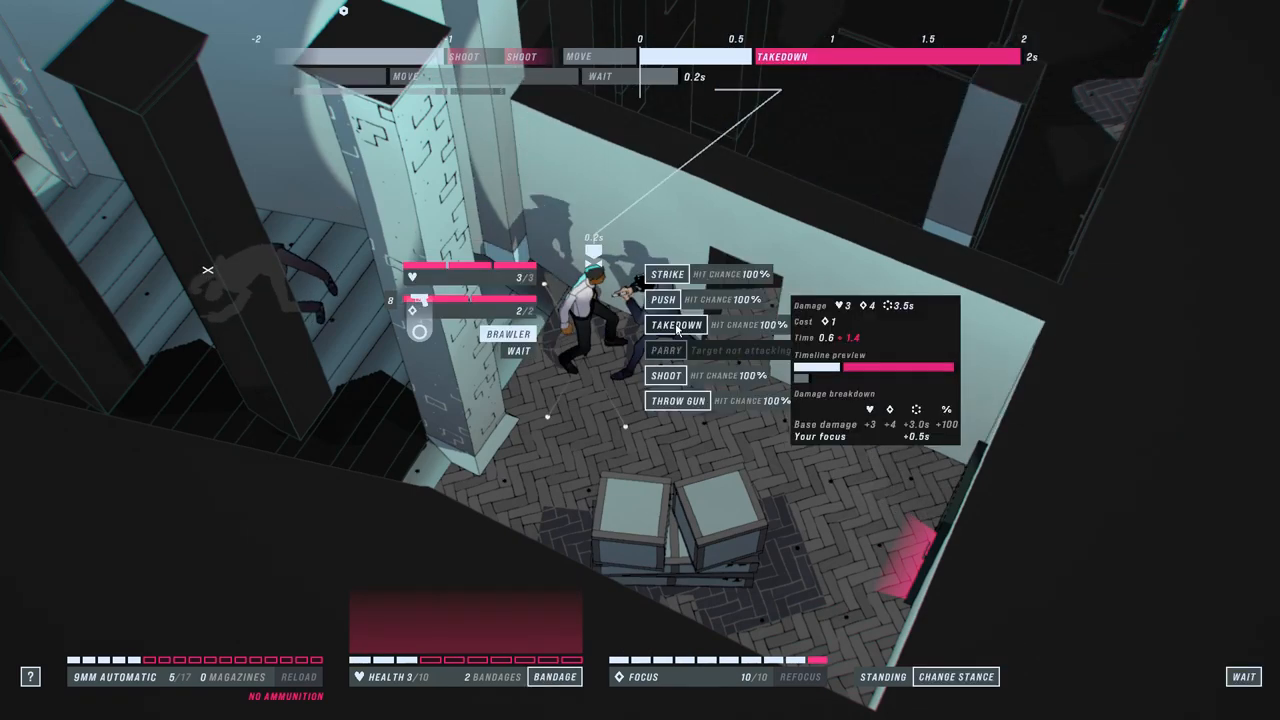
left_click(674, 326)
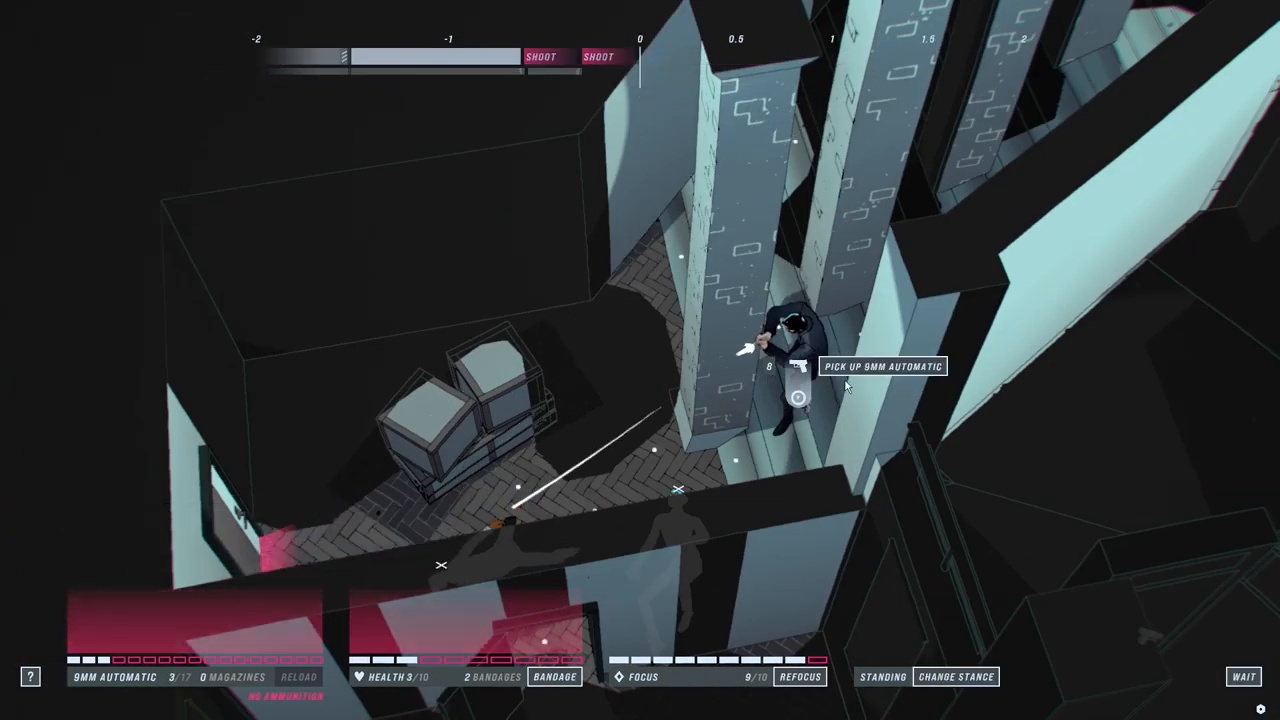
left_click(881, 366)
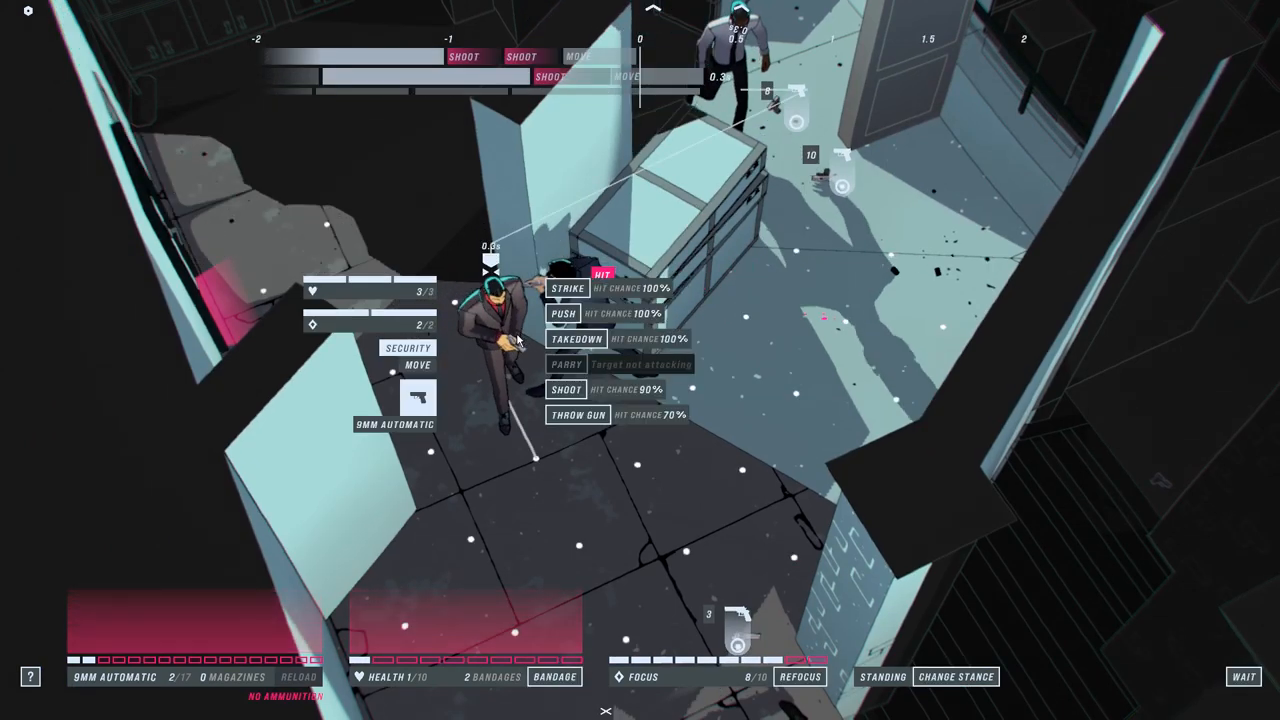
Step: Target the nearby guard, throw the gun at the distant guard, and take down the brawler
left_click(581, 338)
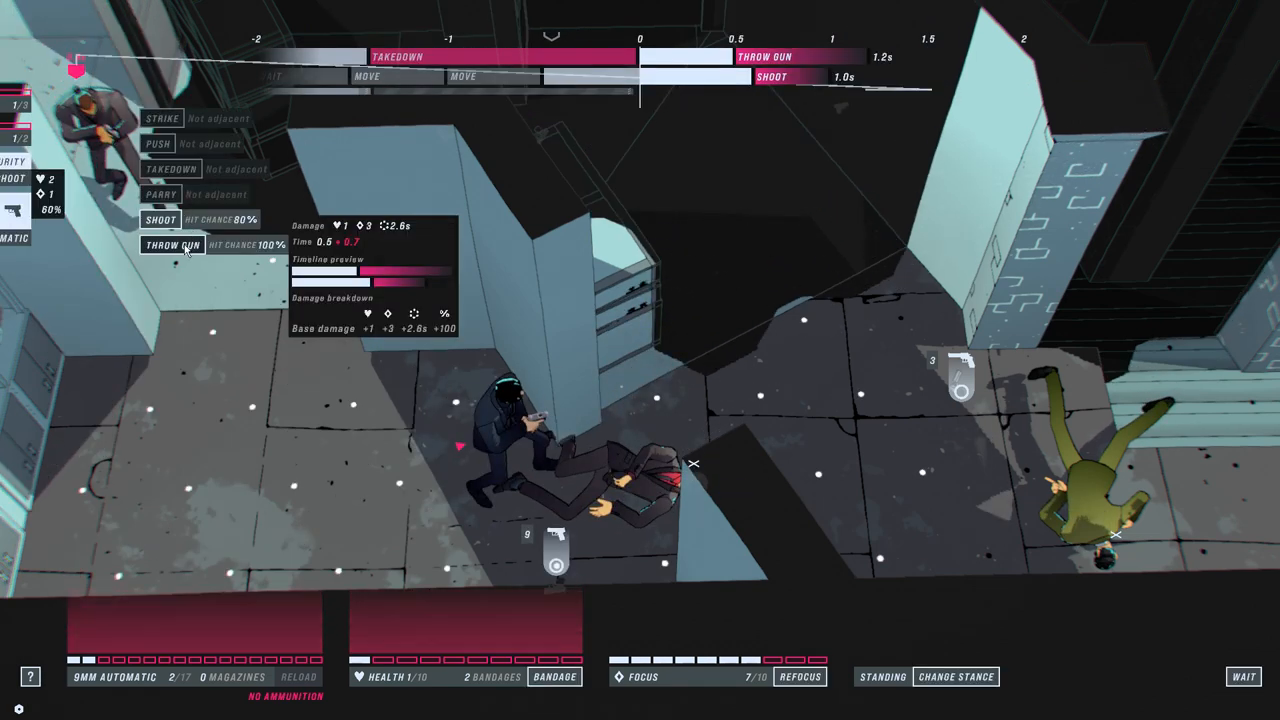
left_click(172, 244)
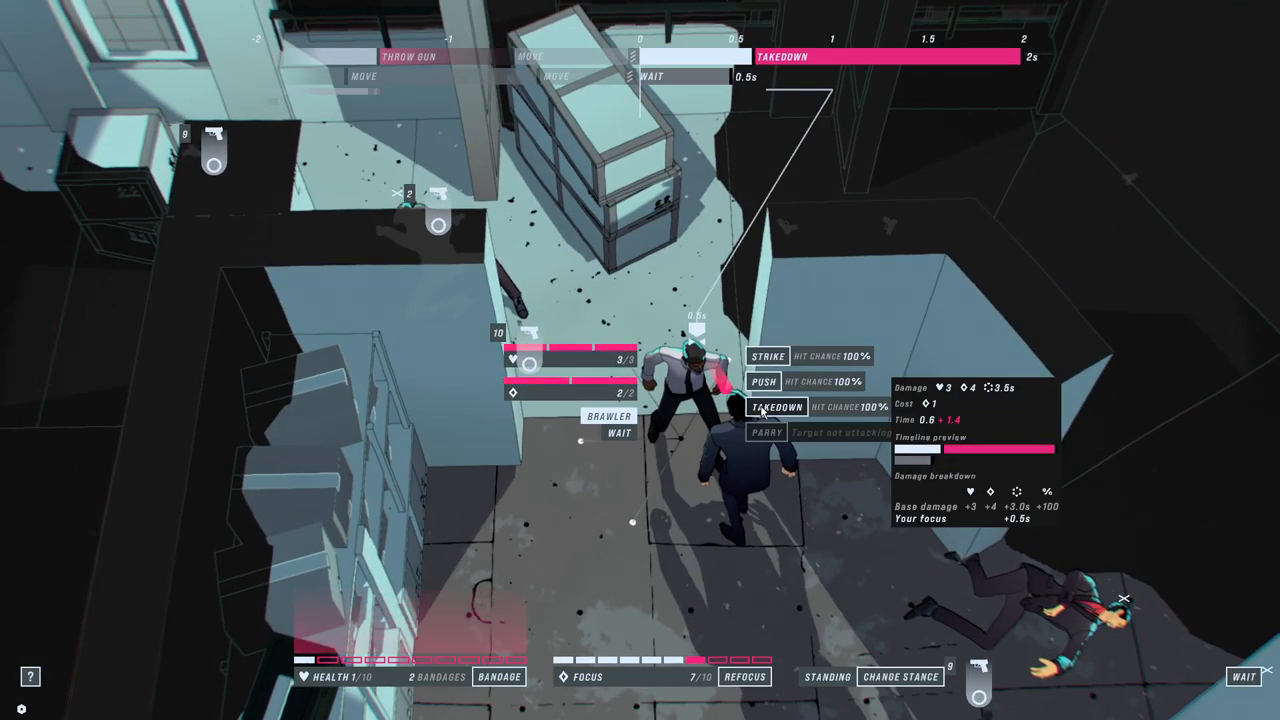
left_click(766, 409)
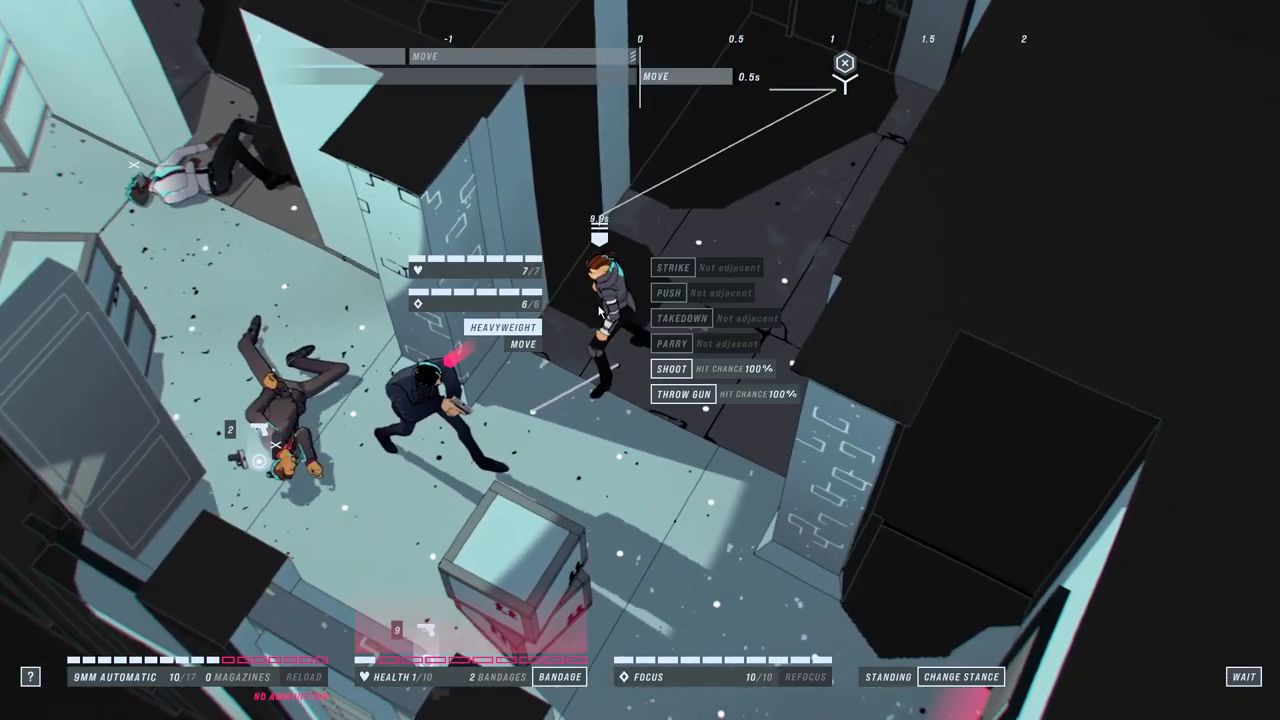
Step: Shoot and take down the heavyweight, then strike the stunned martial artist
left_click(671, 369)
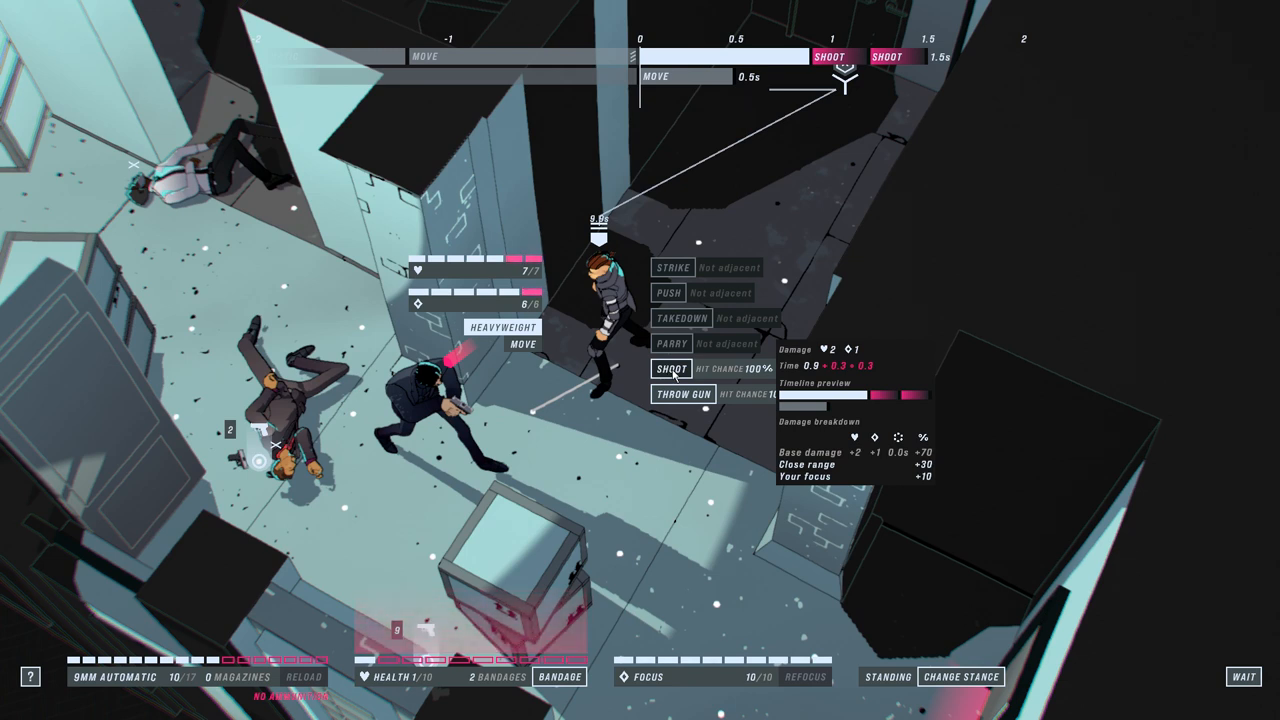
left_click(671, 369)
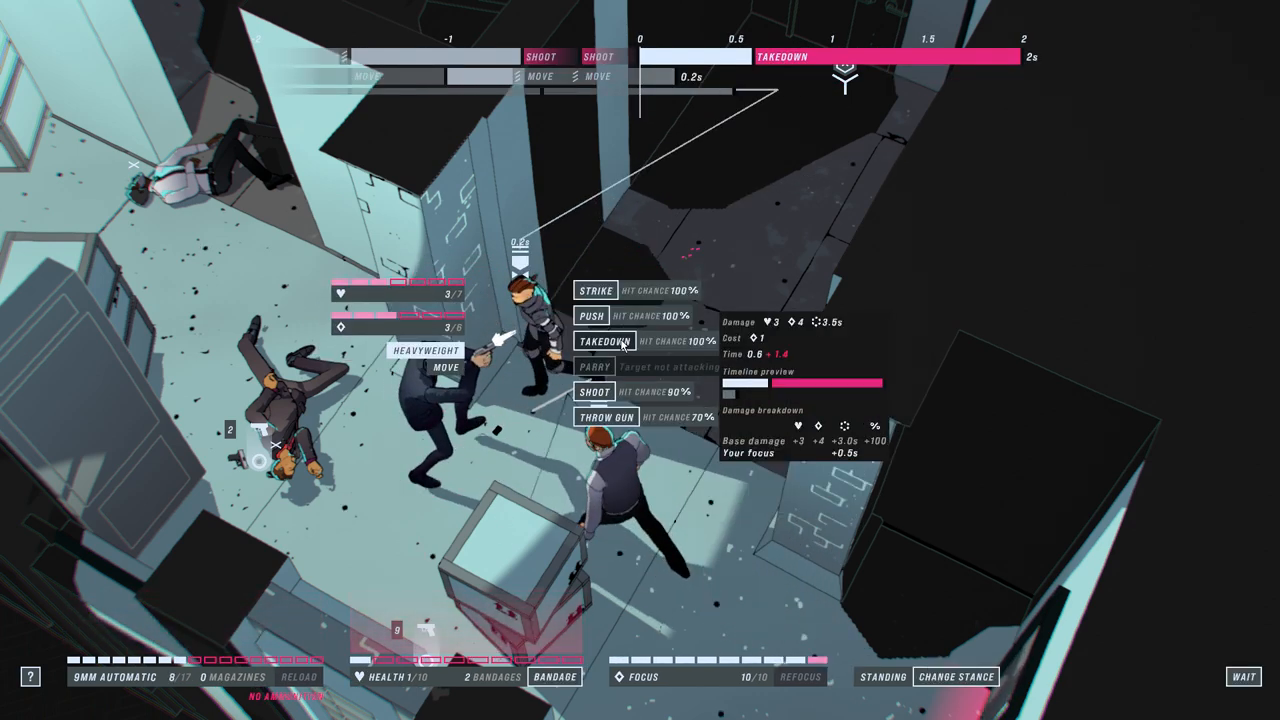
left_click(605, 340)
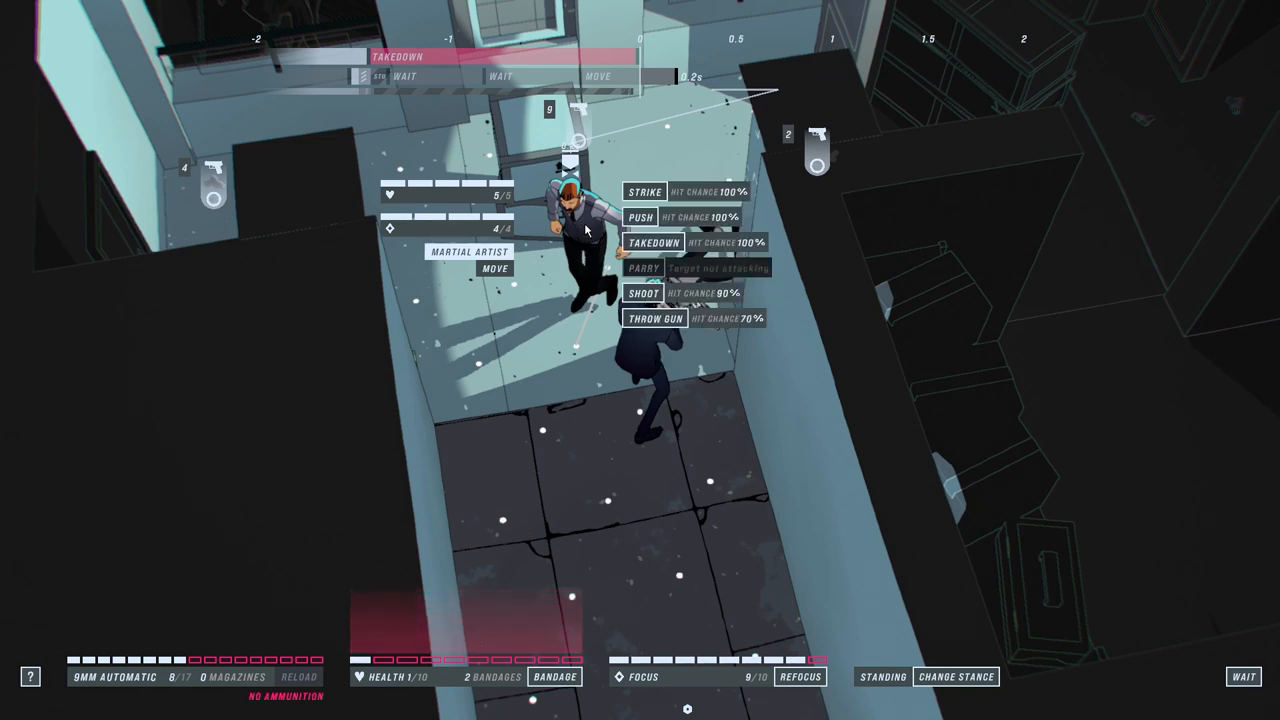
left_click(654, 242)
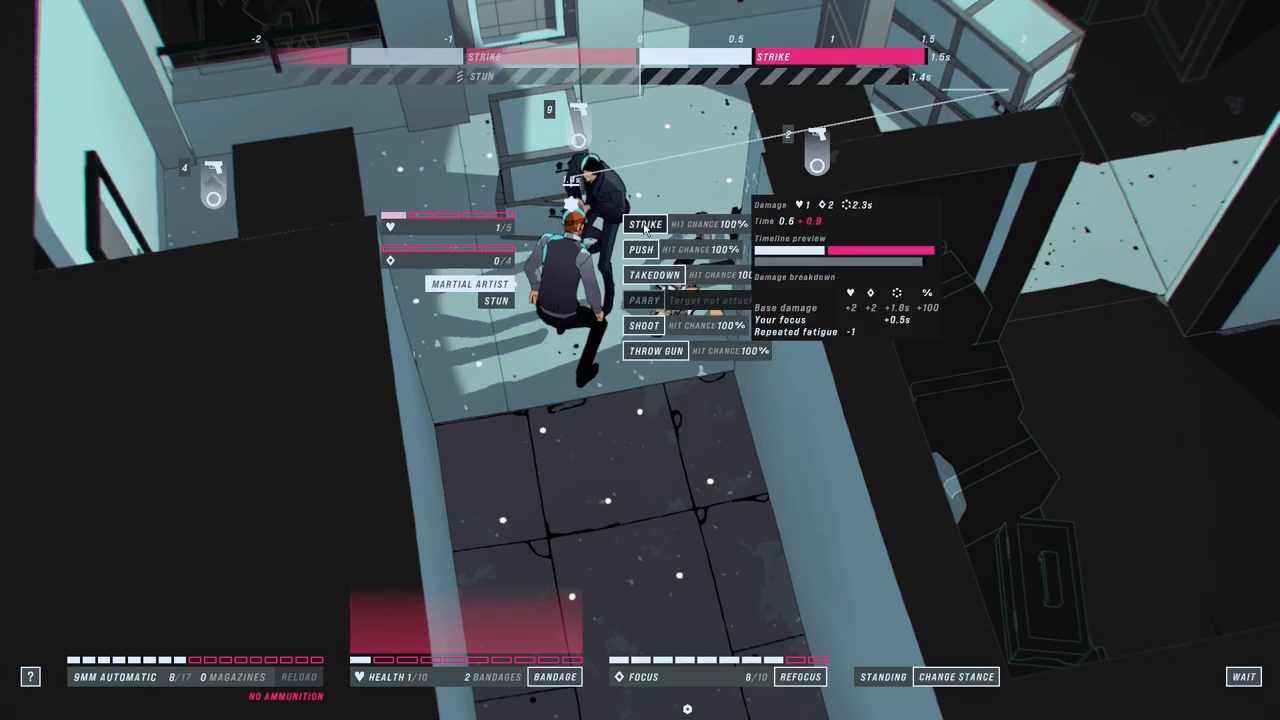
left_click(643, 222)
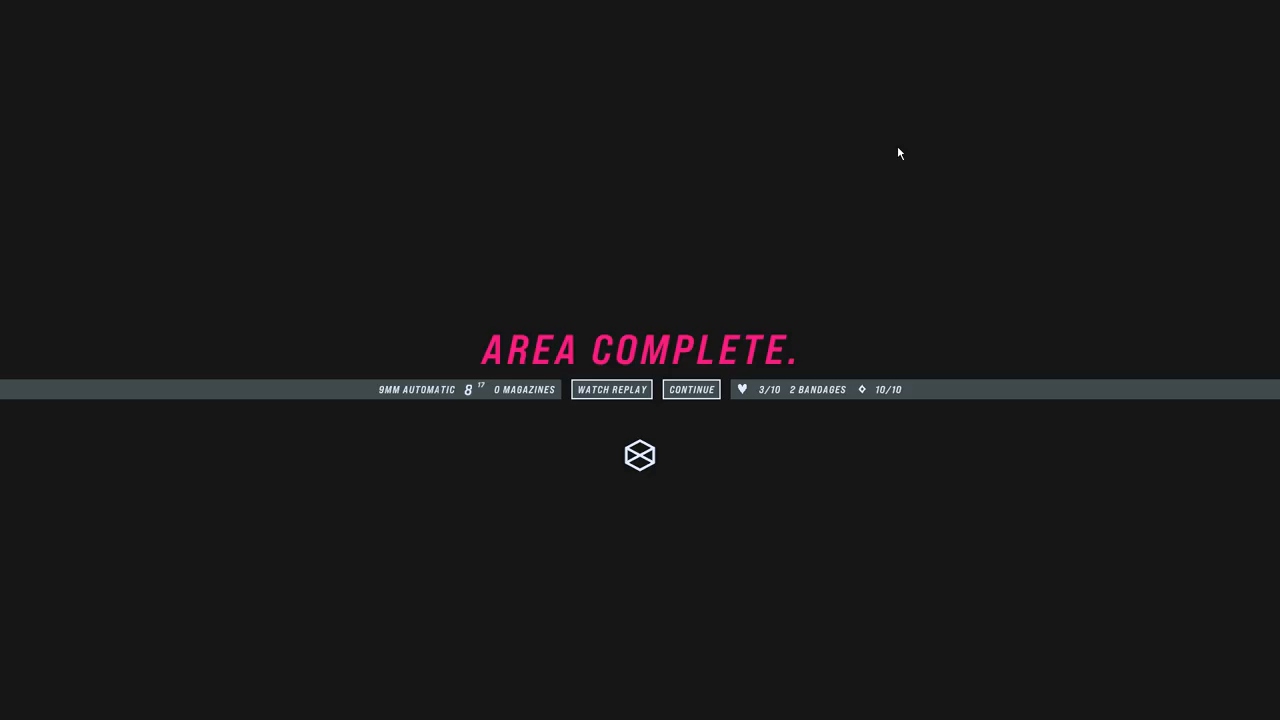
Step: Continue from the Area Complete screen to the Gallery Execution map
left_click(691, 389)
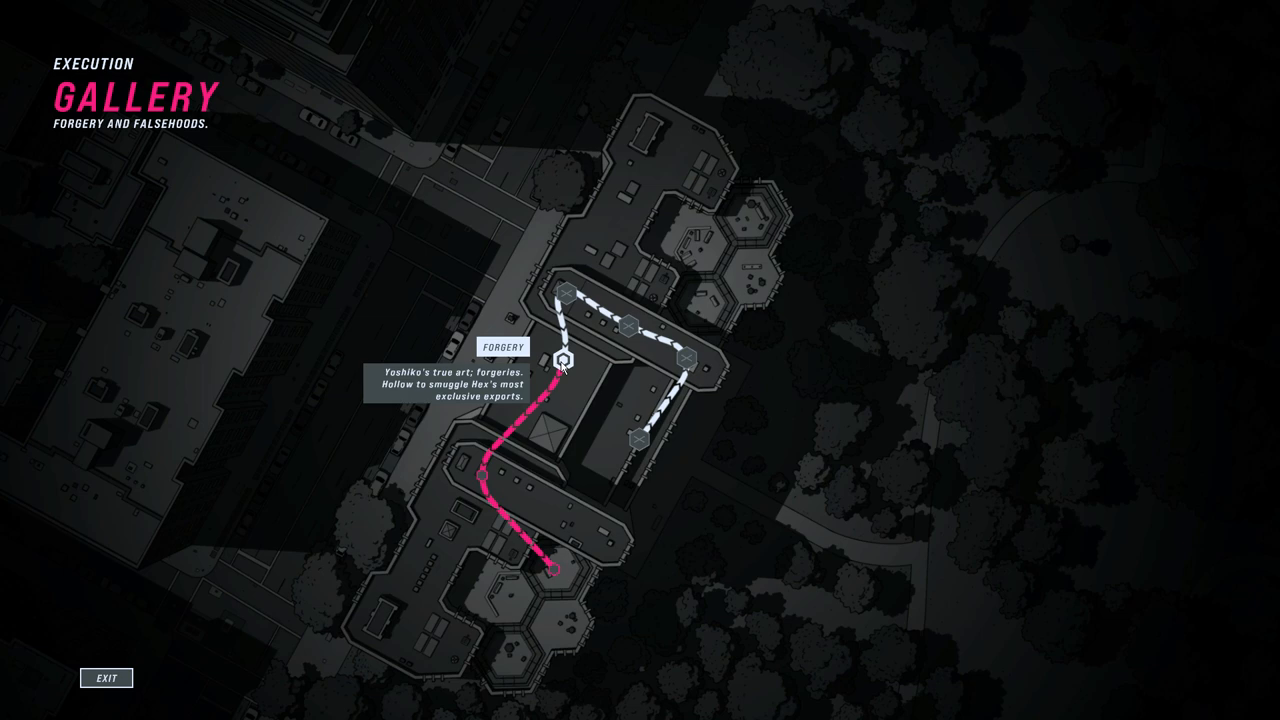
Step: Start the Forgery area and shoot the brawler and the advancing security guards
left_click(563, 363)
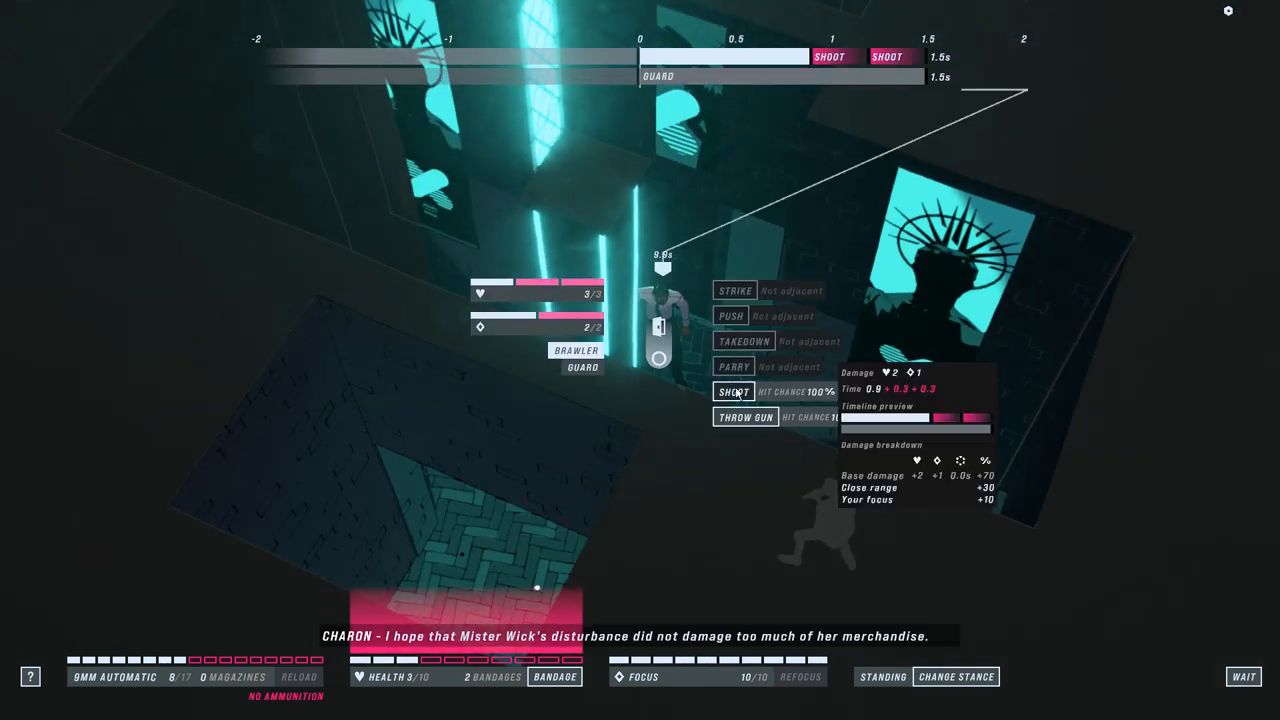
mouse_move(733, 392)
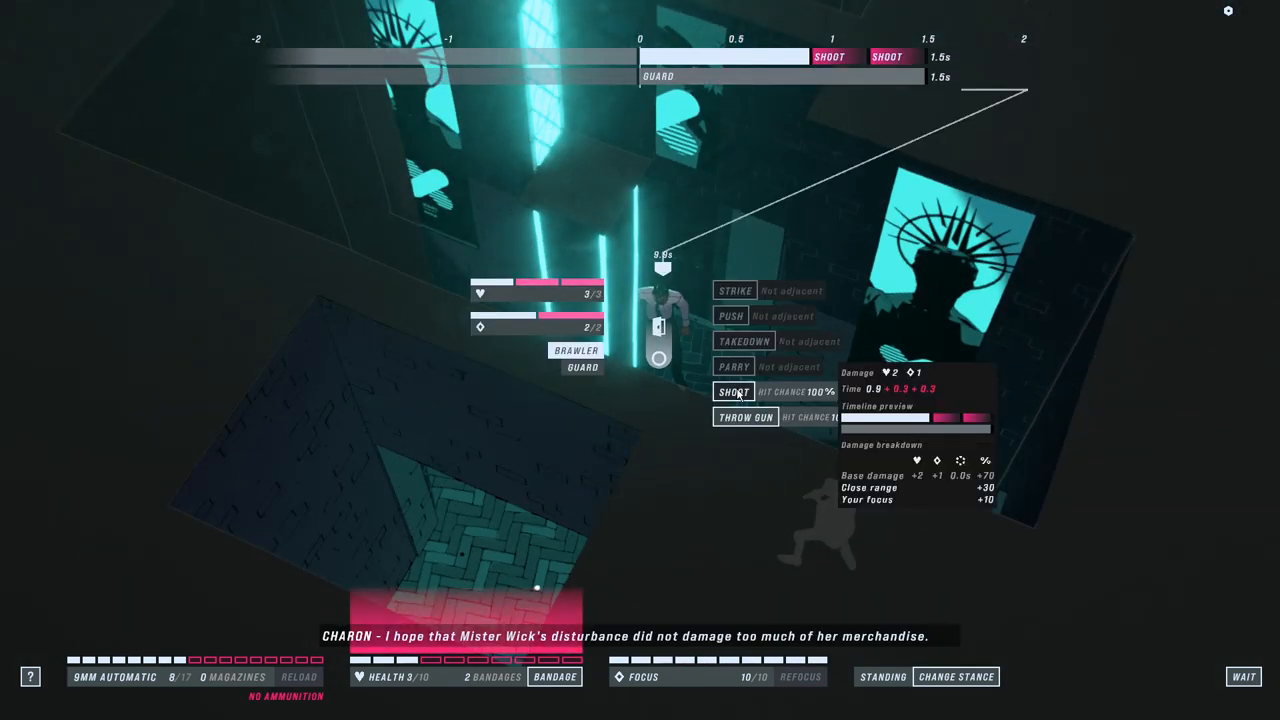
left_click(735, 391)
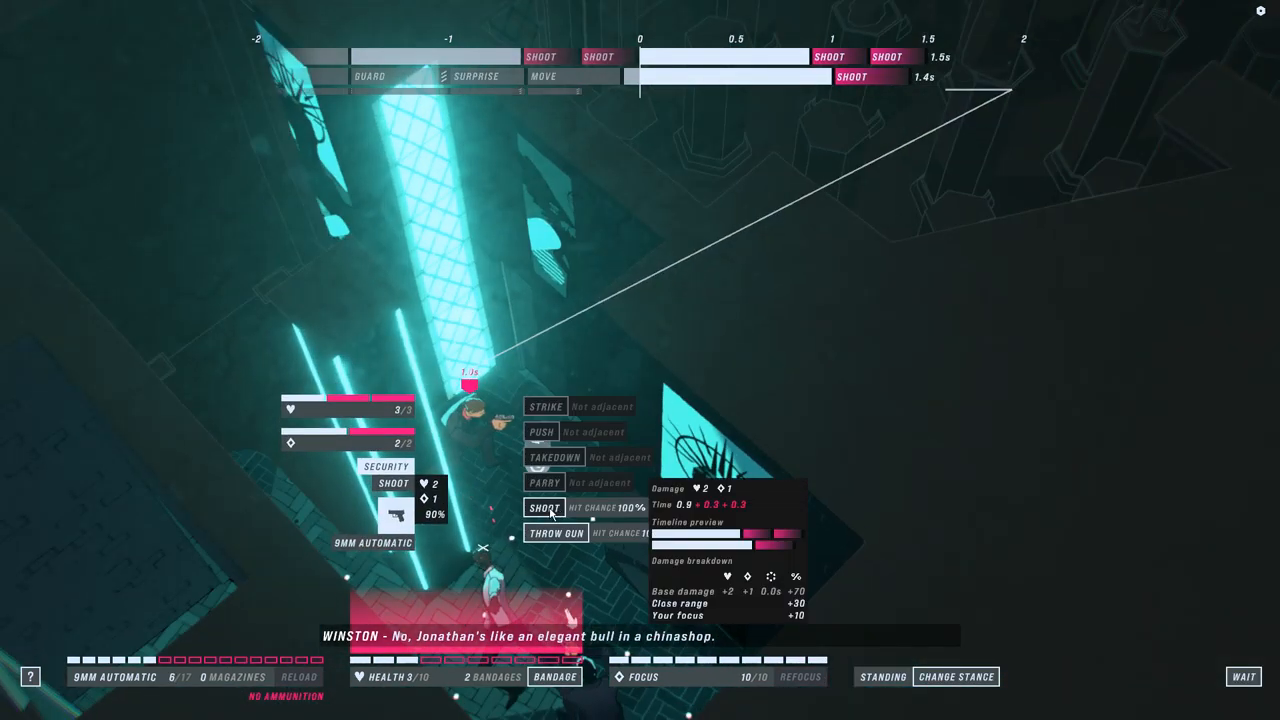
left_click(546, 507)
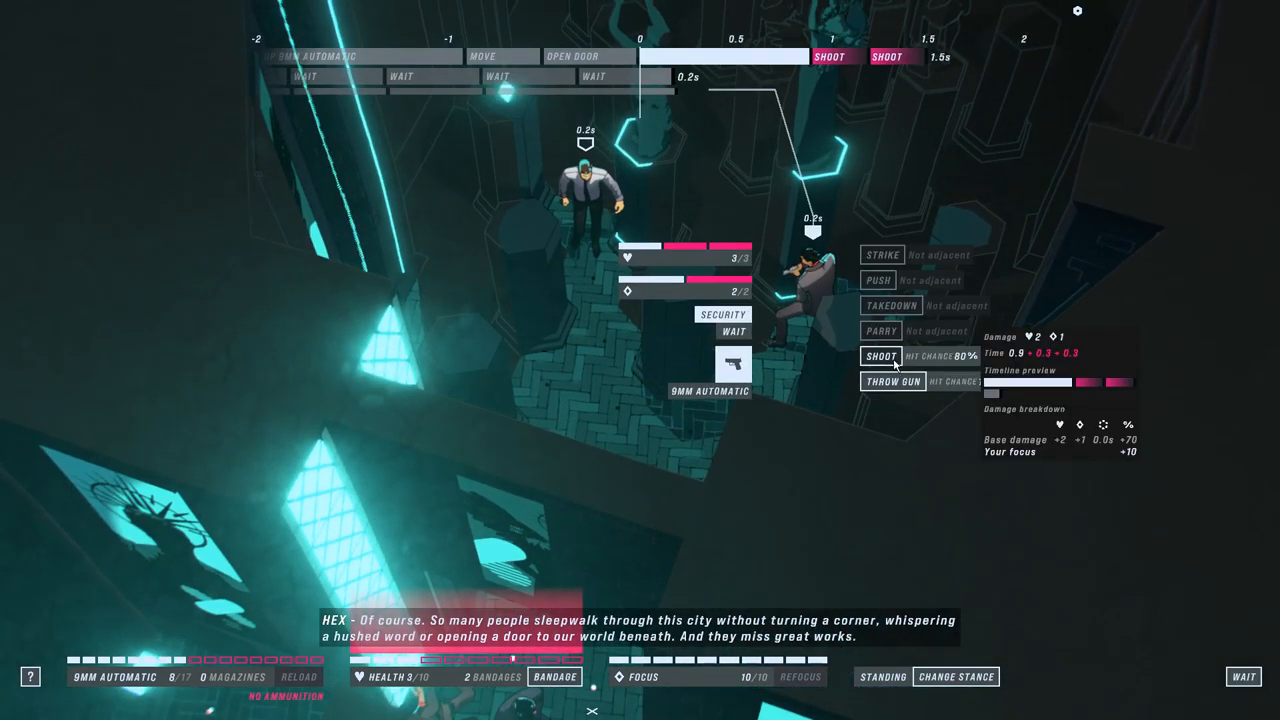
left_click(881, 356)
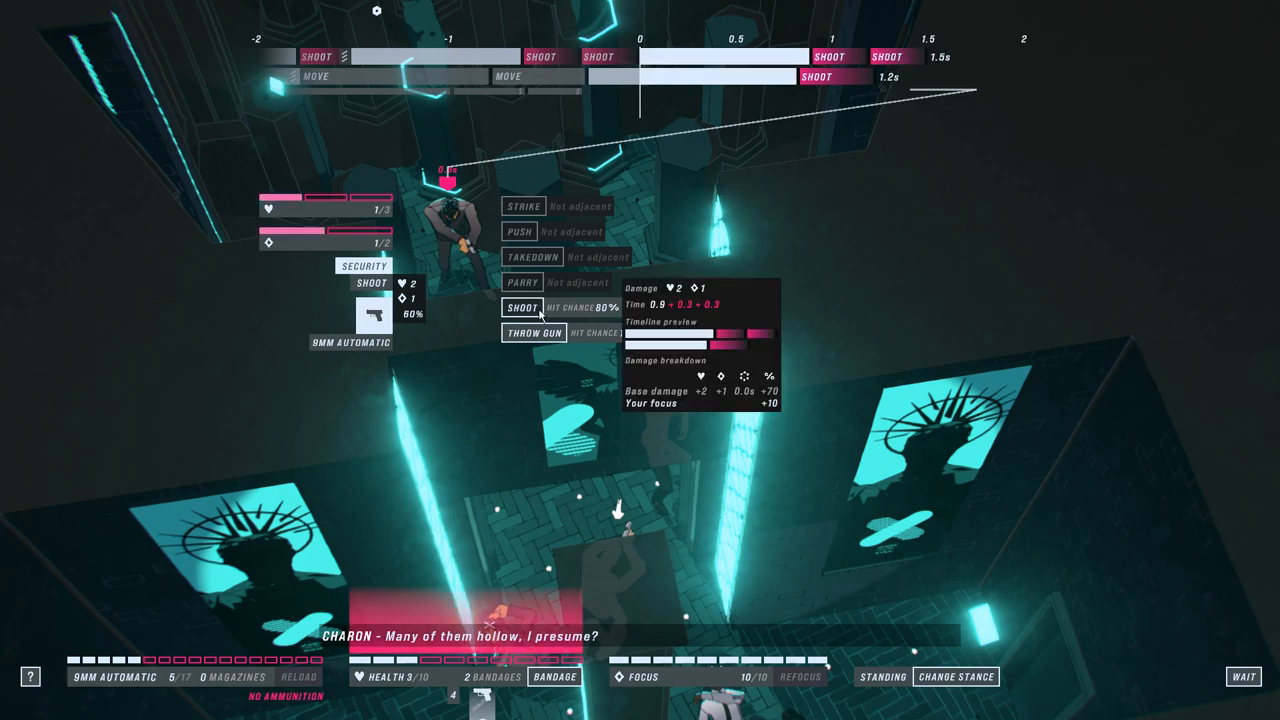
left_click(521, 308)
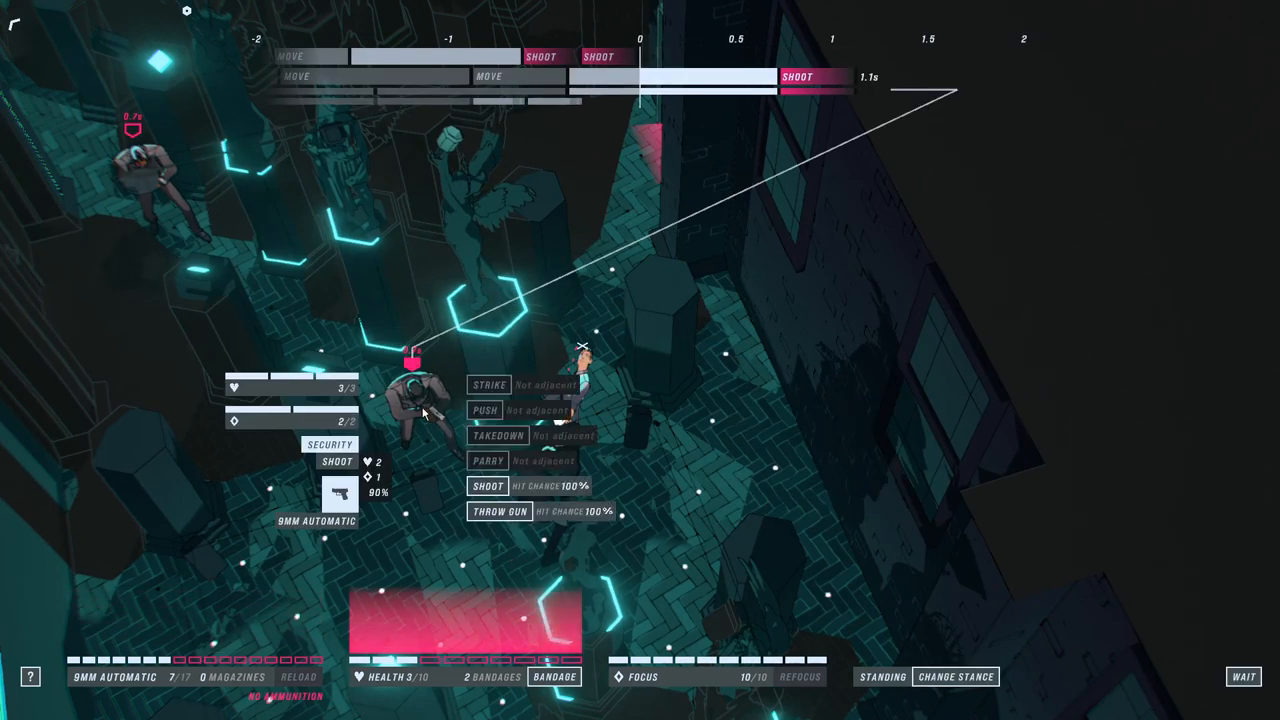
Step: Shoot and take down the statue-room guard, then shoot the machine-pistol mercenary twice
left_click(505, 512)
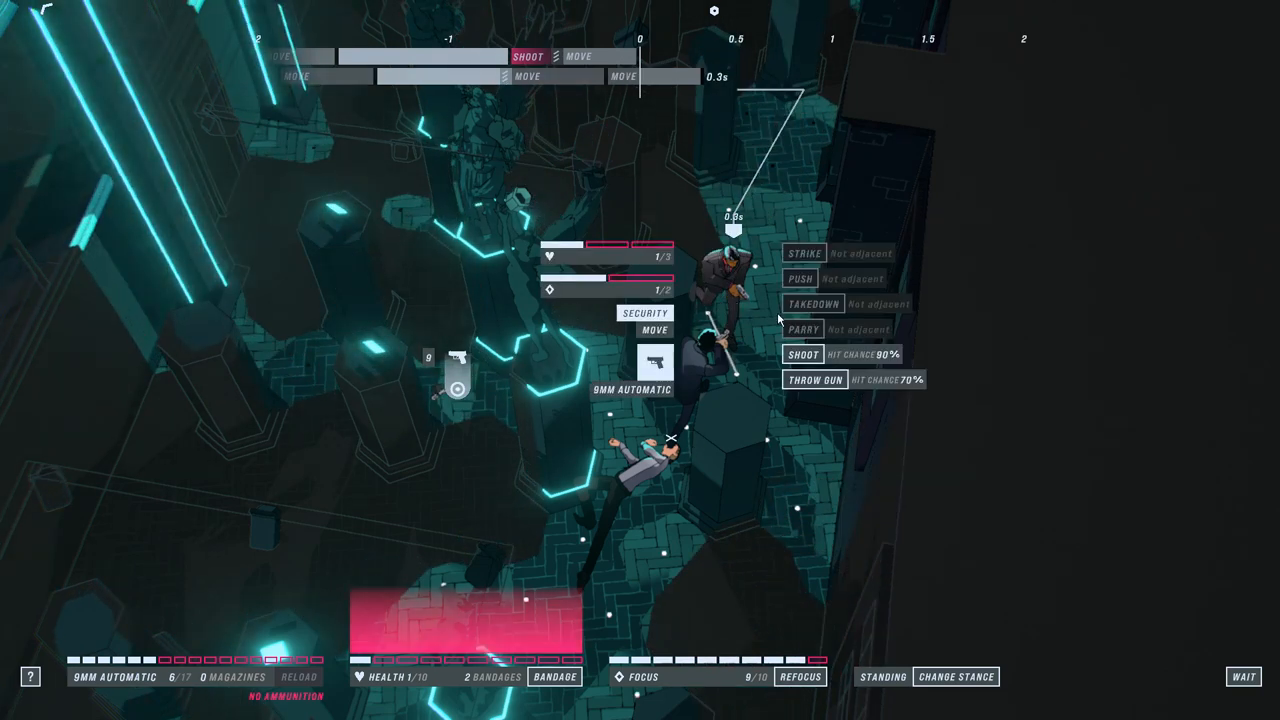
left_click(803, 354)
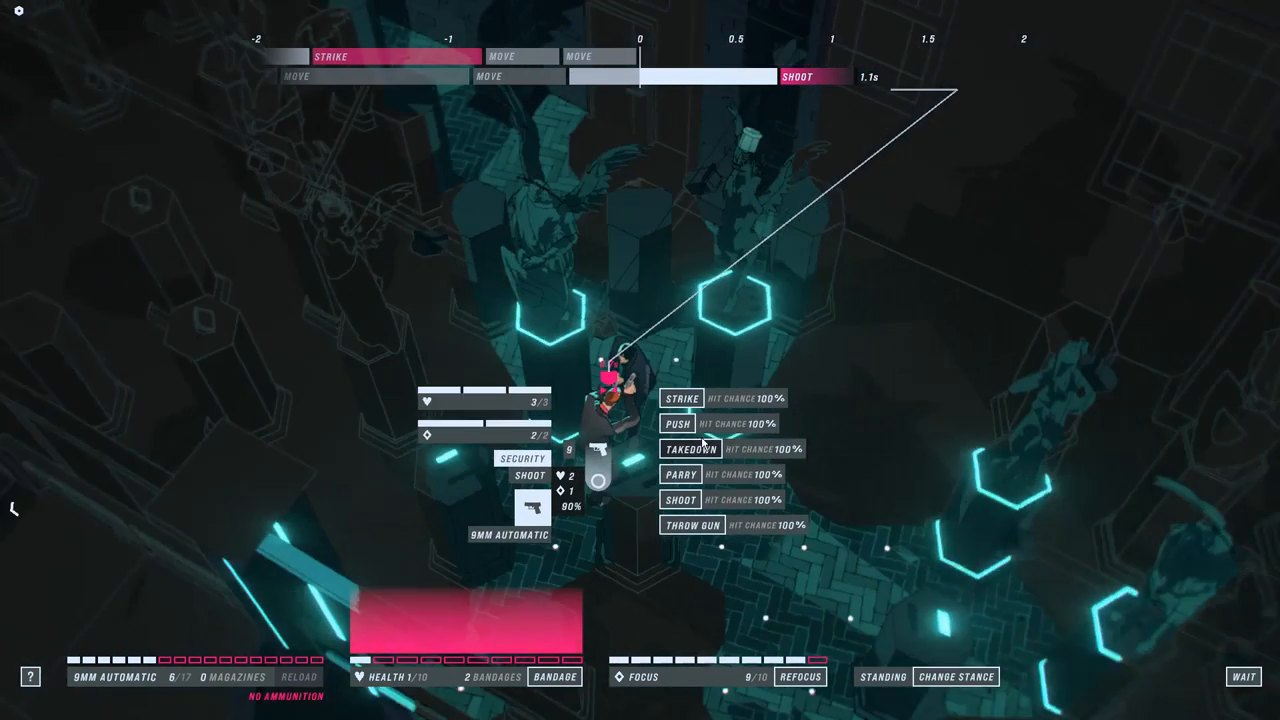
left_click(692, 449)
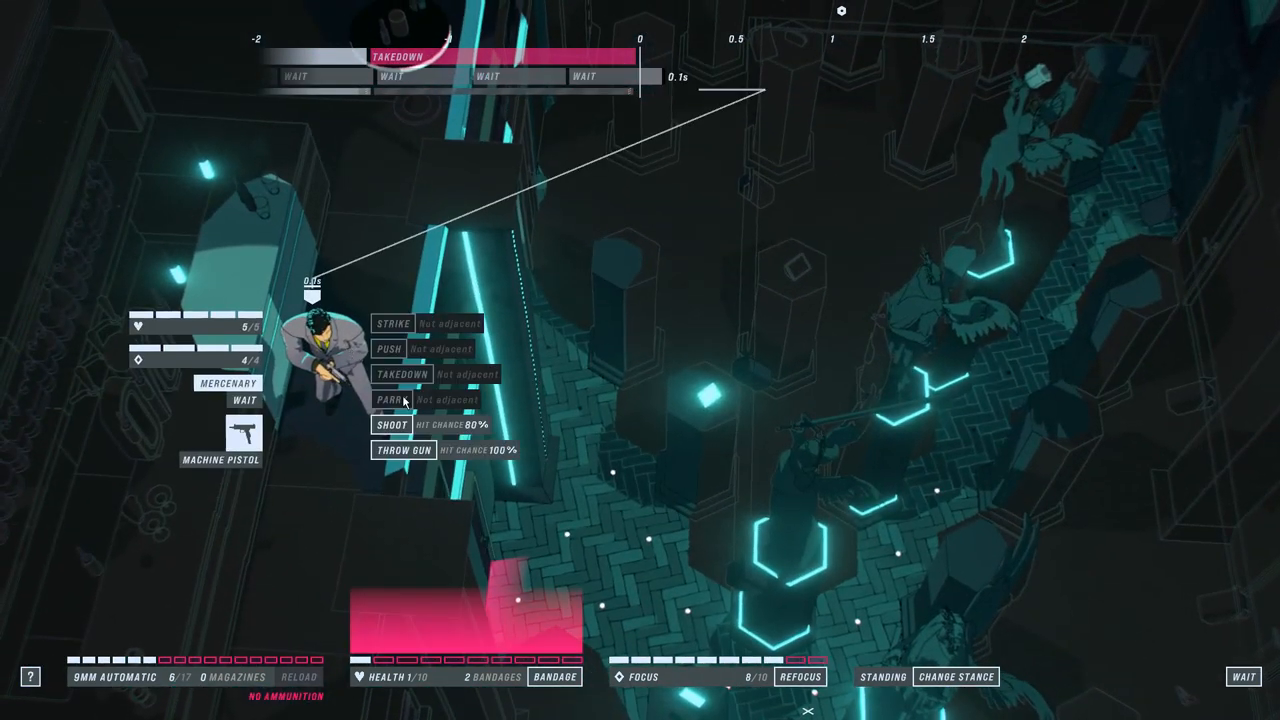
left_click(391, 424)
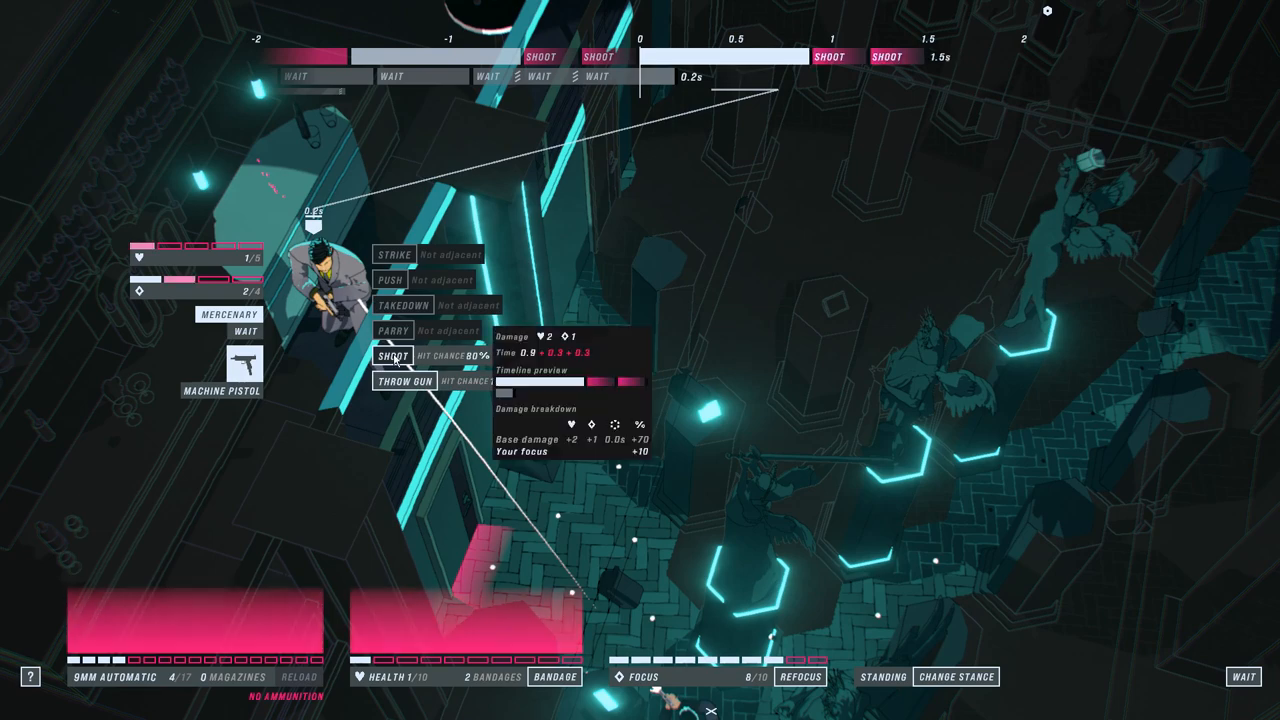
left_click(395, 355)
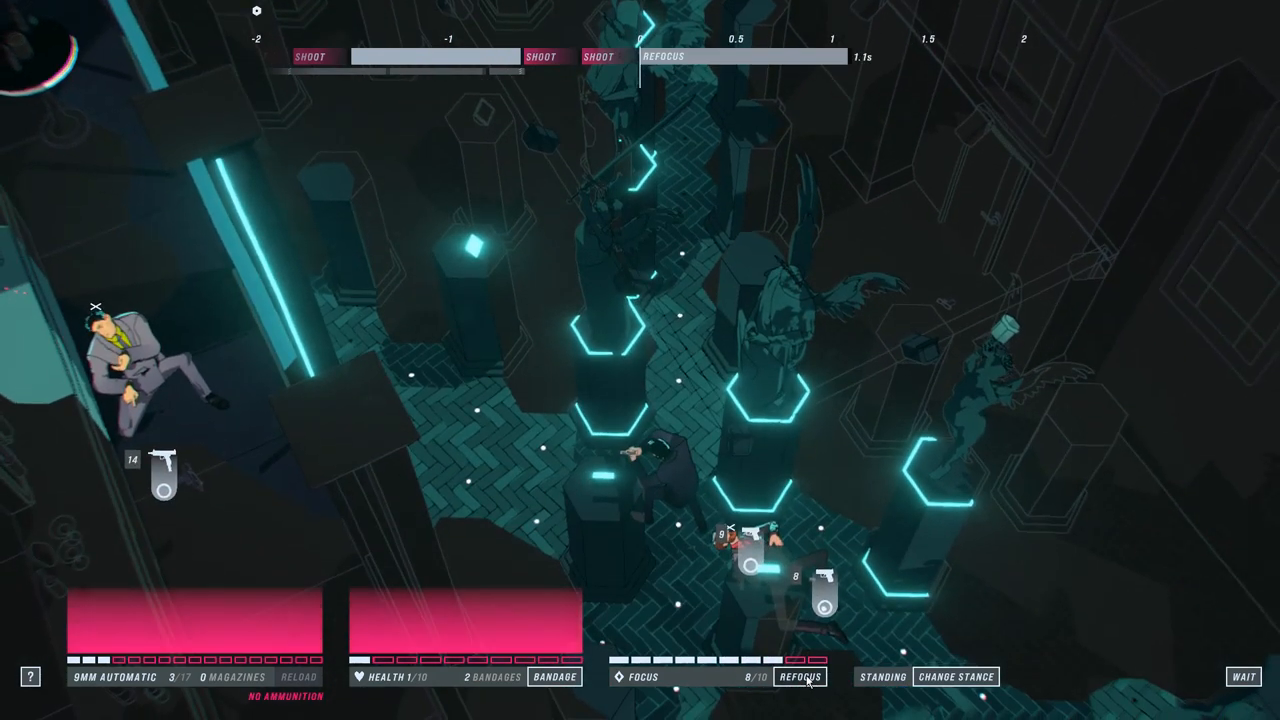
Step: Recover John's focus, then shoot the machine-pistol mercenary and the guard at the doorway
left_click(807, 677)
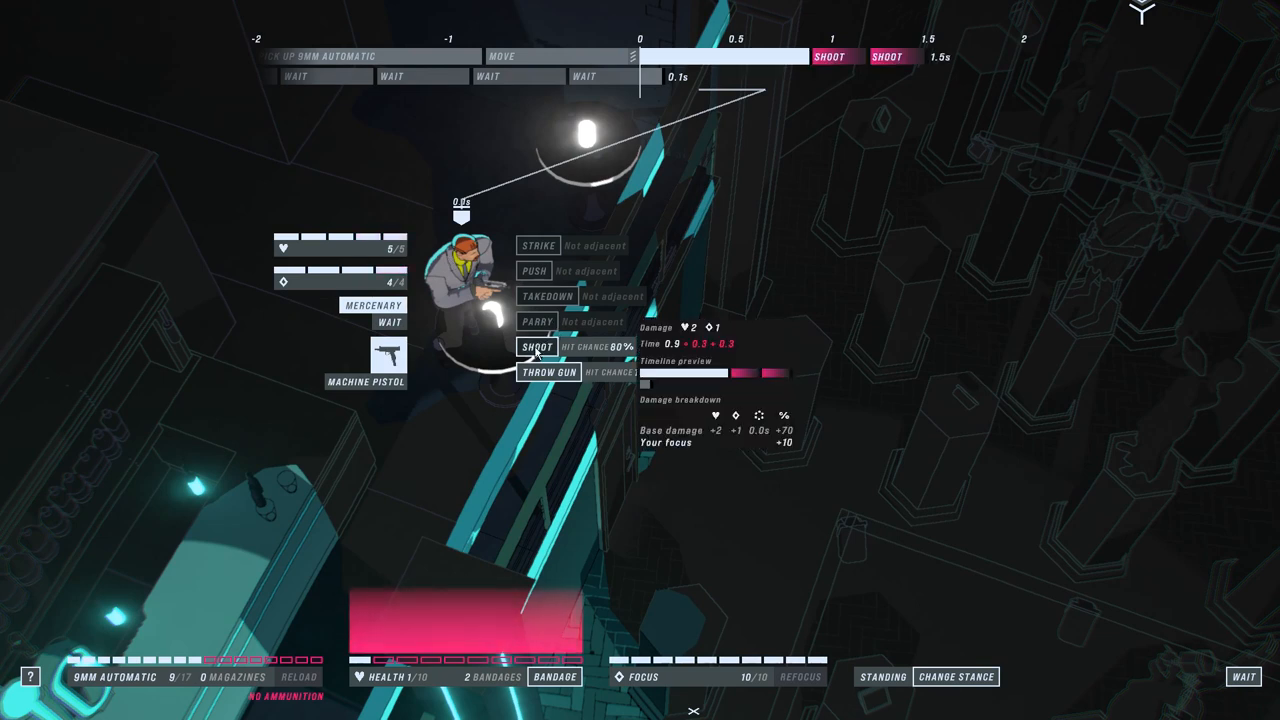
left_click(536, 346)
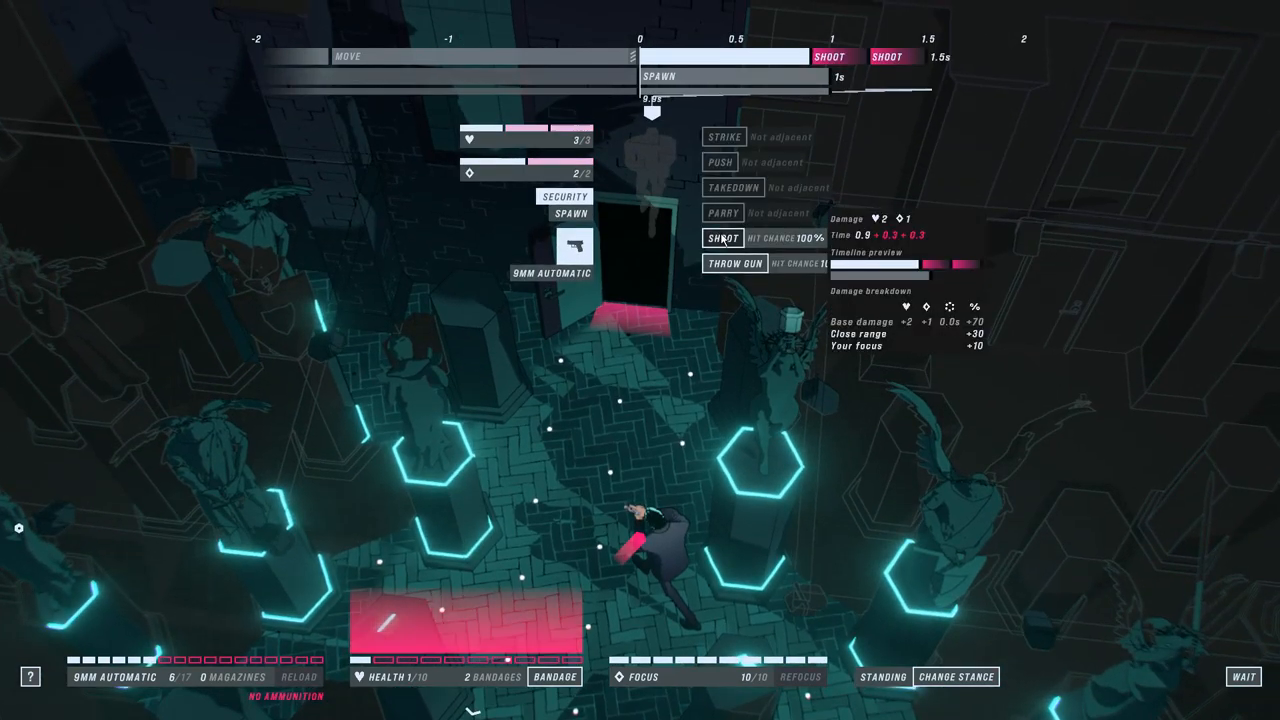
left_click(727, 238)
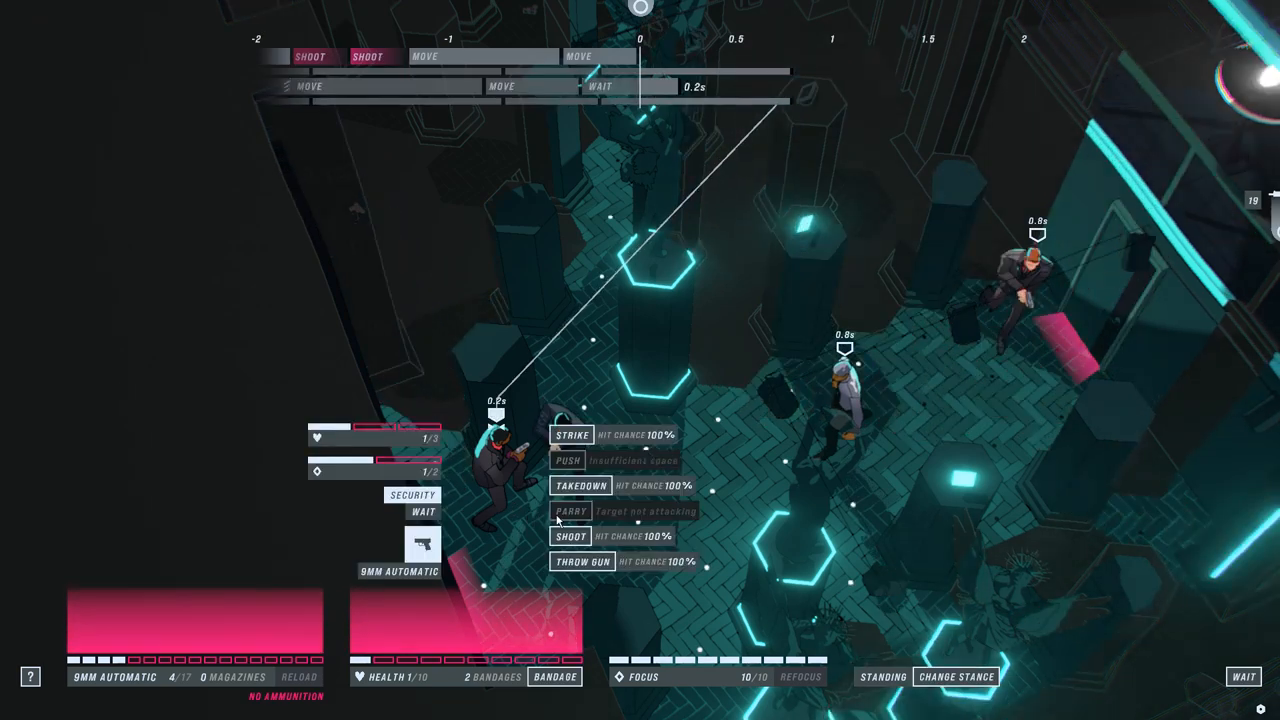
mouse_move(572, 517)
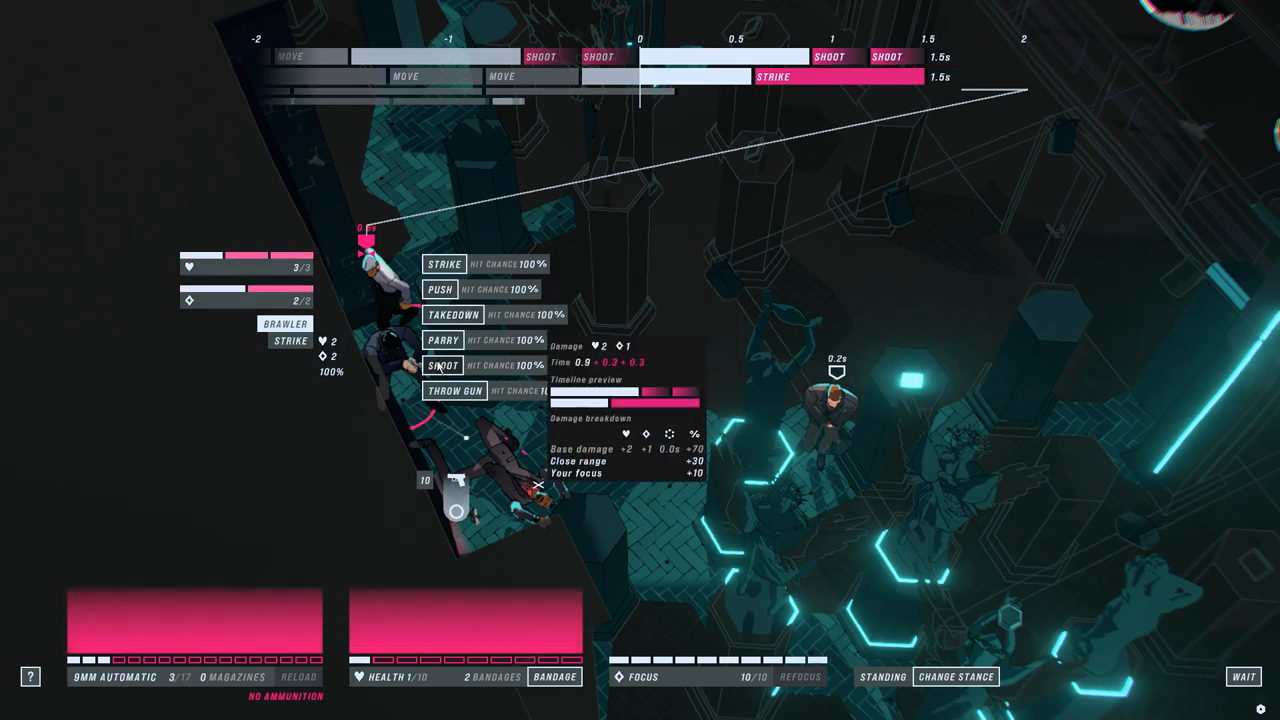
Step: Shoot the adjacent brawler, parry its strike, and attack it while stunned
left_click(446, 366)
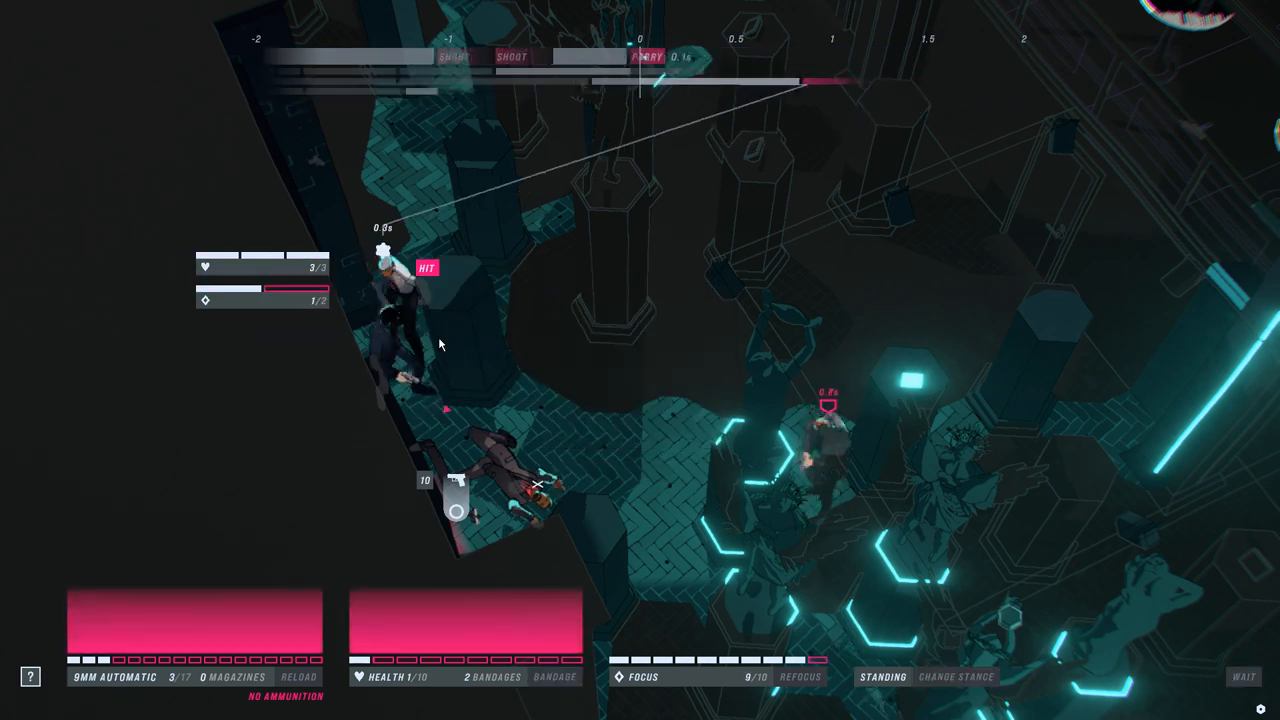
left_click(388, 290)
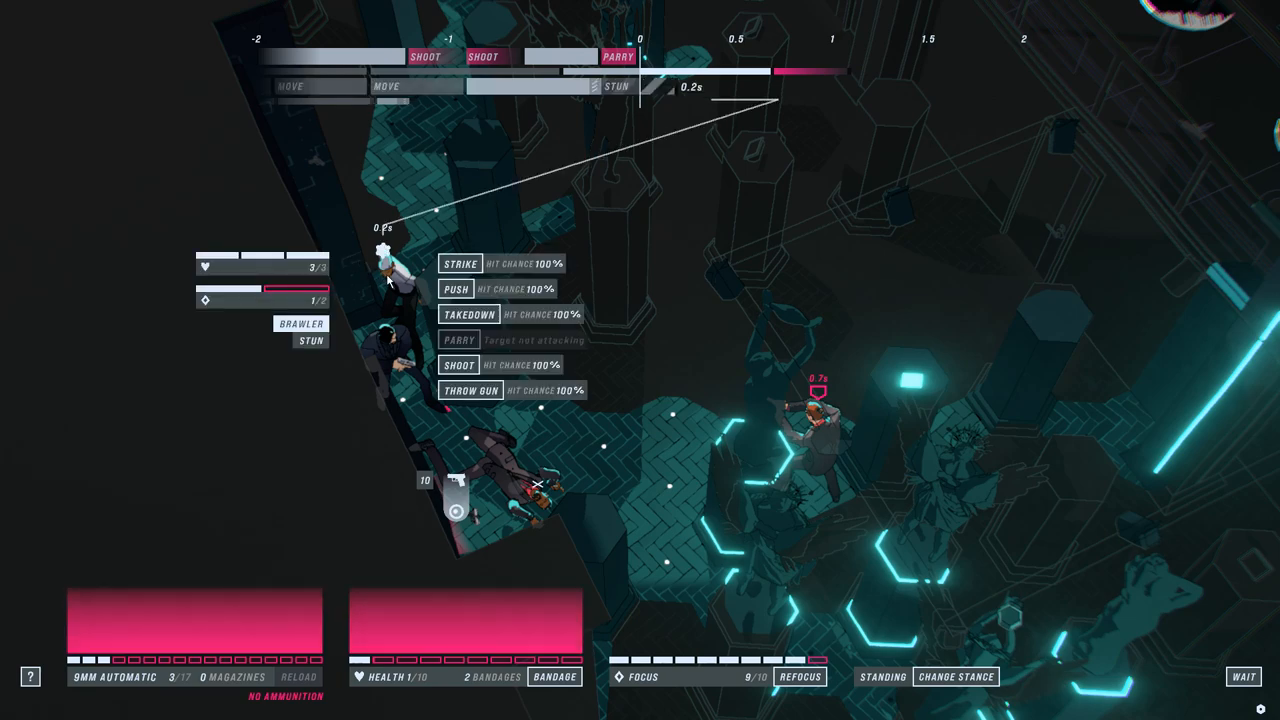
left_click(468, 314)
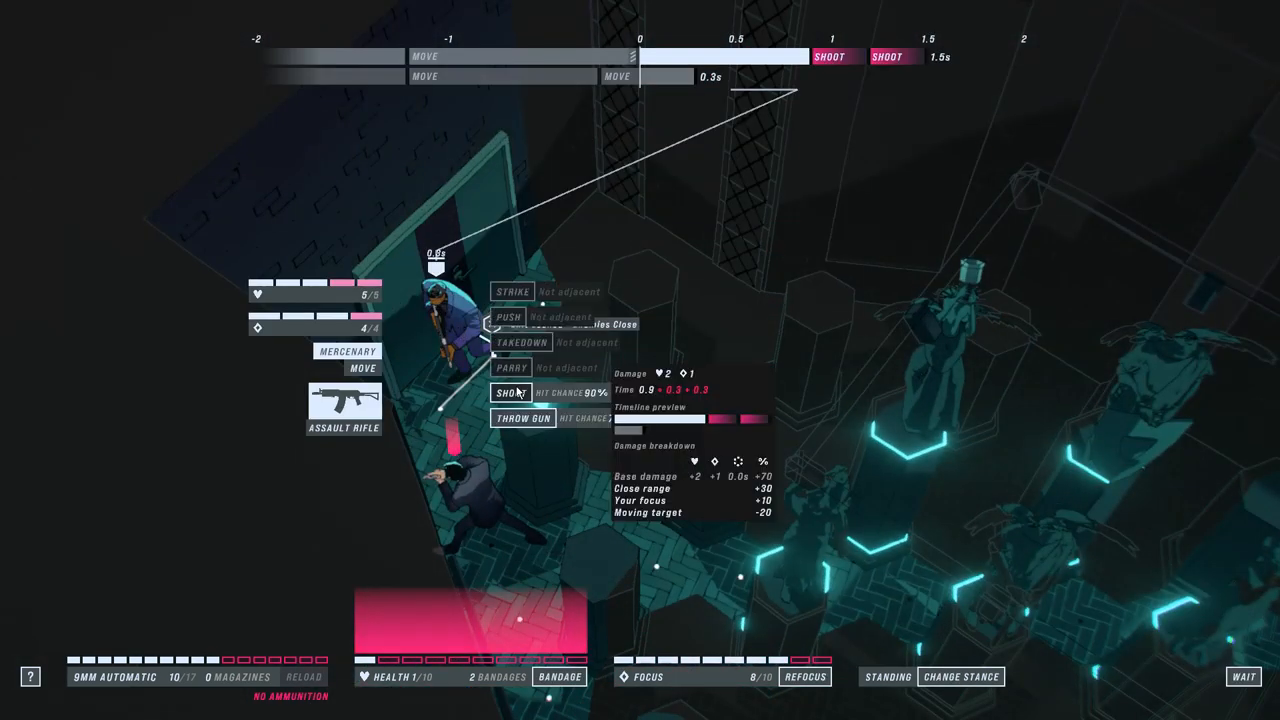
Step: Shoot the assault-rifle mercenary, then take it down onto the chosen finishing tile
left_click(509, 394)
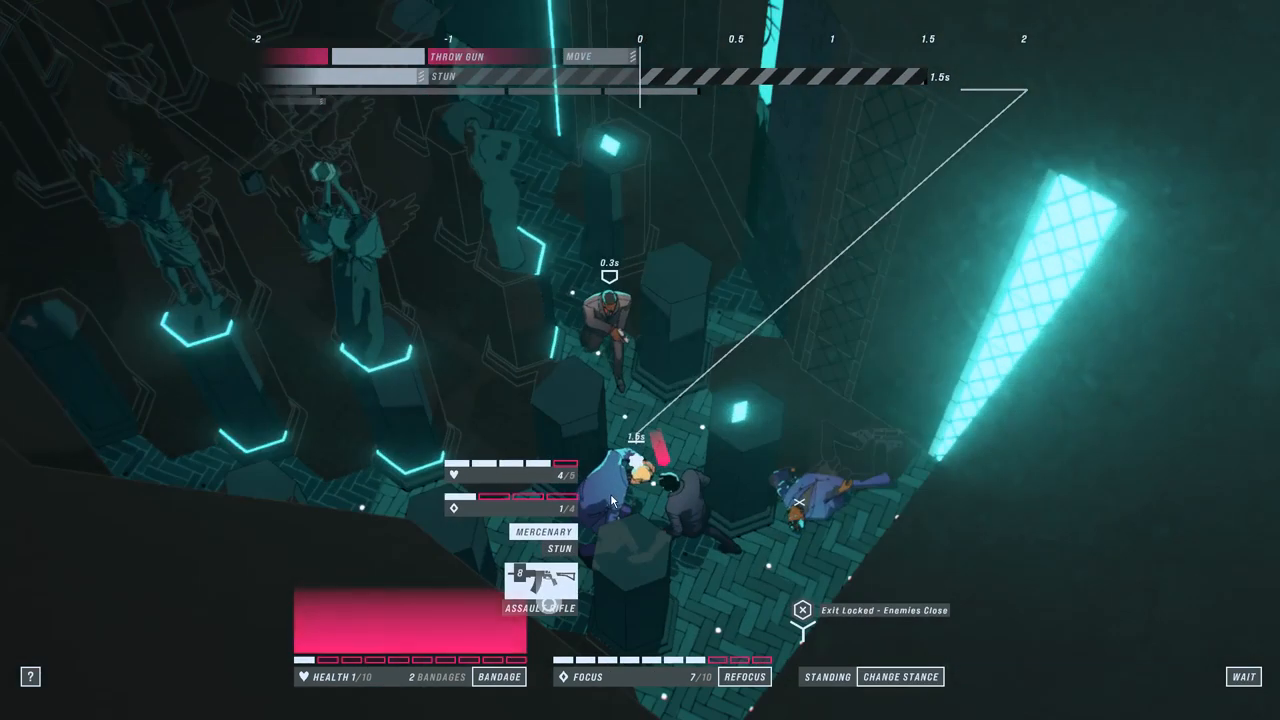
left_click(612, 505)
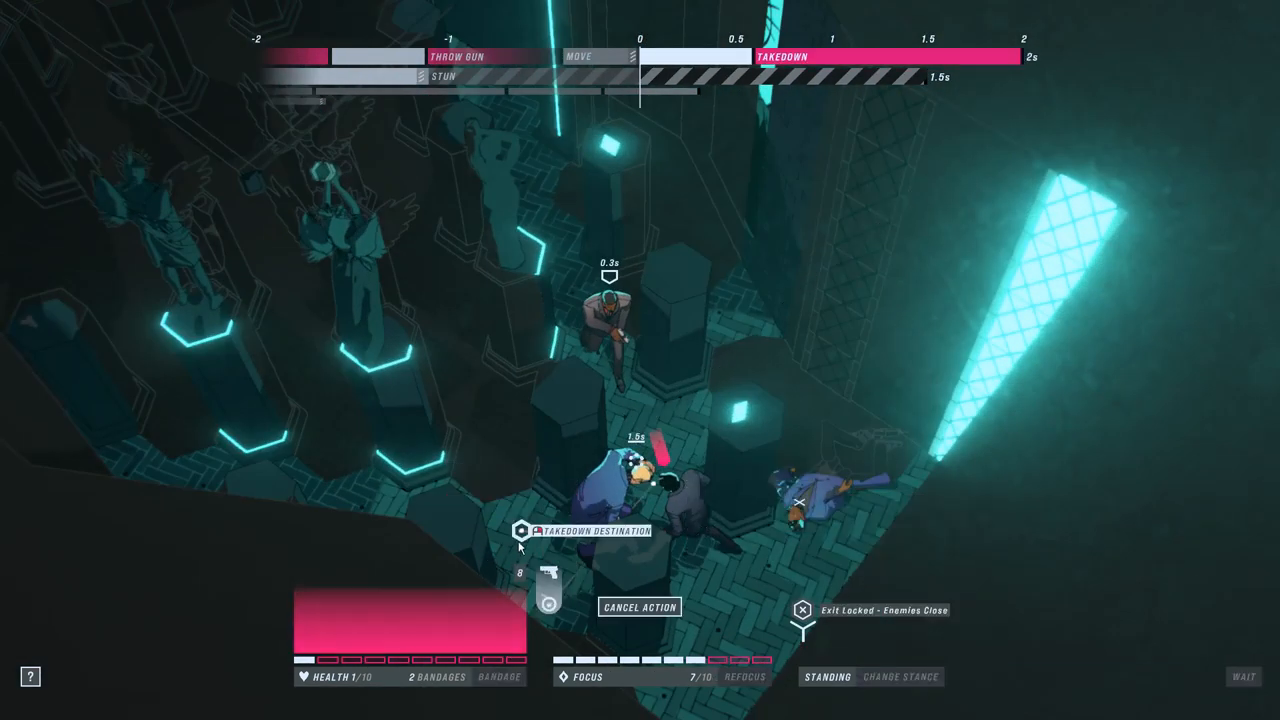
left_click(521, 531)
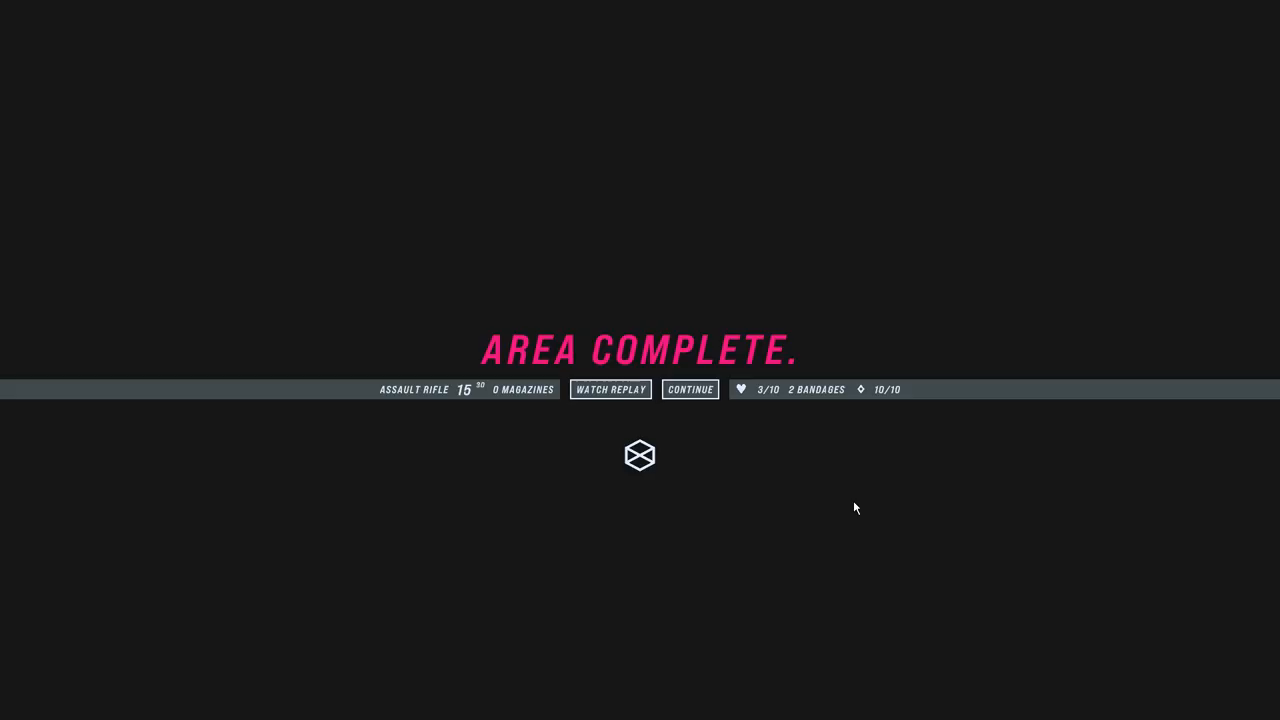
Step: Continue past the Area Complete screen into the next area
left_click(690, 389)
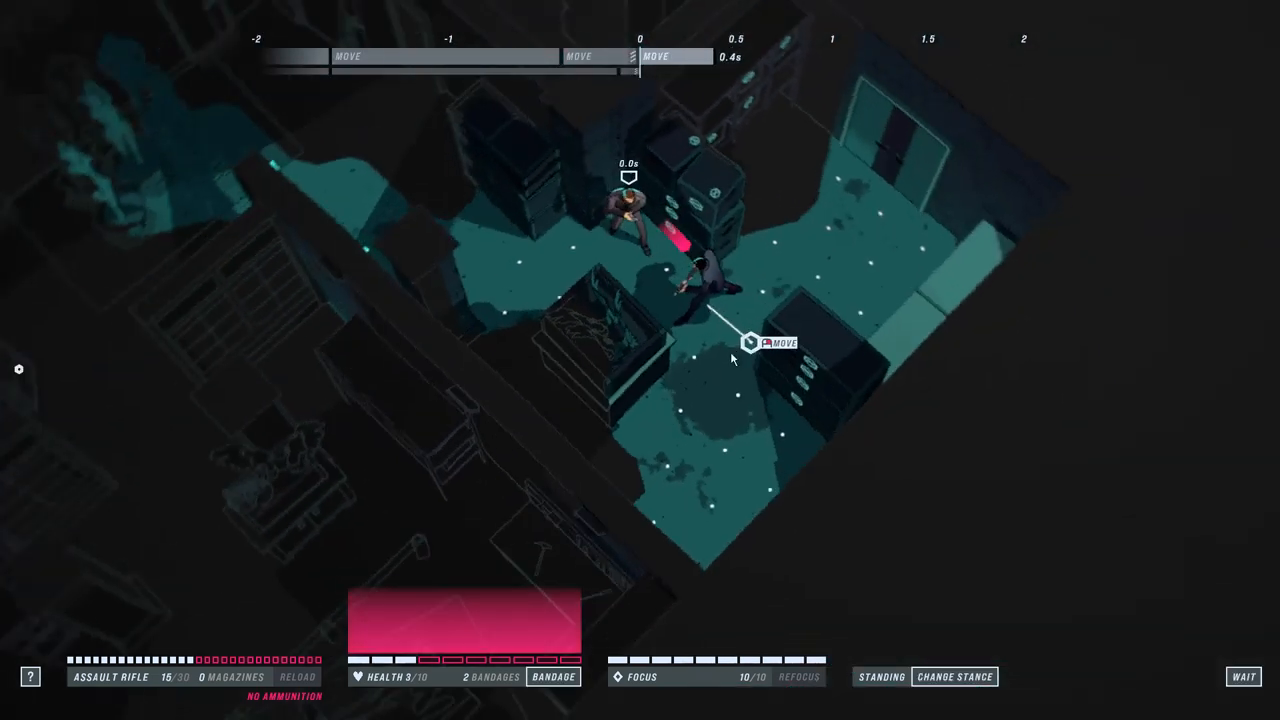
Step: Advance into the office, fight two security guards and attack the approaching brawler
left_click(748, 343)
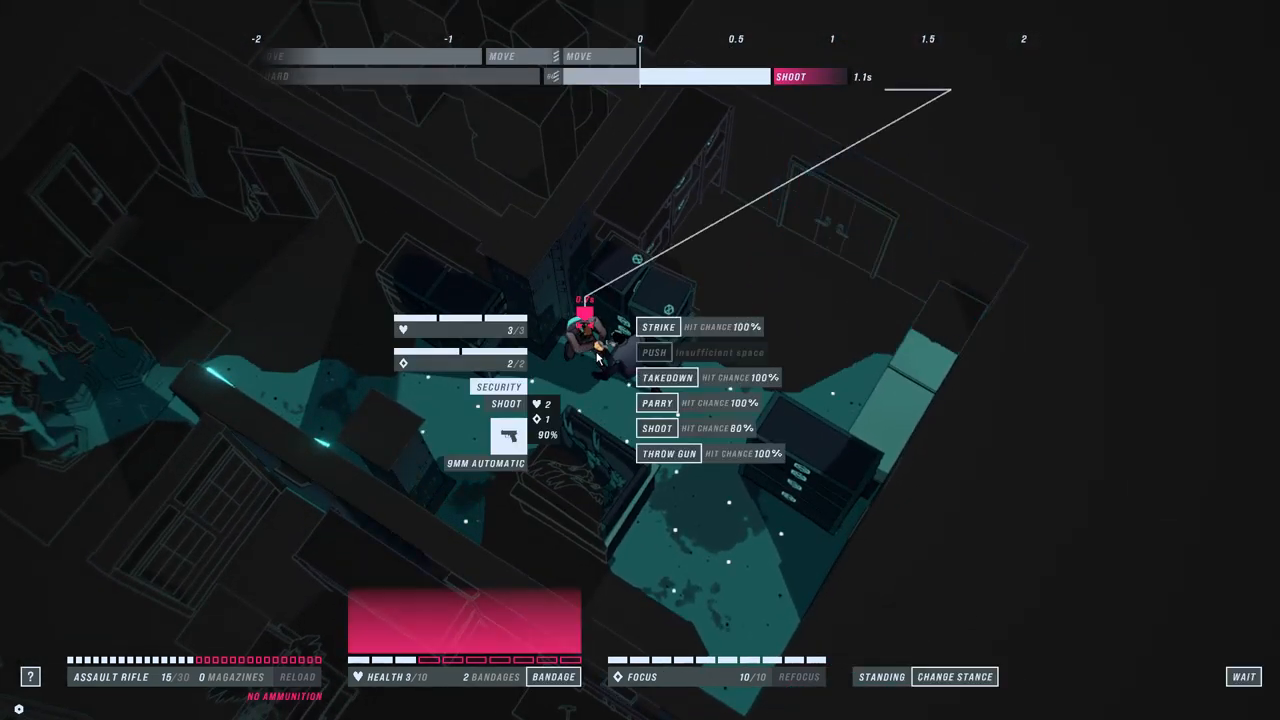
left_click(657, 326)
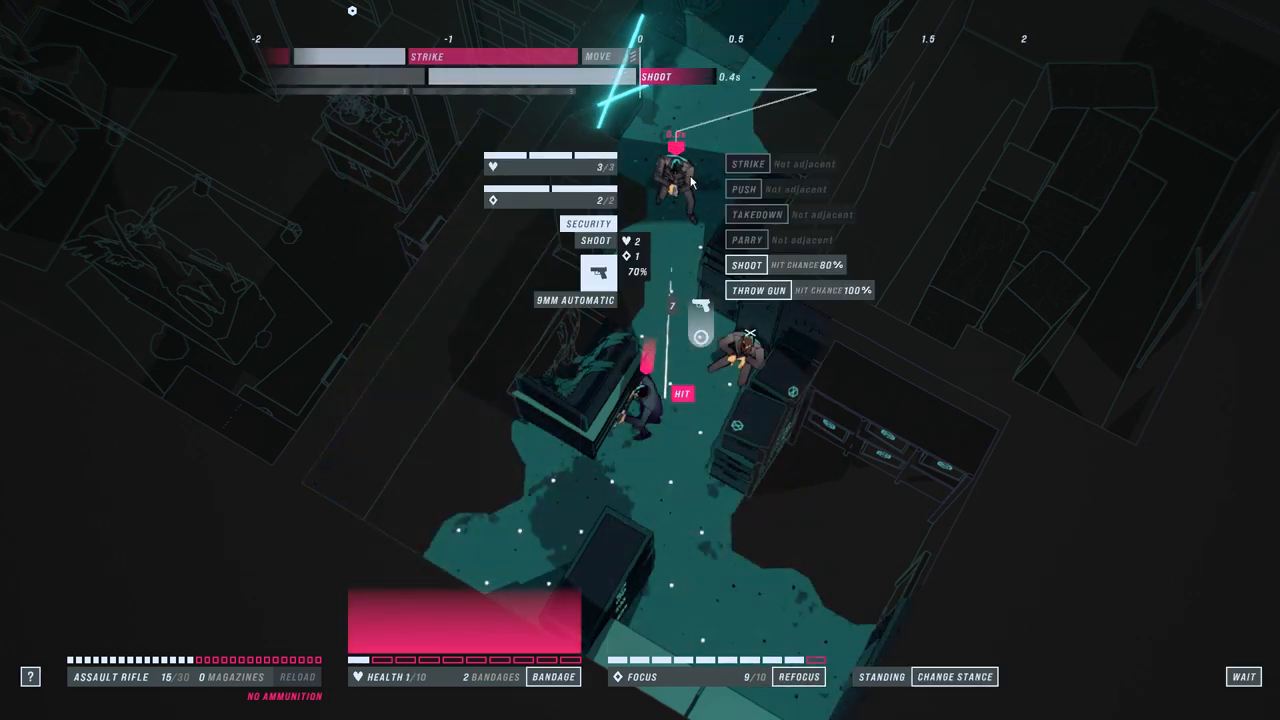
left_click(748, 264)
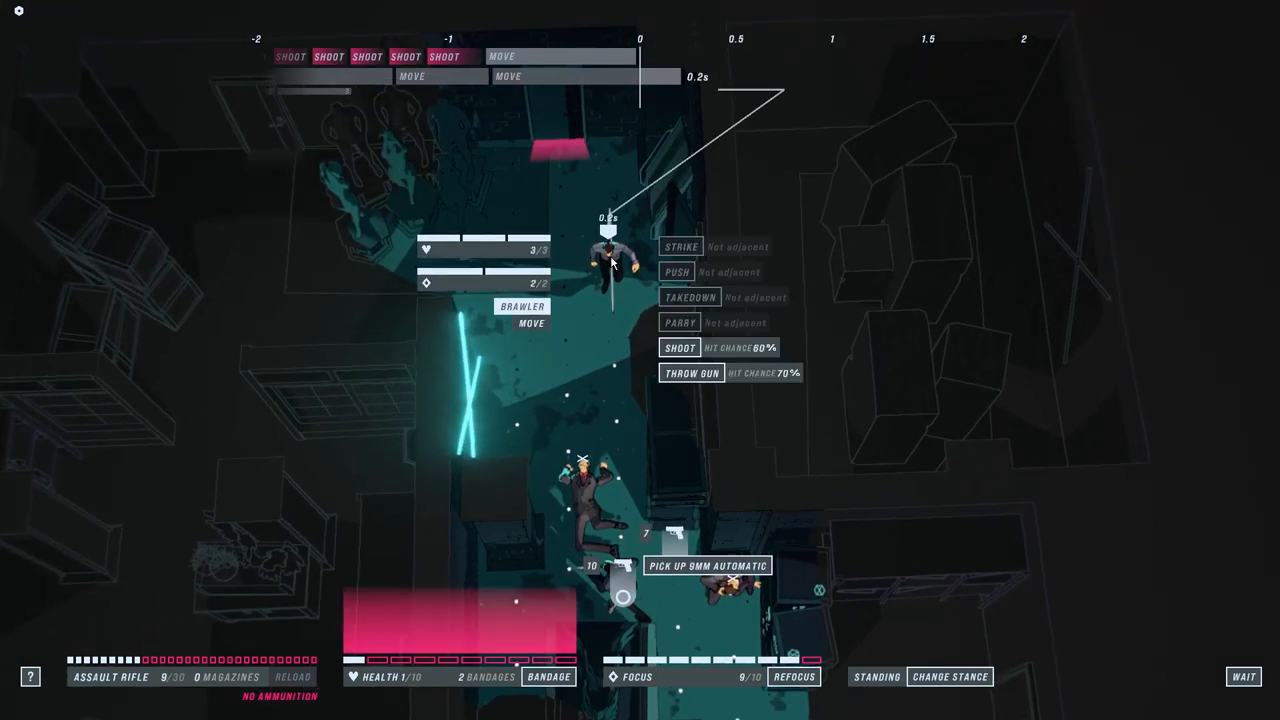
left_click(676, 347)
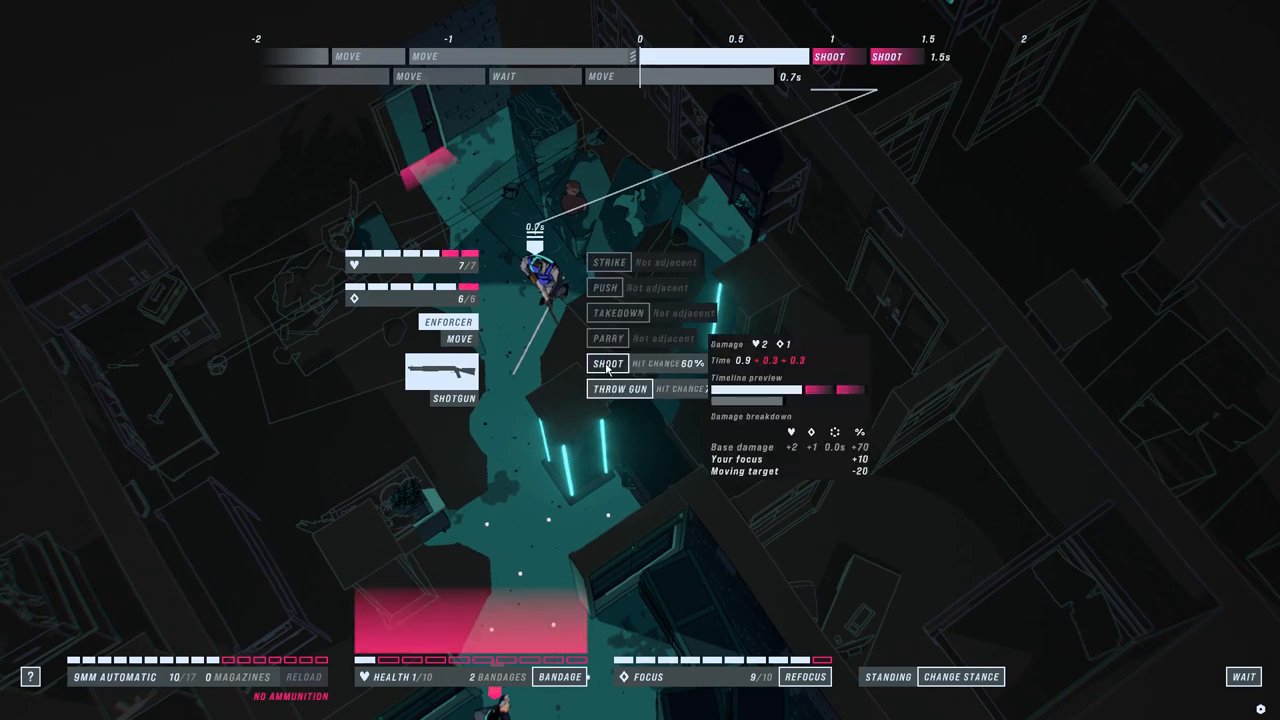
Step: Shoot the shotgun enforcer twice, then complete the takedown on the martial artist
left_click(607, 363)
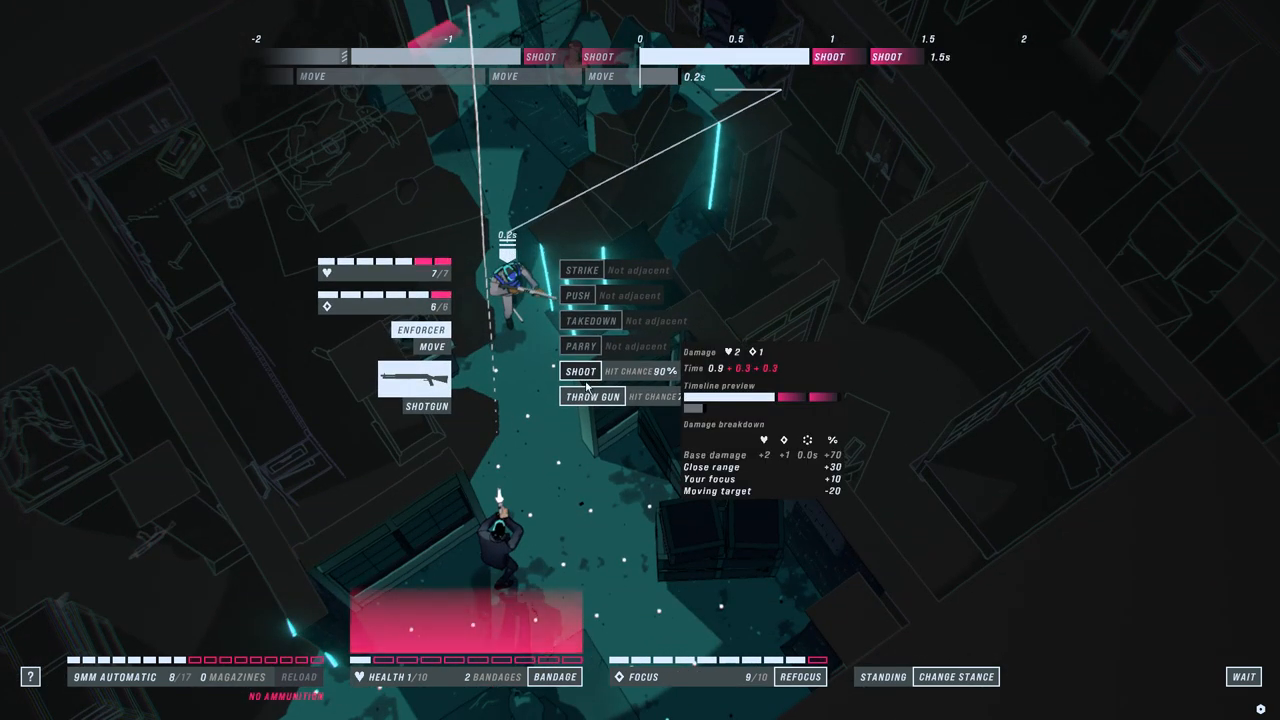
left_click(580, 370)
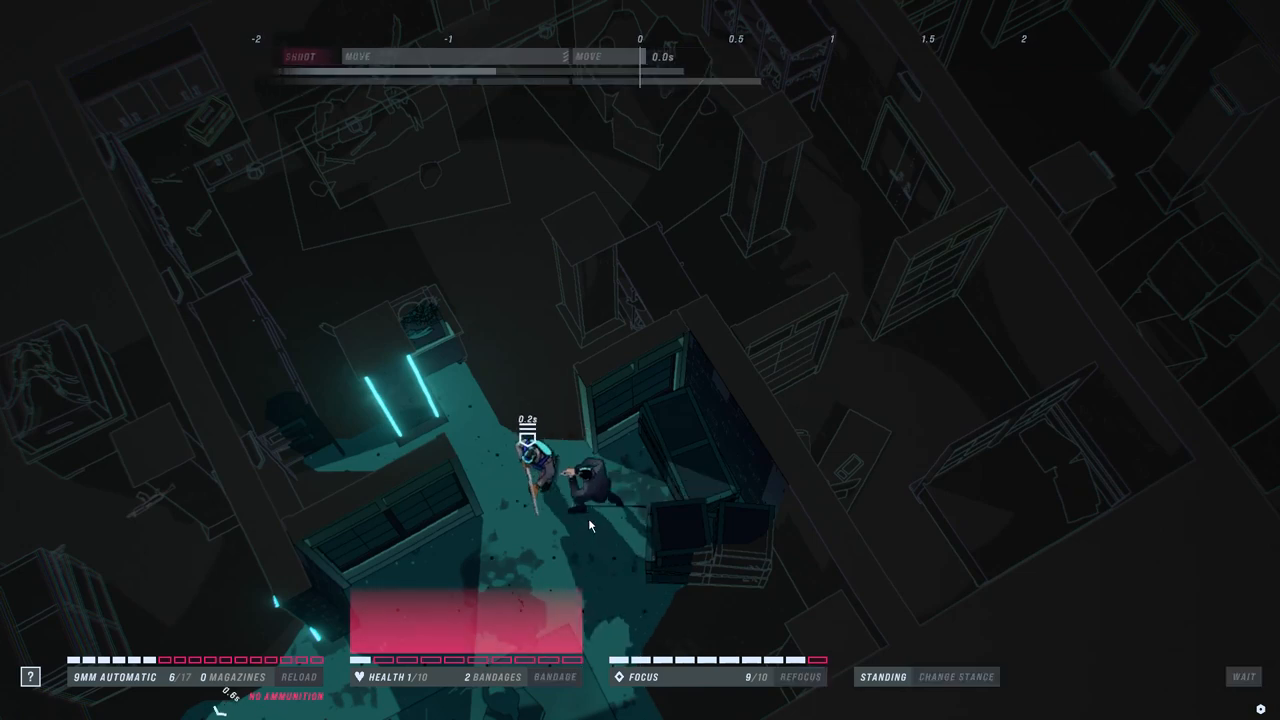
left_click(590, 515)
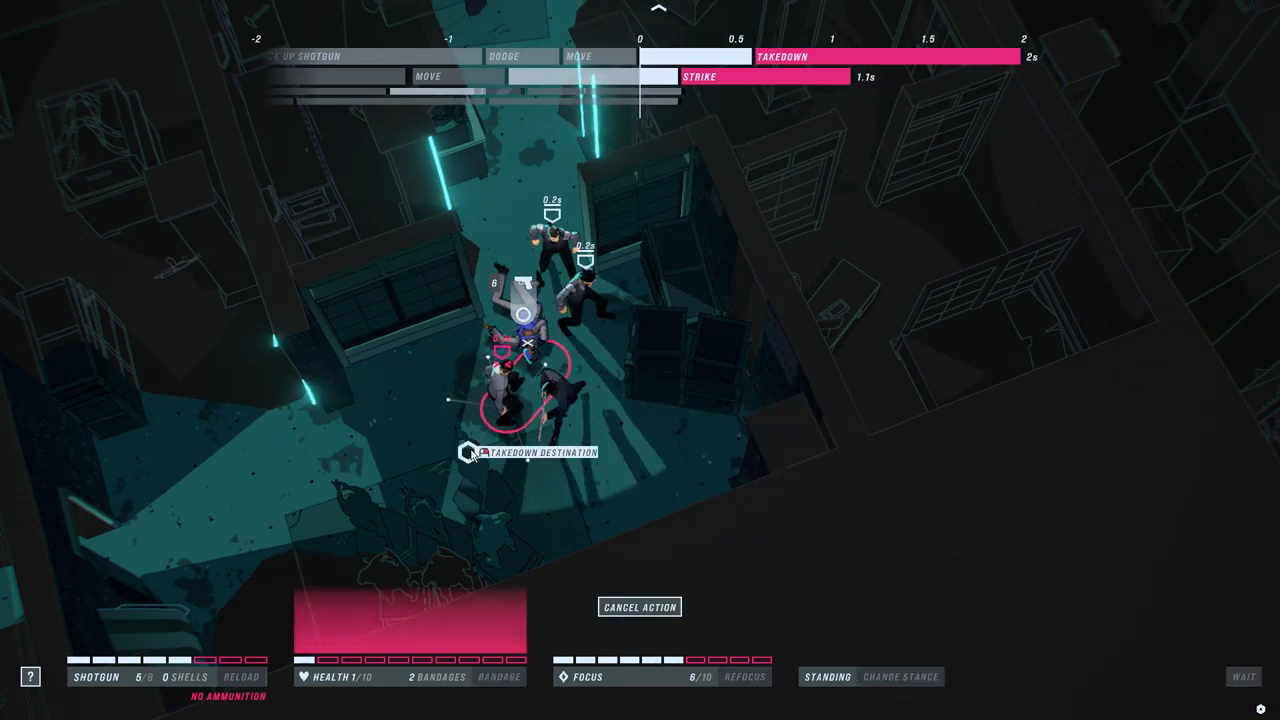
left_click(470, 452)
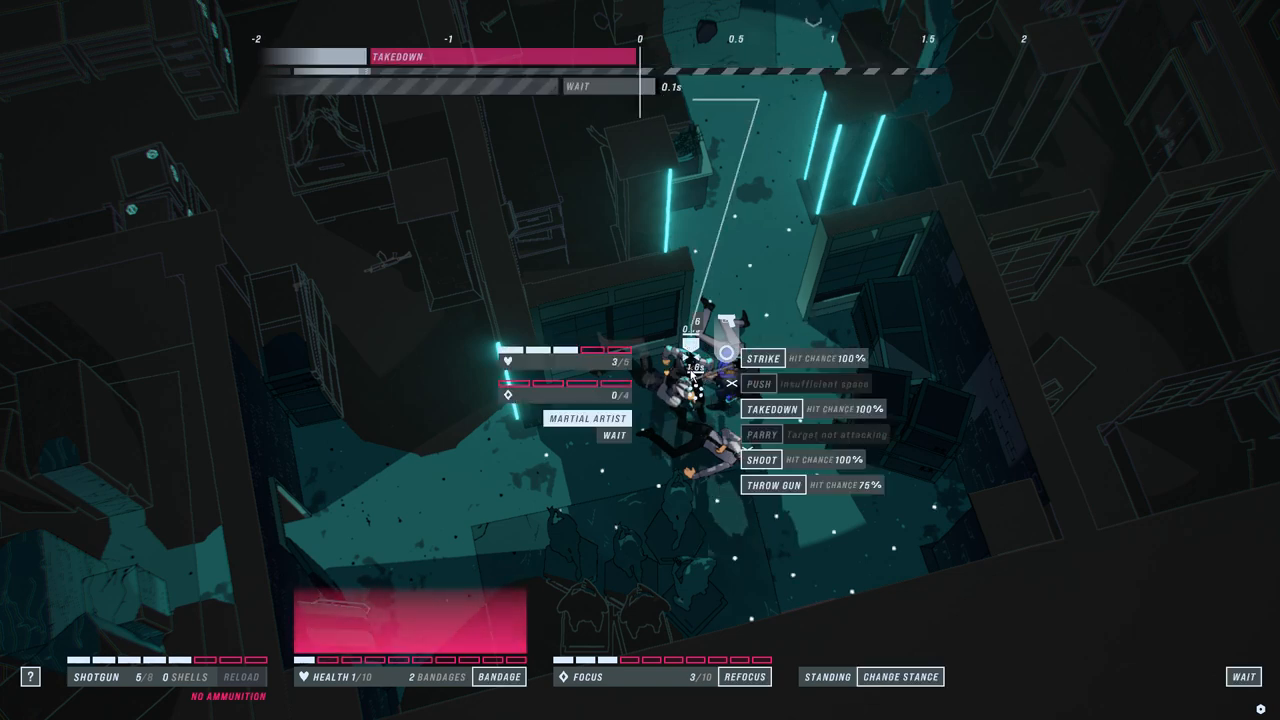
mouse_move(763, 358)
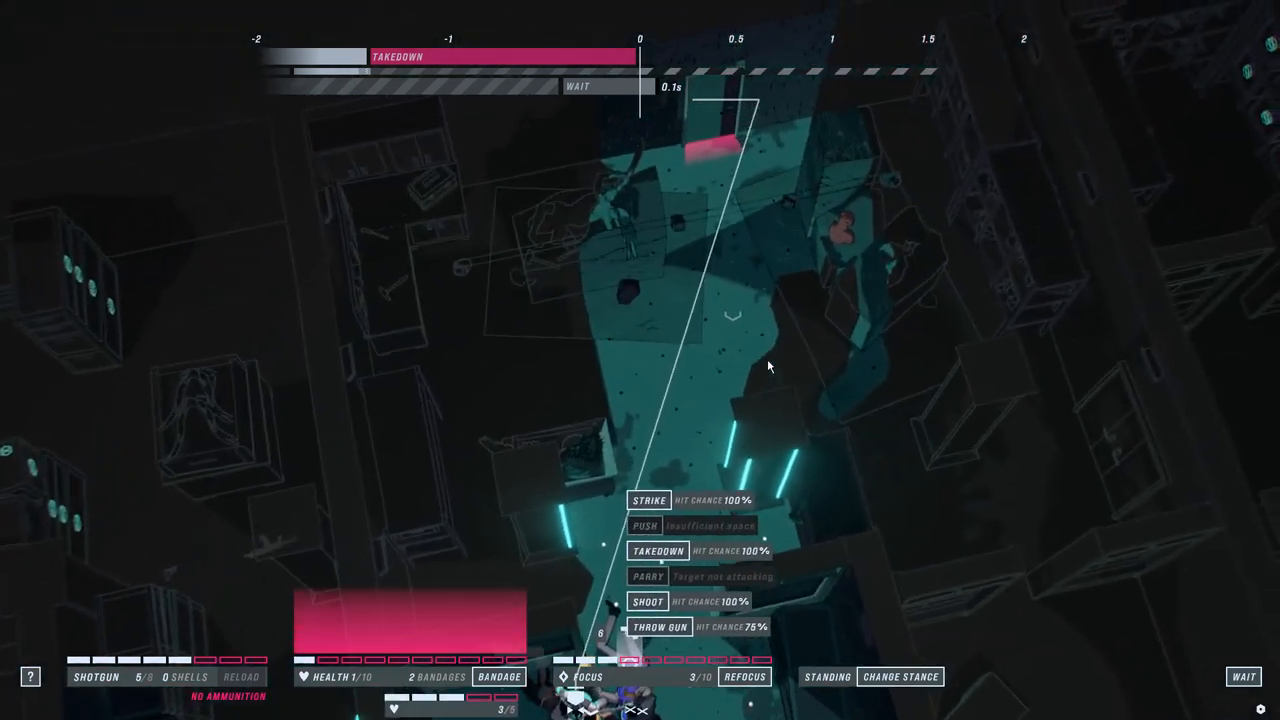
left_click(648, 549)
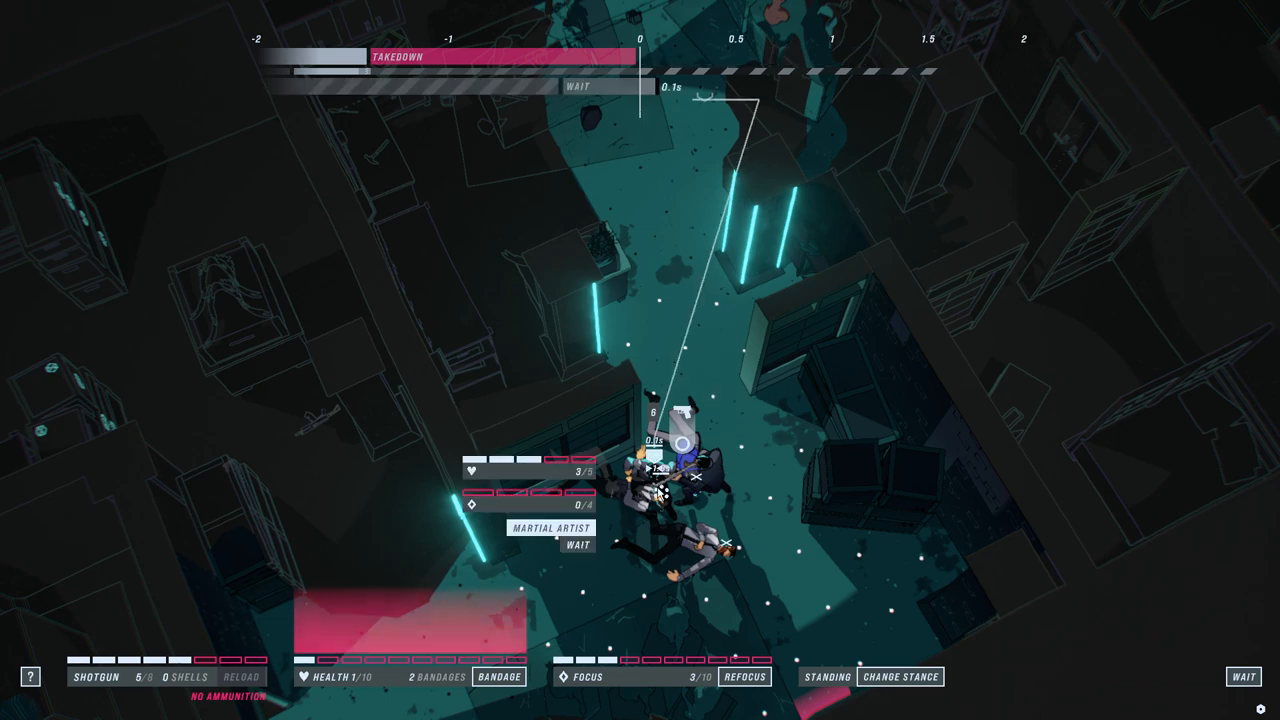
left_click(665, 485)
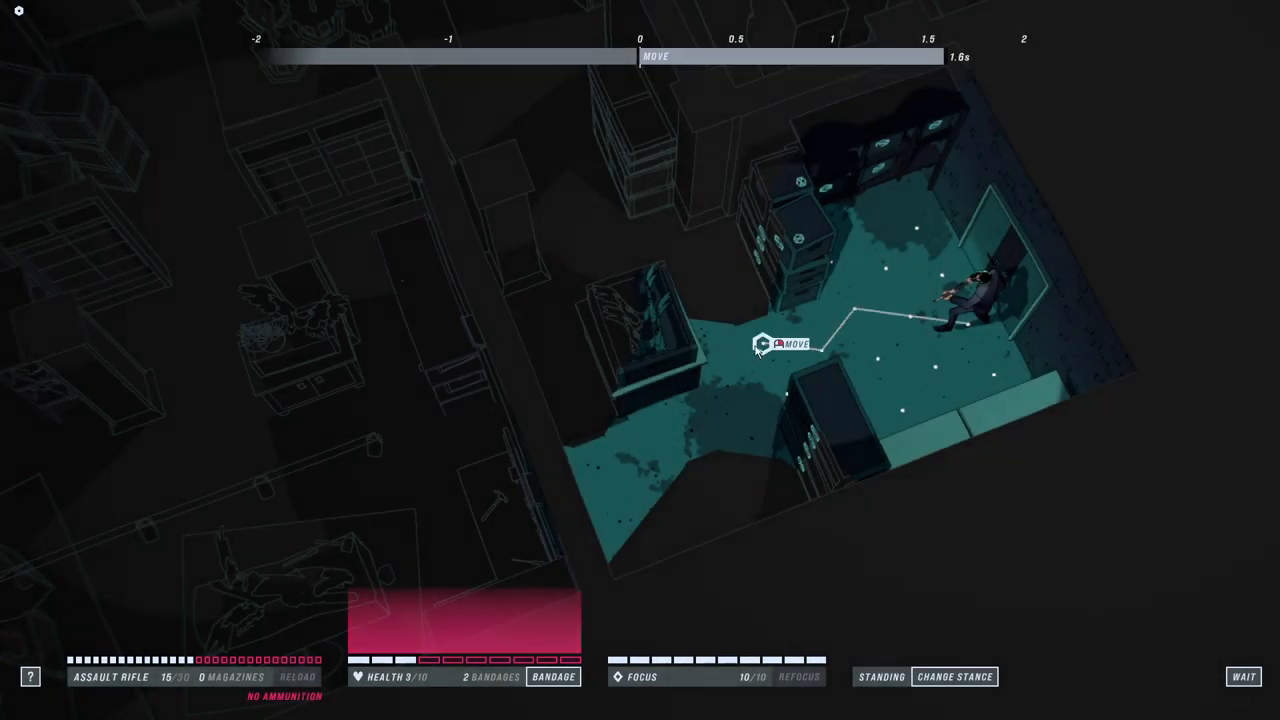
Step: Enter the next room, shooting two security guards, the brawler and the shotgun enforcer
left_click(769, 343)
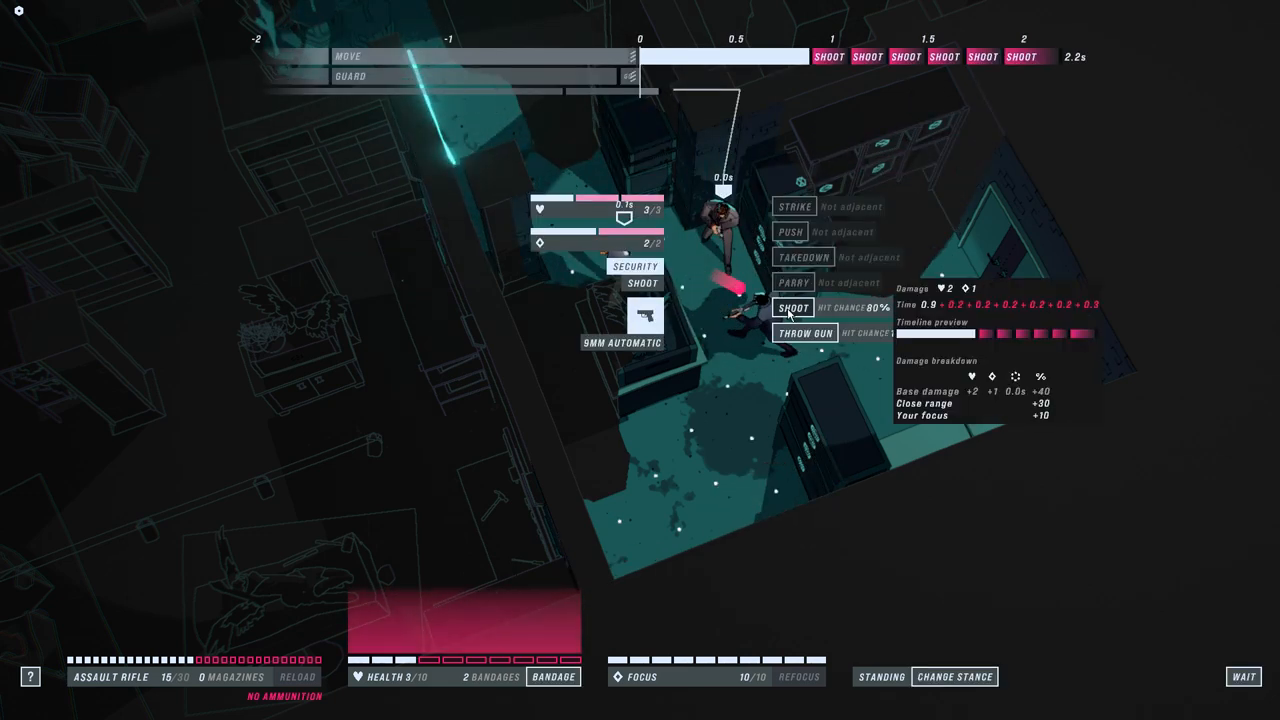
left_click(791, 307)
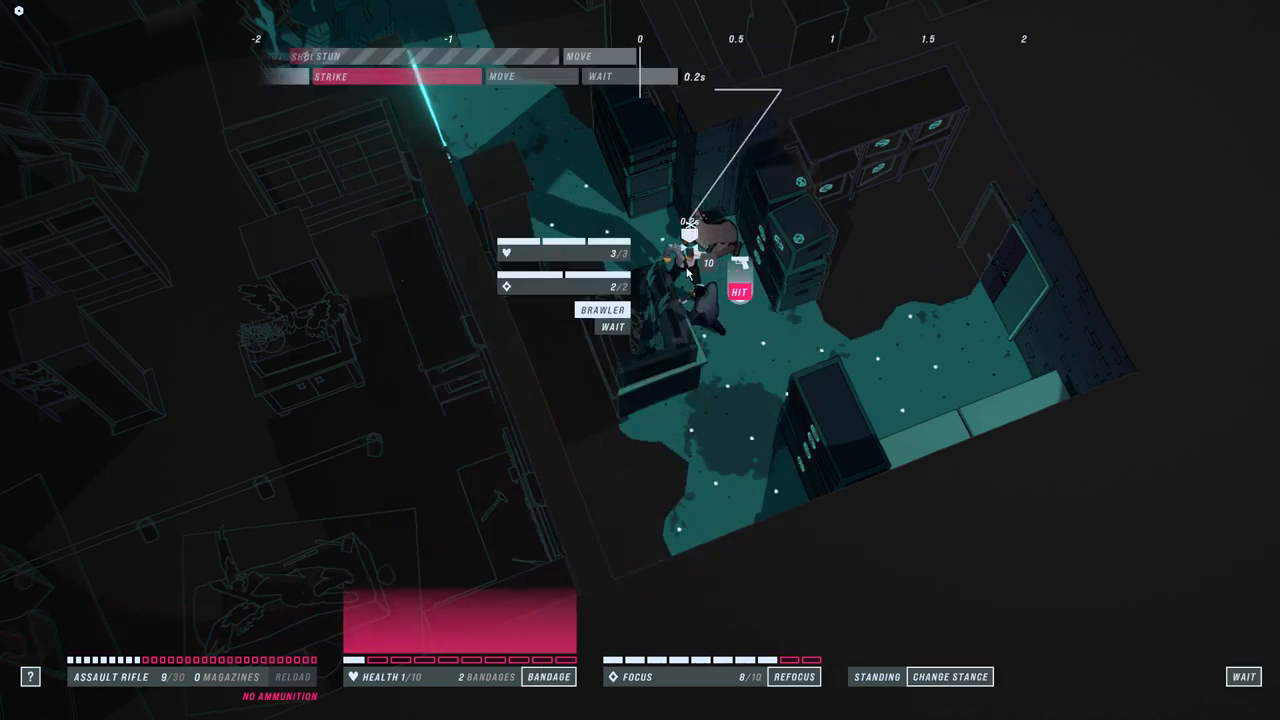
left_click(601, 310)
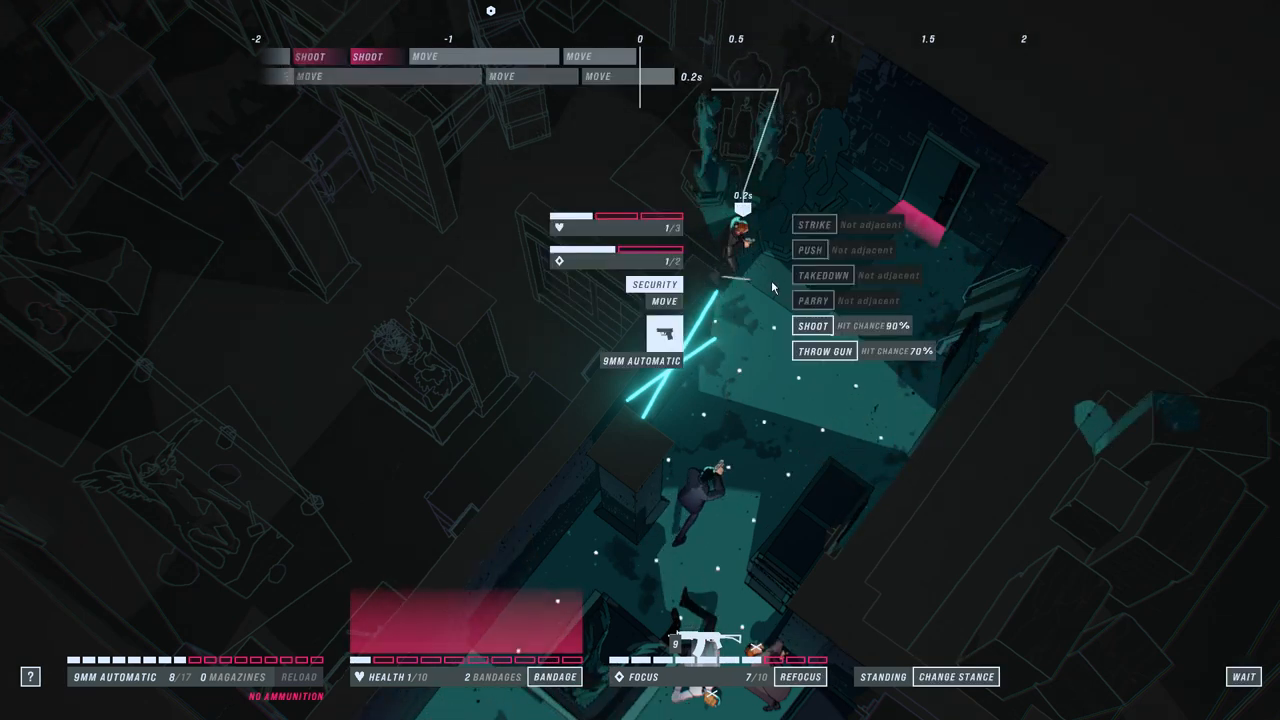
left_click(813, 325)
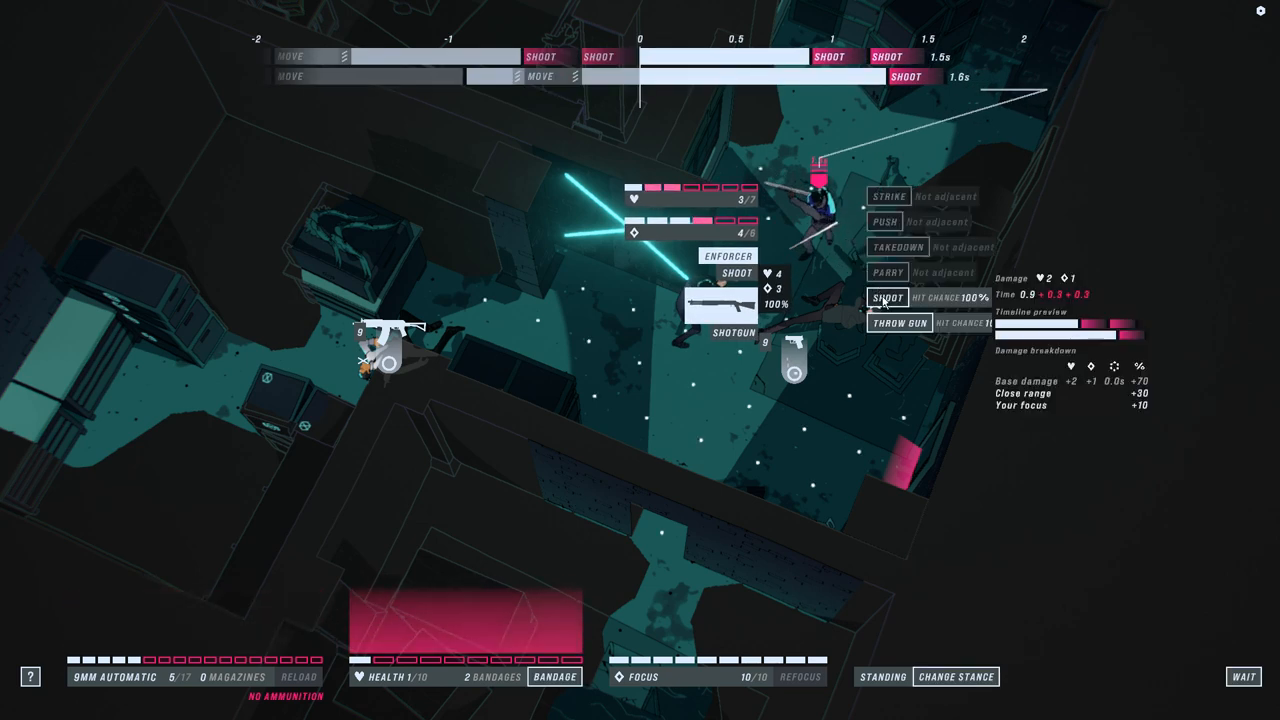
left_click(887, 297)
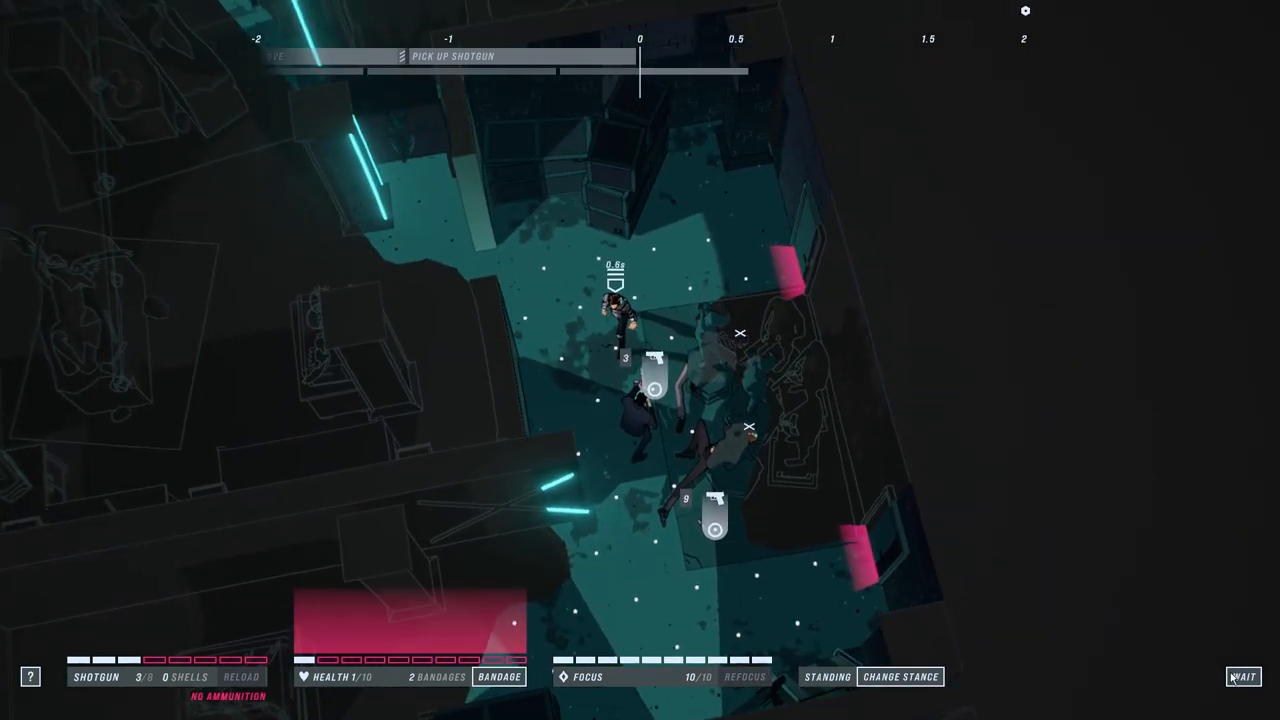
Step: Wait briefly, take down the heavyweight, then strike it twice while stunned
left_click(1242, 676)
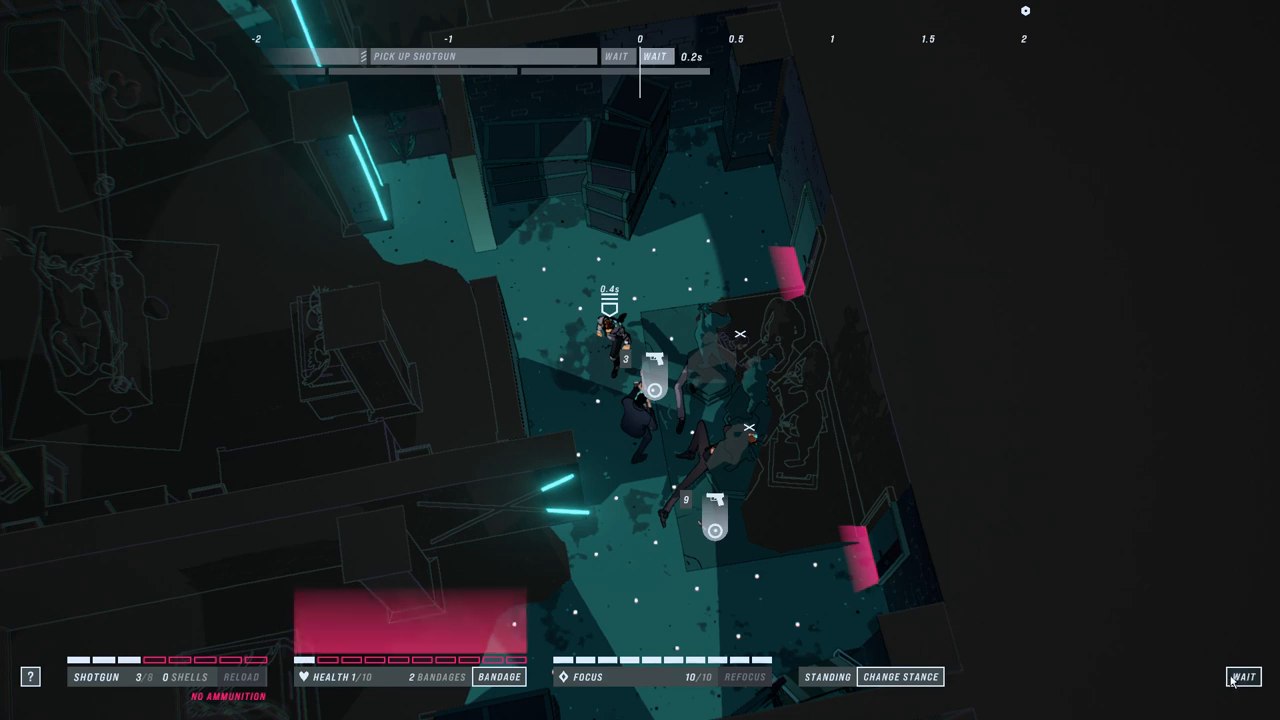
left_click(610, 340)
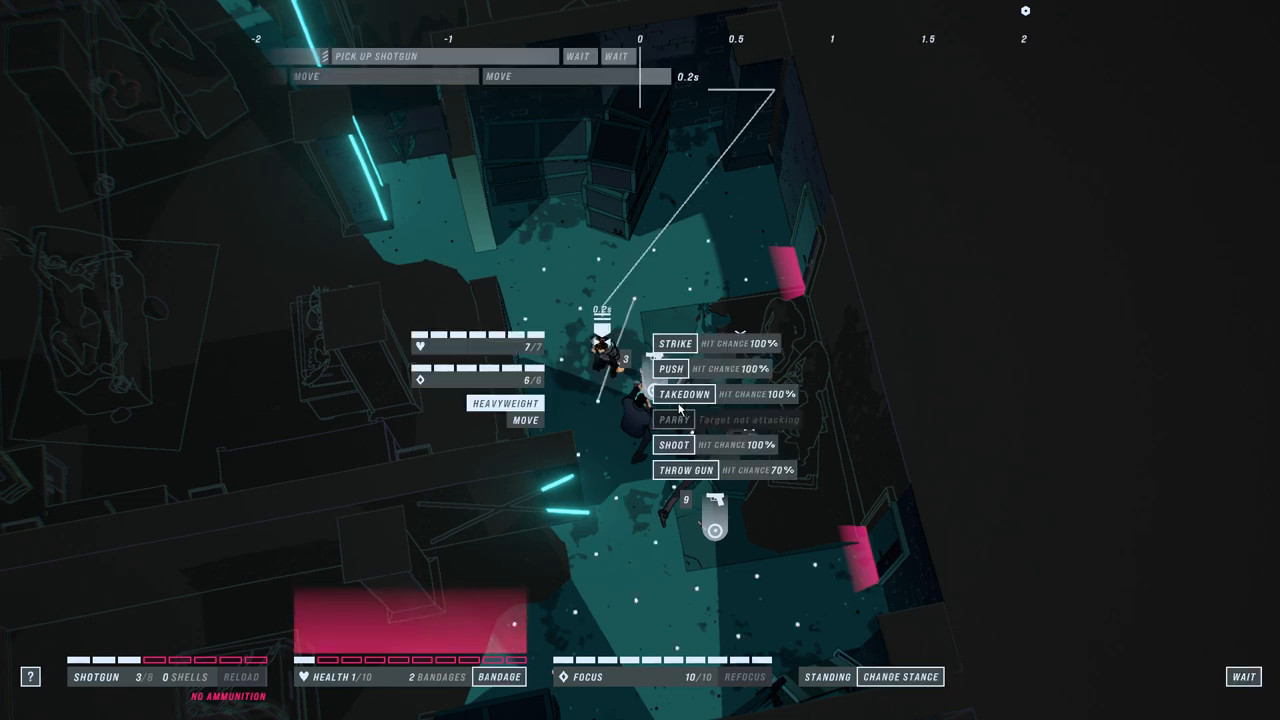
left_click(683, 394)
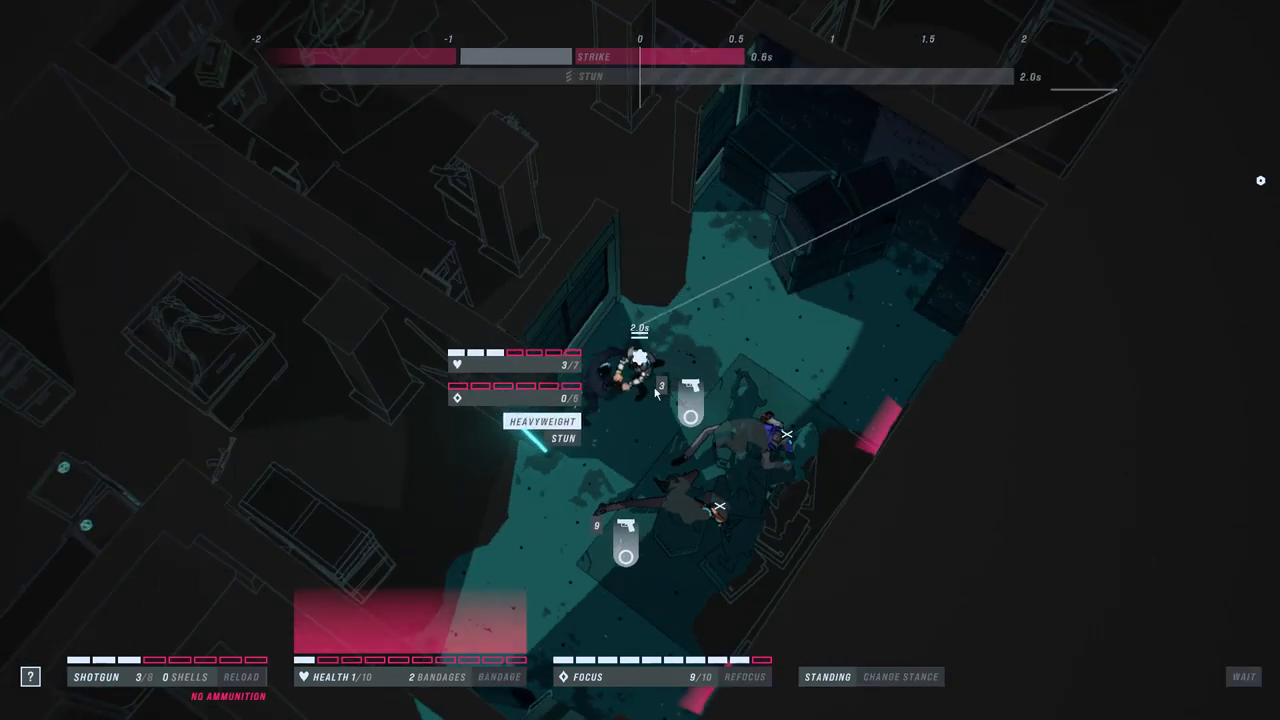
left_click(625, 380)
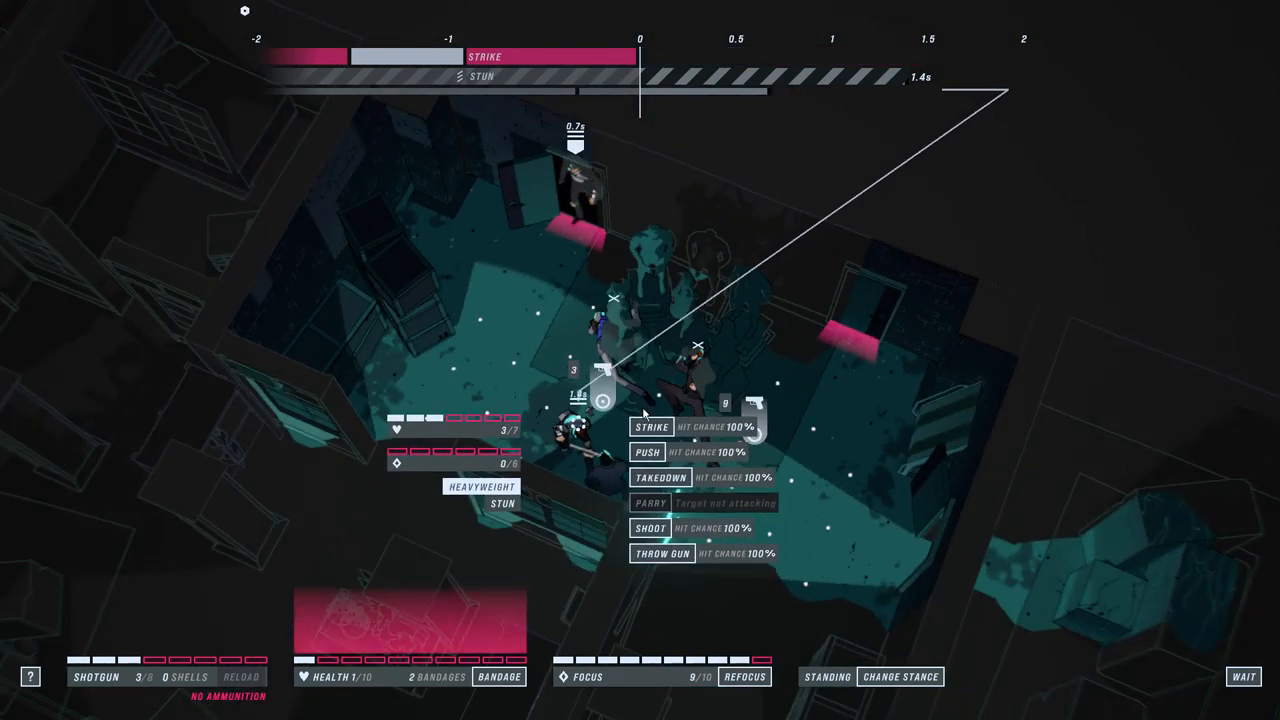
left_click(651, 427)
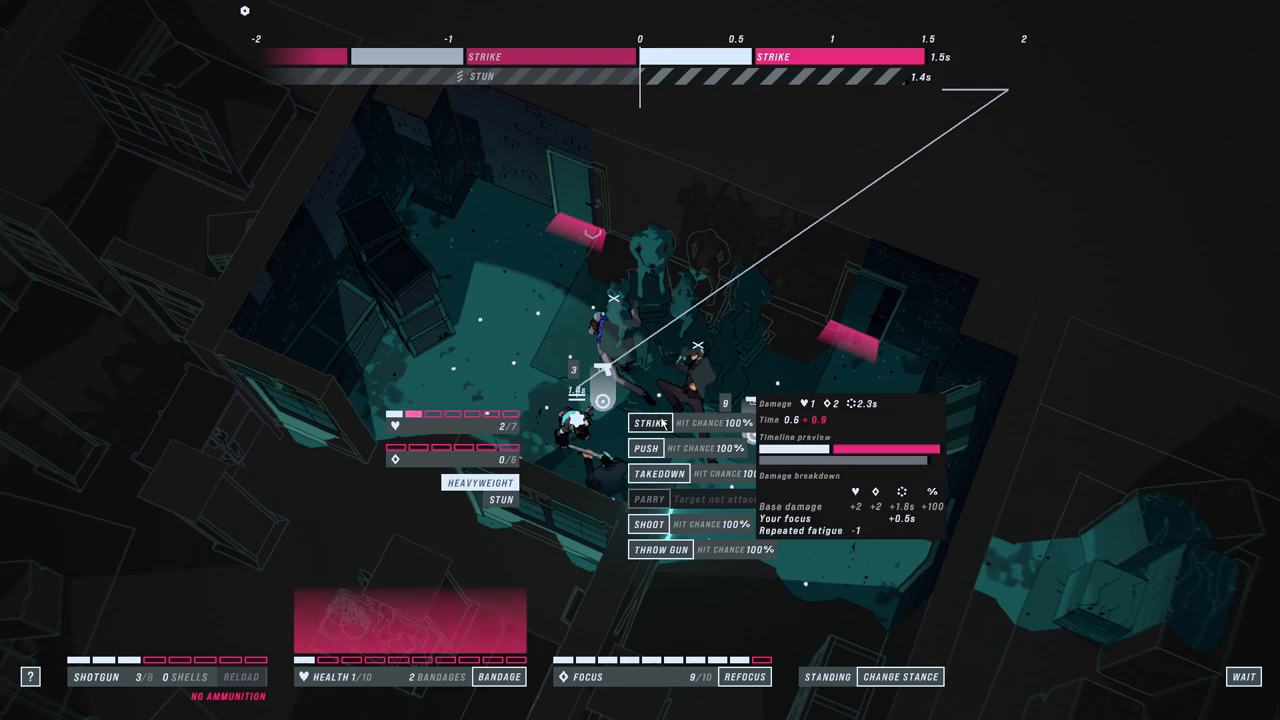
left_click(646, 421)
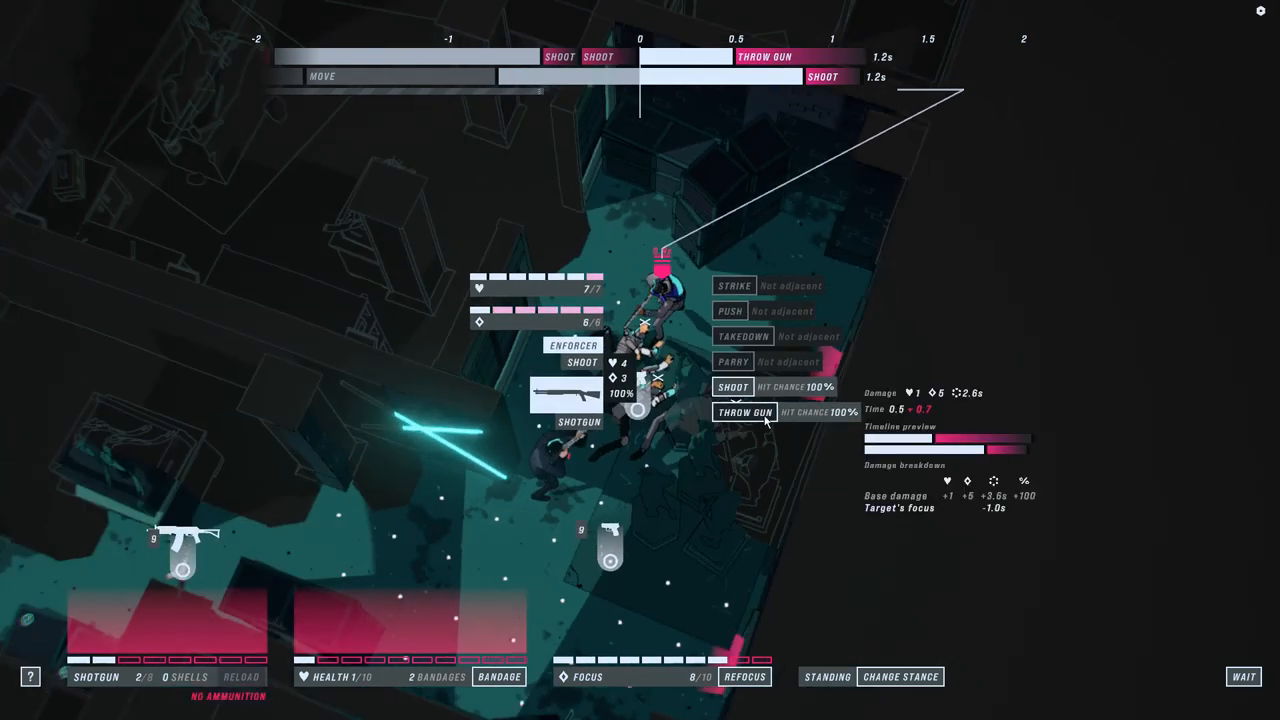
Step: Throw the gun at the enforcer, grab its shotgun, take it down and finish it off
left_click(747, 412)
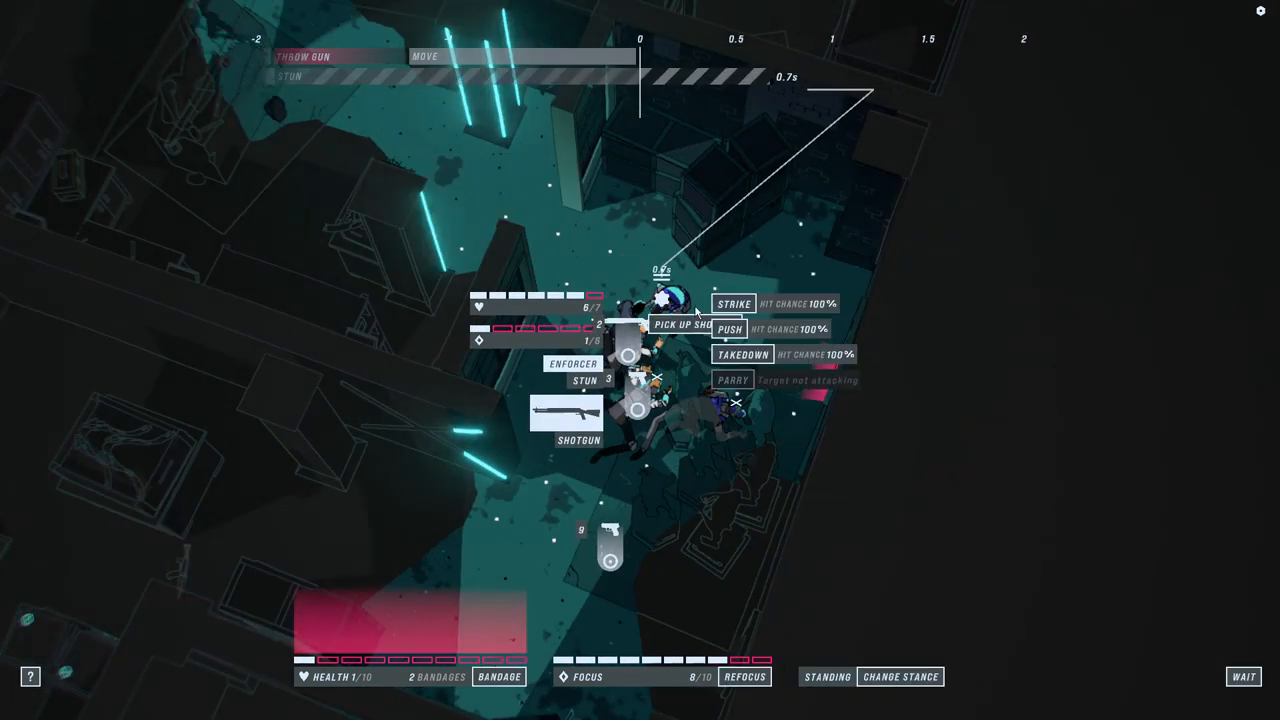
left_click(731, 303)
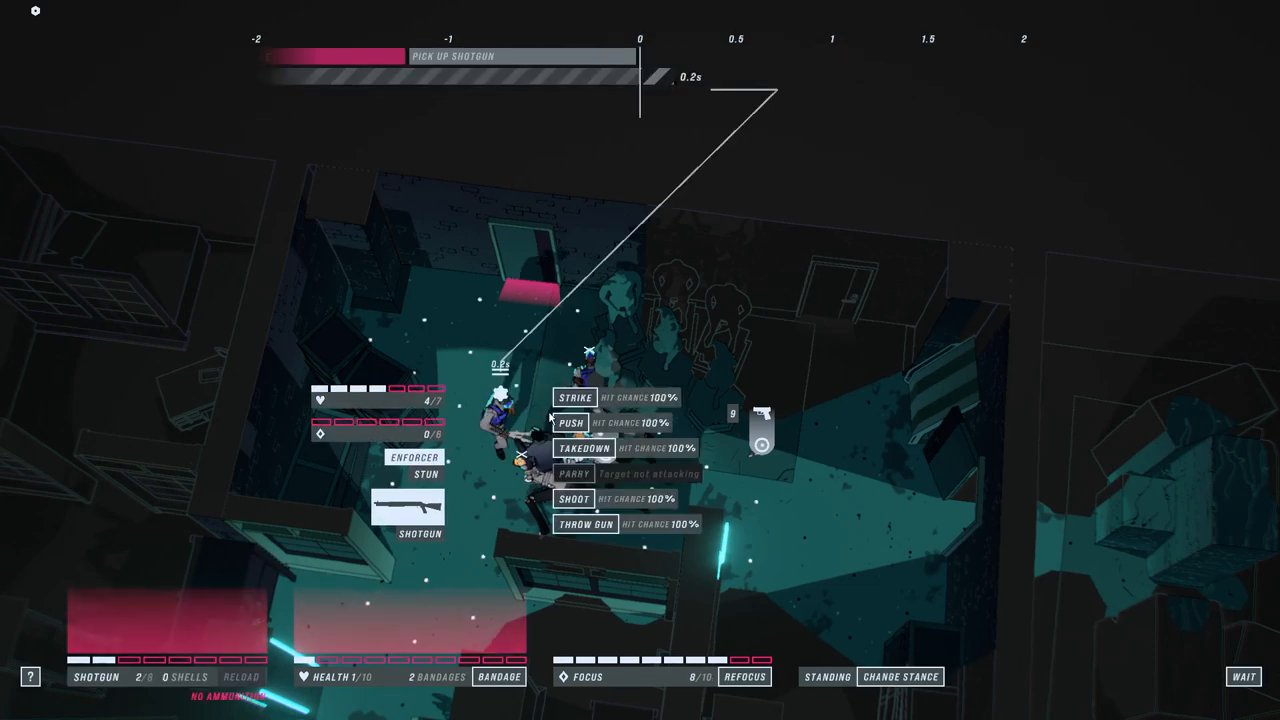
mouse_move(584, 448)
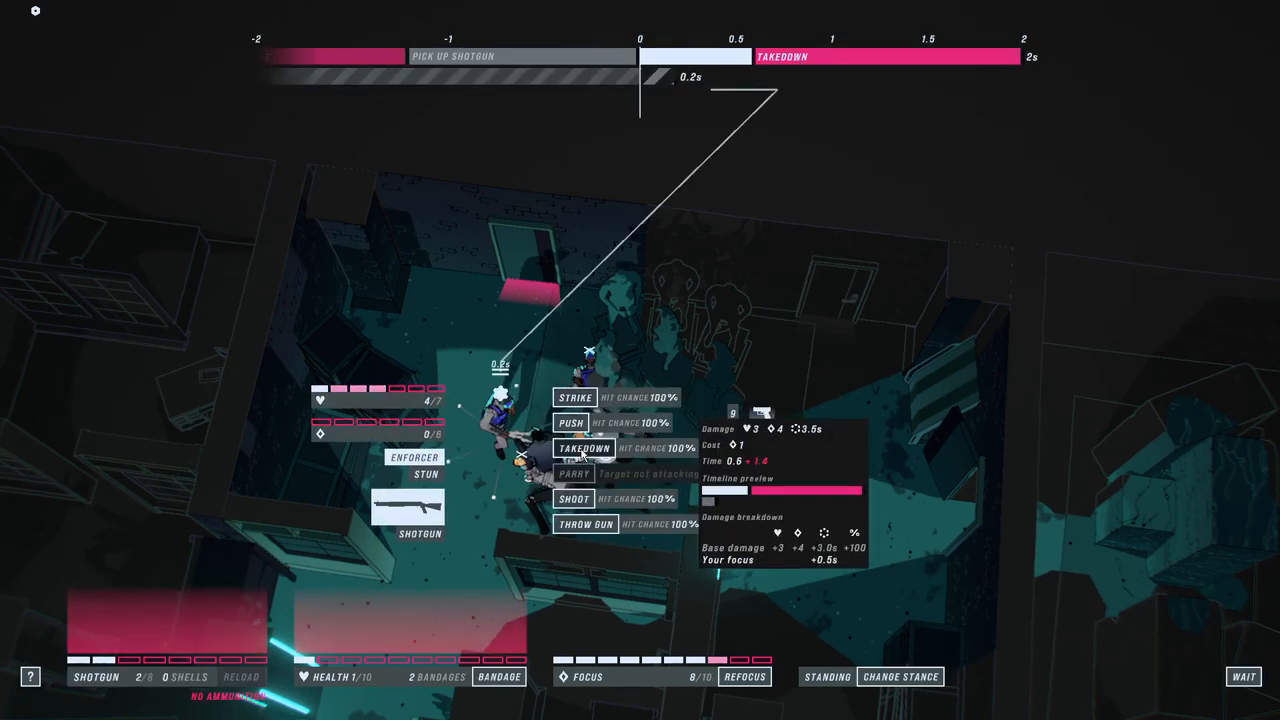
left_click(584, 448)
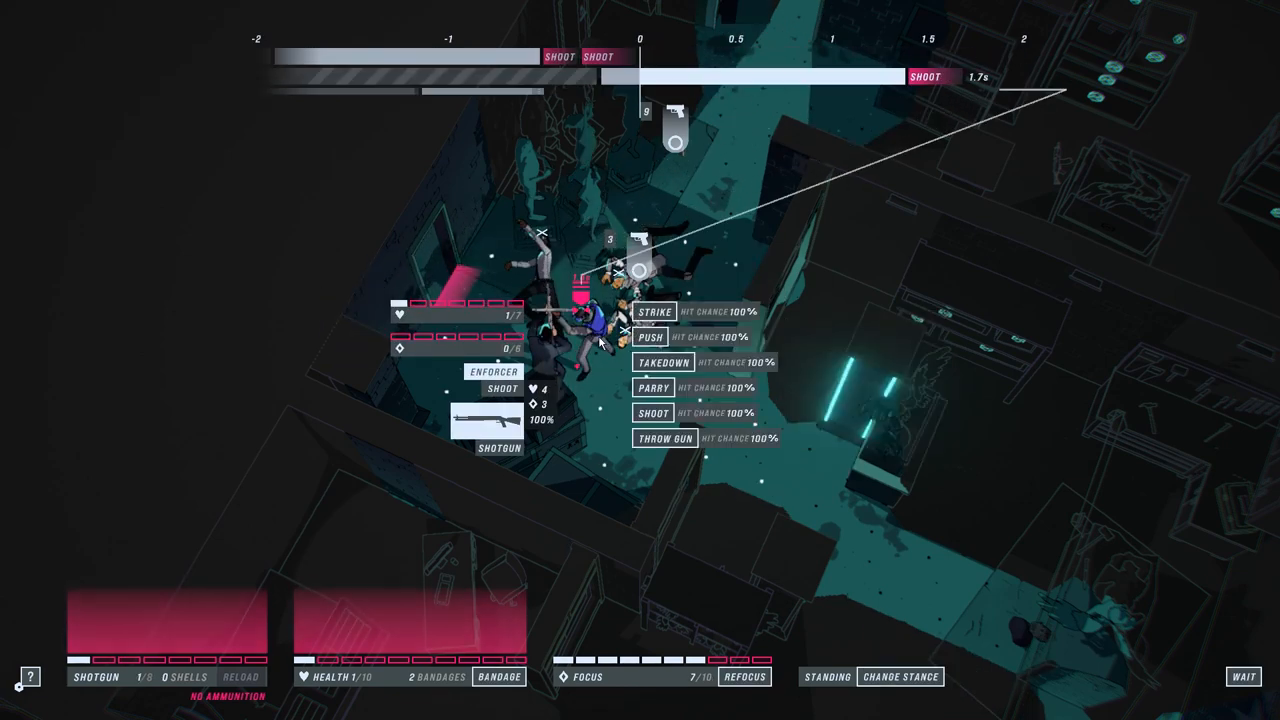
left_click(654, 312)
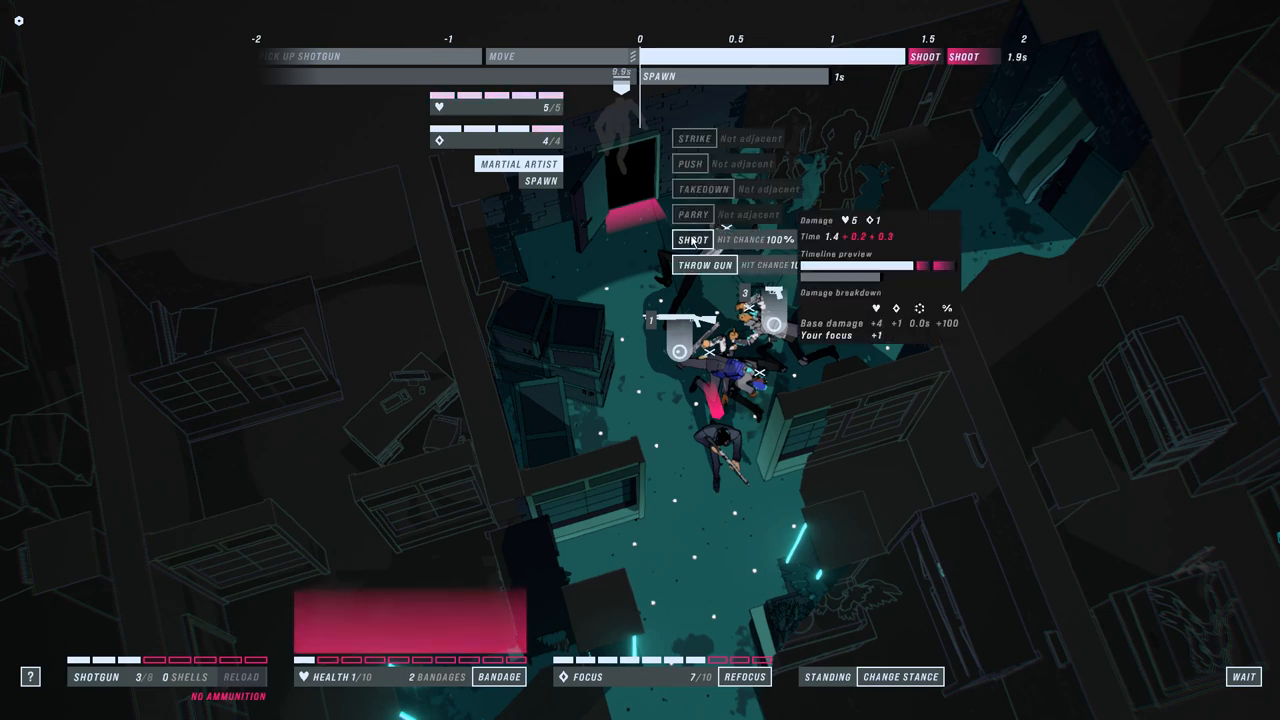
Step: Shoot the martial artist twice, reposition beside the bodies, and take down the SMG mercenary
left_click(699, 239)
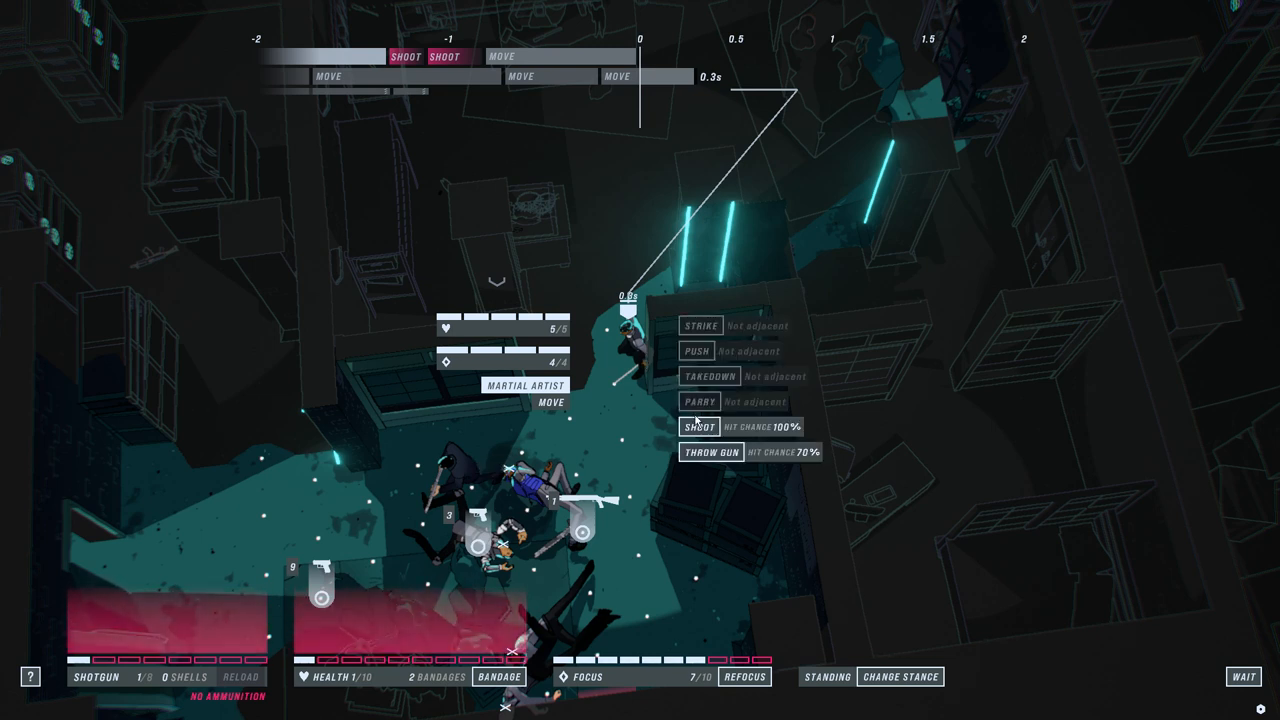
left_click(700, 427)
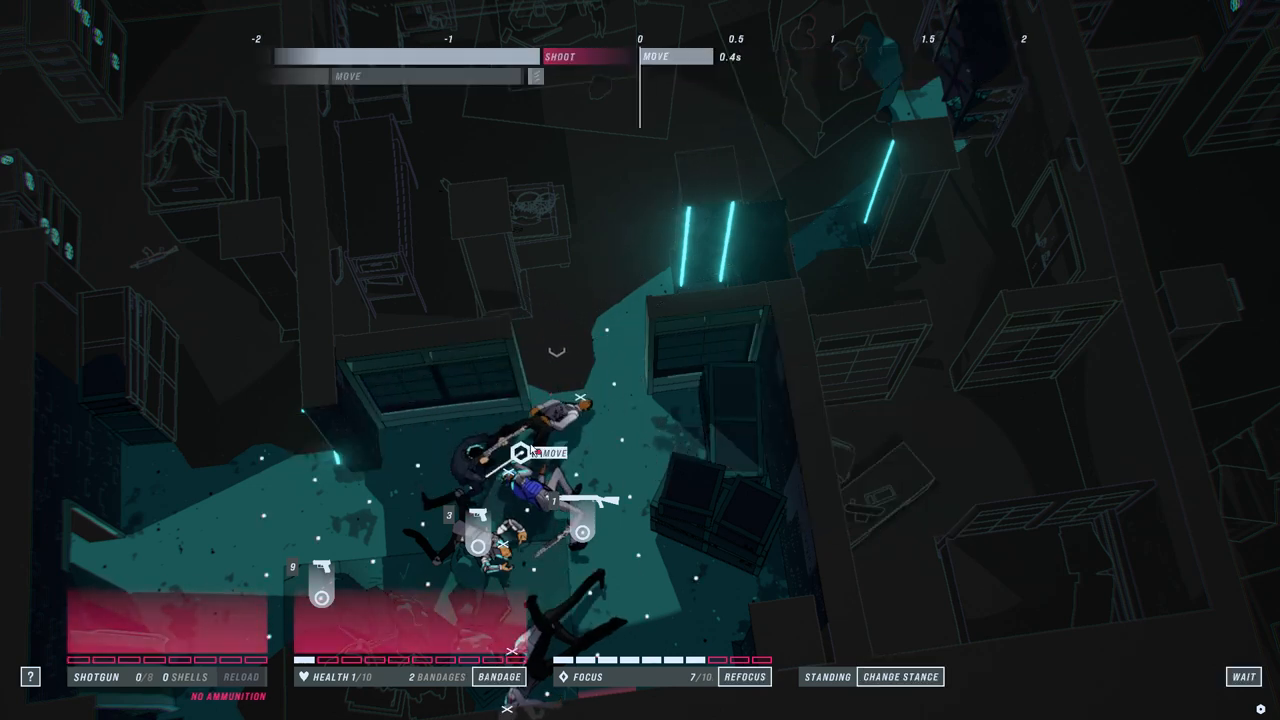
left_click(535, 465)
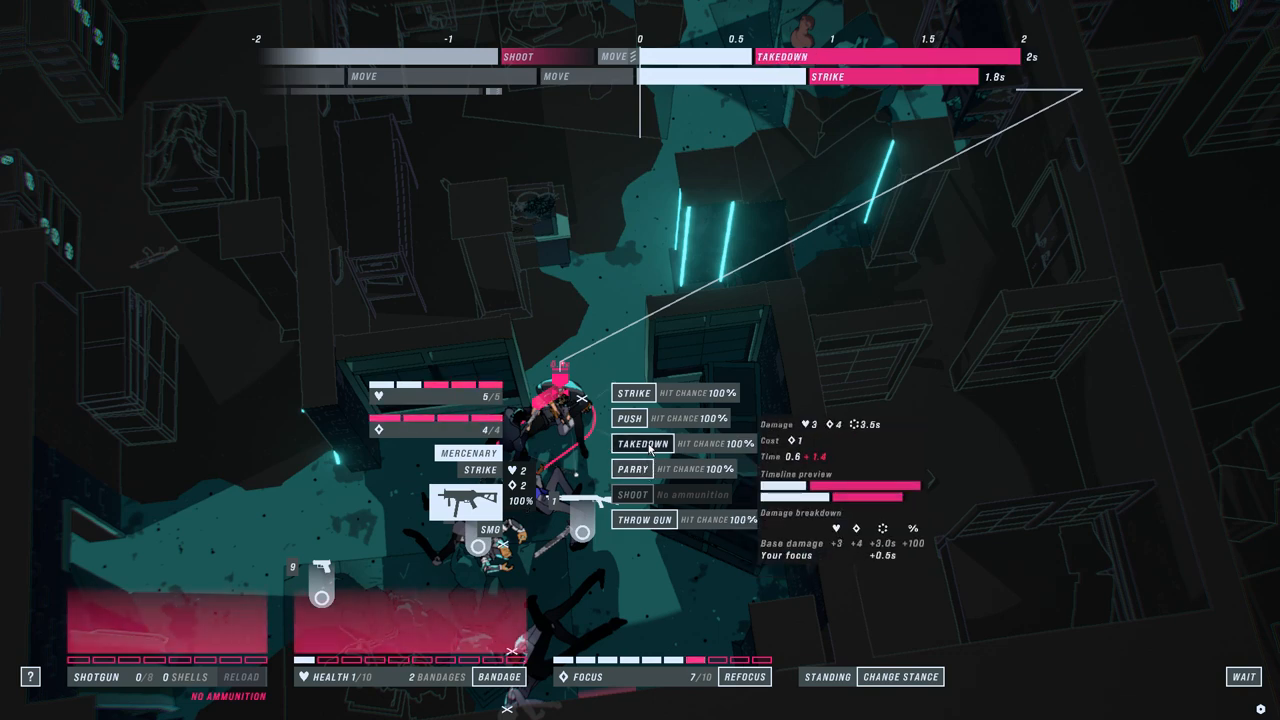
left_click(634, 444)
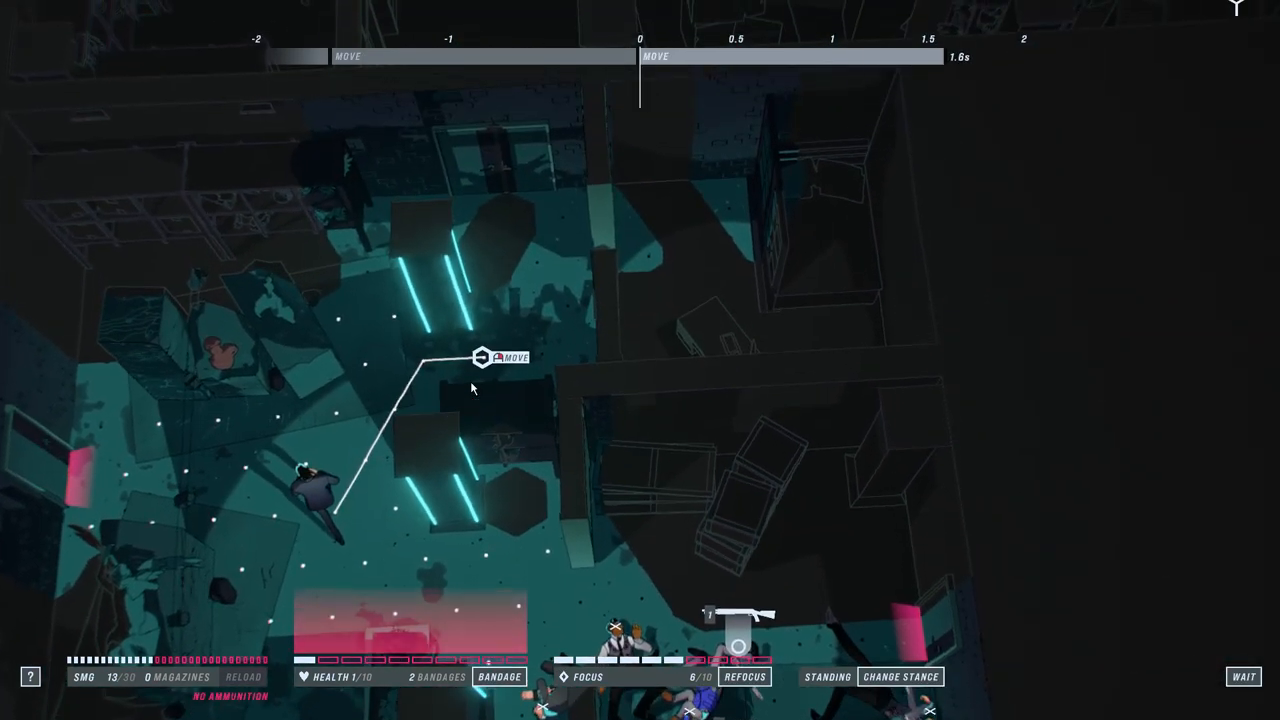
mouse_move(487, 376)
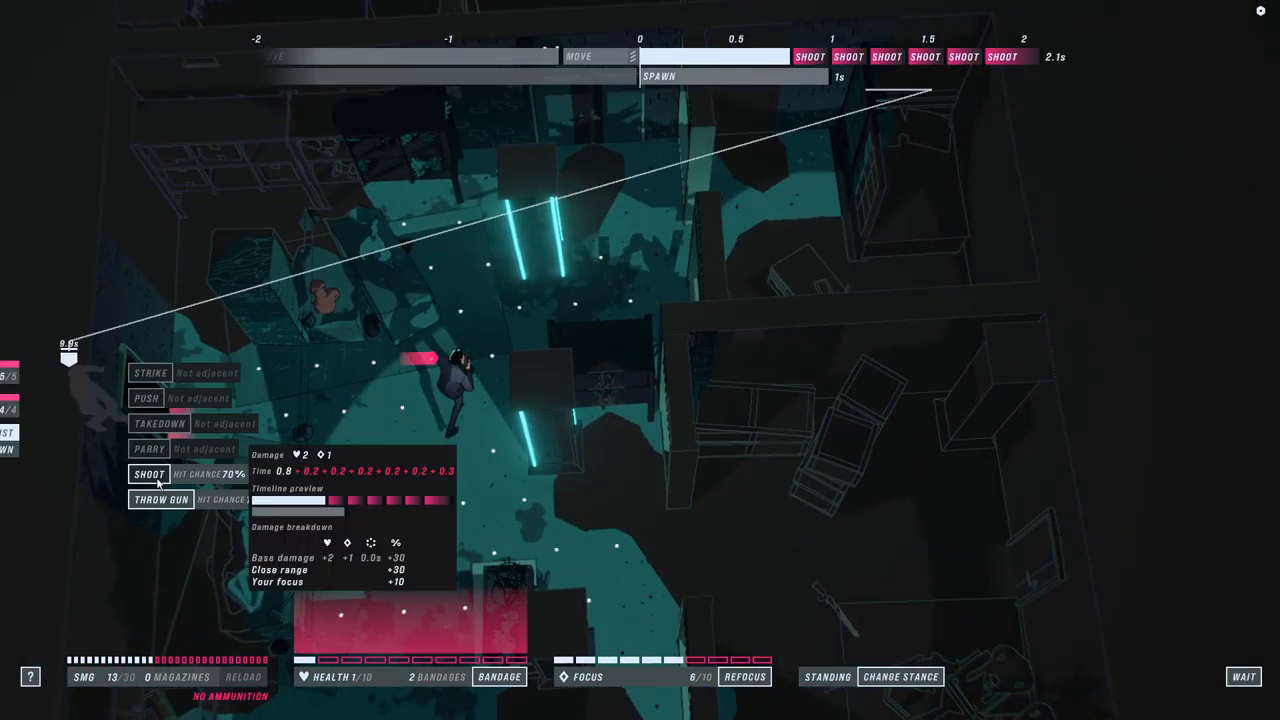
Step: Fire at the left-side enemy, parry the martial artist, then take it down and attack again
left_click(147, 474)
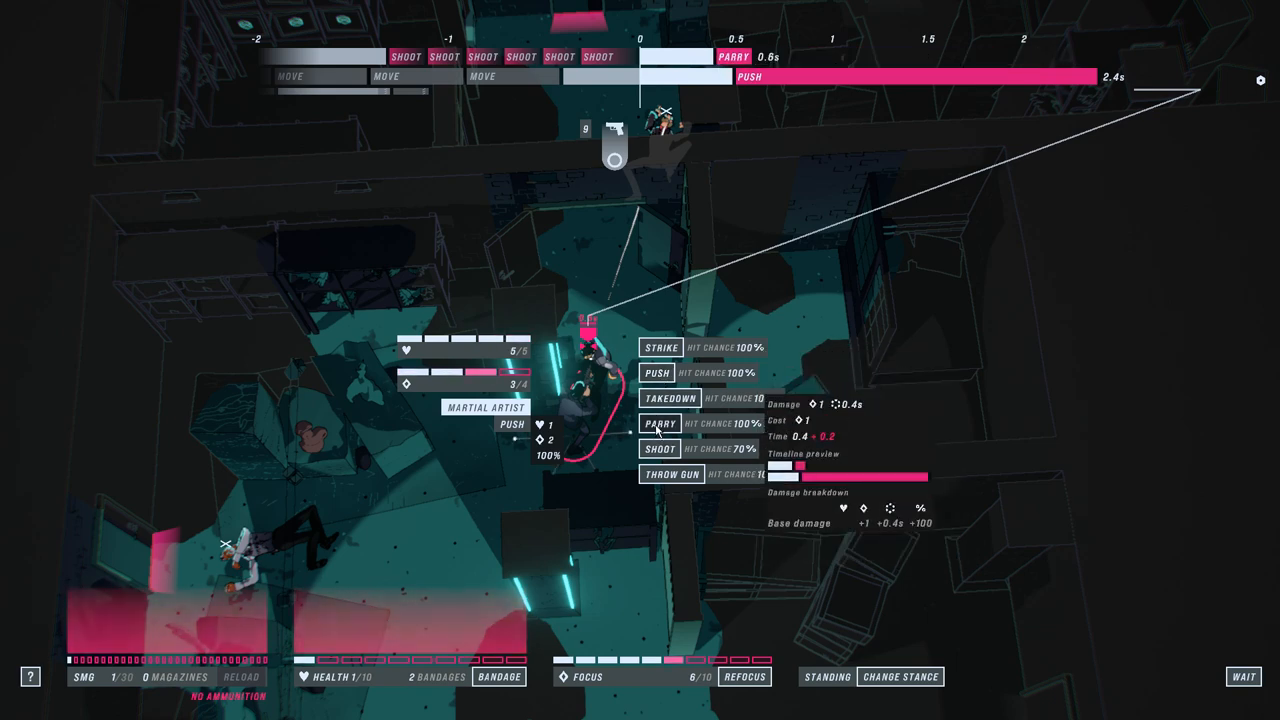
left_click(670, 399)
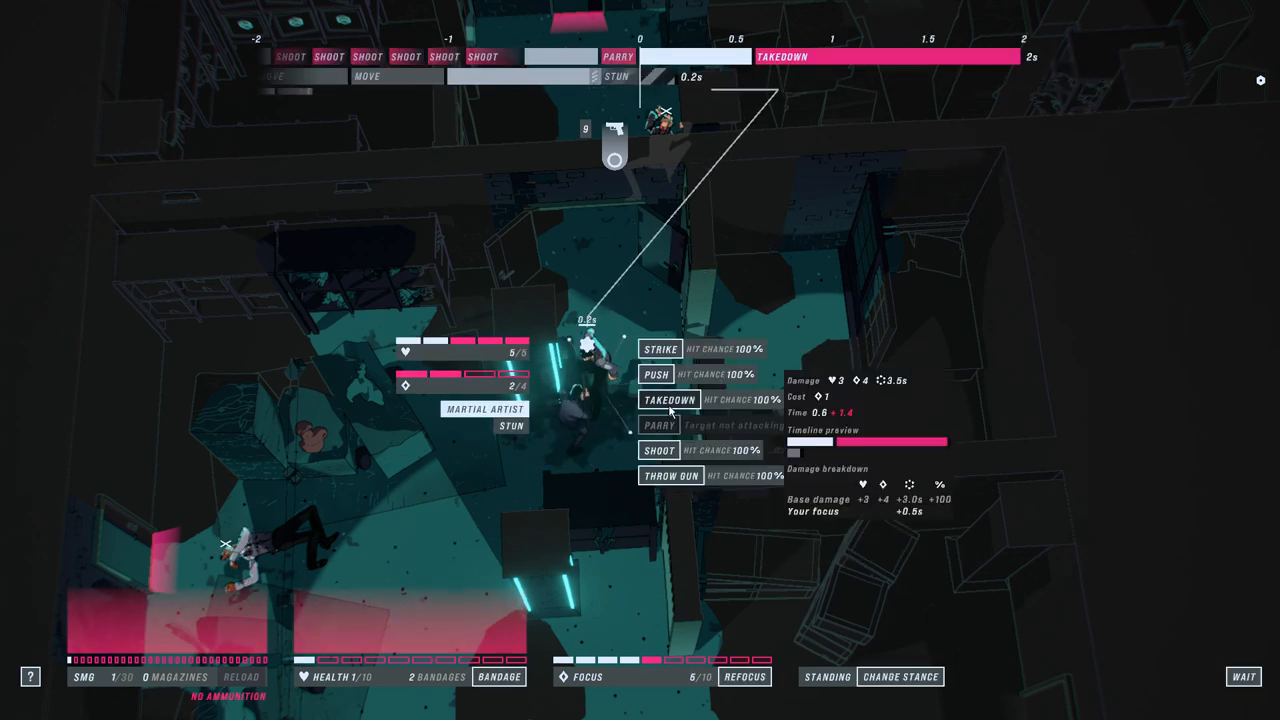
left_click(669, 399)
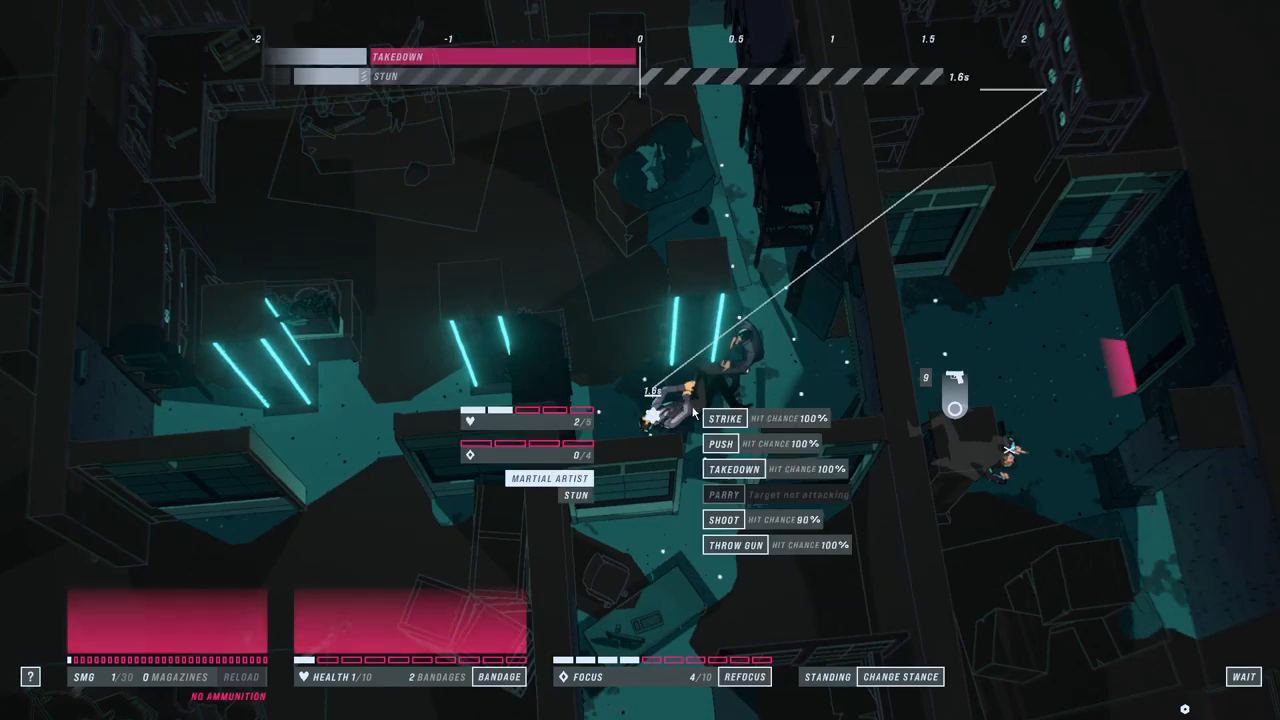
left_click(723, 417)
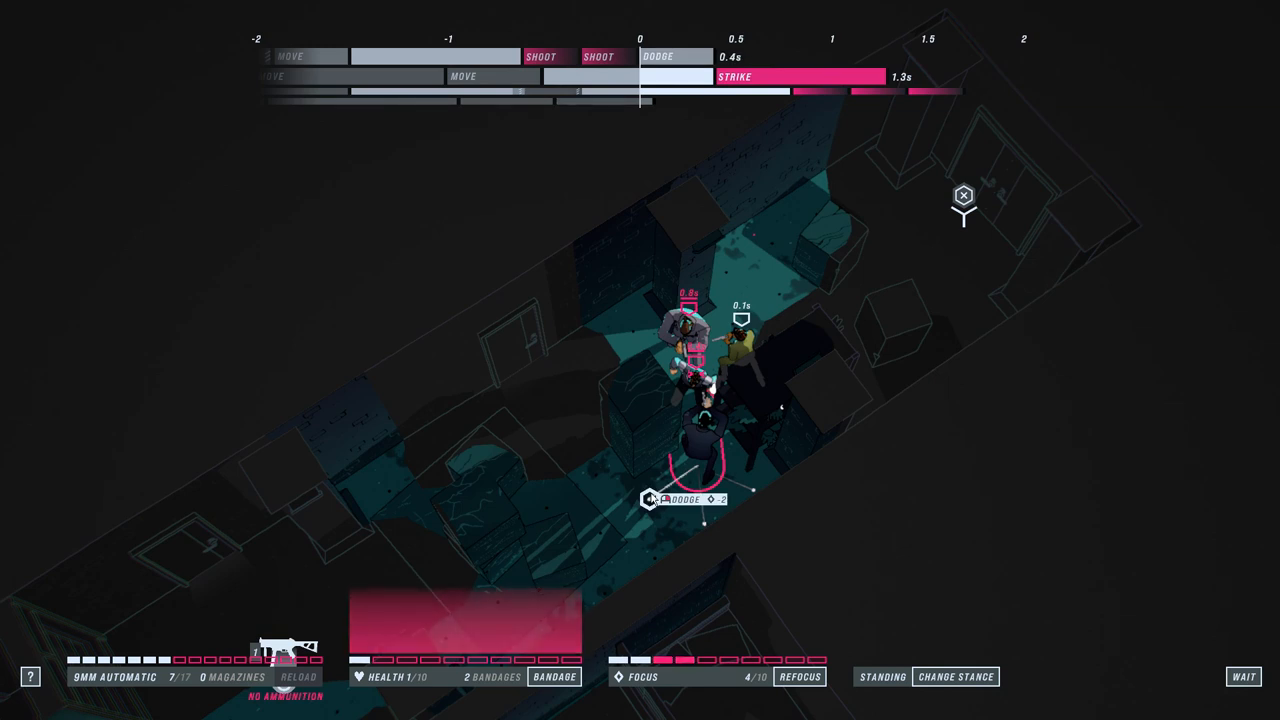
Step: Dodge the next martial artist's attack and take it down
left_click(730, 335)
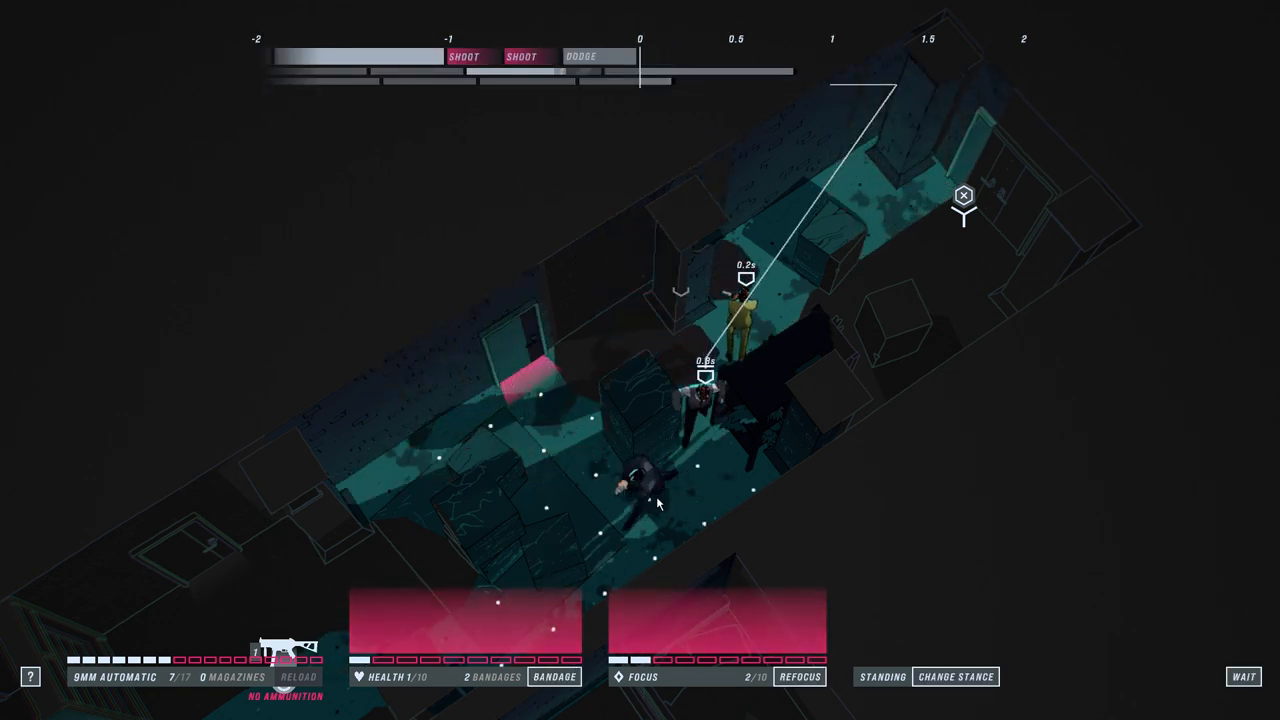
left_click(801, 676)
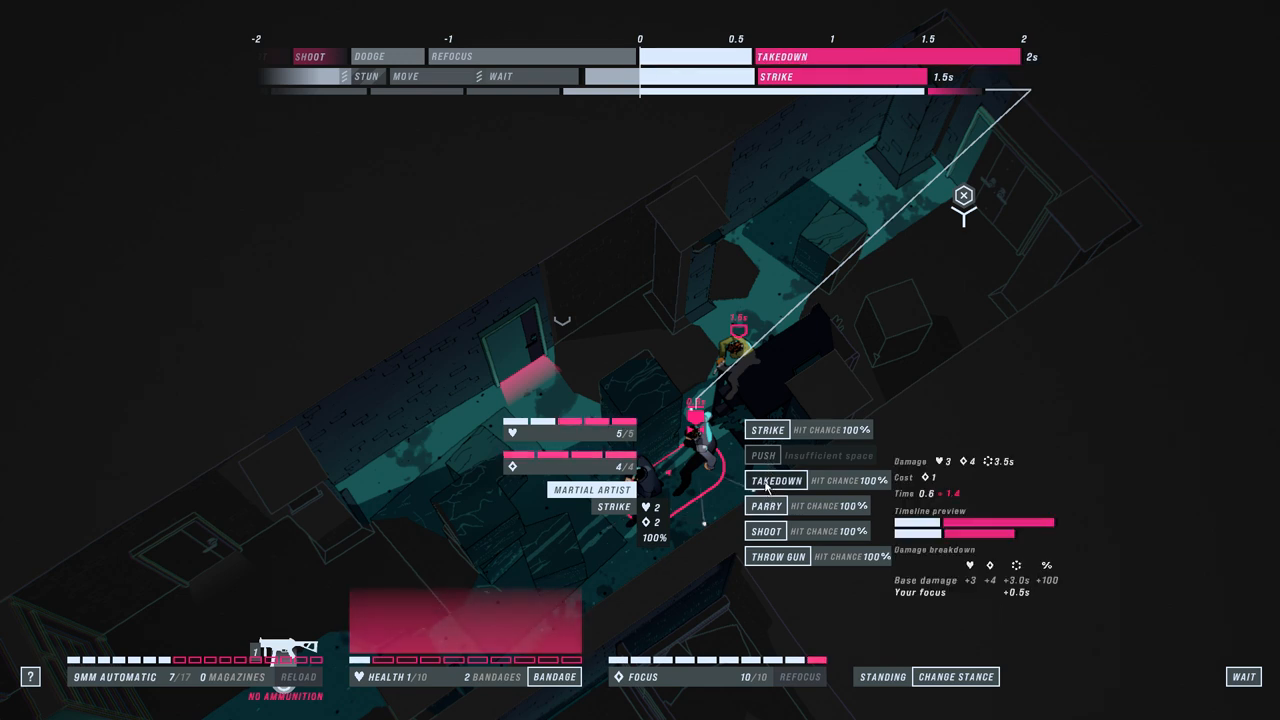
left_click(773, 480)
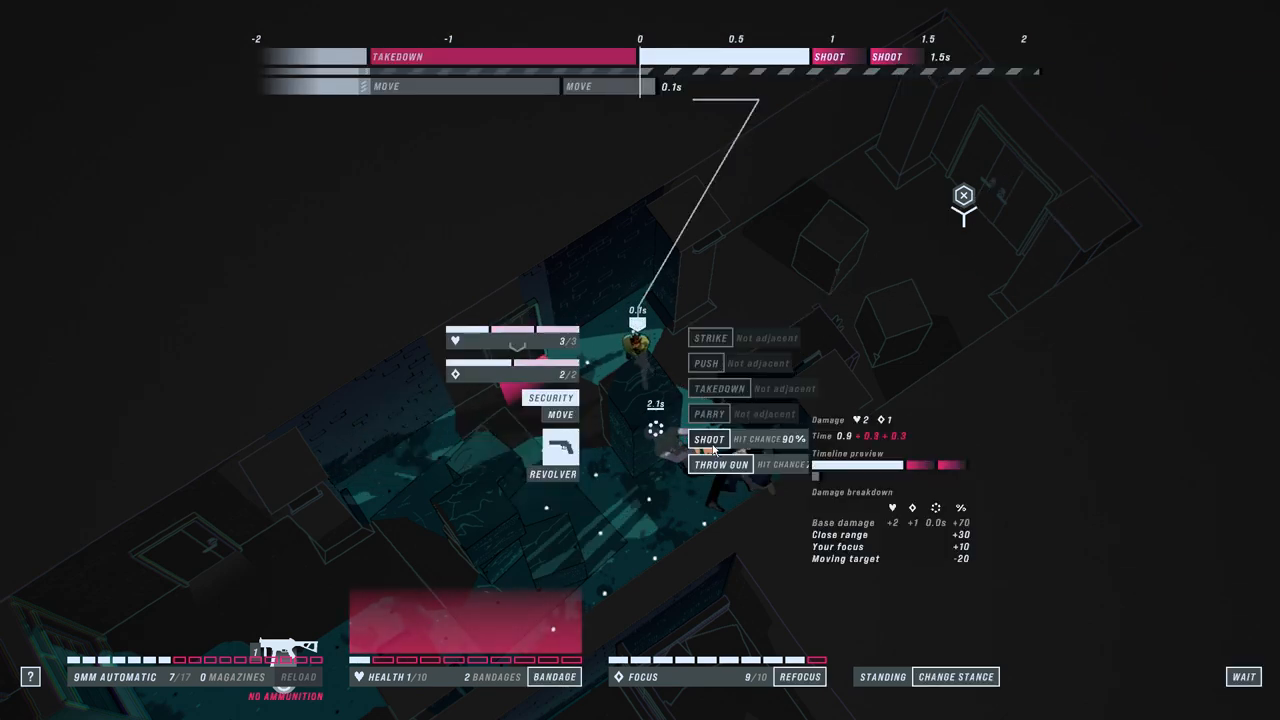
Step: Strike and shoot the martial artist, shoot the security guard, and throw the gun at the mercenary
left_click(705, 439)
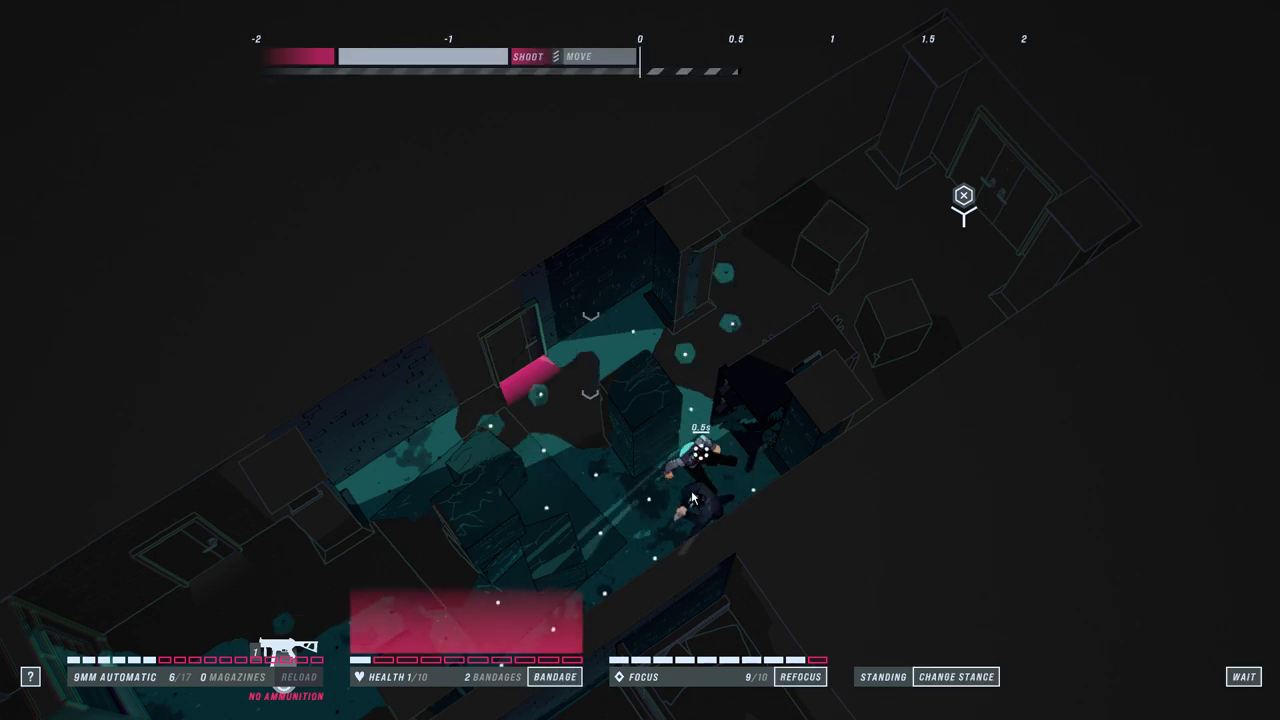
left_click(695, 495)
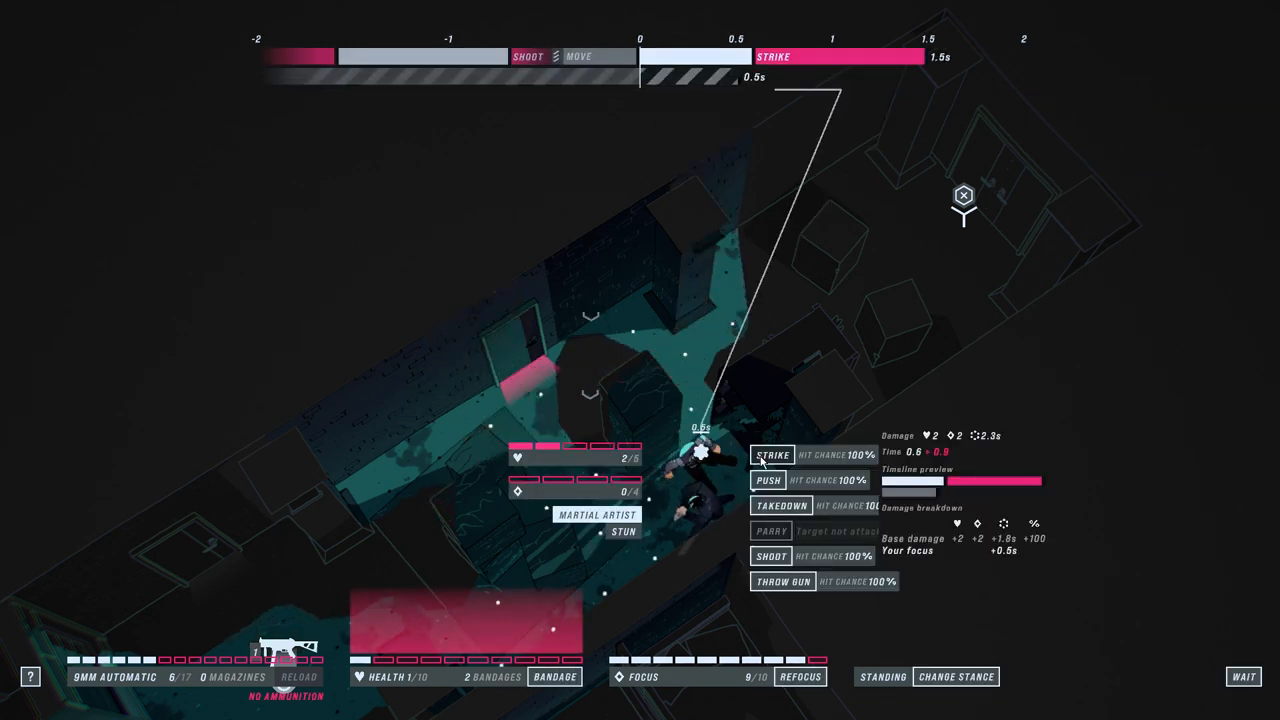
mouse_move(783, 584)
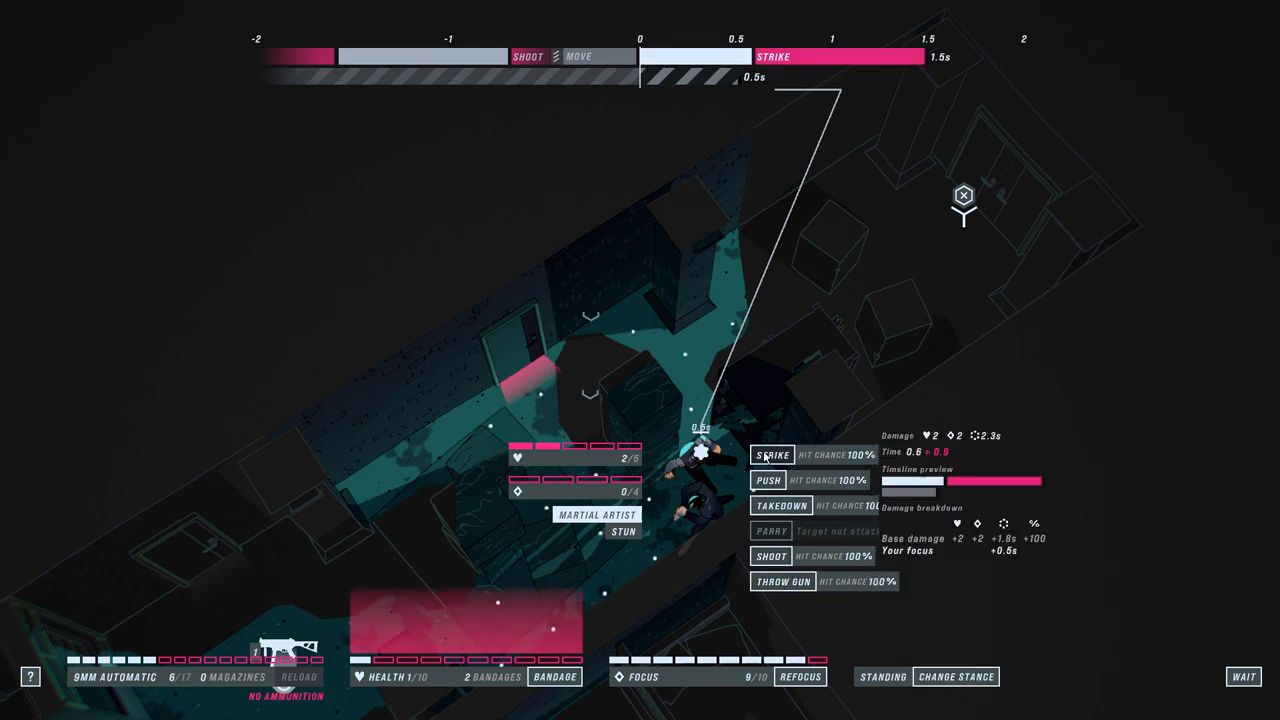
left_click(774, 481)
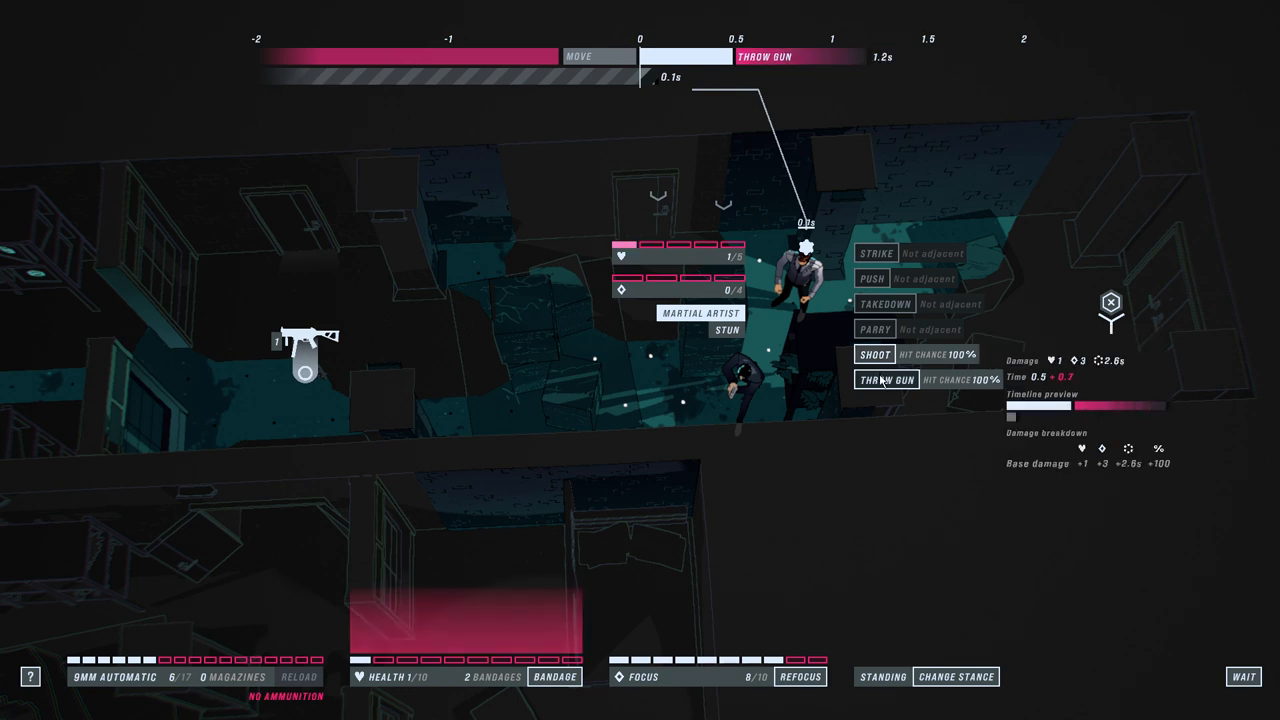
left_click(874, 354)
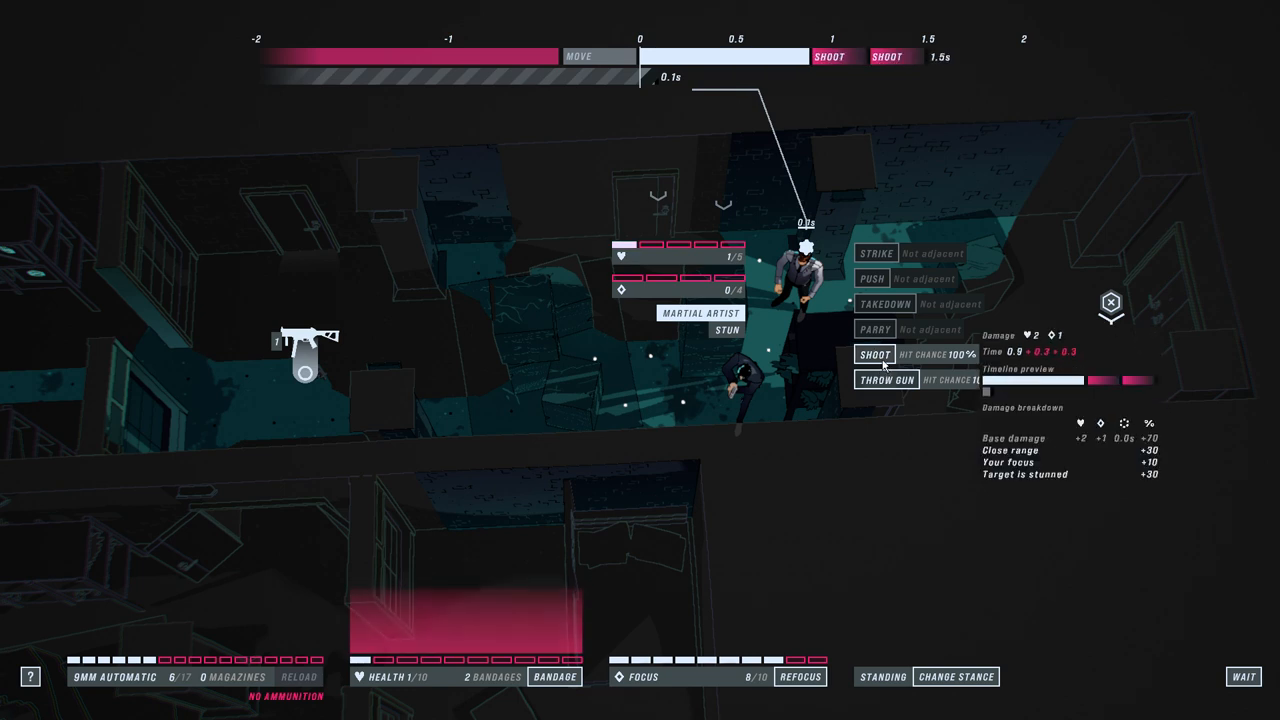
left_click(874, 354)
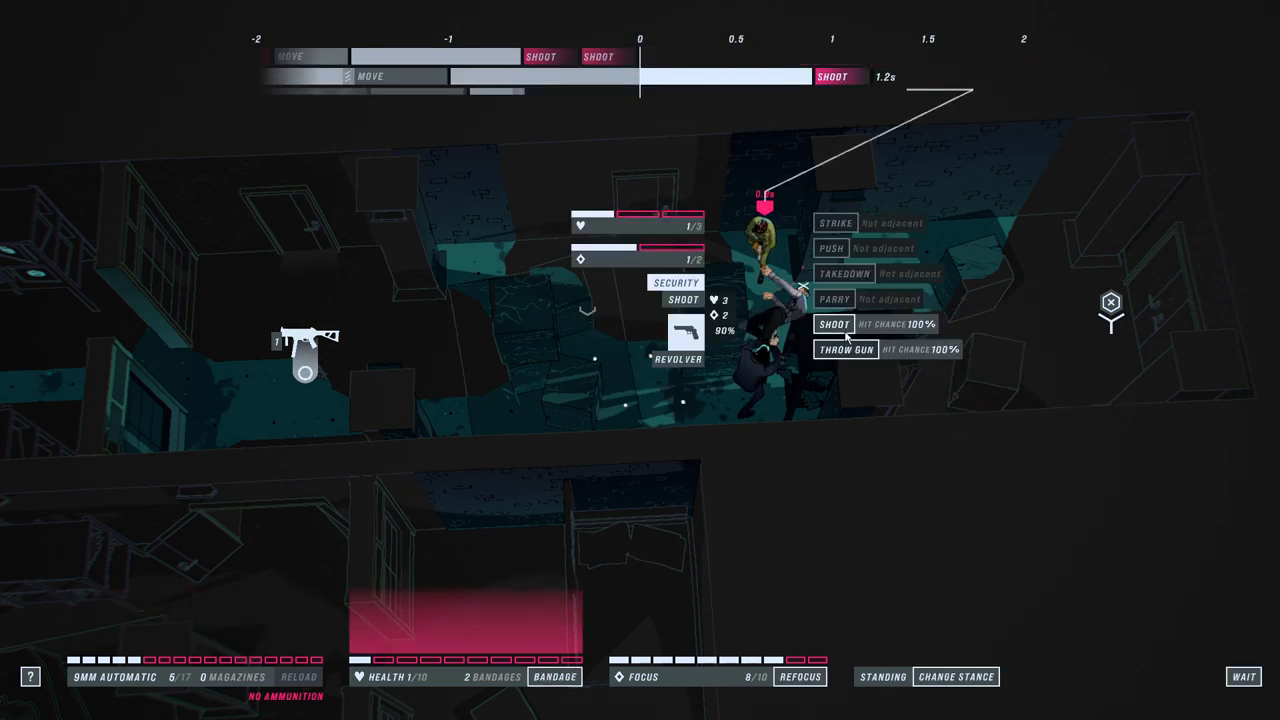
left_click(833, 323)
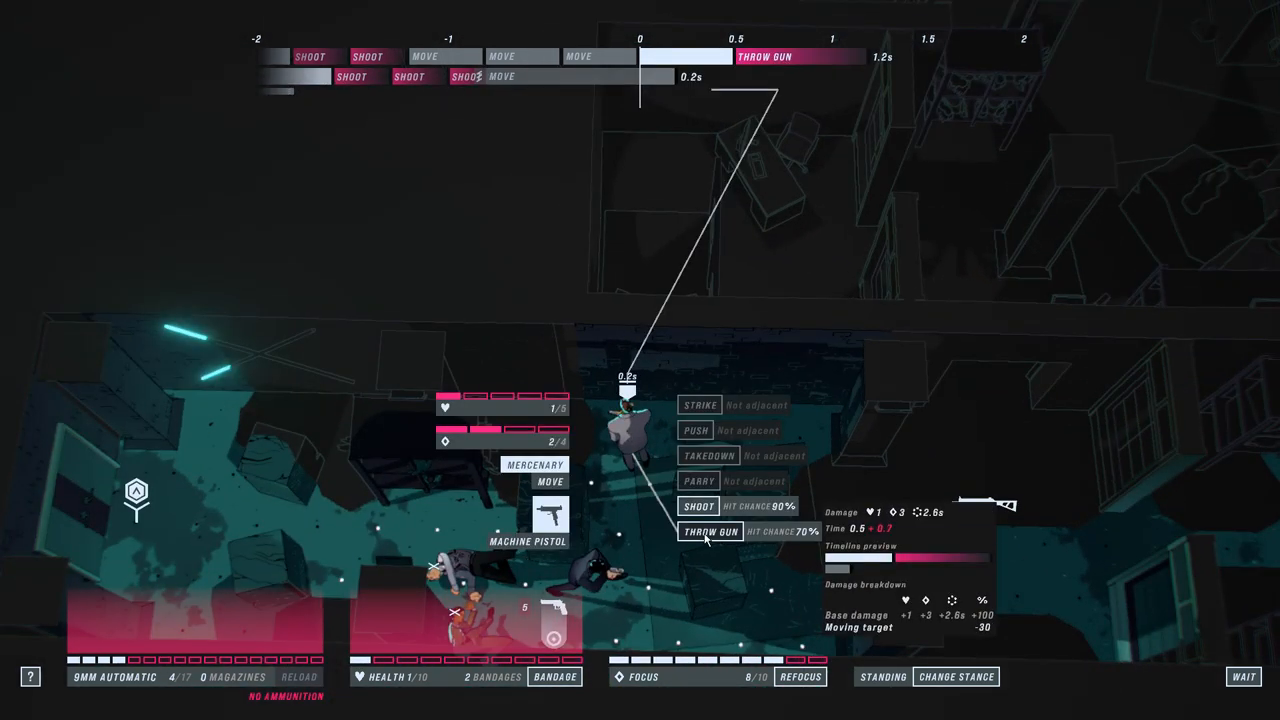
left_click(711, 532)
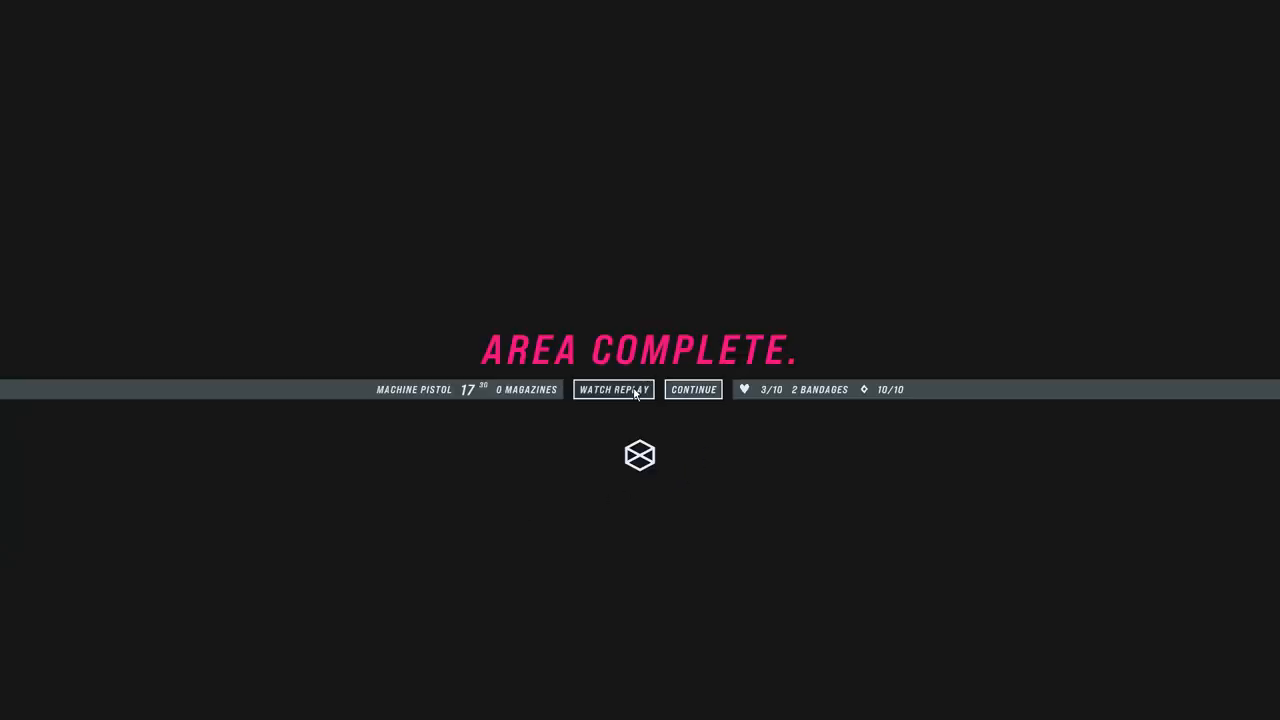
Step: Continue past Area Complete and enter the Gallery's rooftop Garden area
left_click(693, 389)
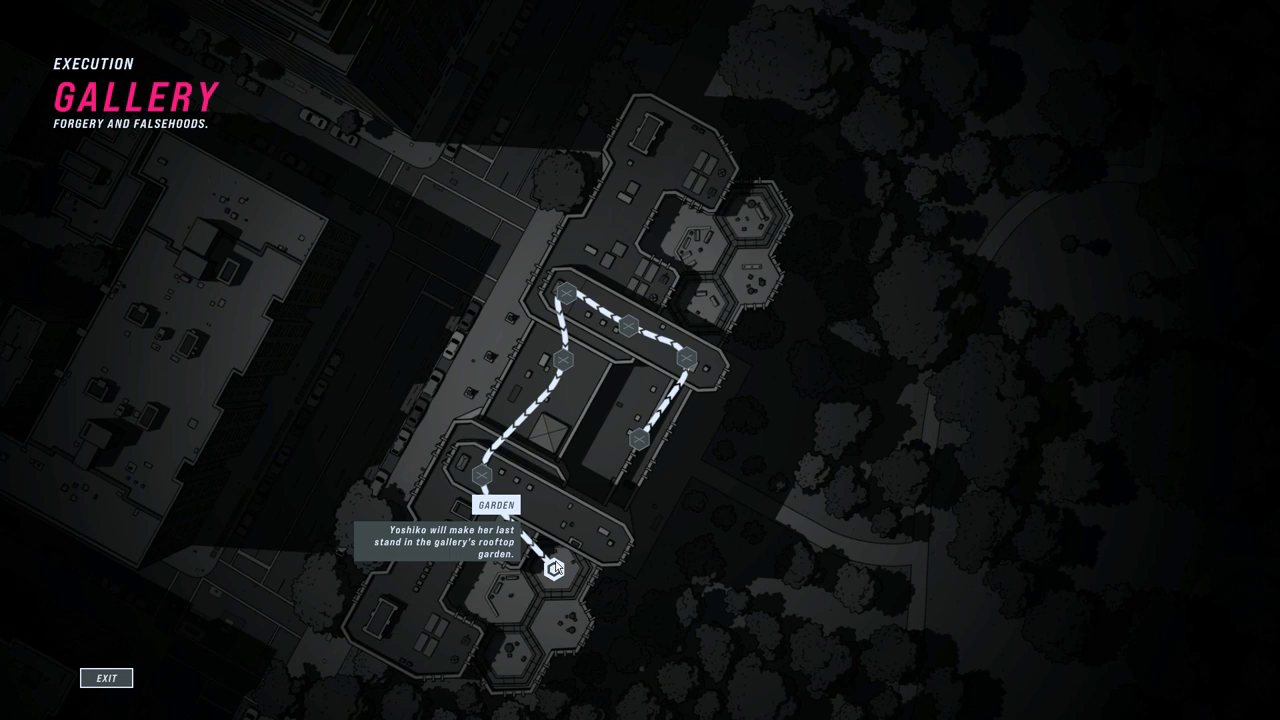
left_click(547, 569)
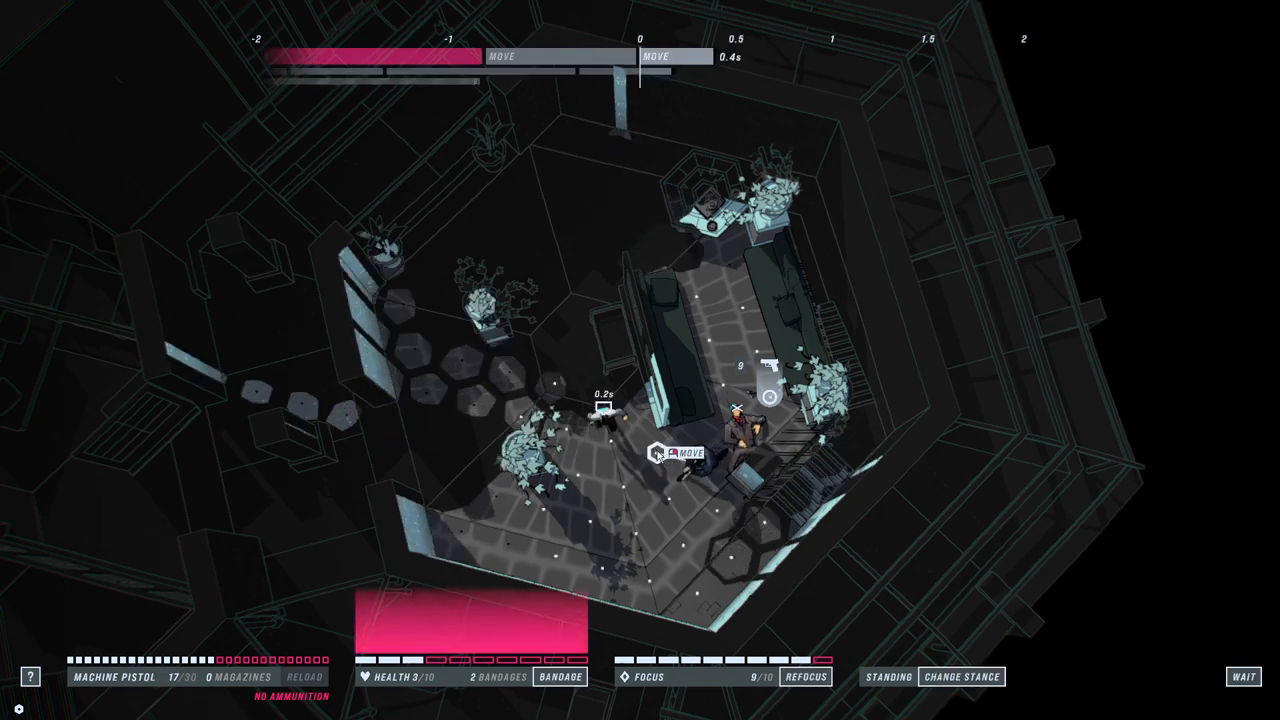
Step: Move John across the garden and strike the brawler repeatedly while he's stunned
left_click(1245, 676)
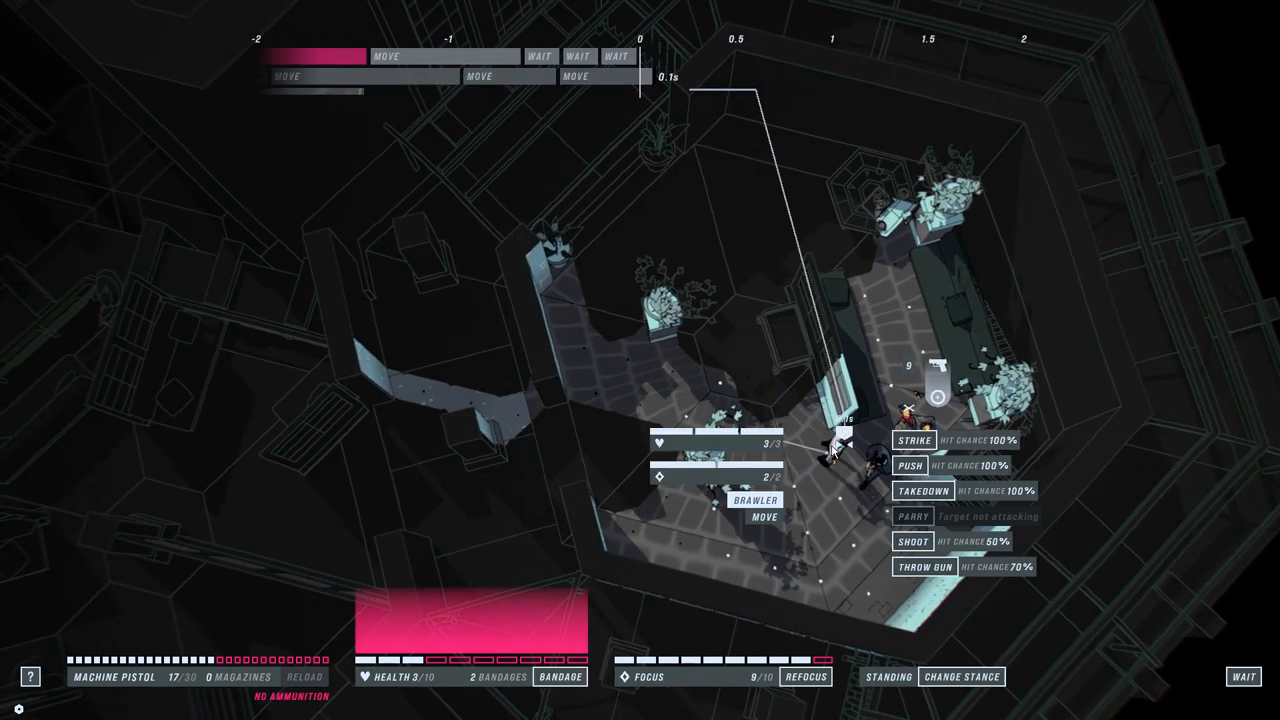
left_click(906, 438)
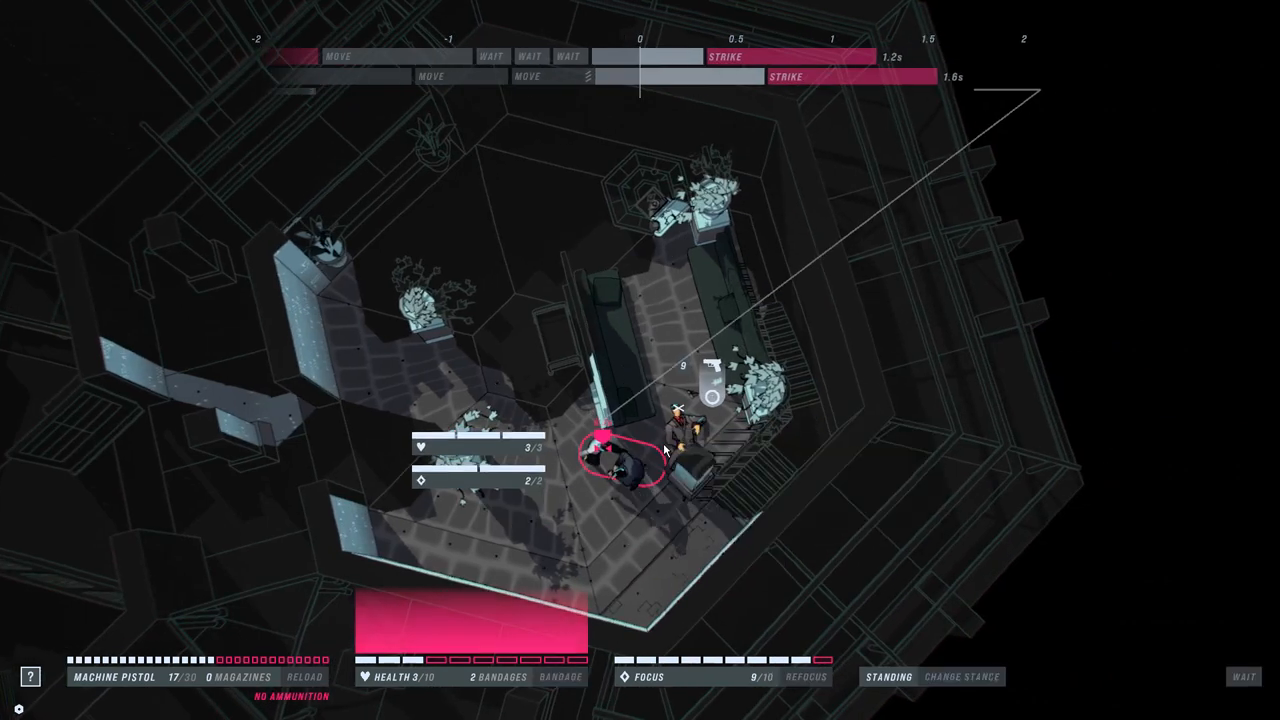
left_click(615, 460)
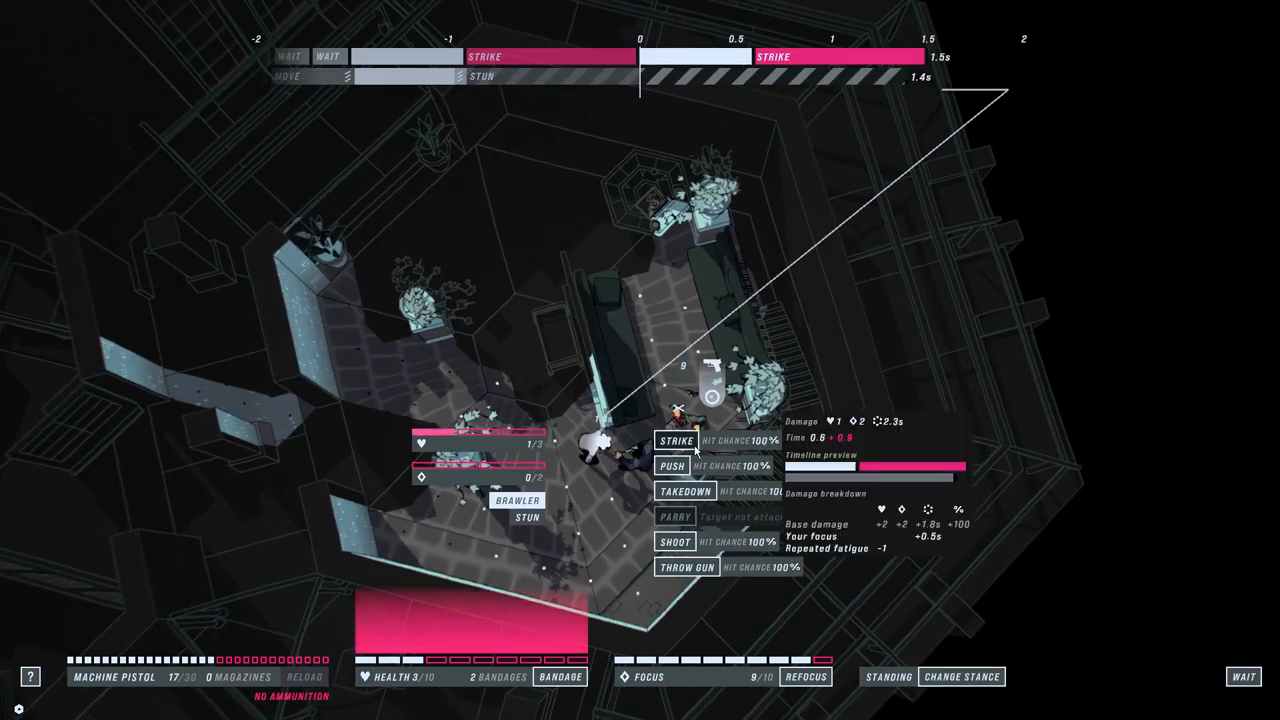
left_click(673, 441)
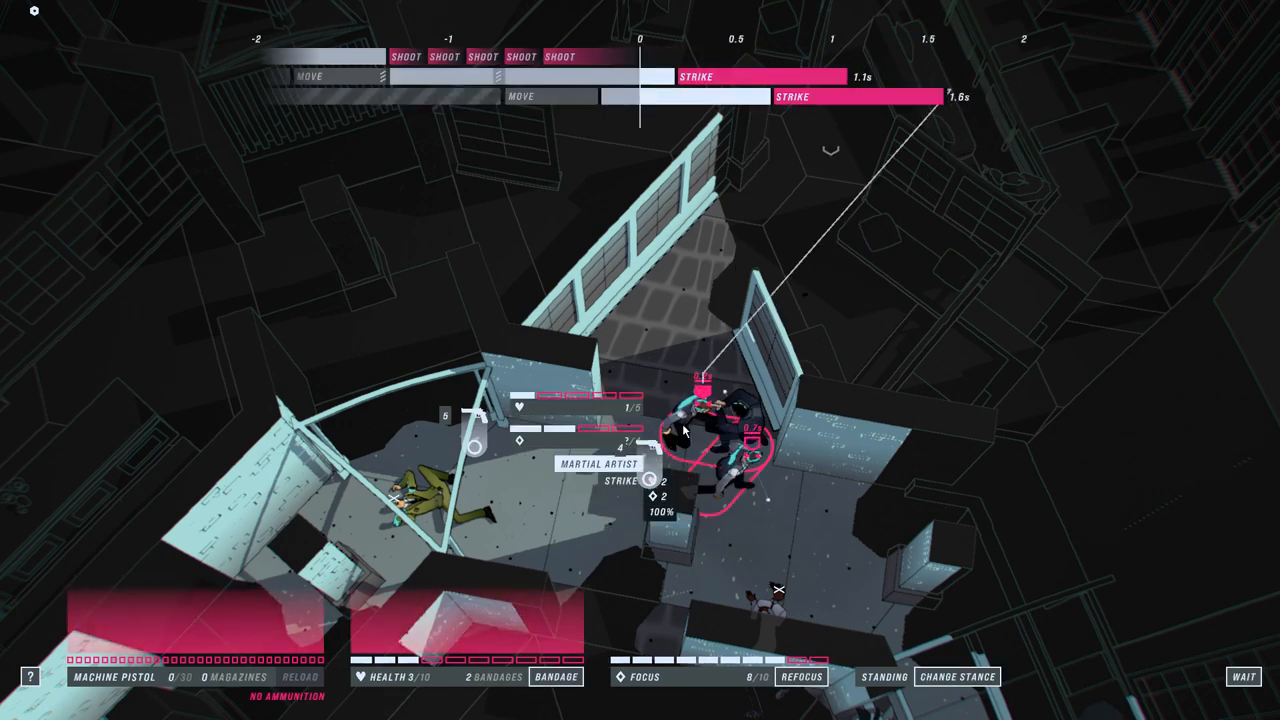
Step: Take down the attacking martial artist, then the security guard
left_click(710, 440)
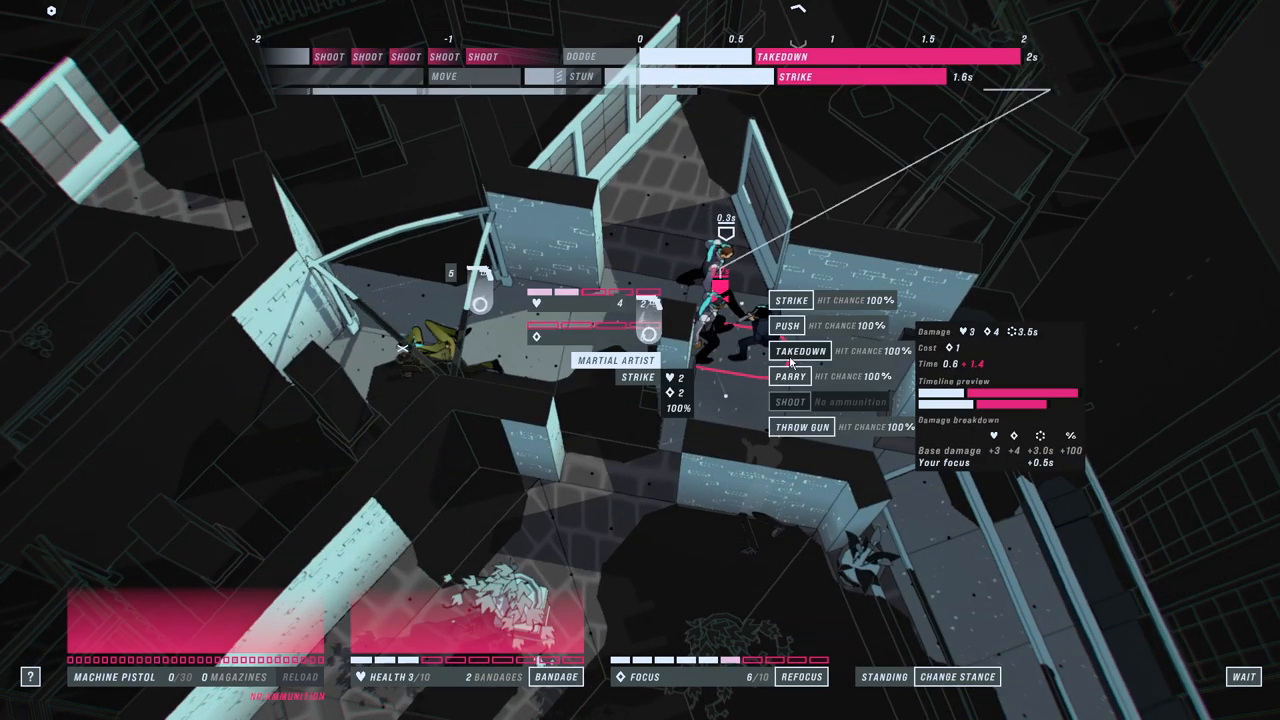
left_click(800, 350)
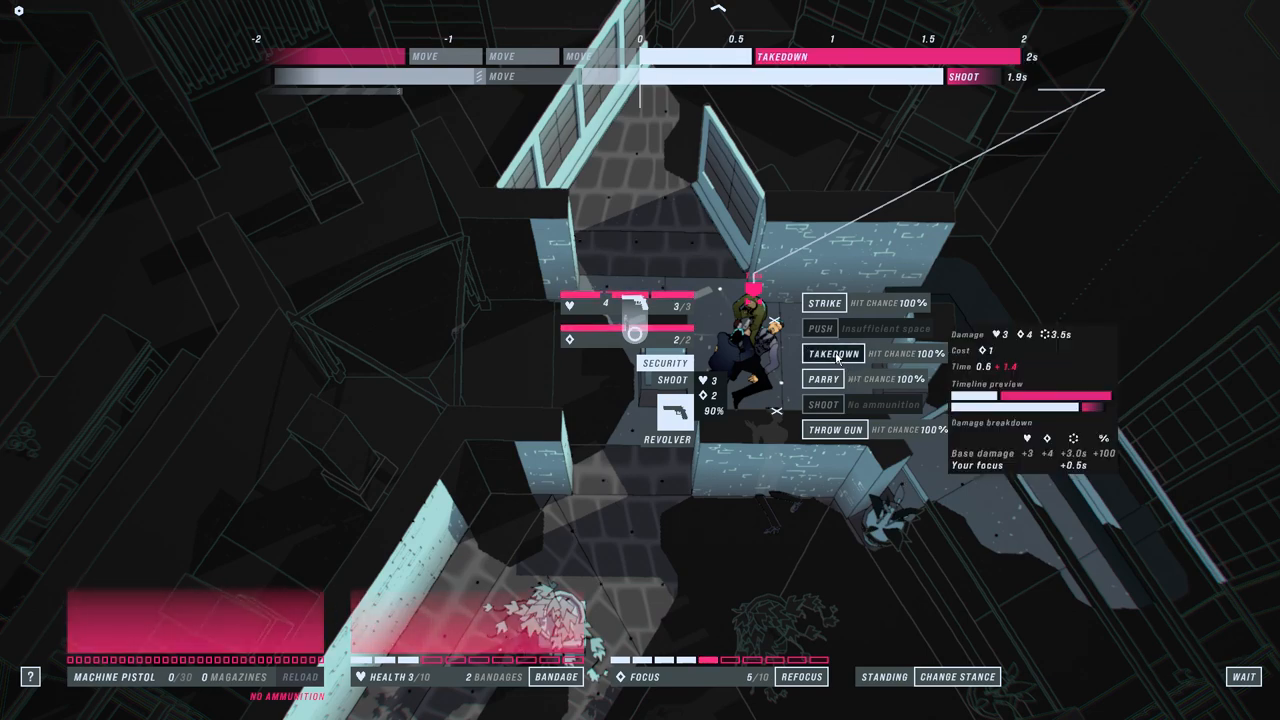
left_click(825, 354)
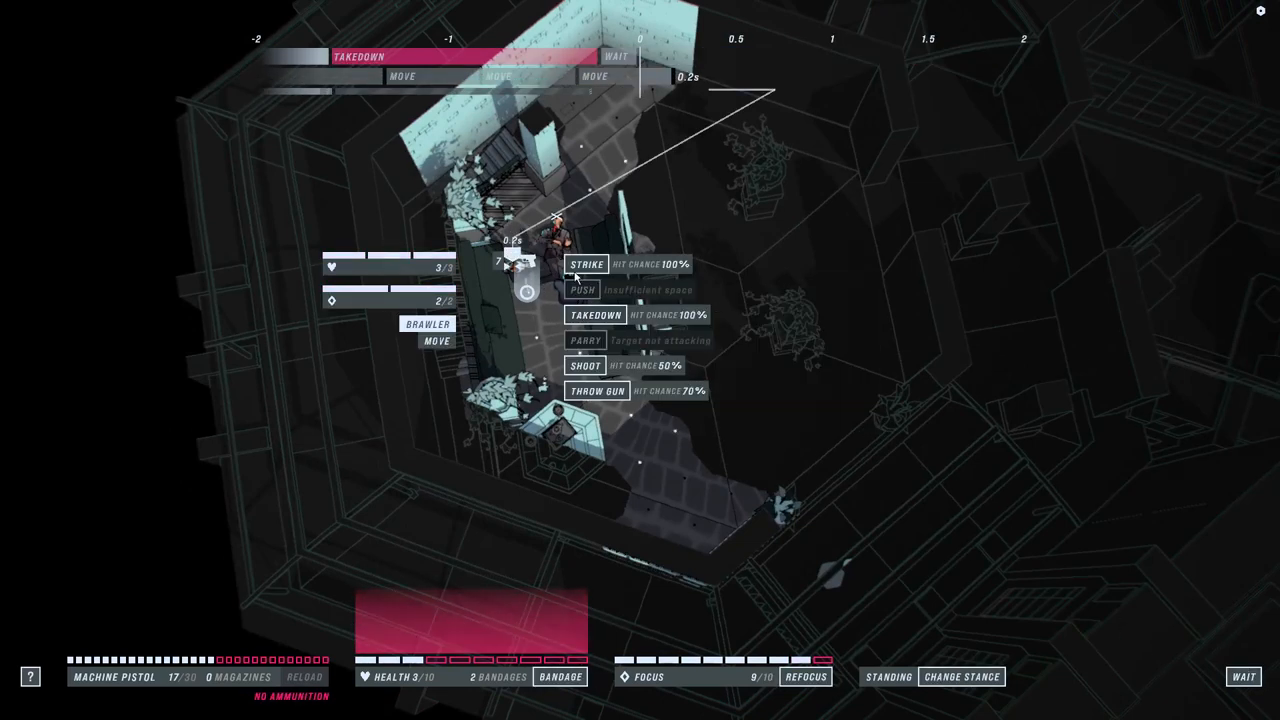
Step: Strike the guarding brawler, then push him back
left_click(587, 264)
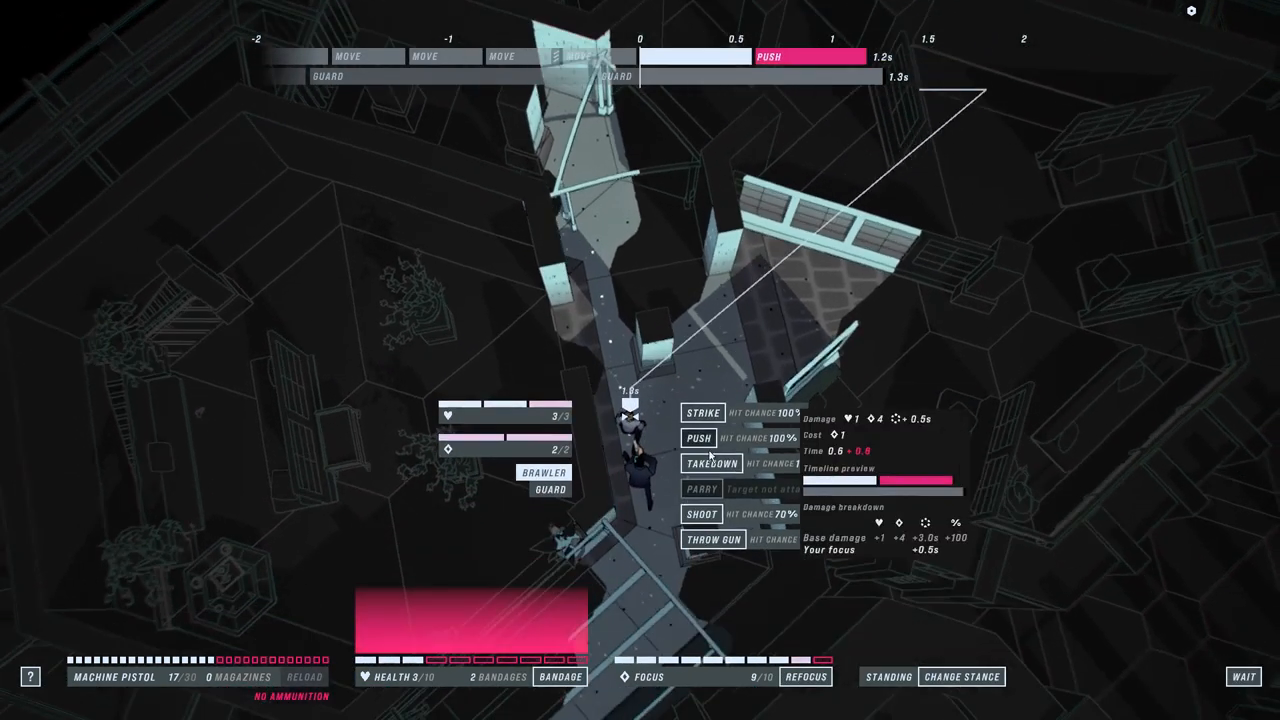
left_click(702, 412)
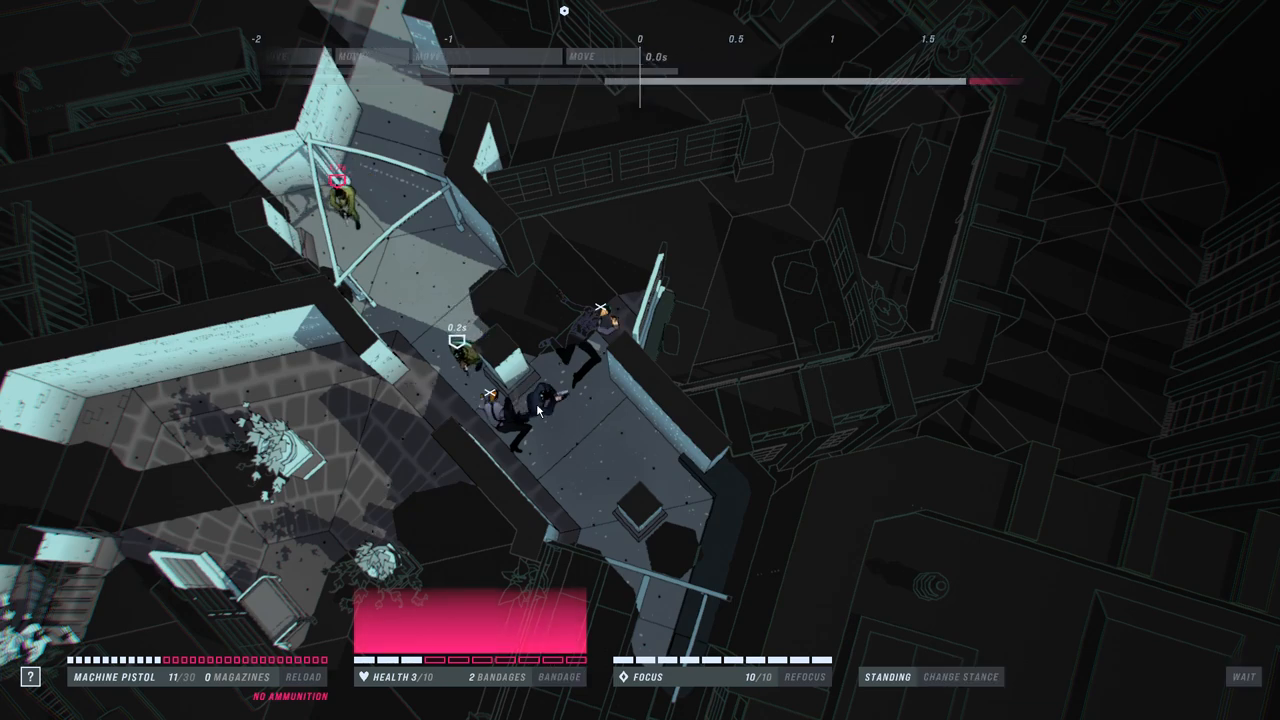
Step: Attack the nearby security guard and strike the stunned martial artist
left_click(540, 405)
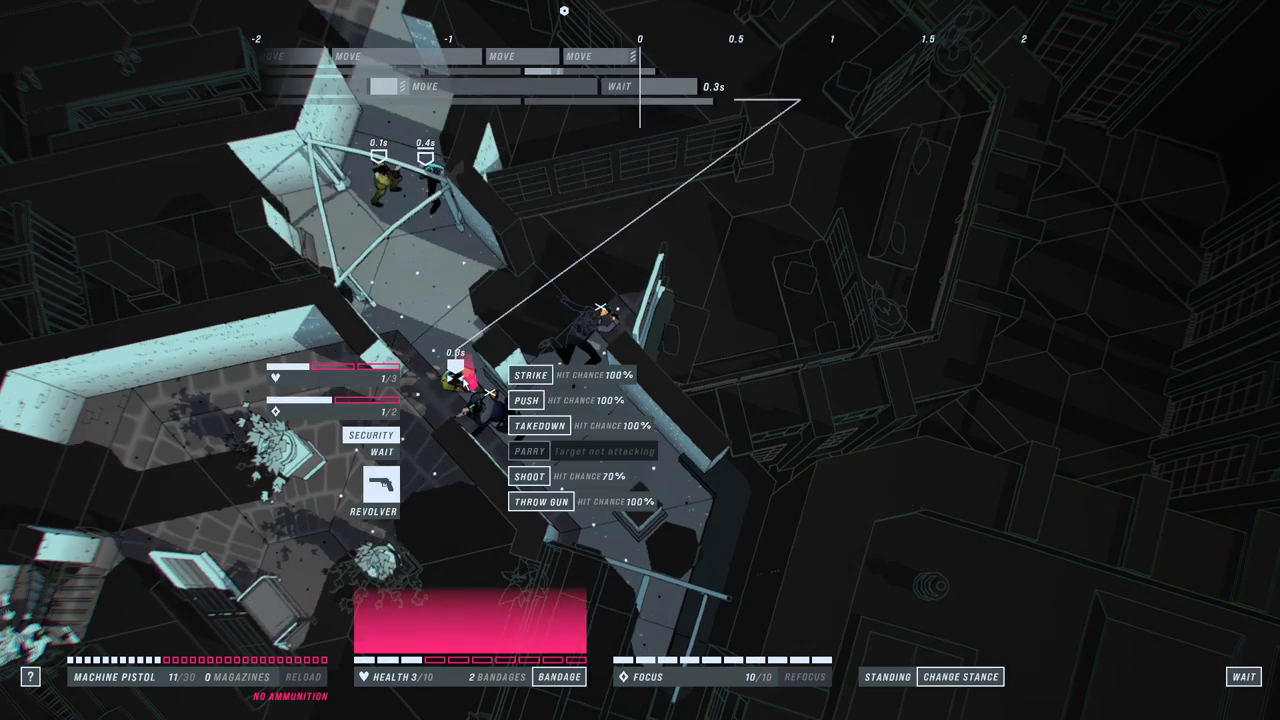
left_click(539, 423)
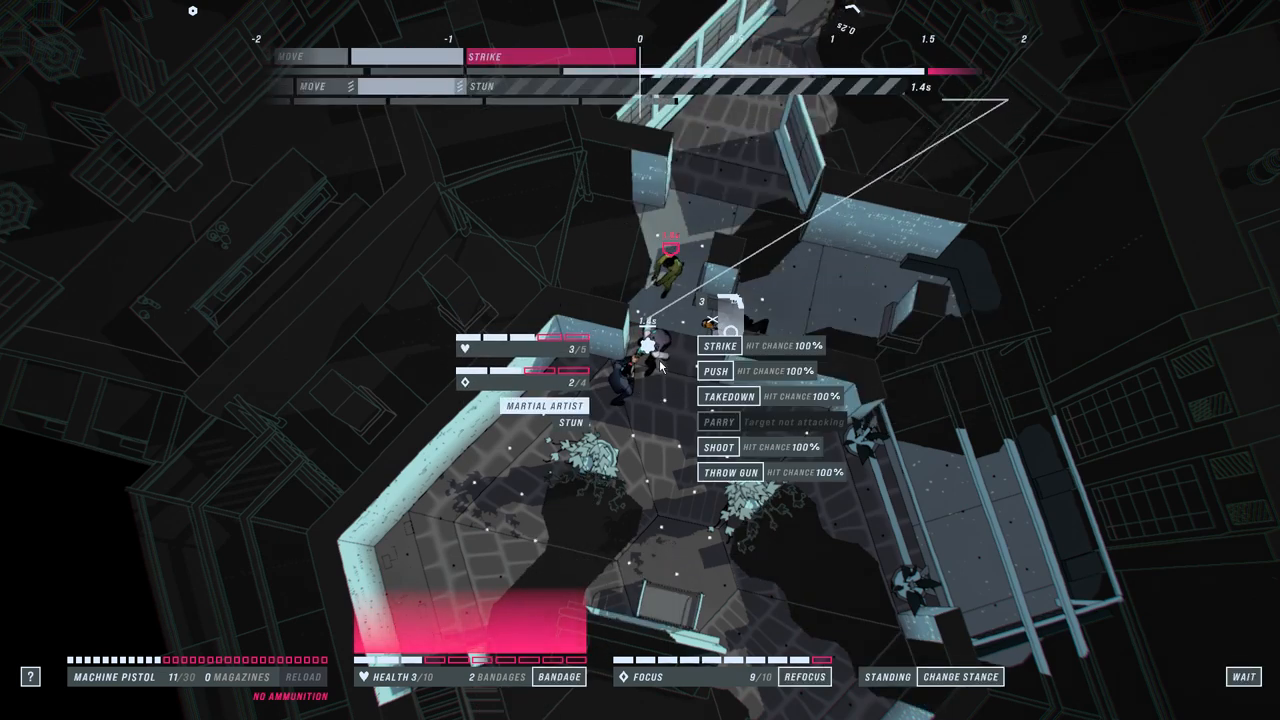
left_click(720, 398)
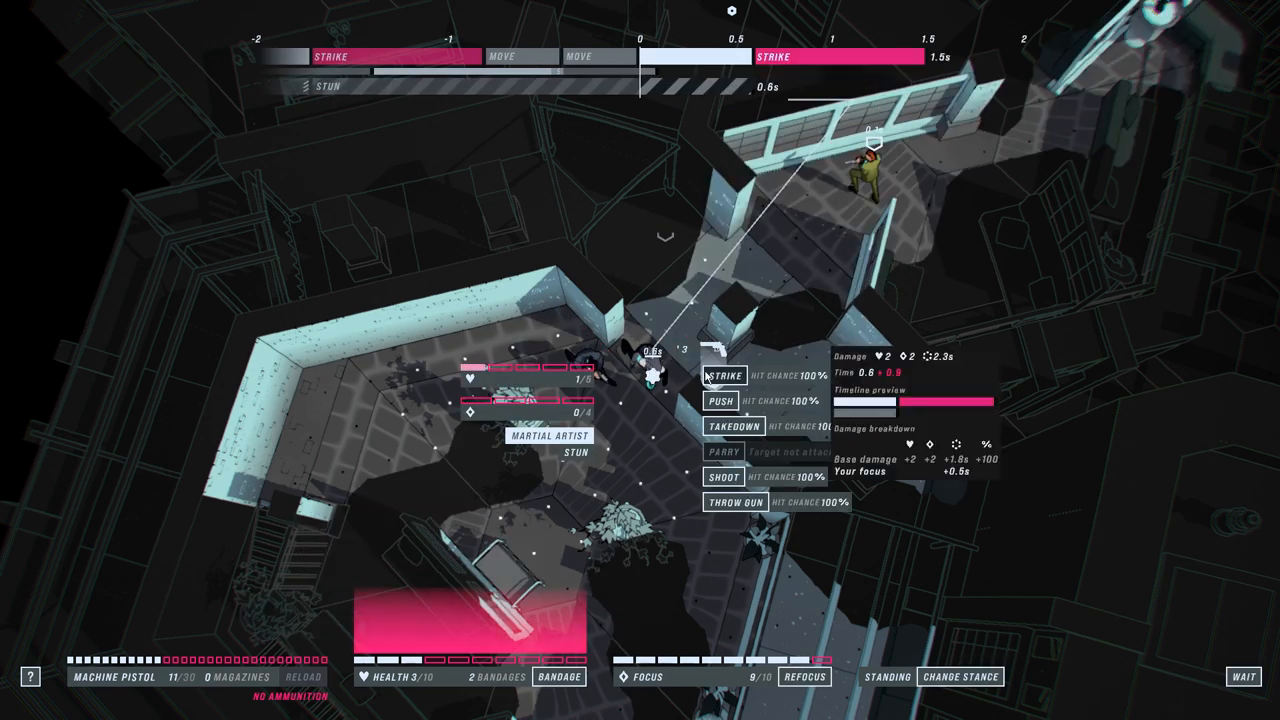
Step: Take down the revolver-armed security guard upstairs and move toward the next guard
left_click(725, 376)
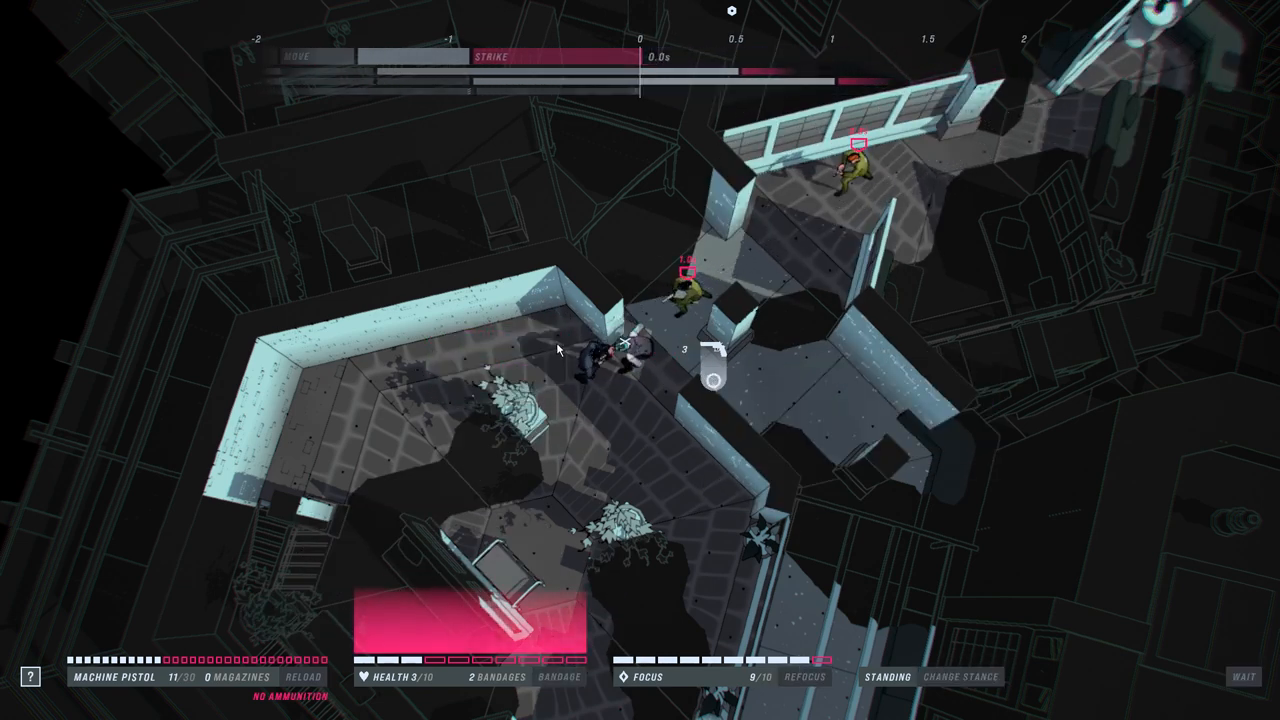
left_click(806, 677)
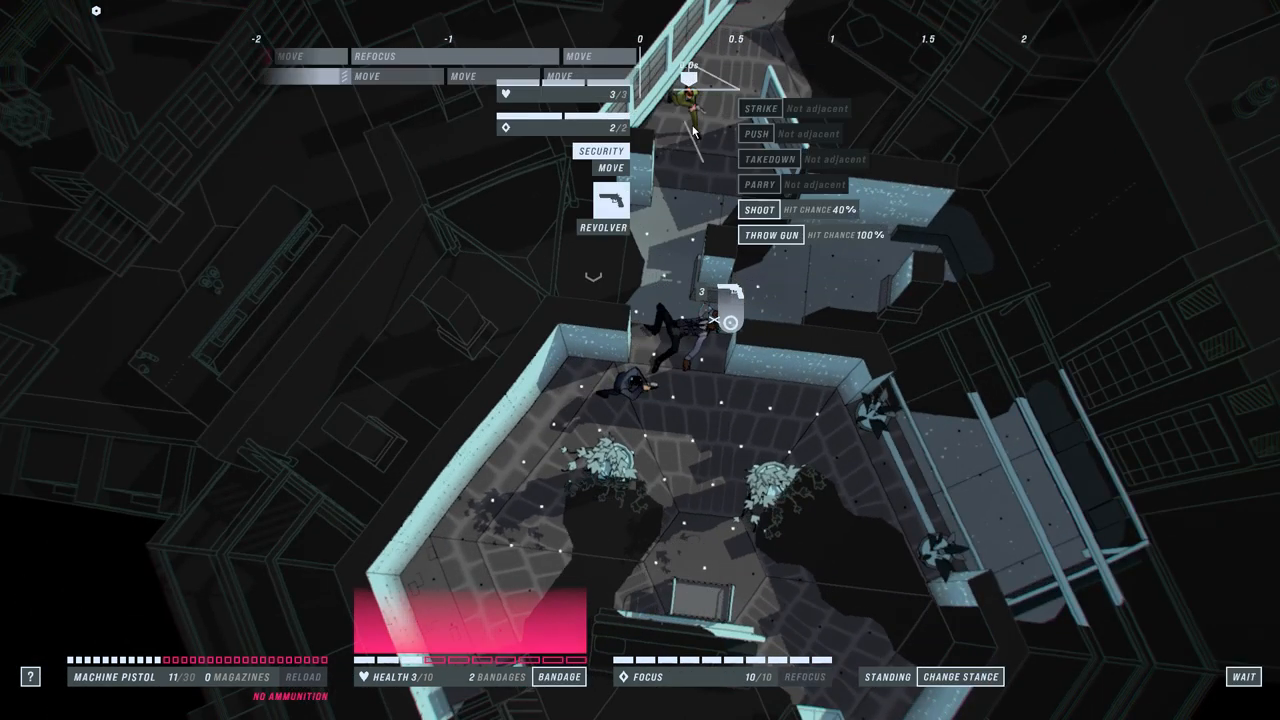
left_click(758, 210)
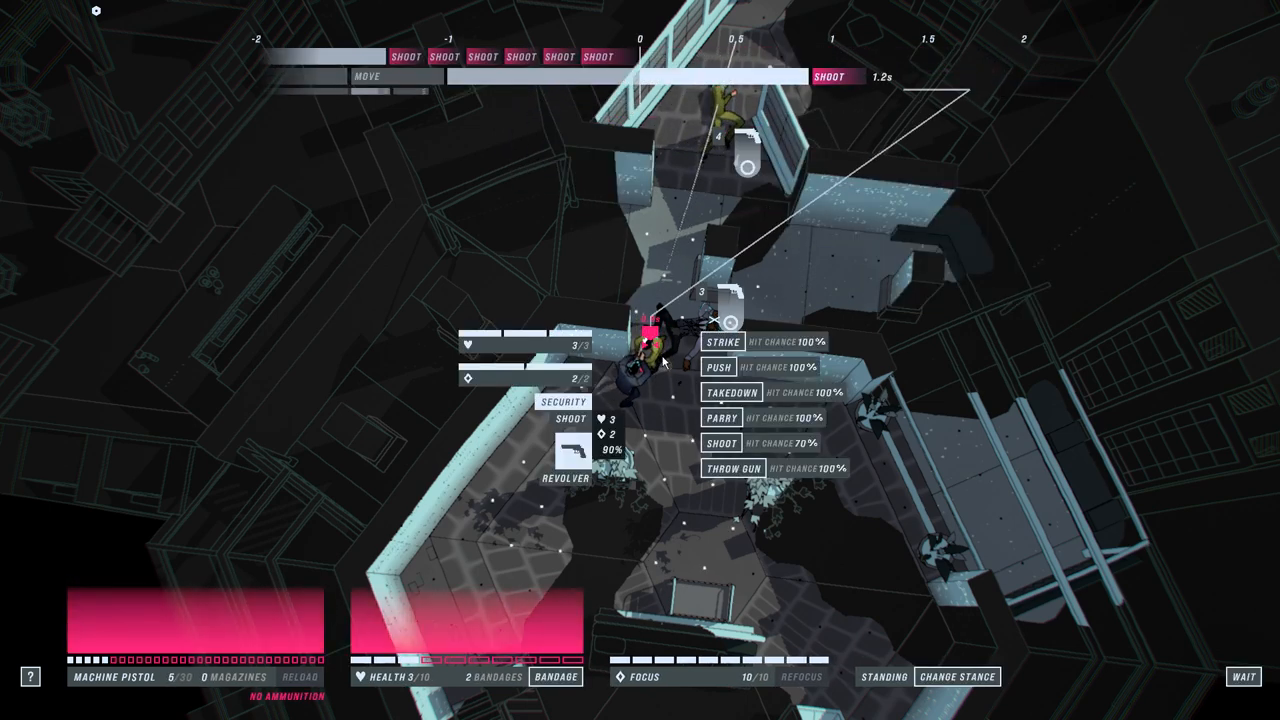
mouse_move(729, 392)
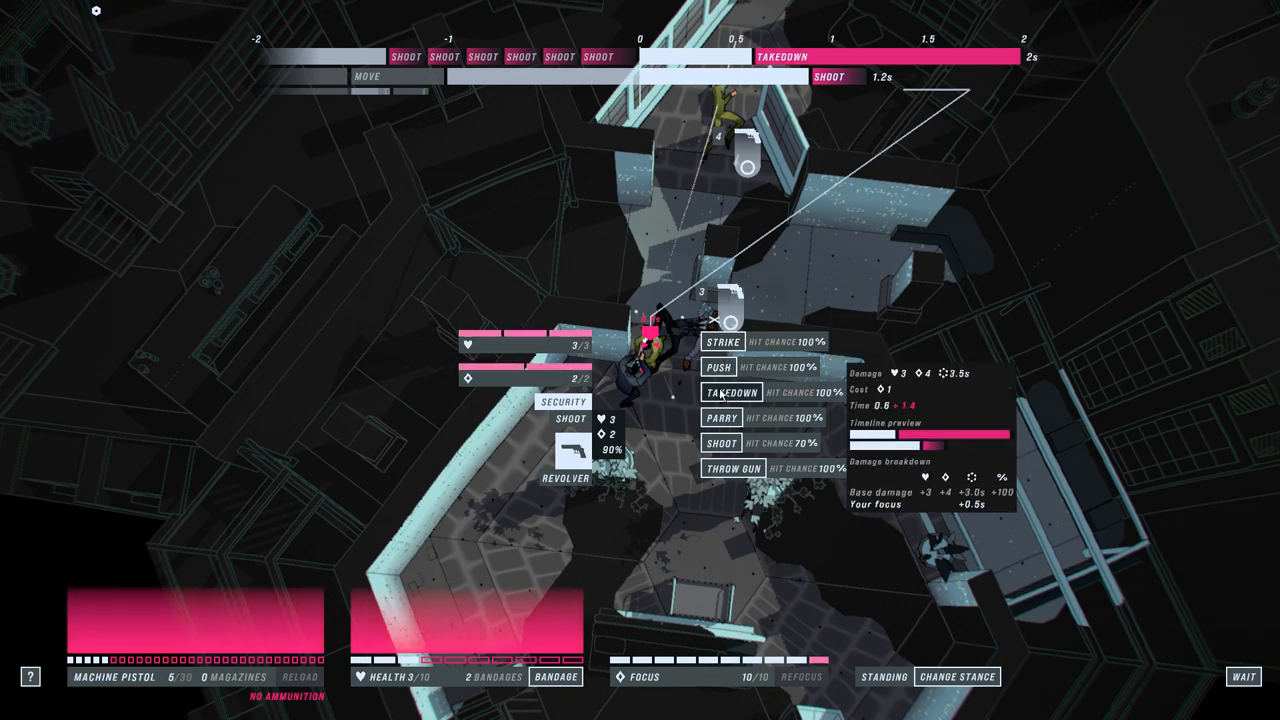
left_click(721, 393)
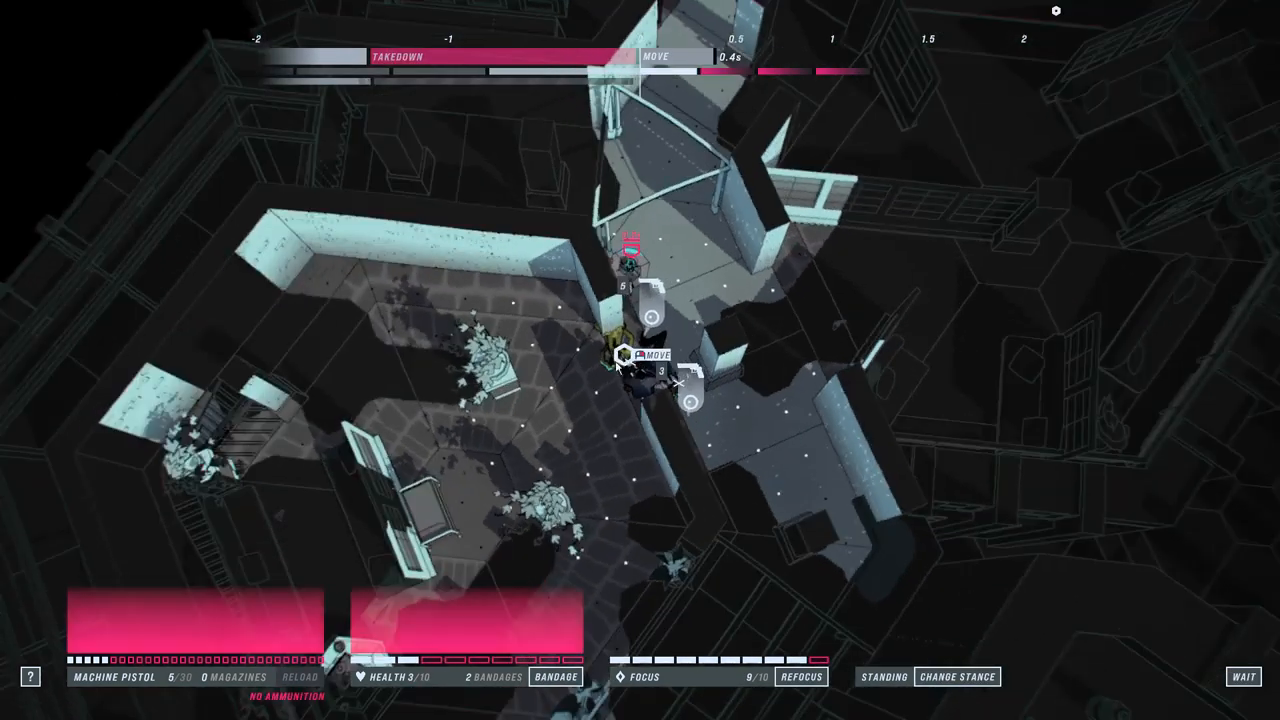
left_click(640, 355)
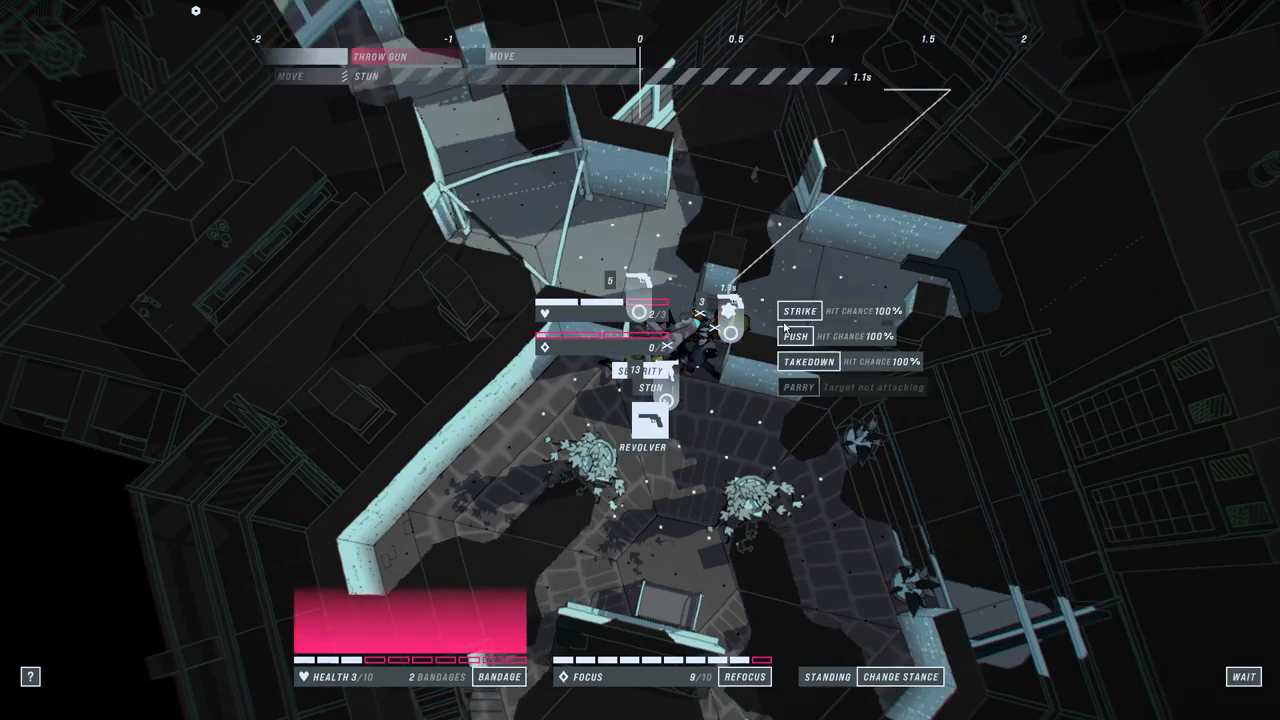
Step: Strike the stunned security guard and move John out toward the next room
left_click(796, 311)
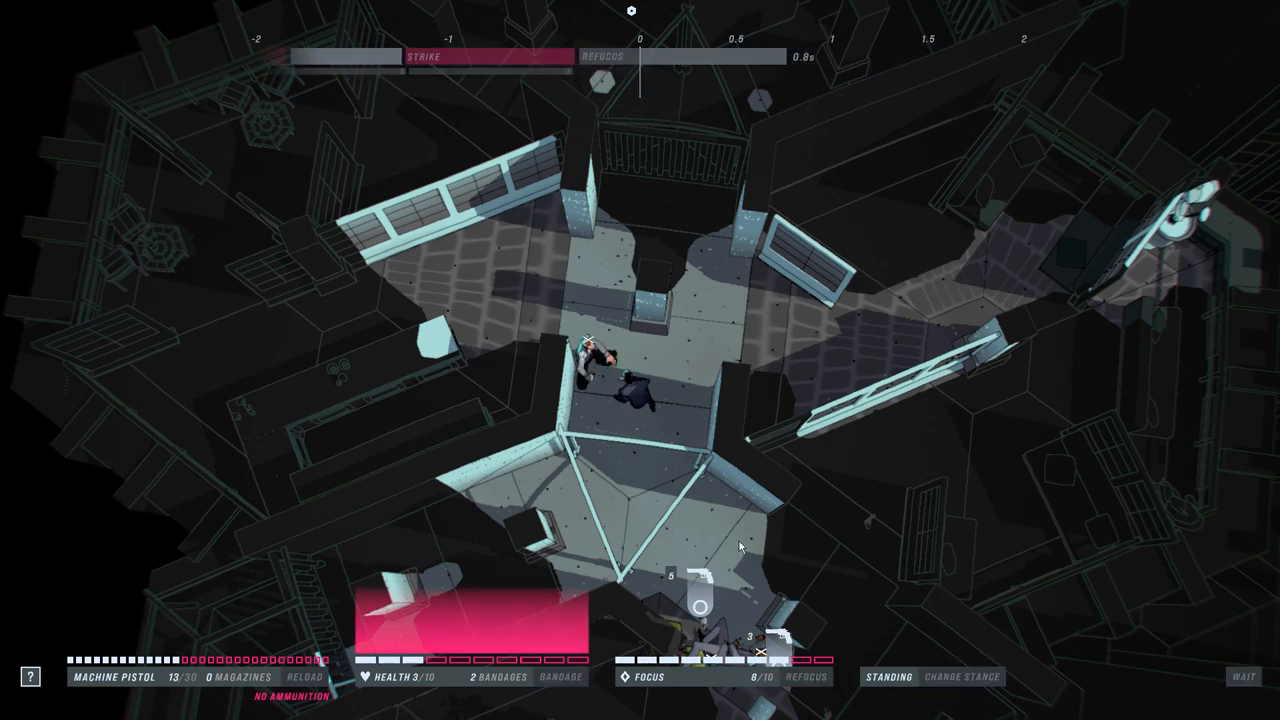
left_click(732, 338)
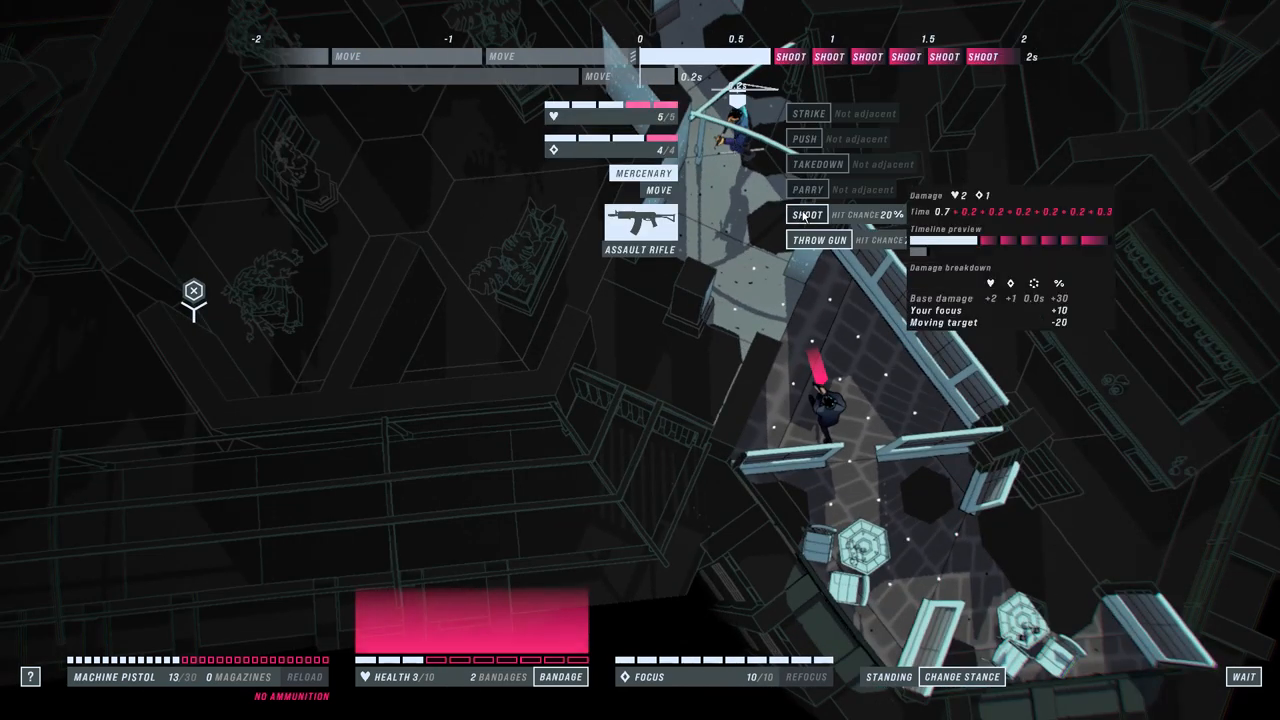
Step: Shoot the assault-rifle mercenary, throw the gun at him, and move onto his dropped rifle
left_click(808, 214)
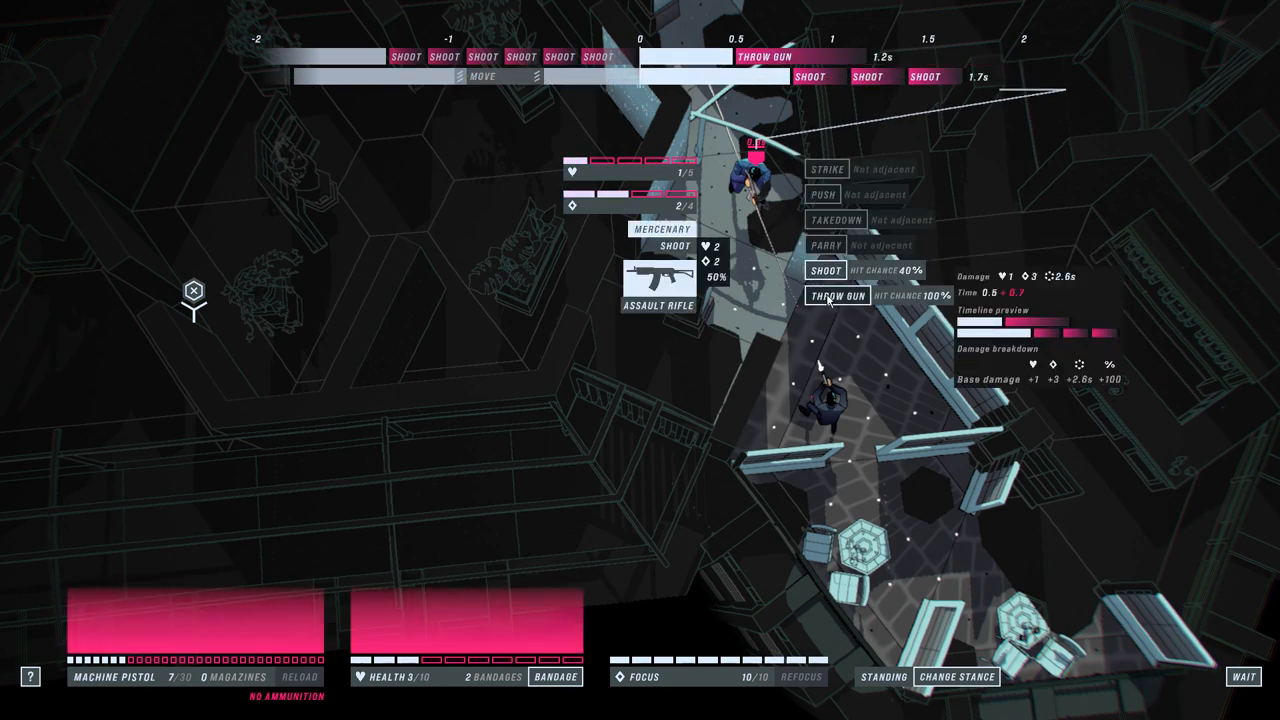
left_click(837, 295)
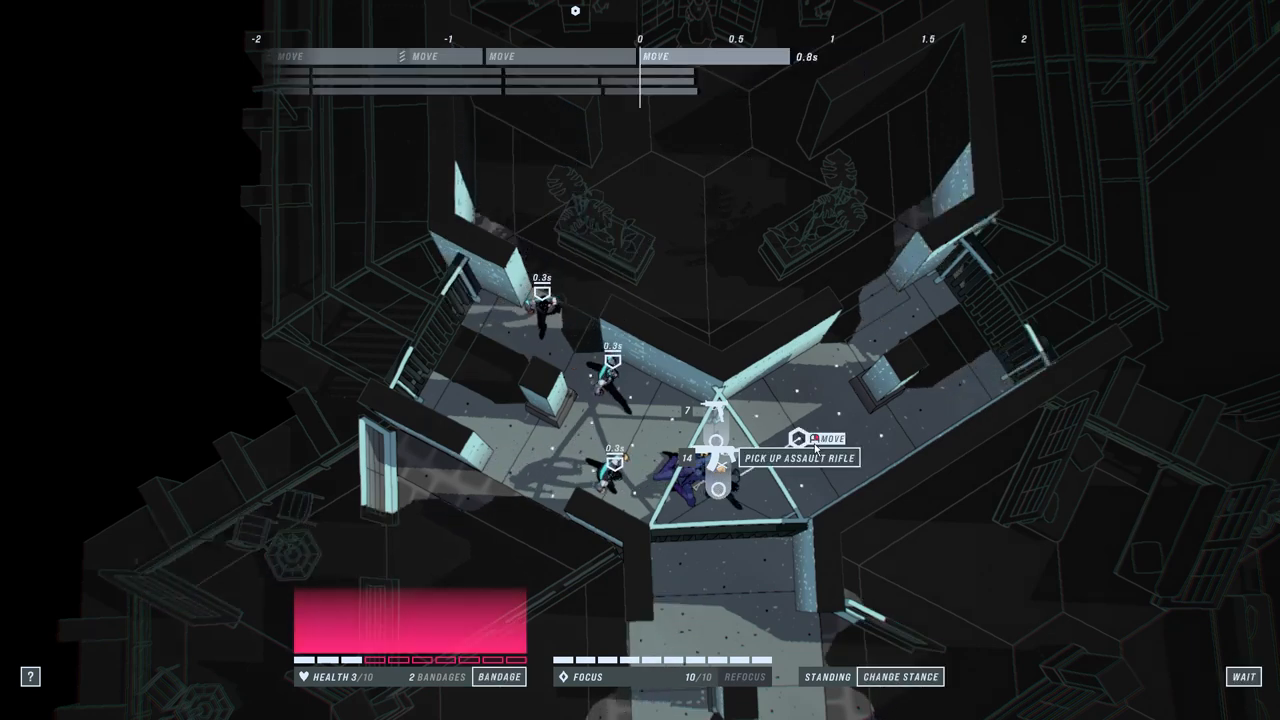
left_click(809, 439)
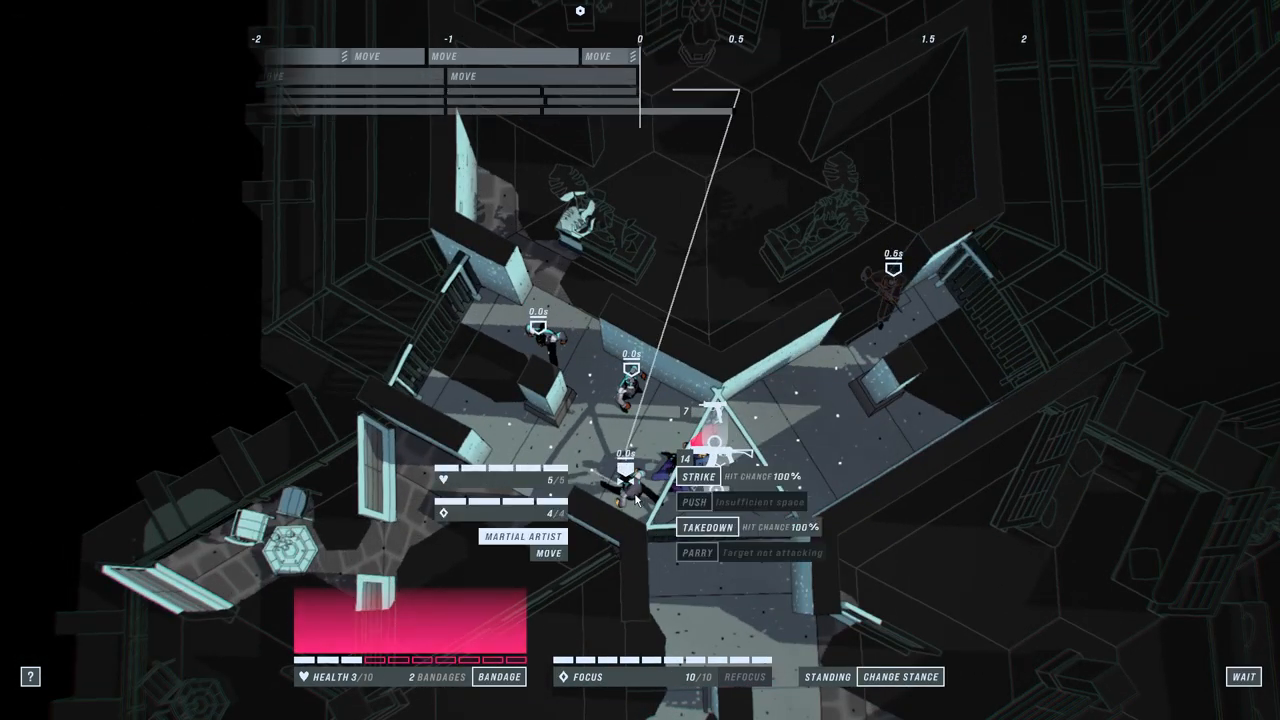
Step: Attack the nearest martial artist bare-handed
left_click(692, 476)
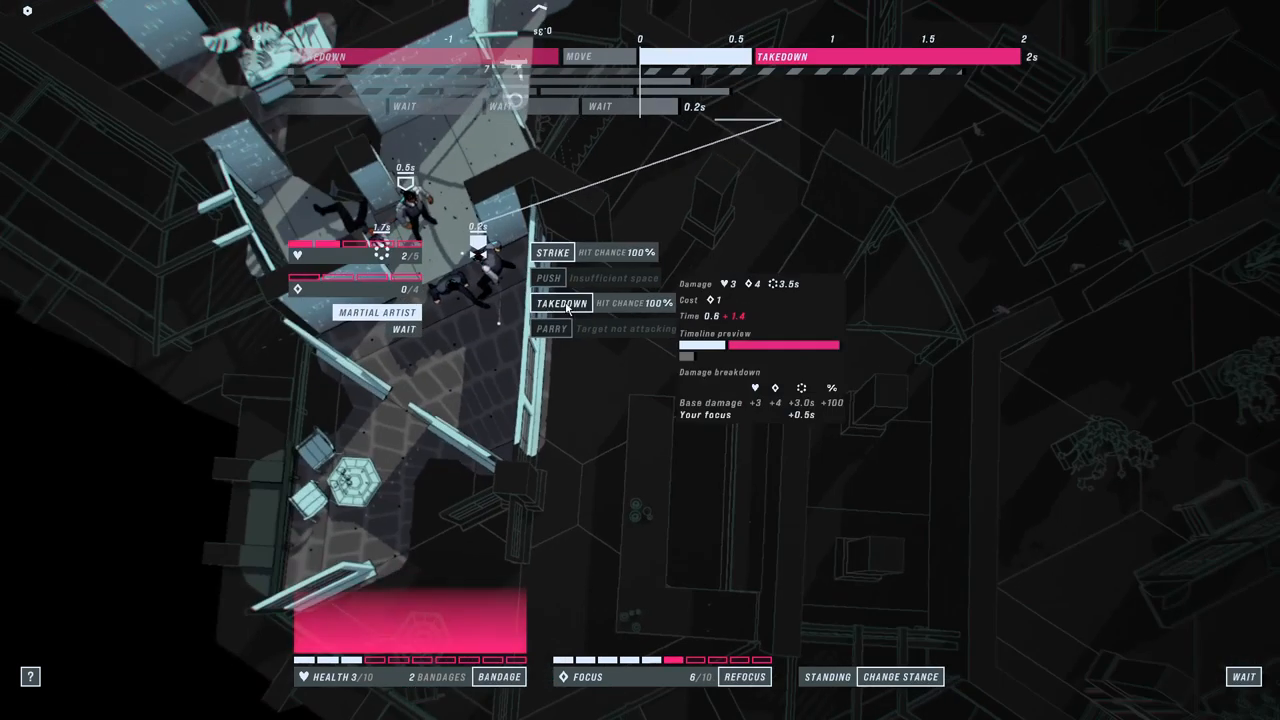
Step: Take down the adjacent martial artist and strike the wounded one twice until John dies
left_click(564, 303)
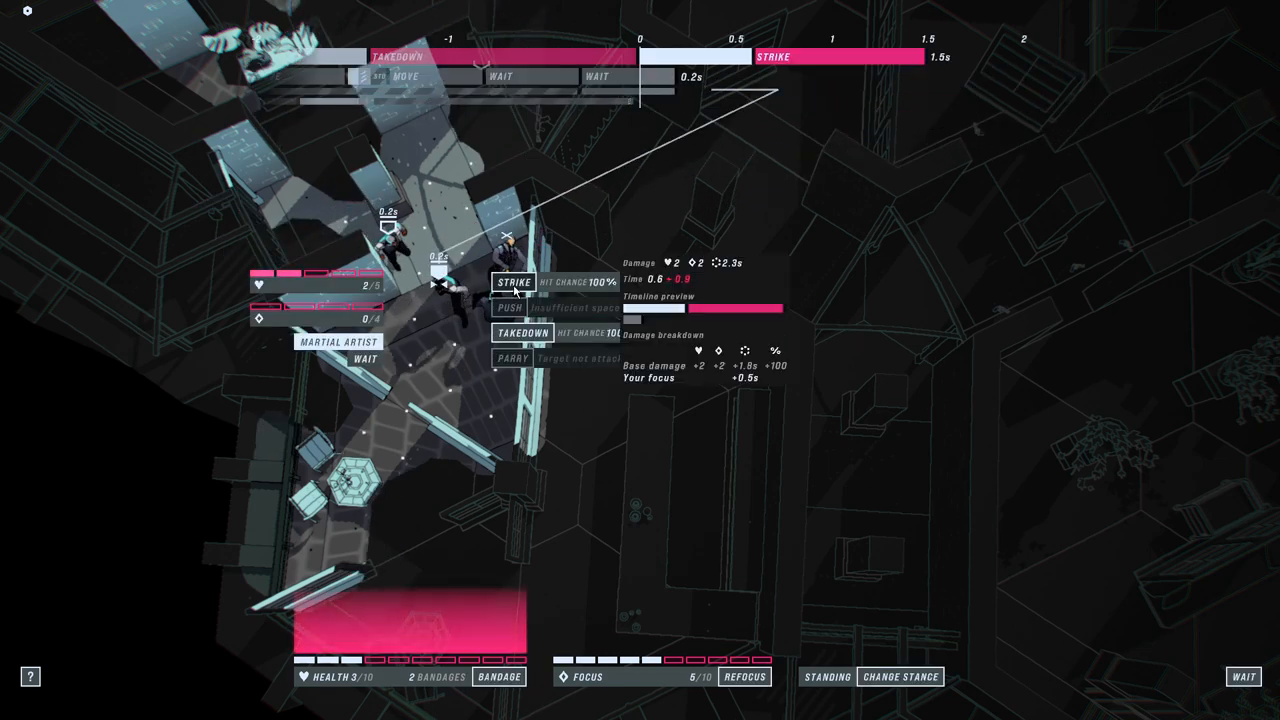
left_click(515, 282)
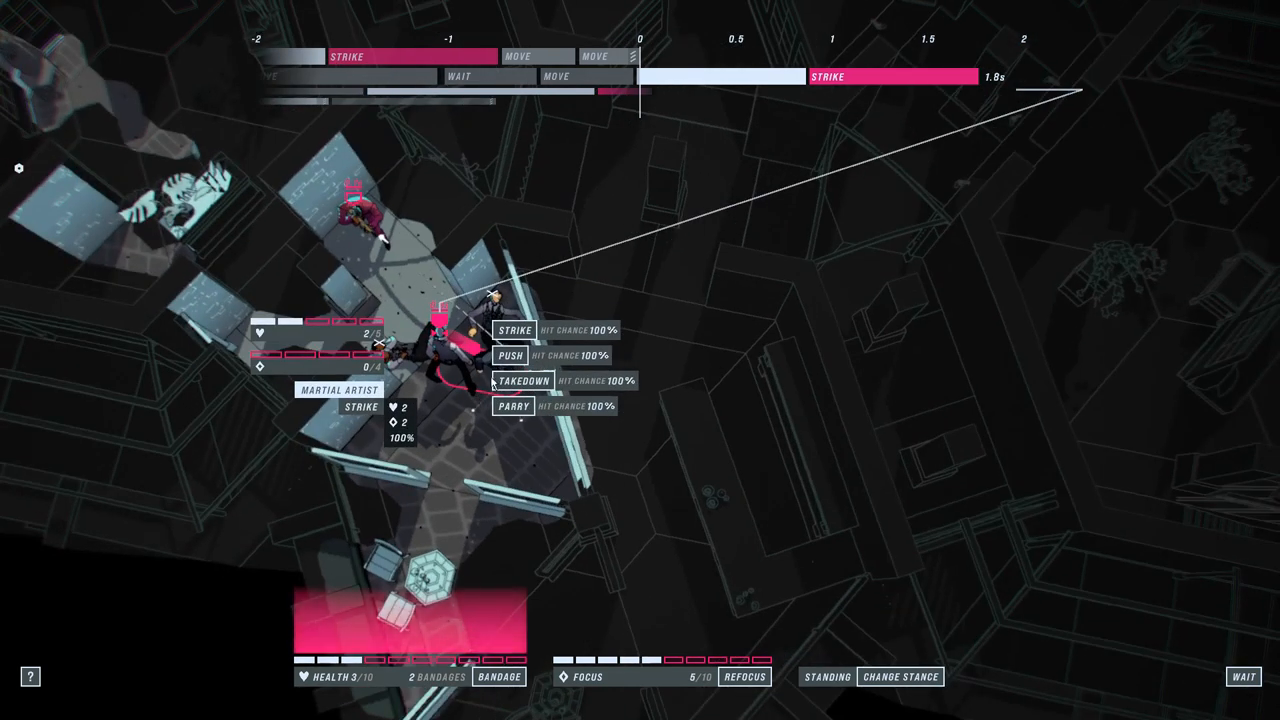
left_click(524, 381)
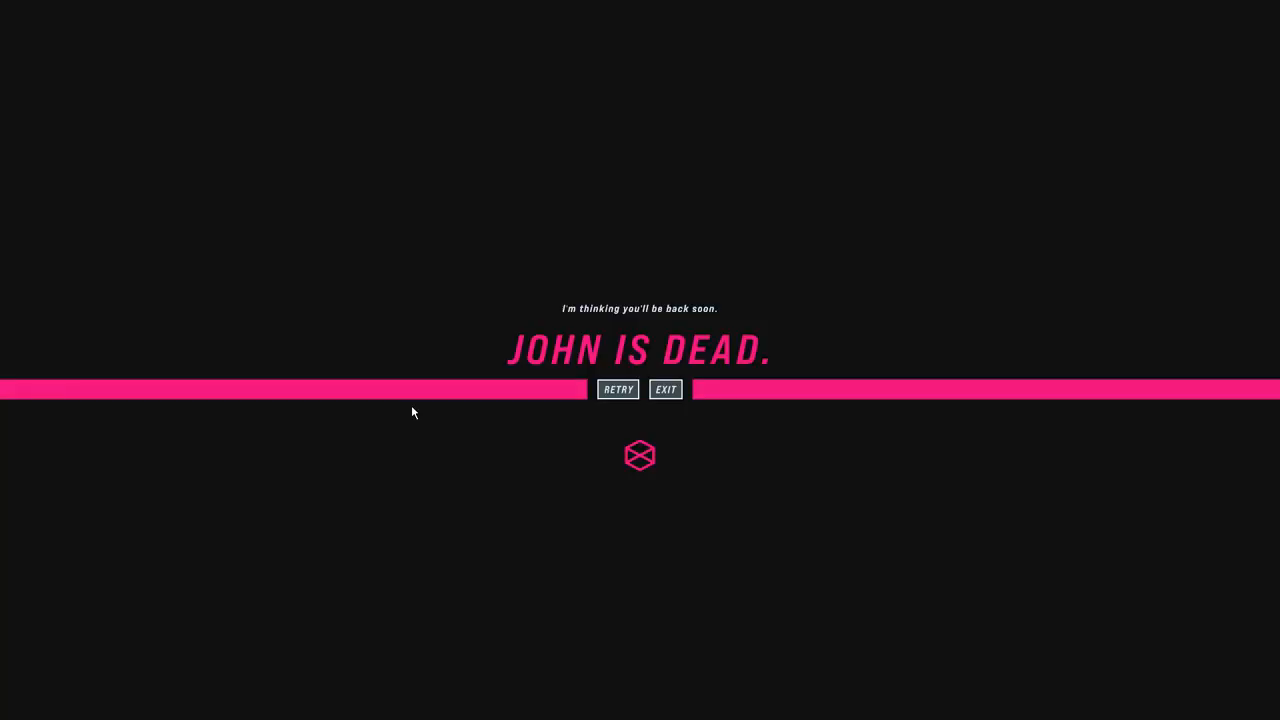
Step: Retry the encounter after John's death, then close in on the brawler and strike him
left_click(617, 389)
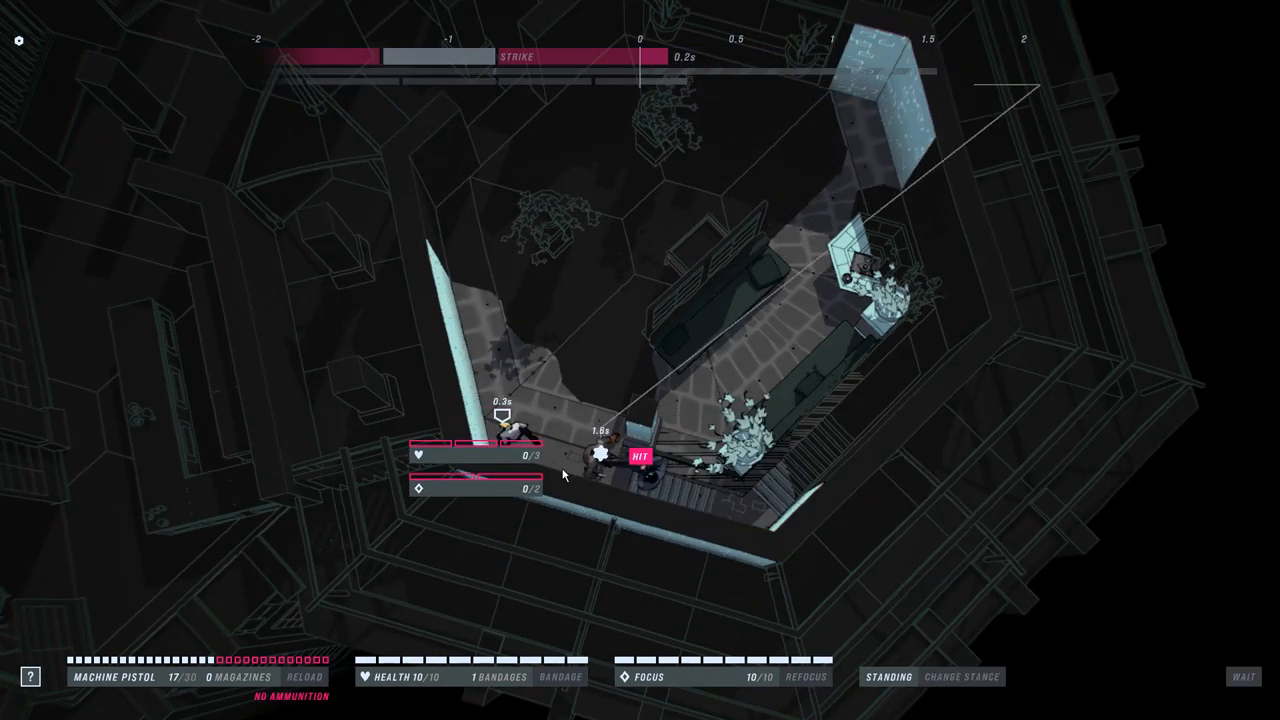
left_click(590, 475)
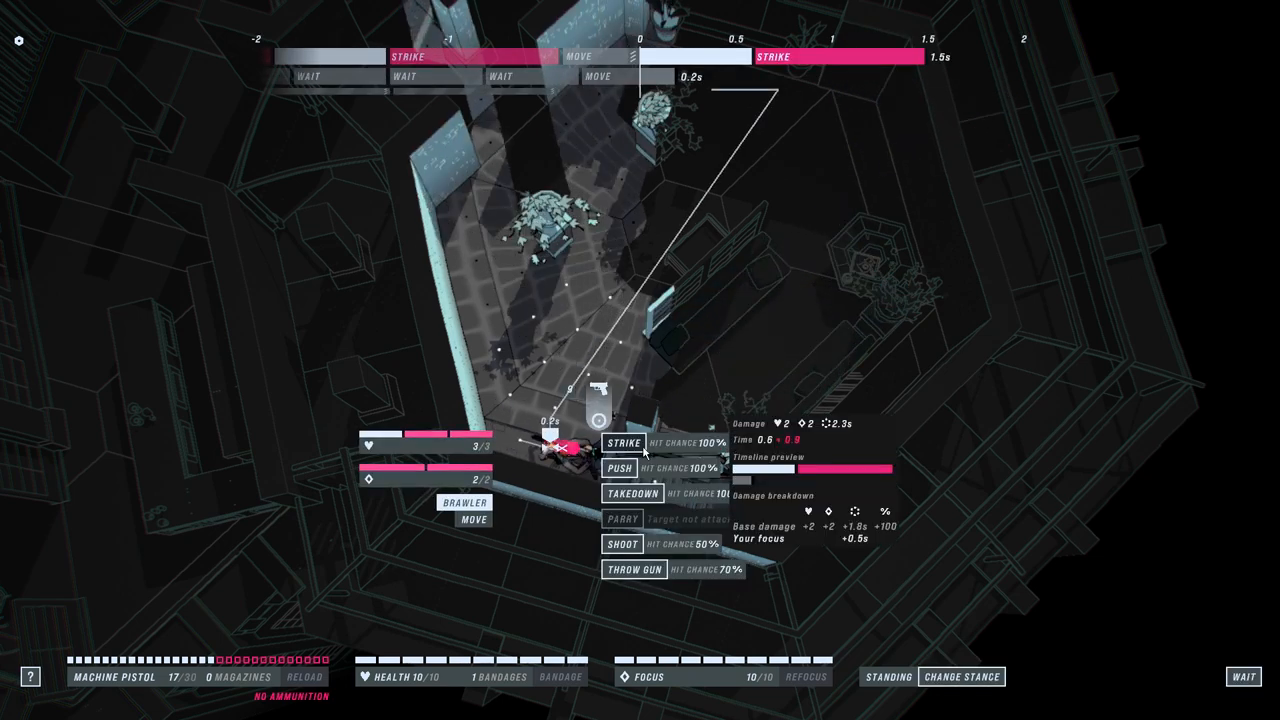
left_click(621, 442)
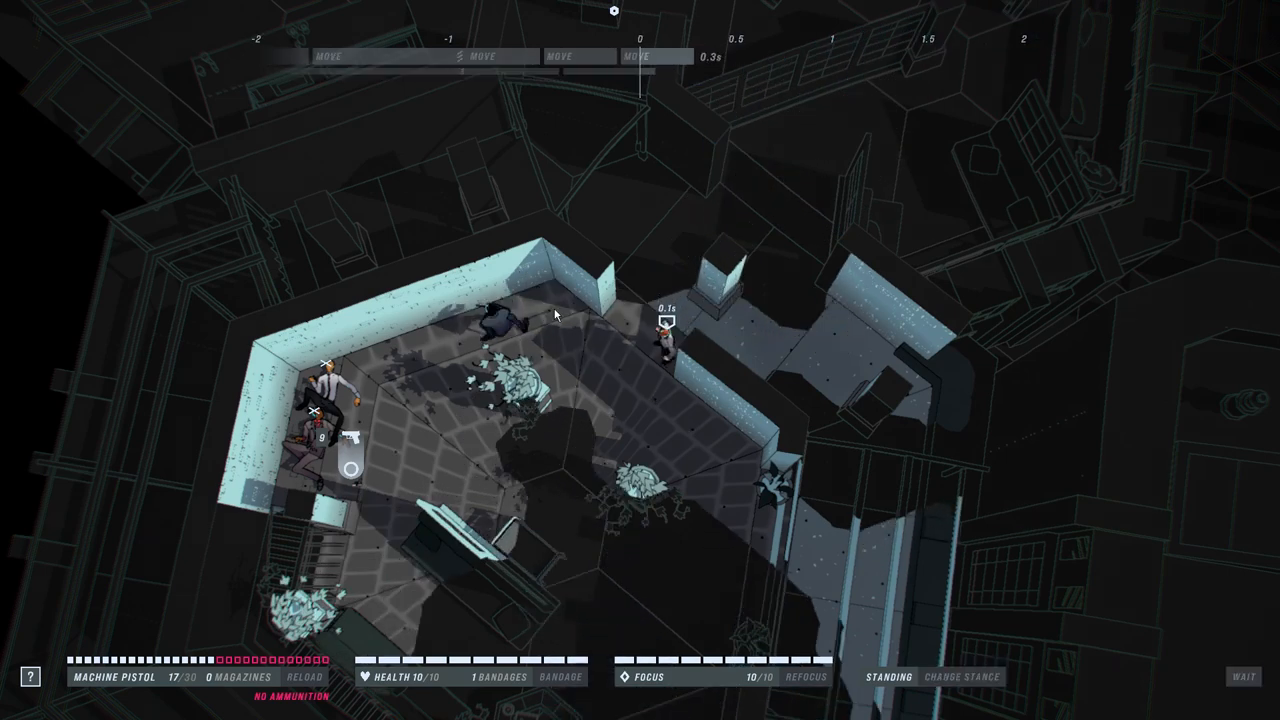
Step: Take down the doorway security guard, then shoot the distant guard down the corridor
left_click(1243, 672)
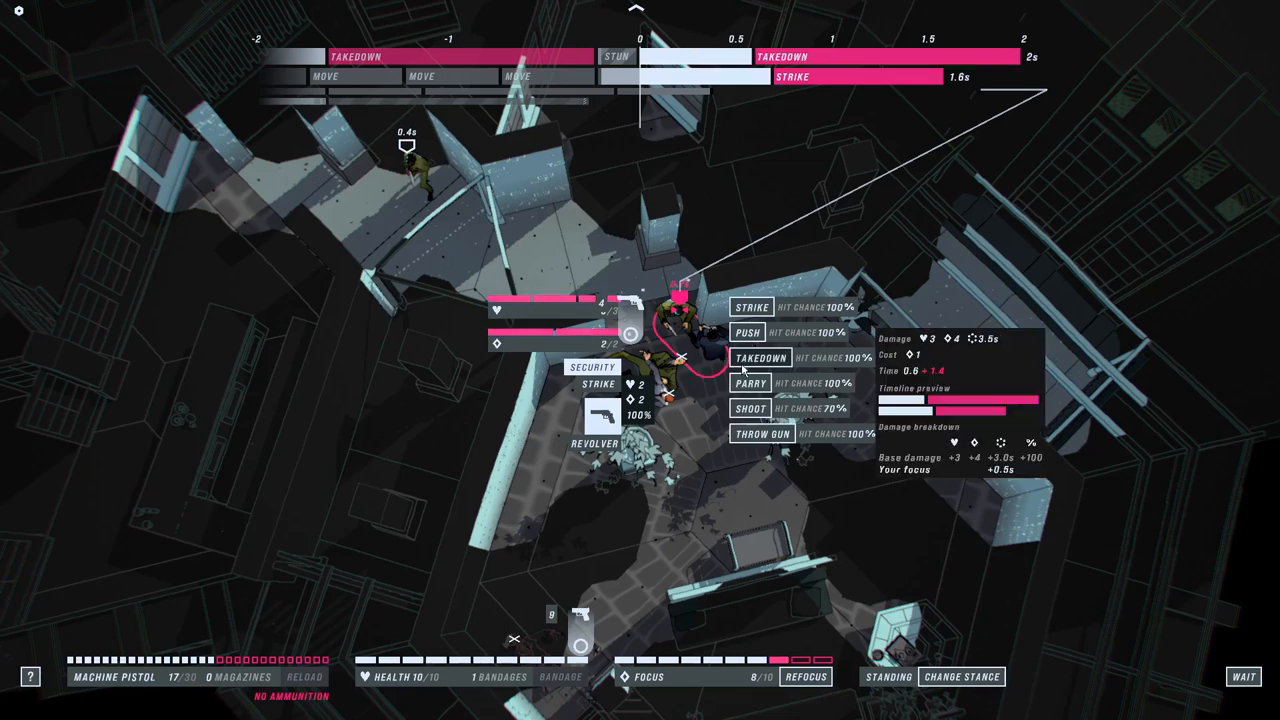
left_click(759, 357)
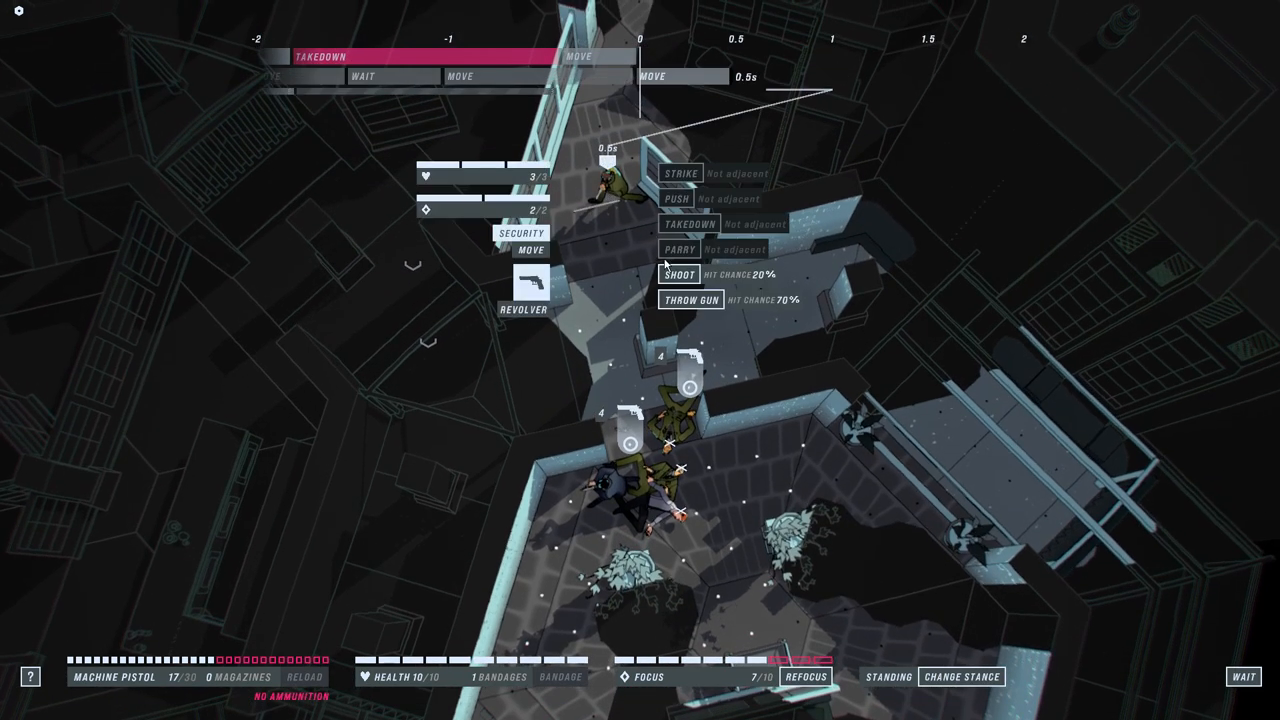
left_click(674, 275)
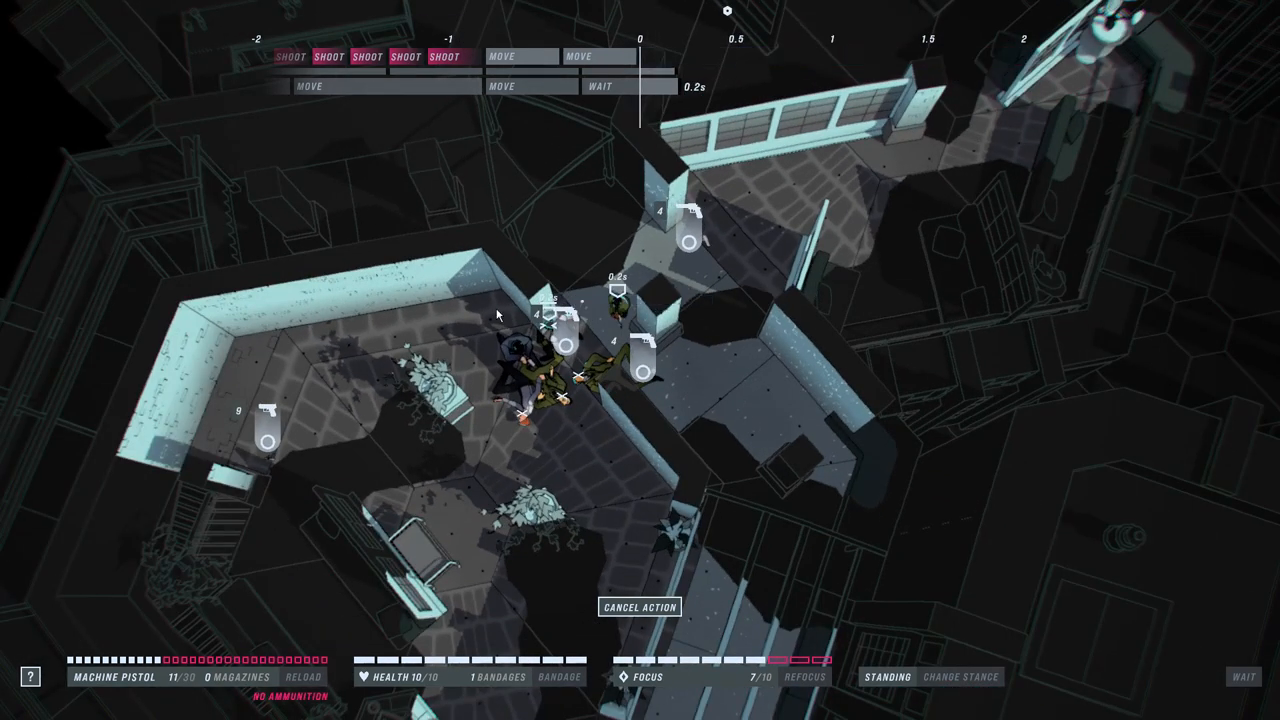
mouse_move(622, 379)
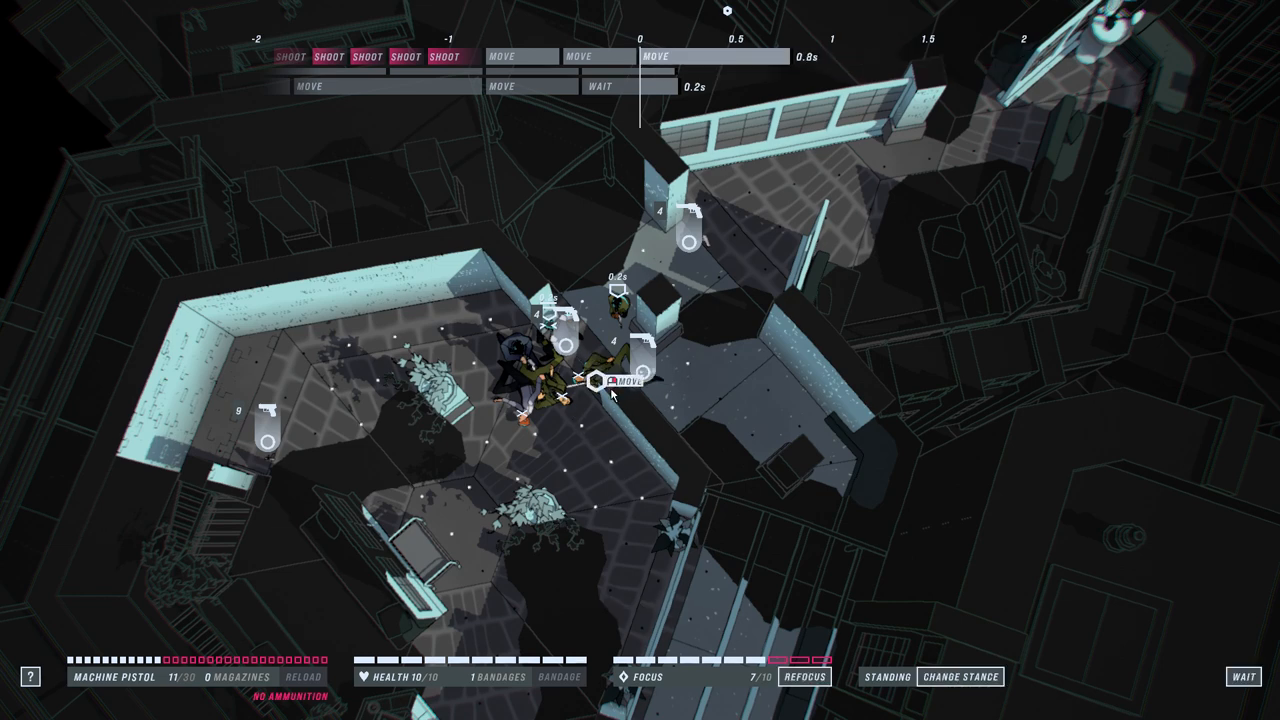
Step: Move beside the downed guards and attack the martial artist with a strike and thrown gun
left_click(610, 393)
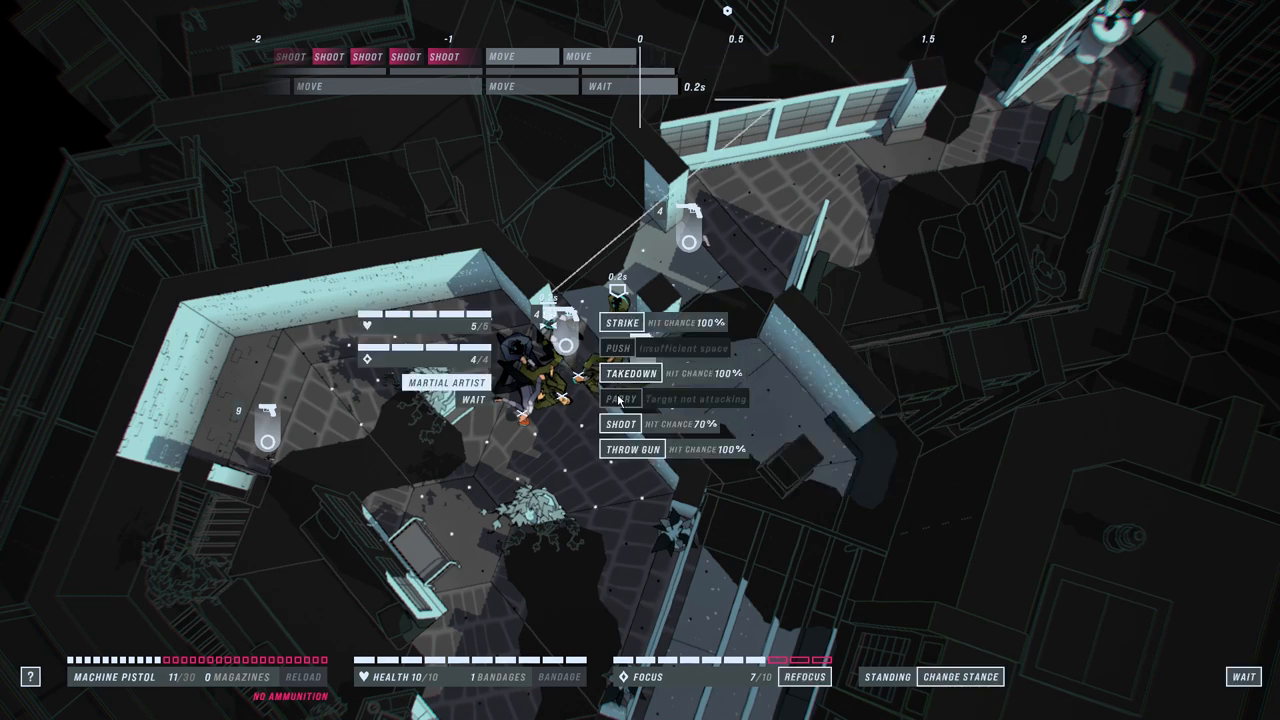
left_click(618, 322)
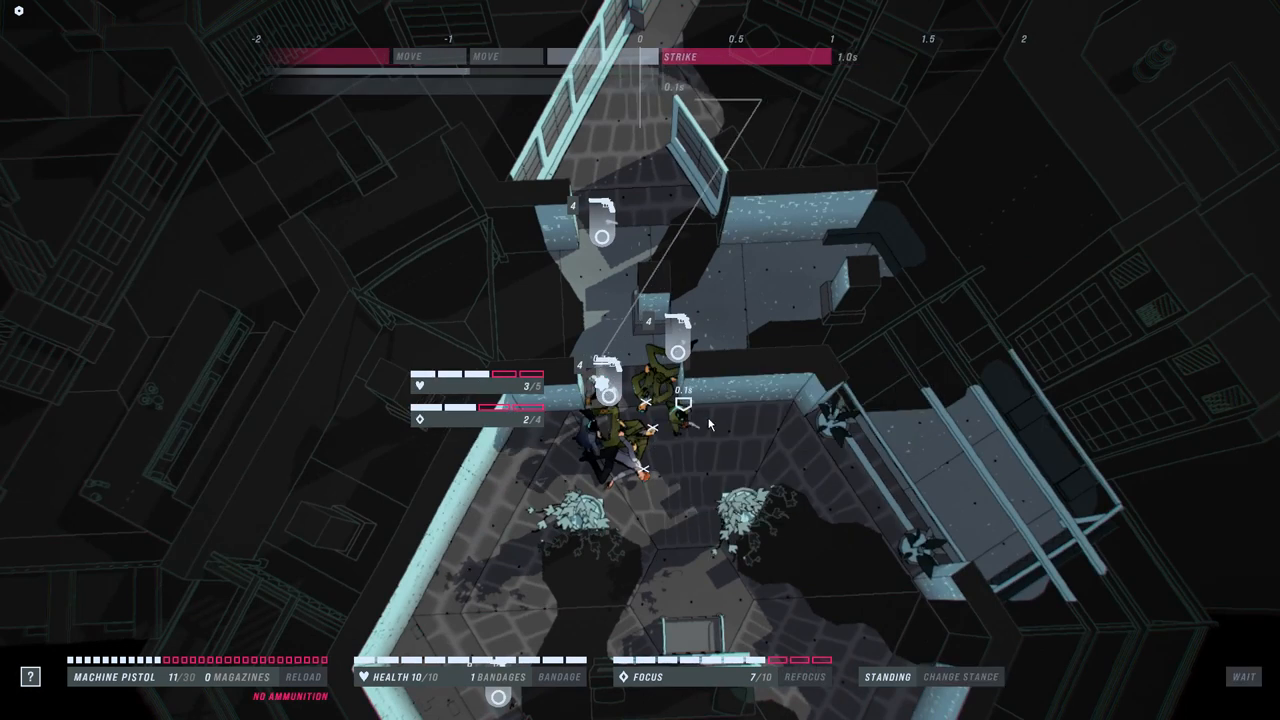
left_click(655, 420)
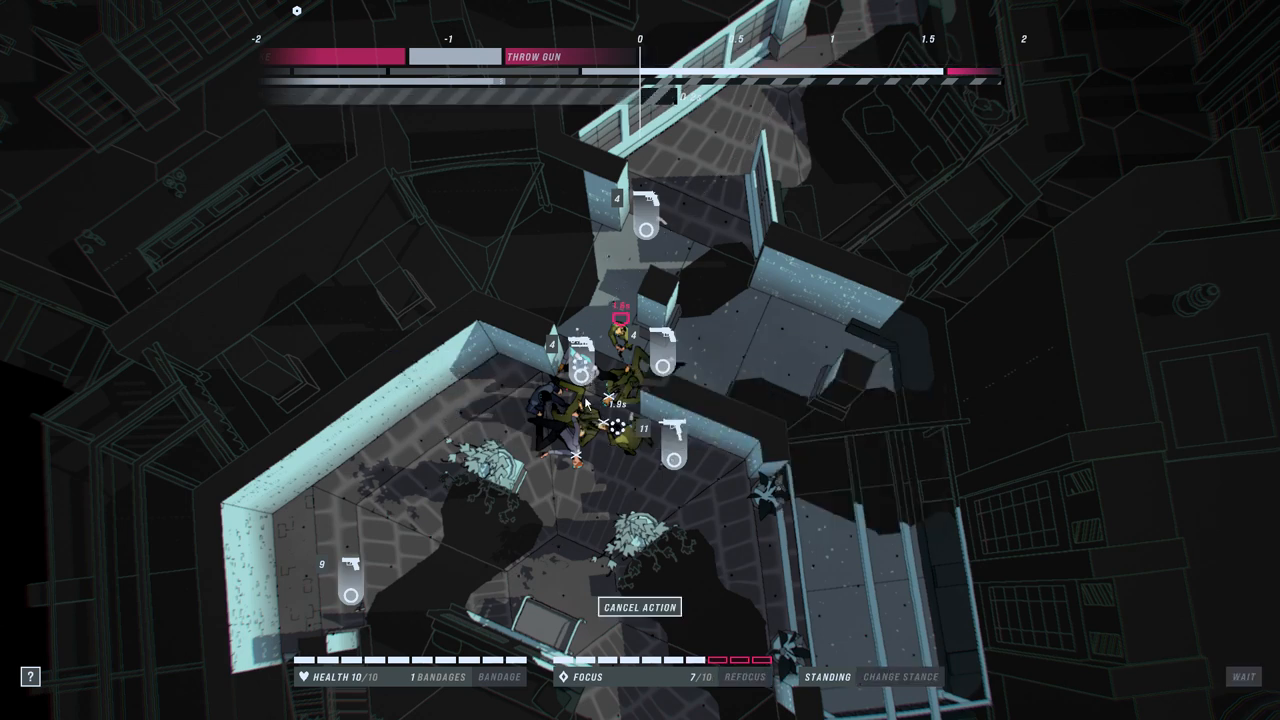
mouse_move(649, 608)
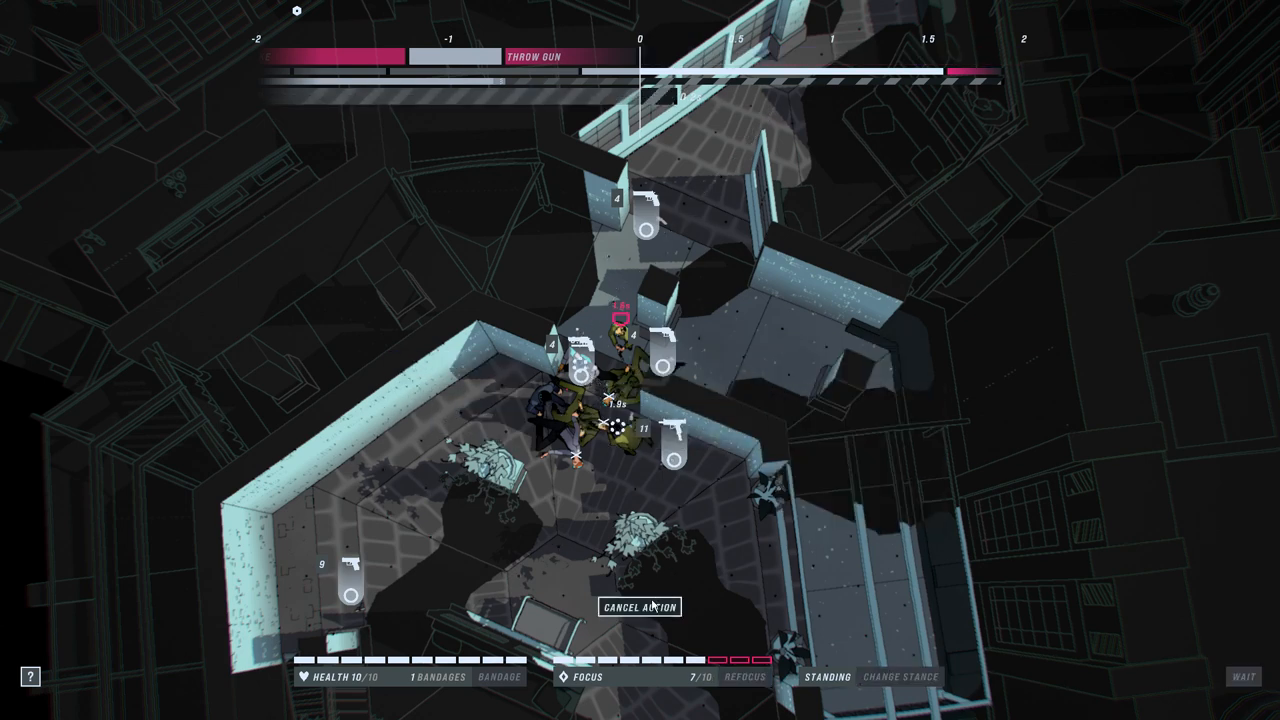
left_click(593, 417)
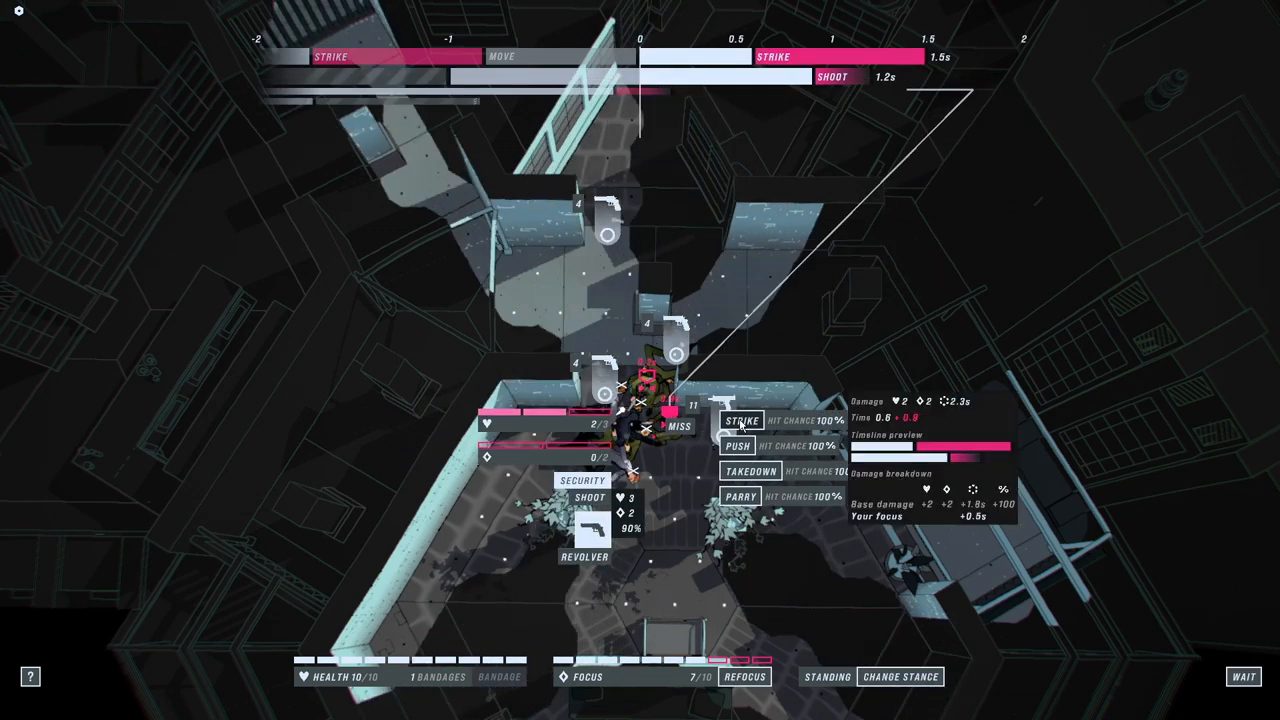
Step: Strike the revolver guard, reposition and wait, then throw the empty pistol at the mercenary
left_click(739, 421)
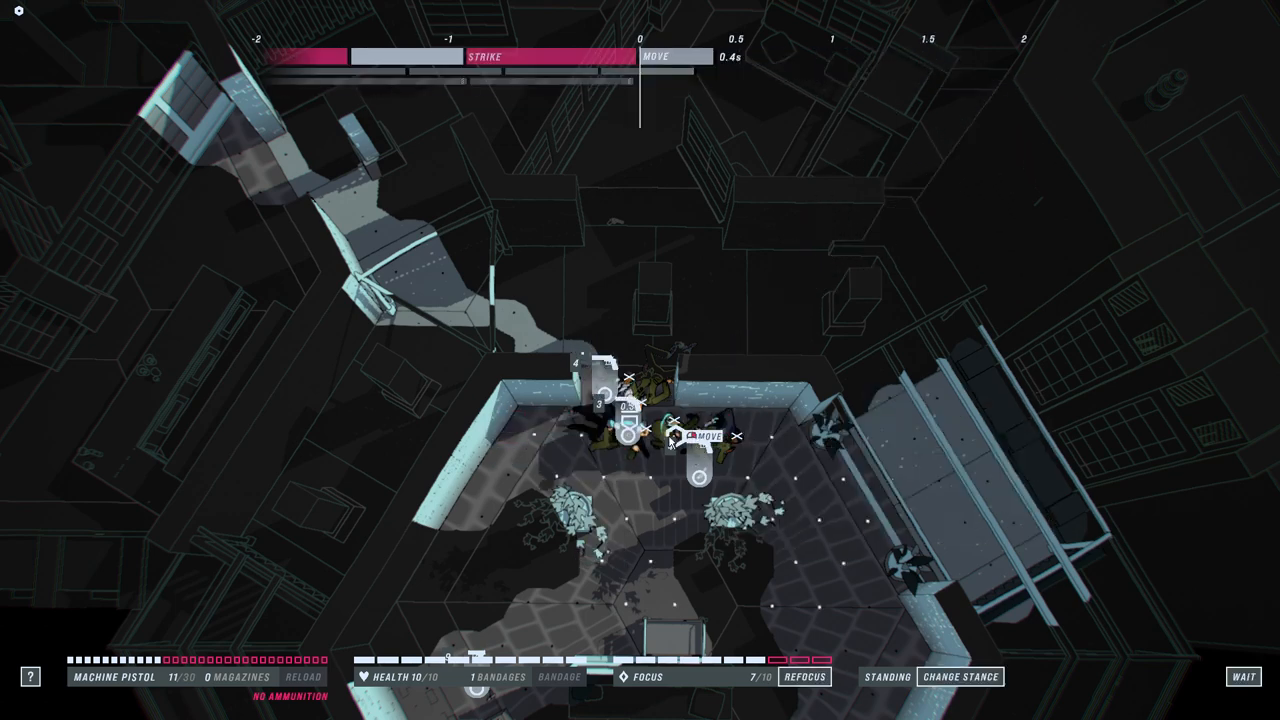
left_click(1246, 676)
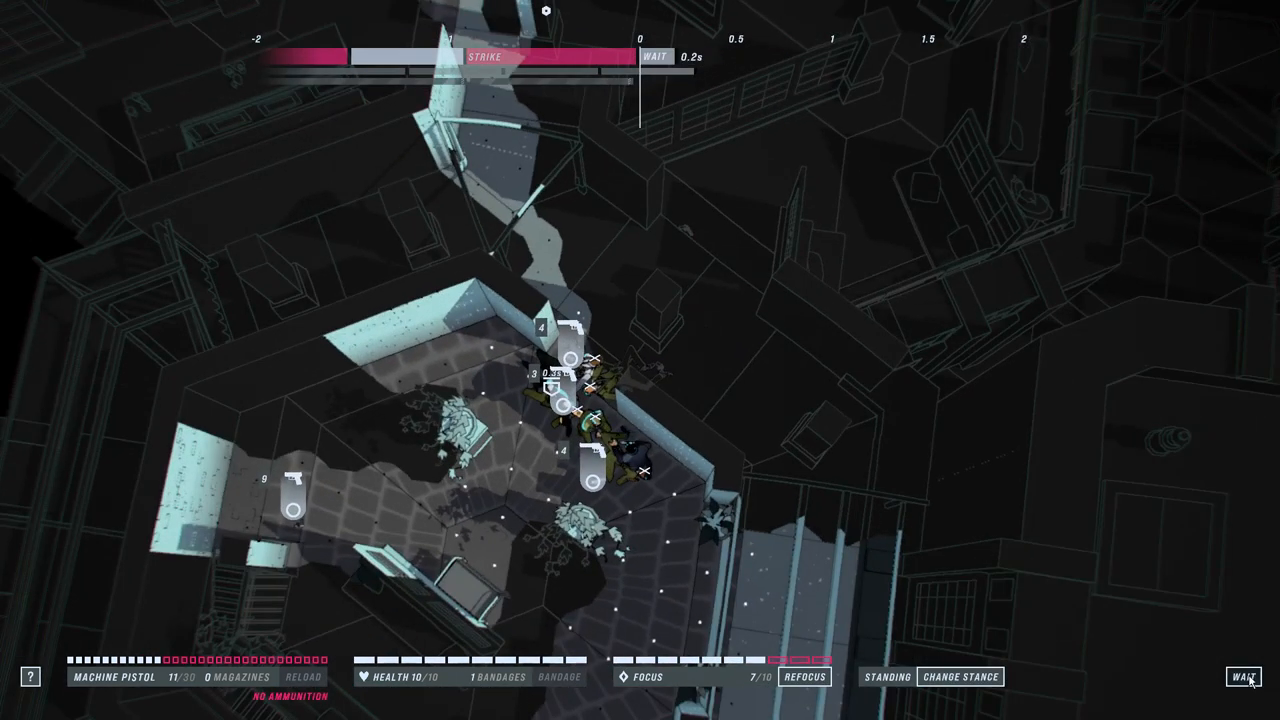
left_click(1247, 675)
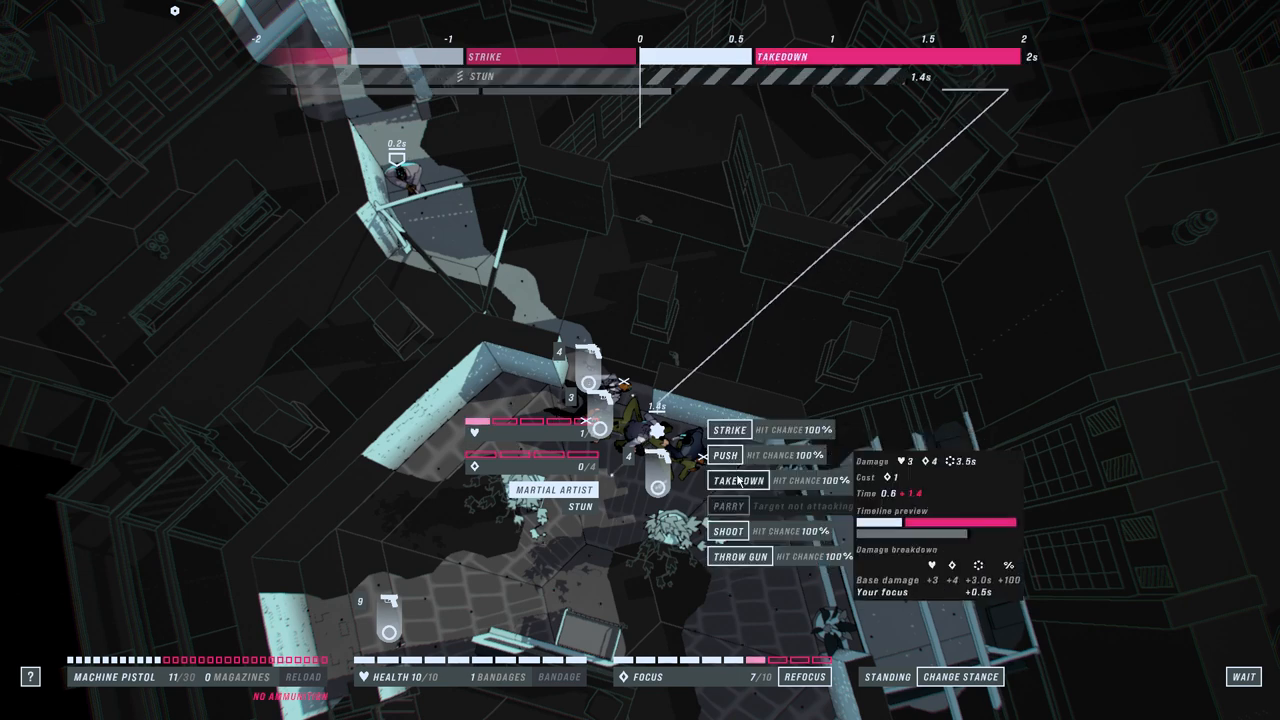
left_click(730, 480)
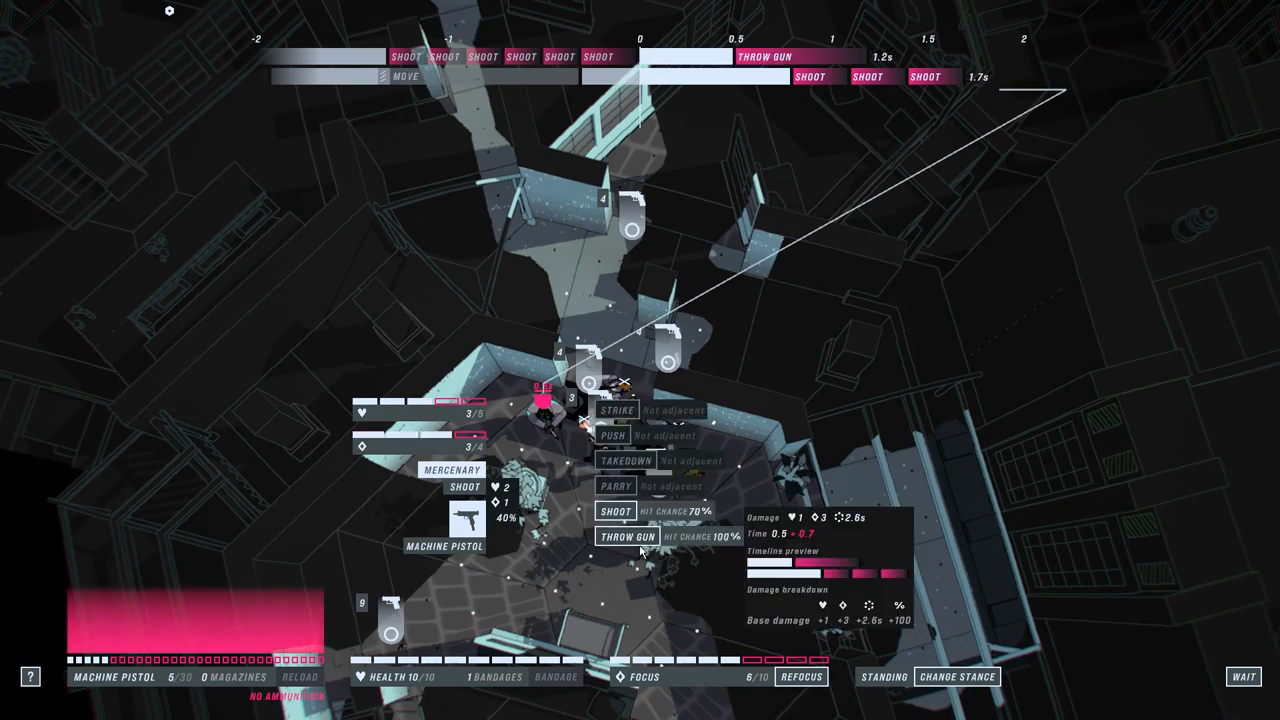
left_click(619, 533)
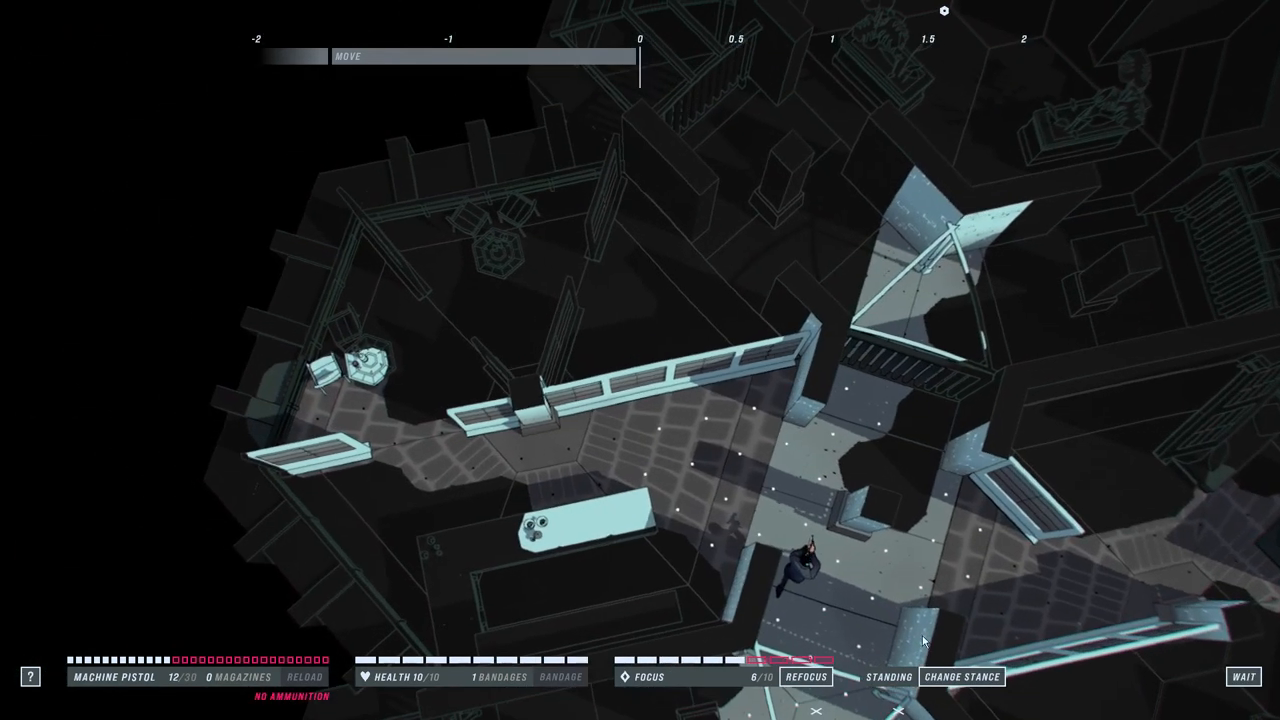
Step: Shoot the moving assault-rifle mercenary from the corridor and move past his body
left_click(803, 678)
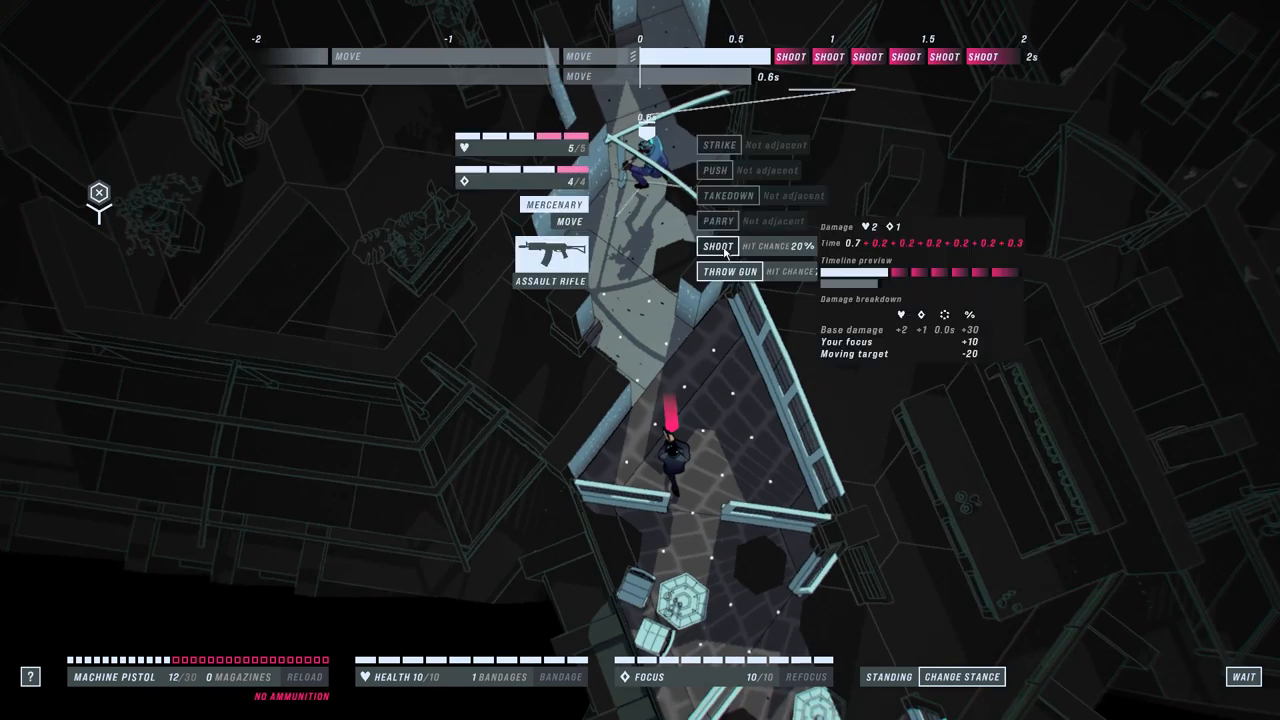
left_click(714, 247)
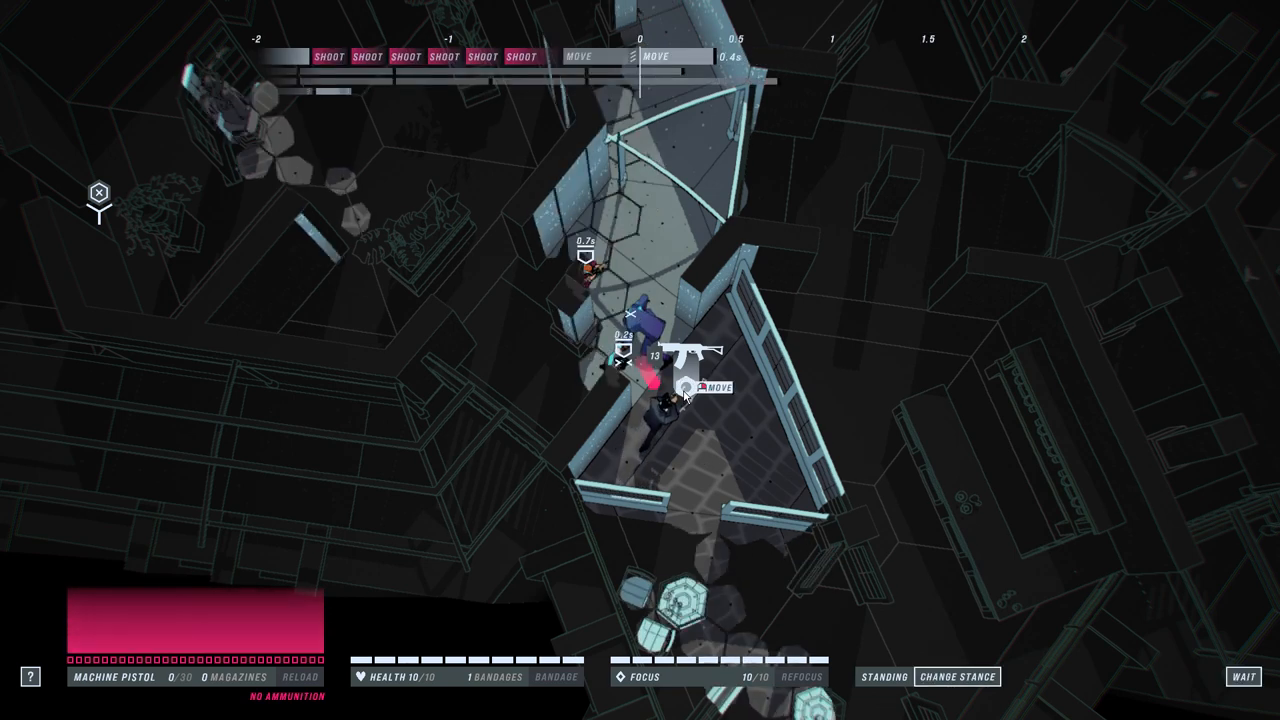
left_click(669, 403)
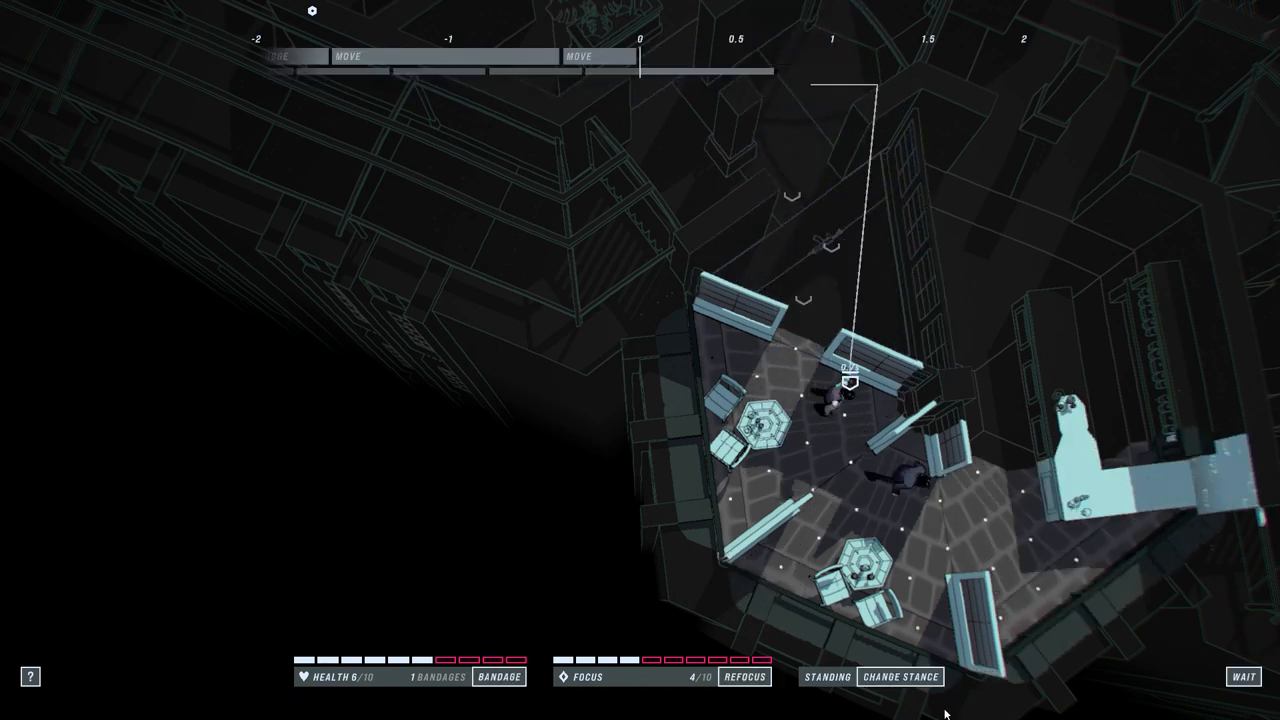
Step: Wait for the attackers, then strike and take down the martial artist and hit the carbine mercenary
left_click(1244, 677)
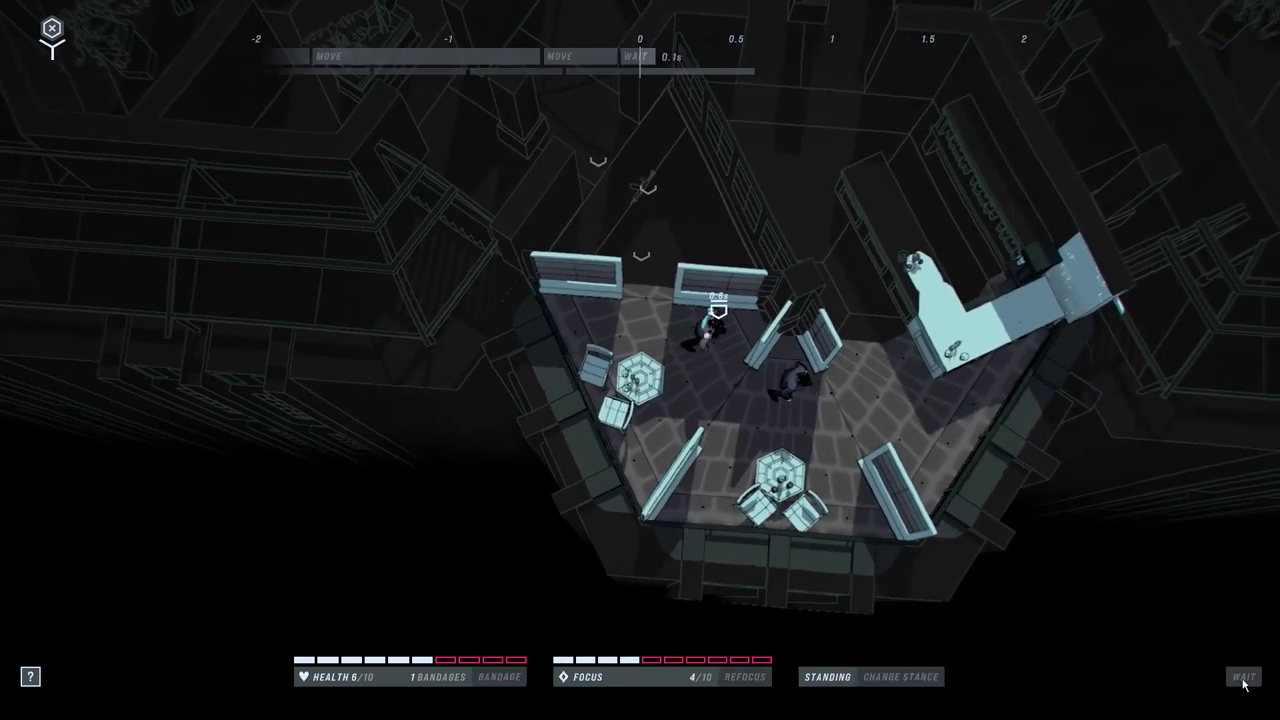
left_click(1244, 675)
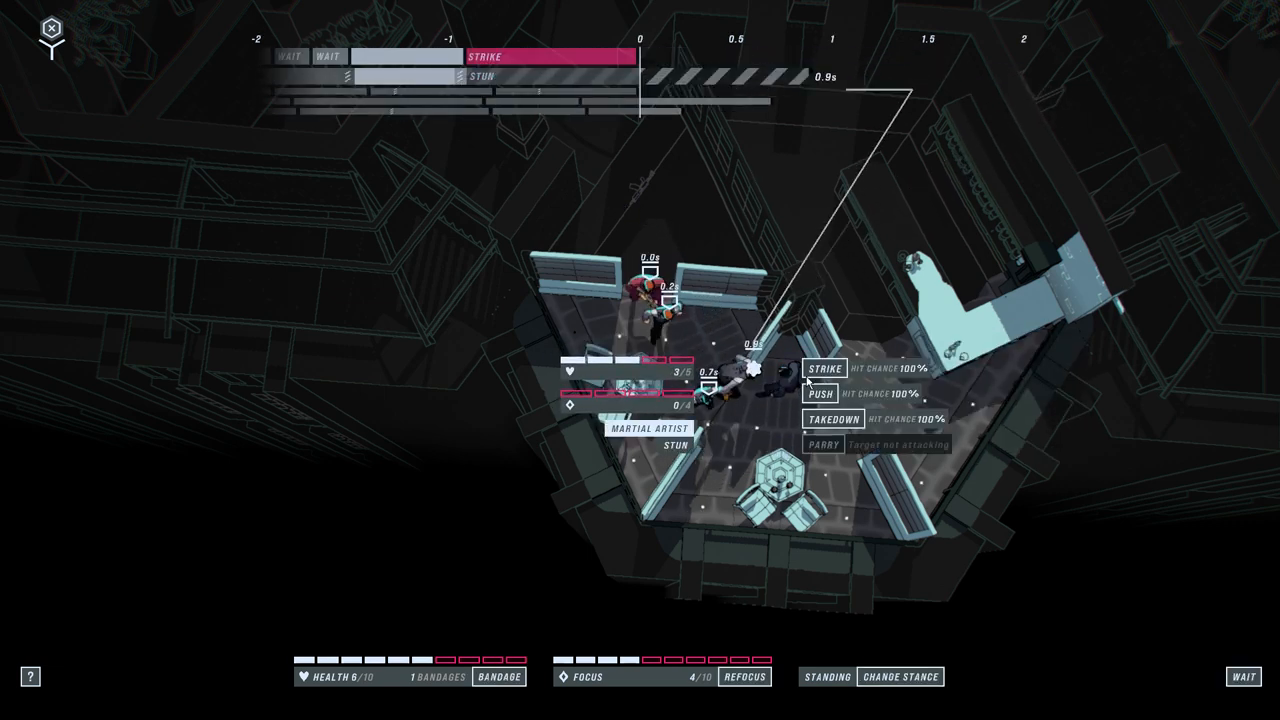
mouse_move(832, 419)
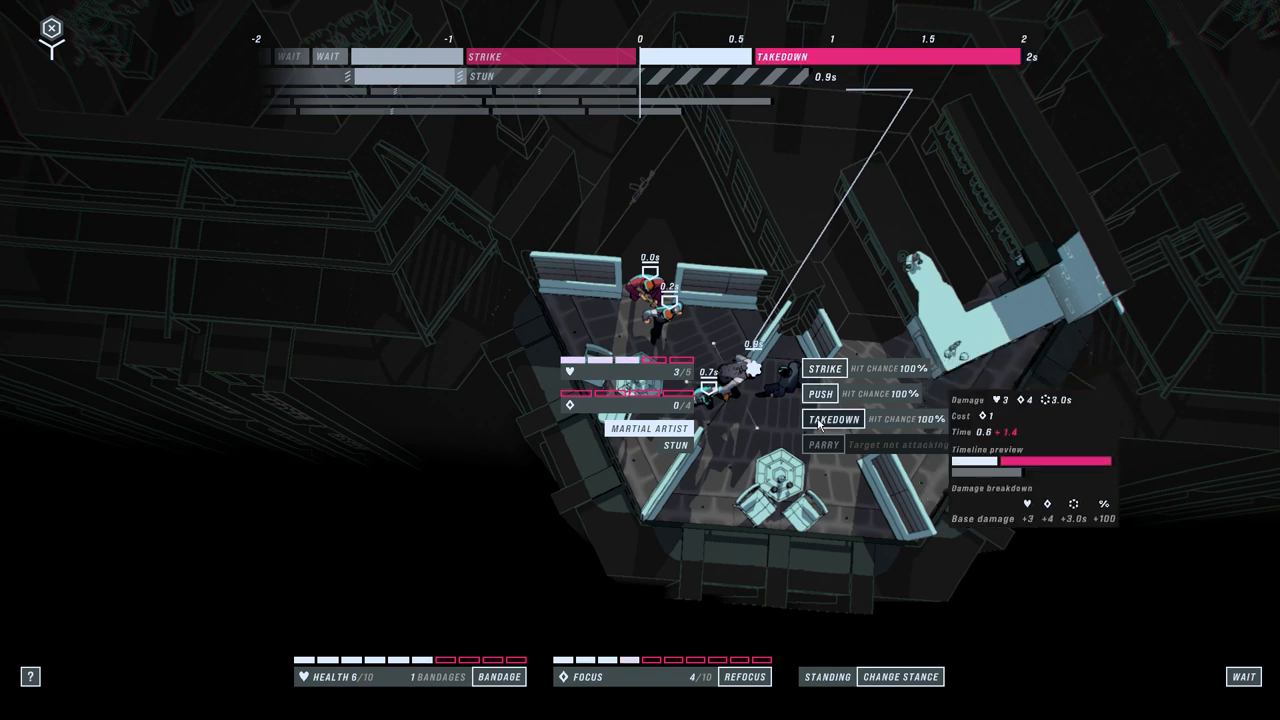
left_click(831, 419)
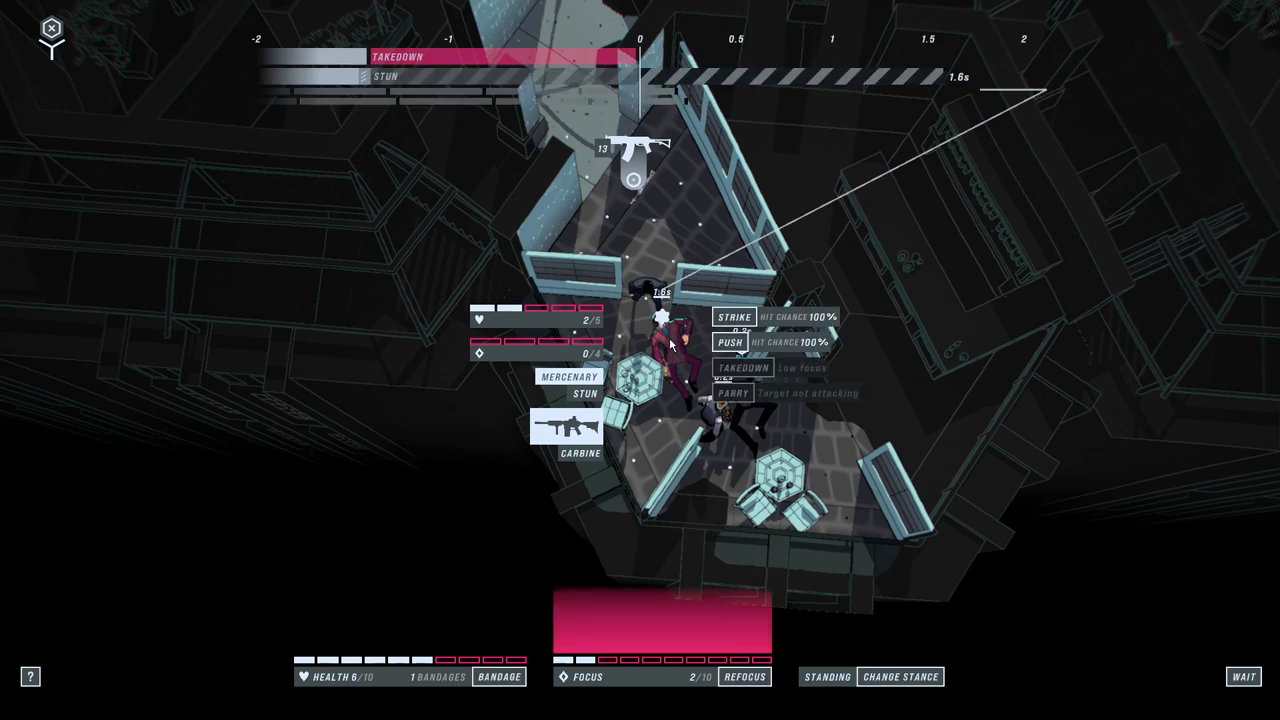
left_click(732, 316)
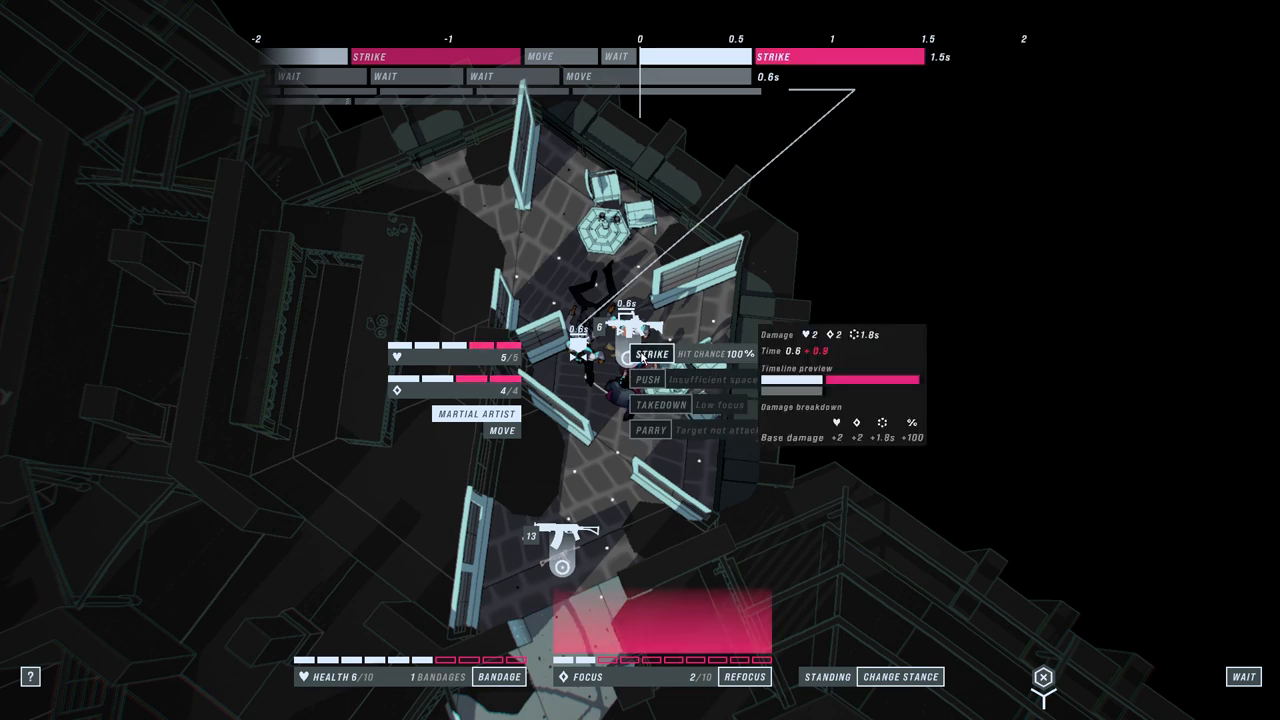
Step: Keep striking the weakened martial artist until he is finished off
left_click(649, 352)
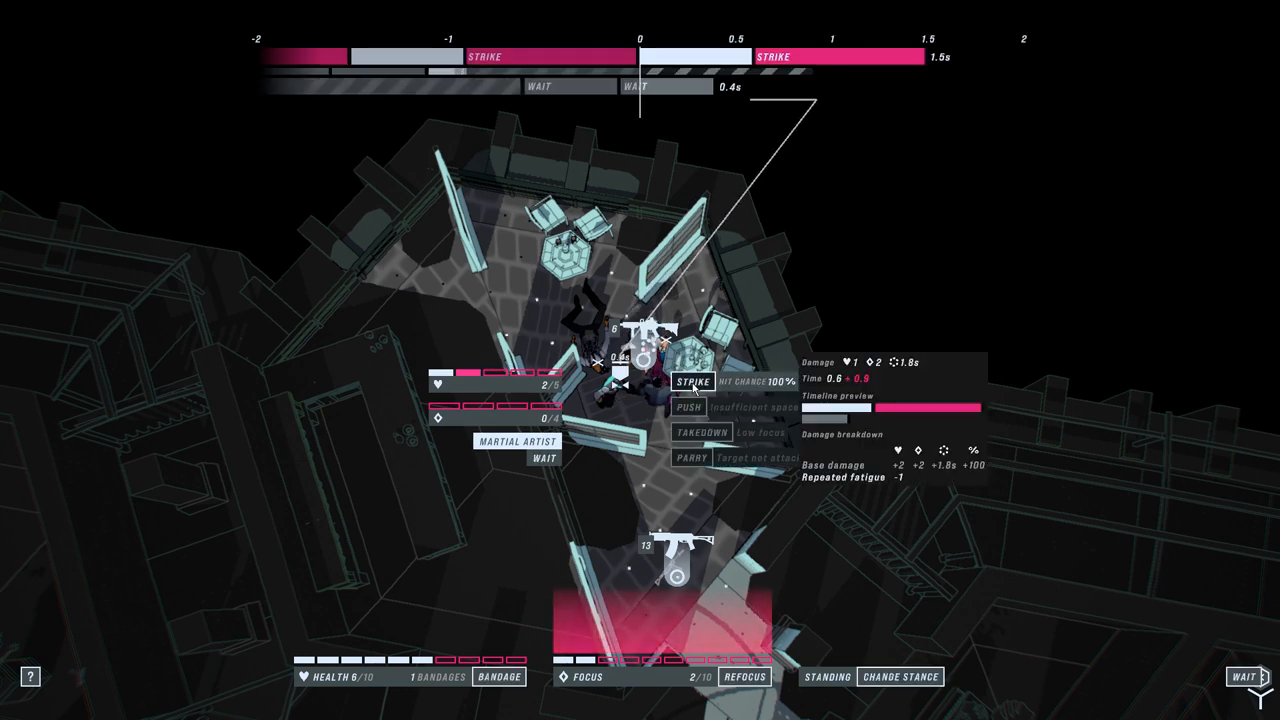
left_click(694, 378)
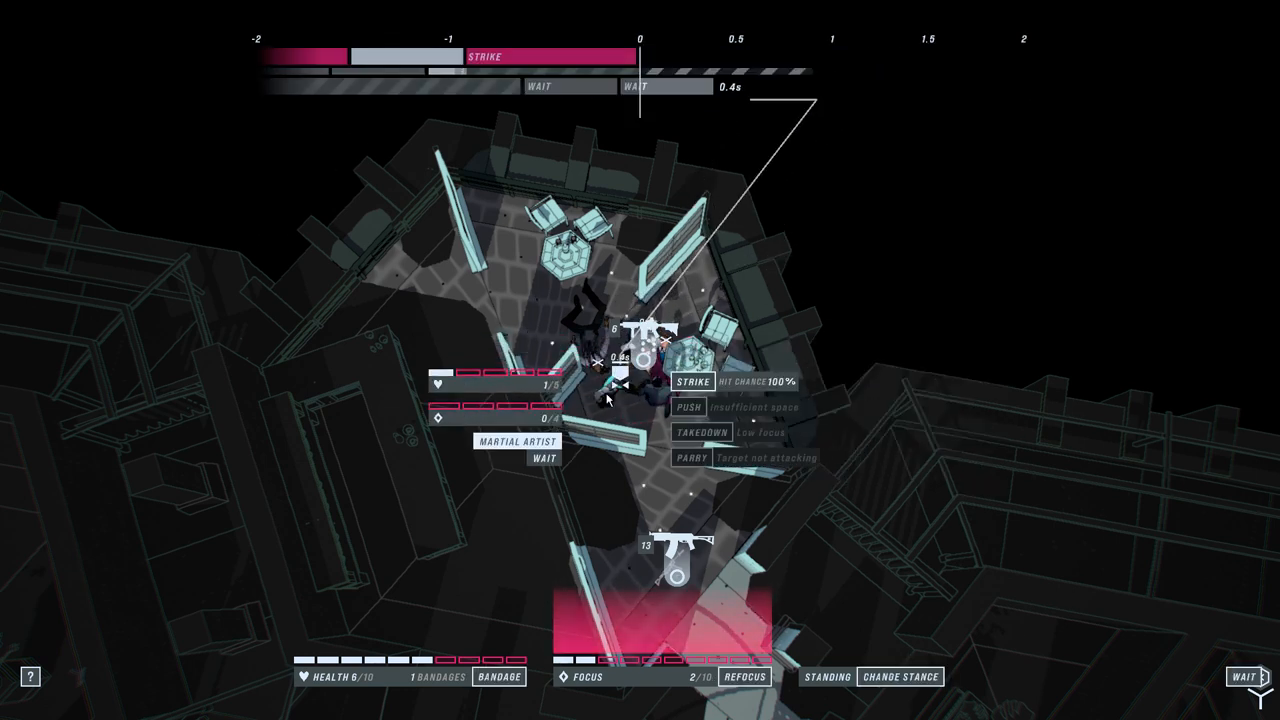
left_click(692, 381)
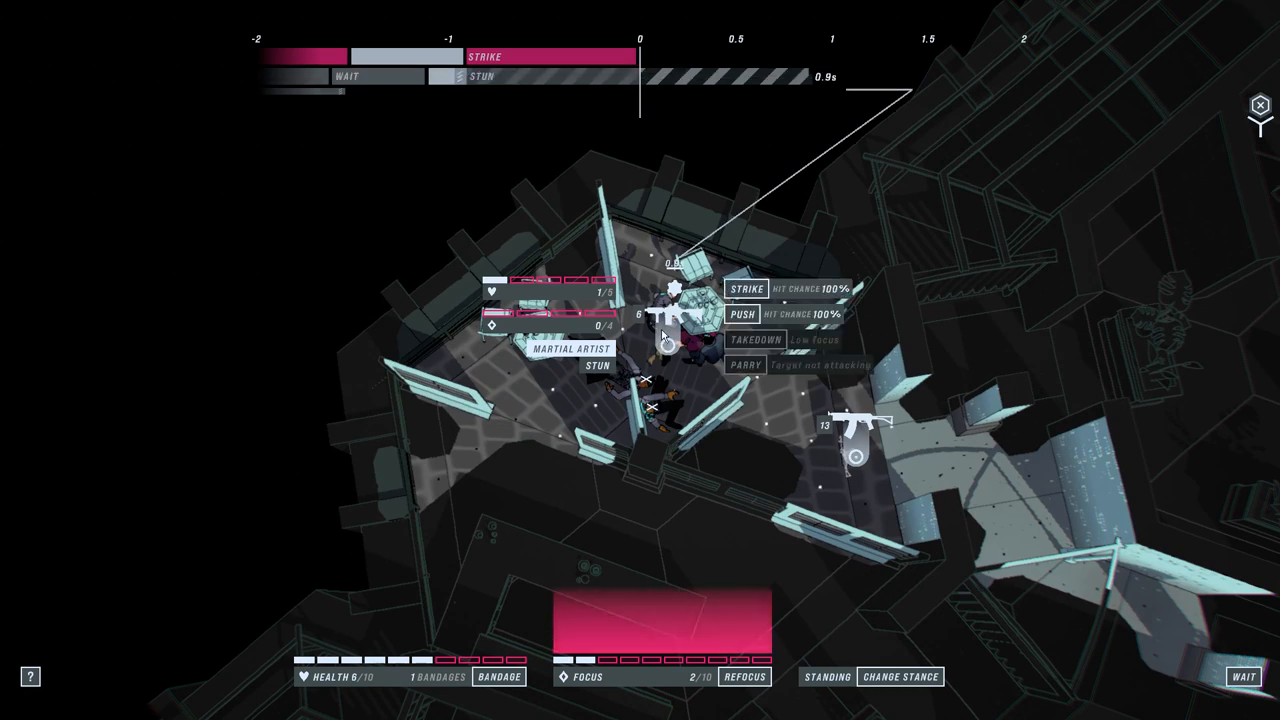
left_click(733, 289)
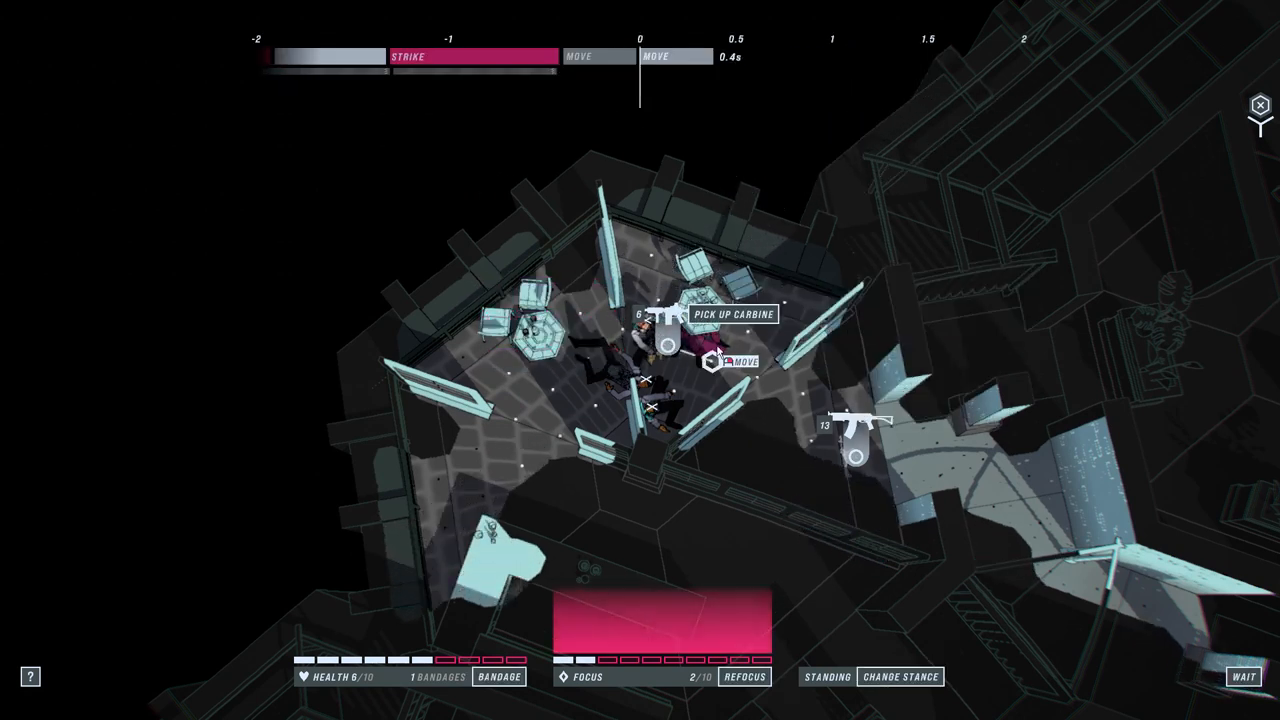
Step: Pick up the dropped carbine, then continue from Area Complete to the Gallery results
left_click(733, 314)
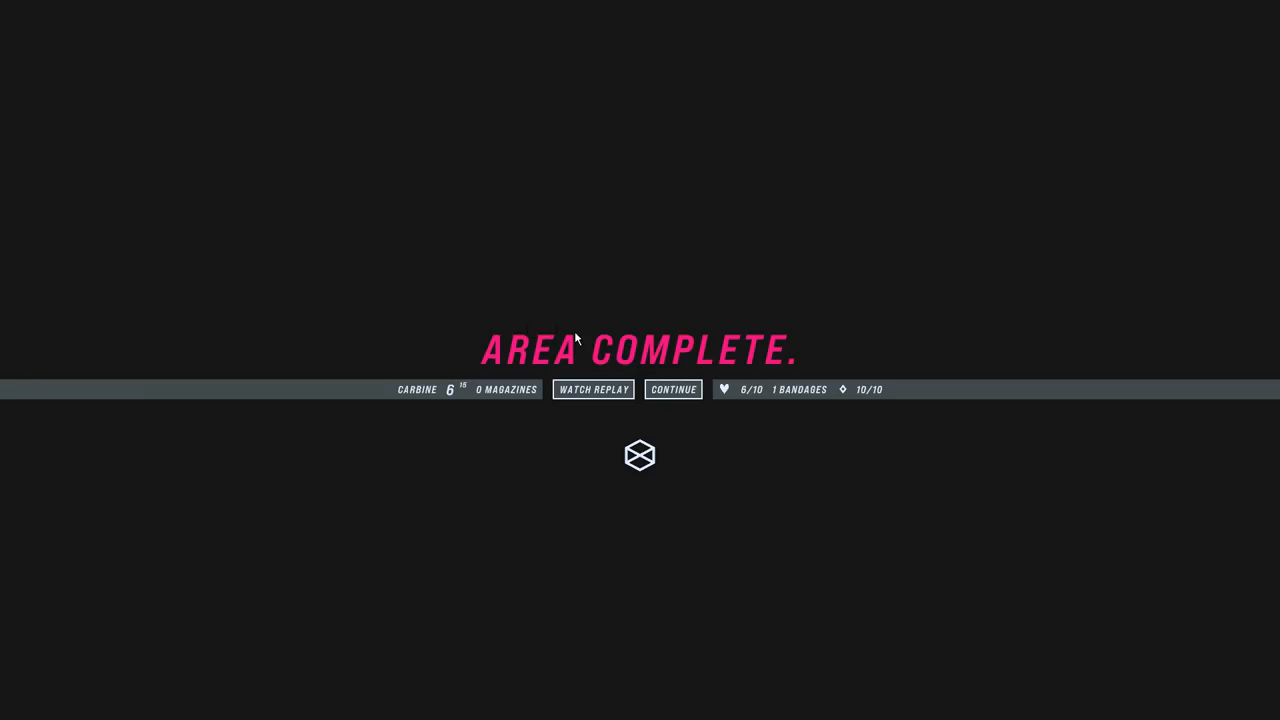
mouse_move(675, 400)
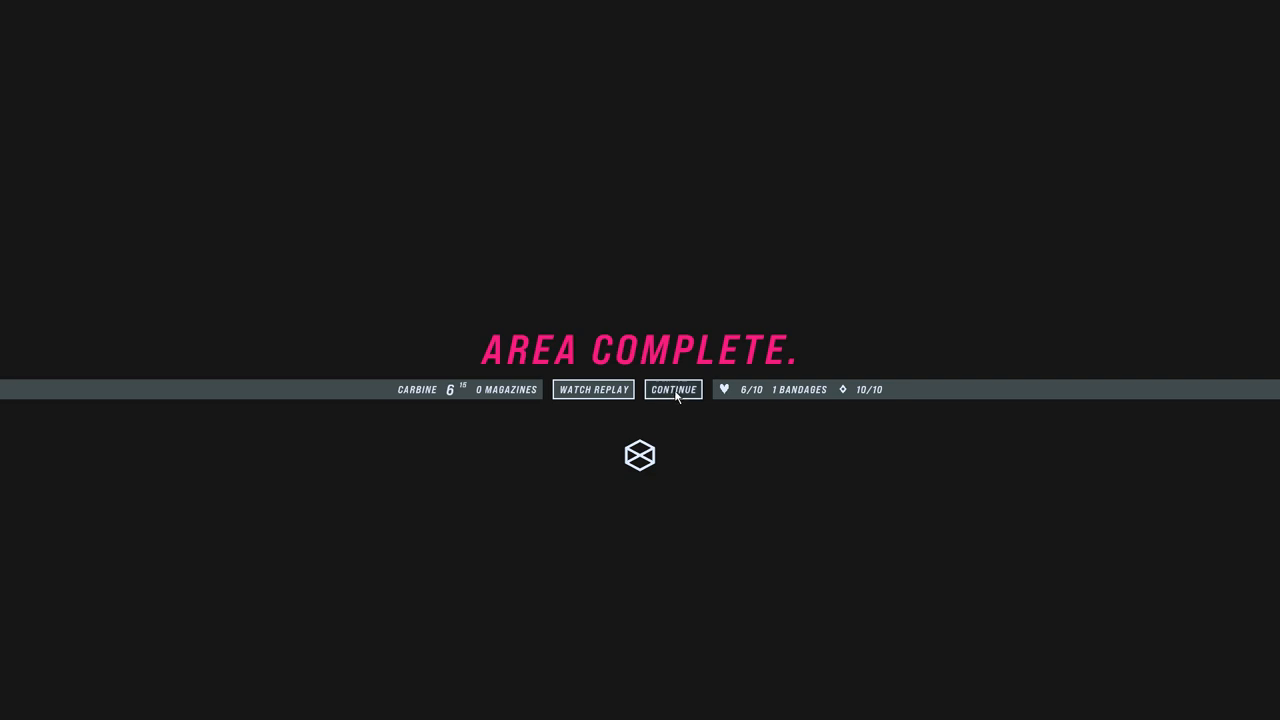
left_click(673, 389)
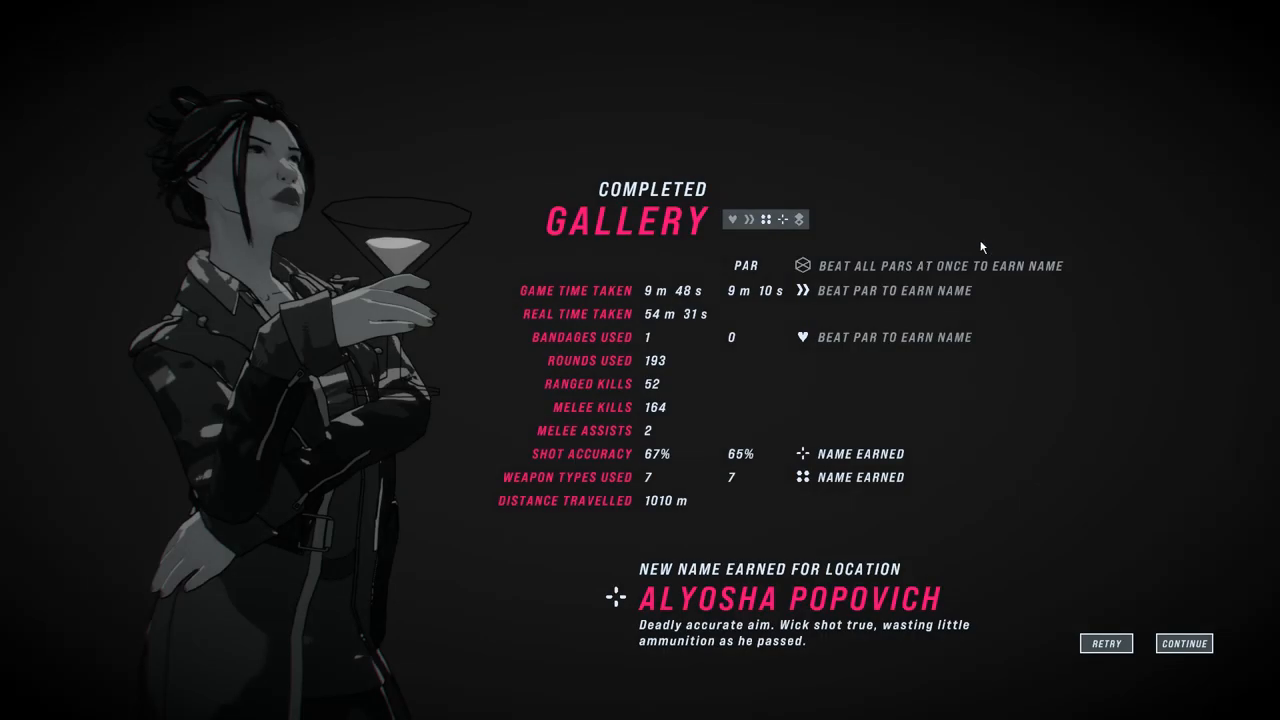
mouse_move(1033, 164)
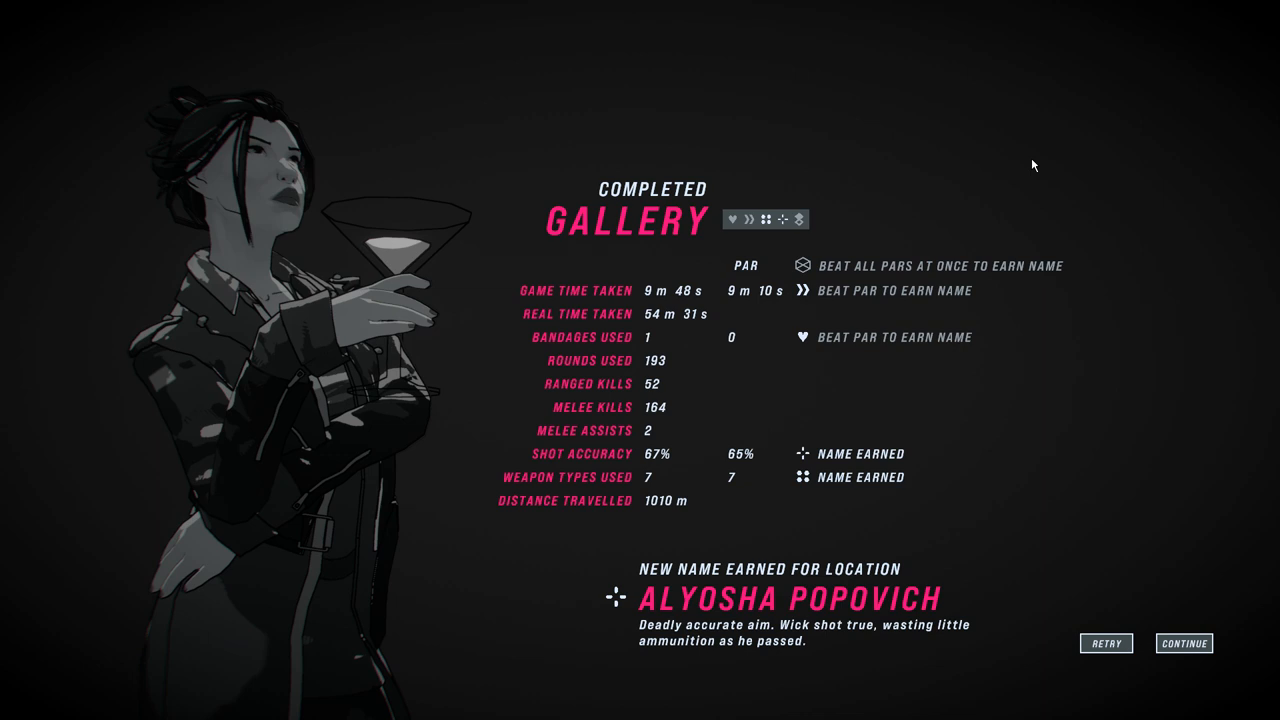
mouse_move(884, 384)
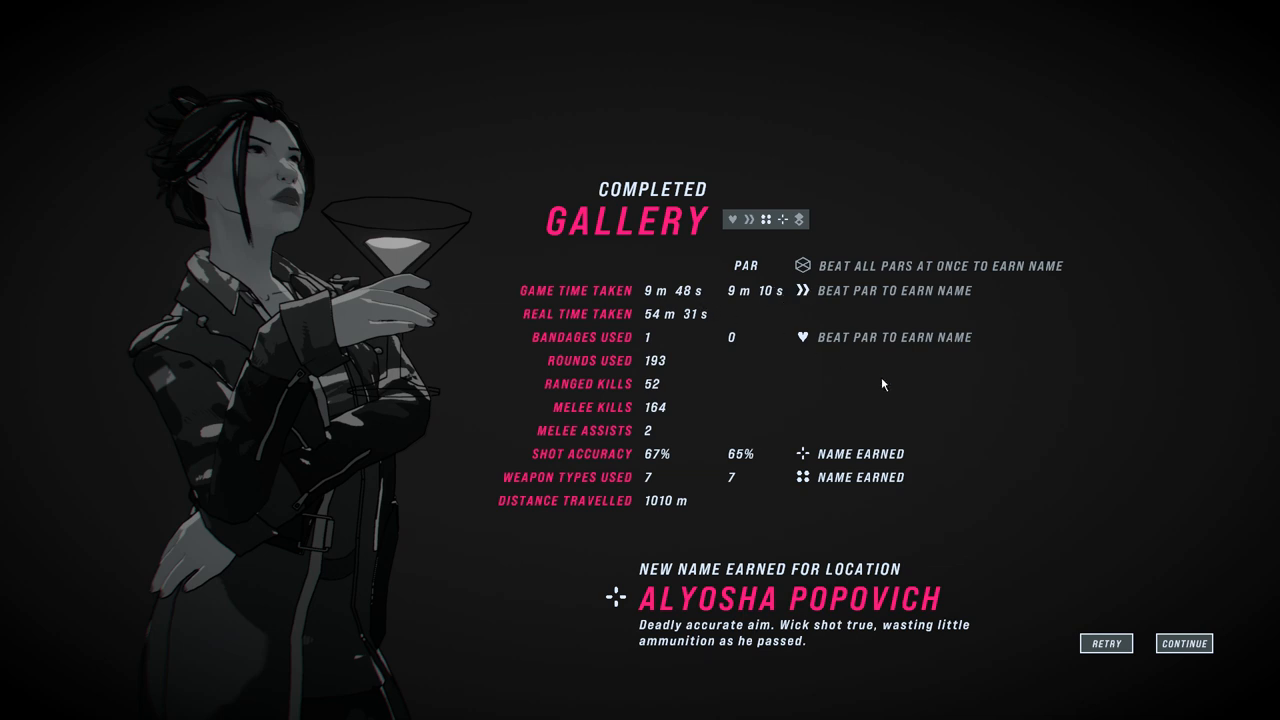
mouse_move(1184, 643)
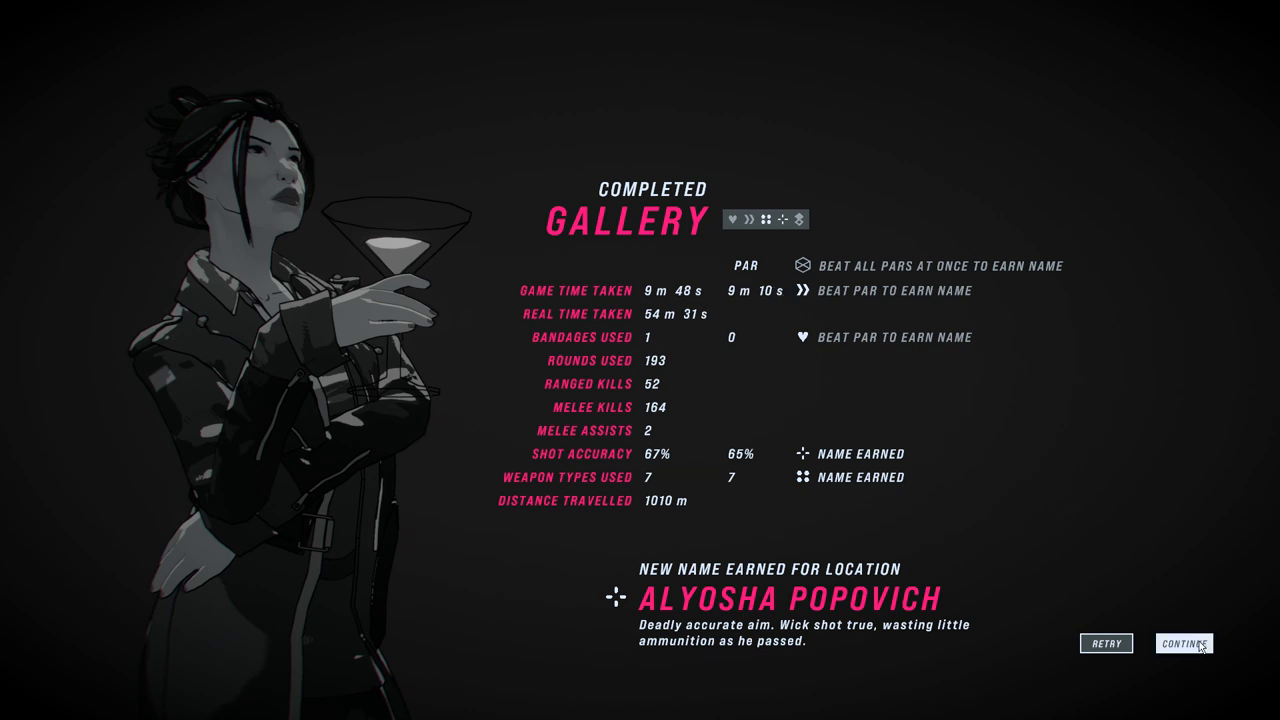
Step: Leave the Gallery results screen for the following story scene
left_click(1182, 643)
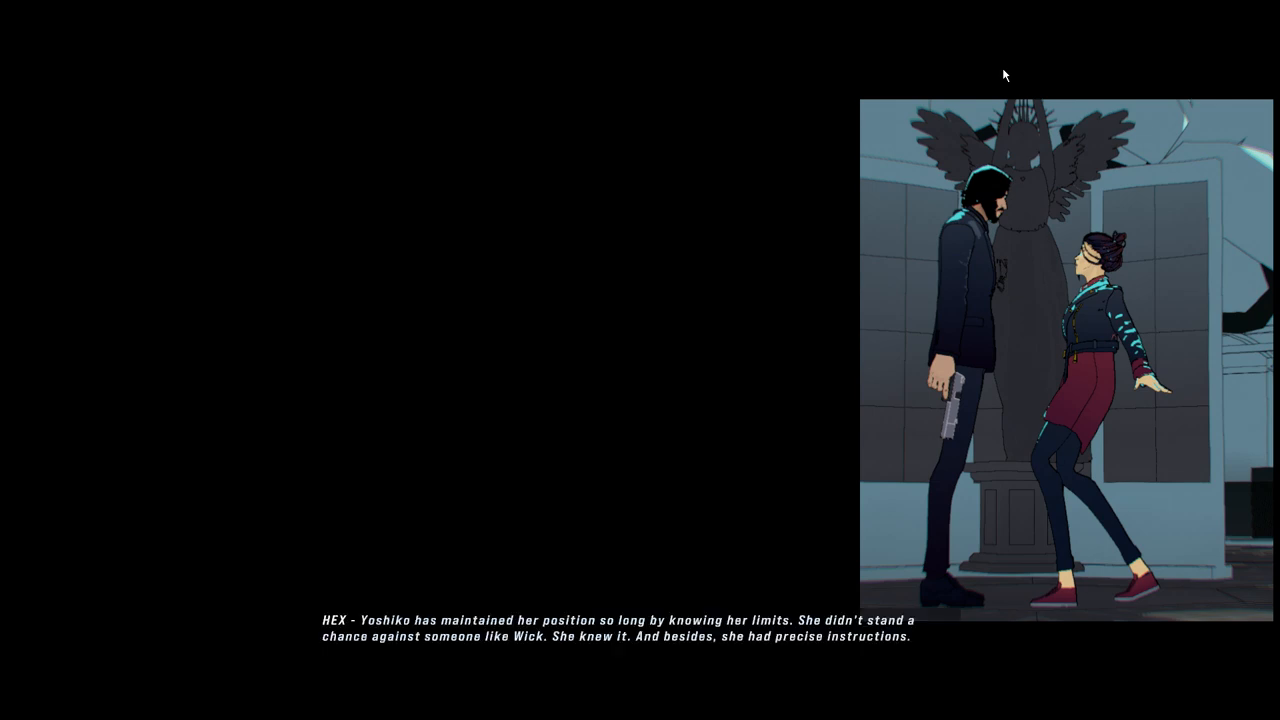